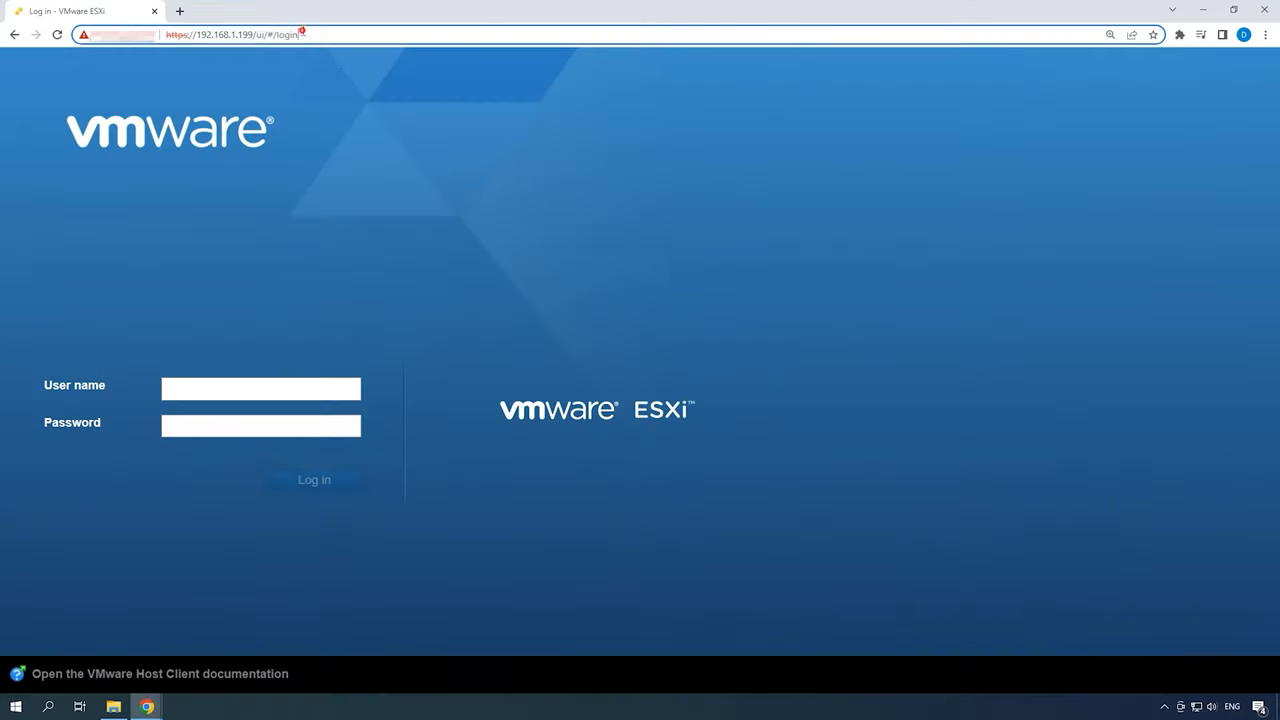
Step: Log in to the ESXi host as root and reach the host summary page
left_click(200, 34)
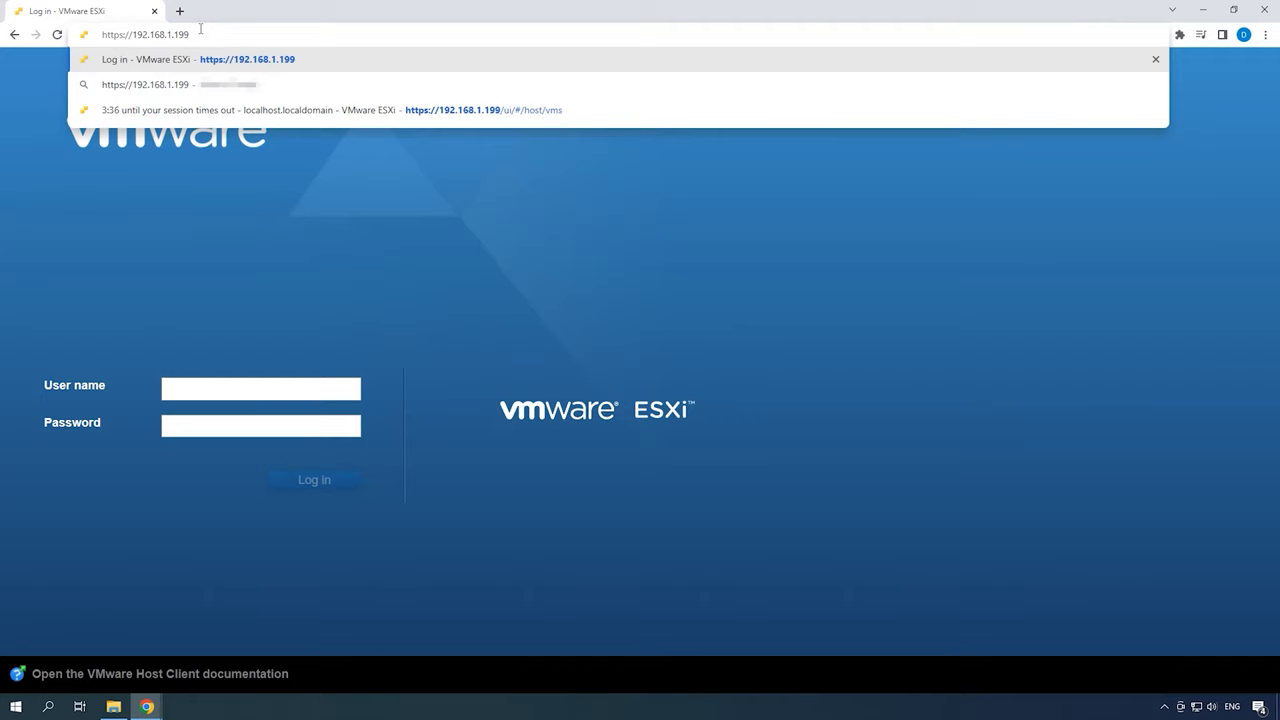
left_click(260, 388)
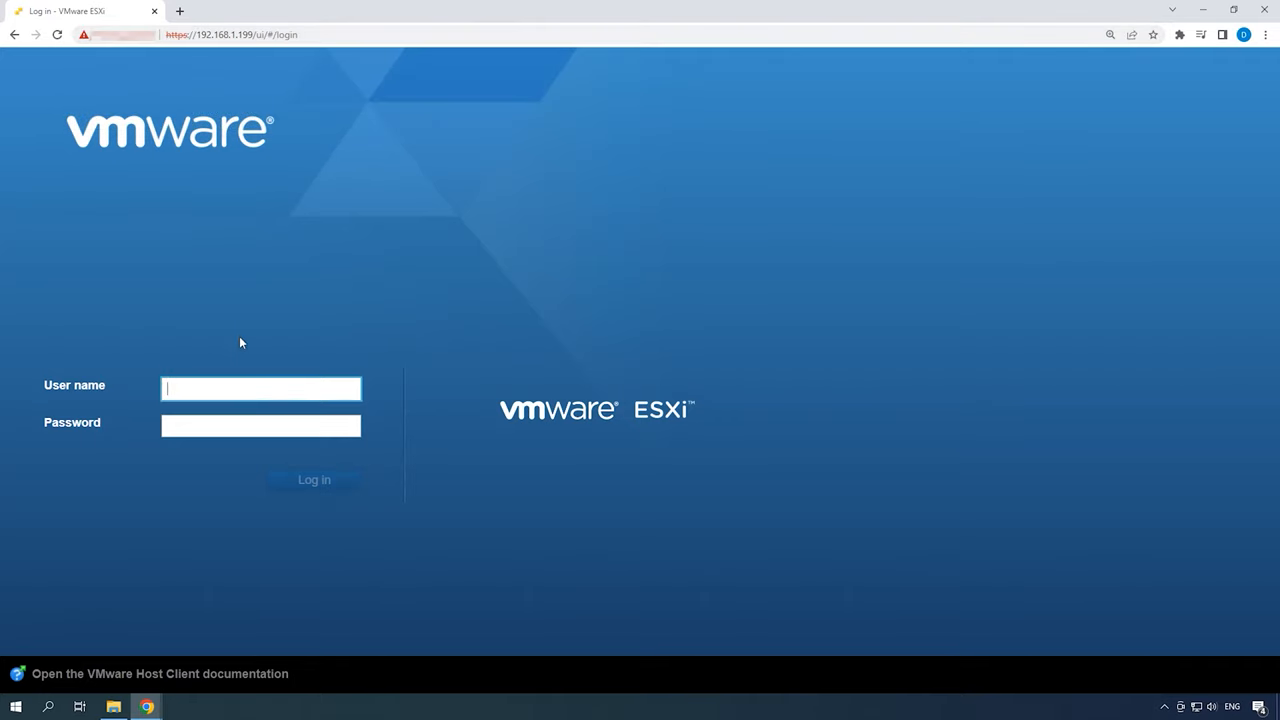
type("root")
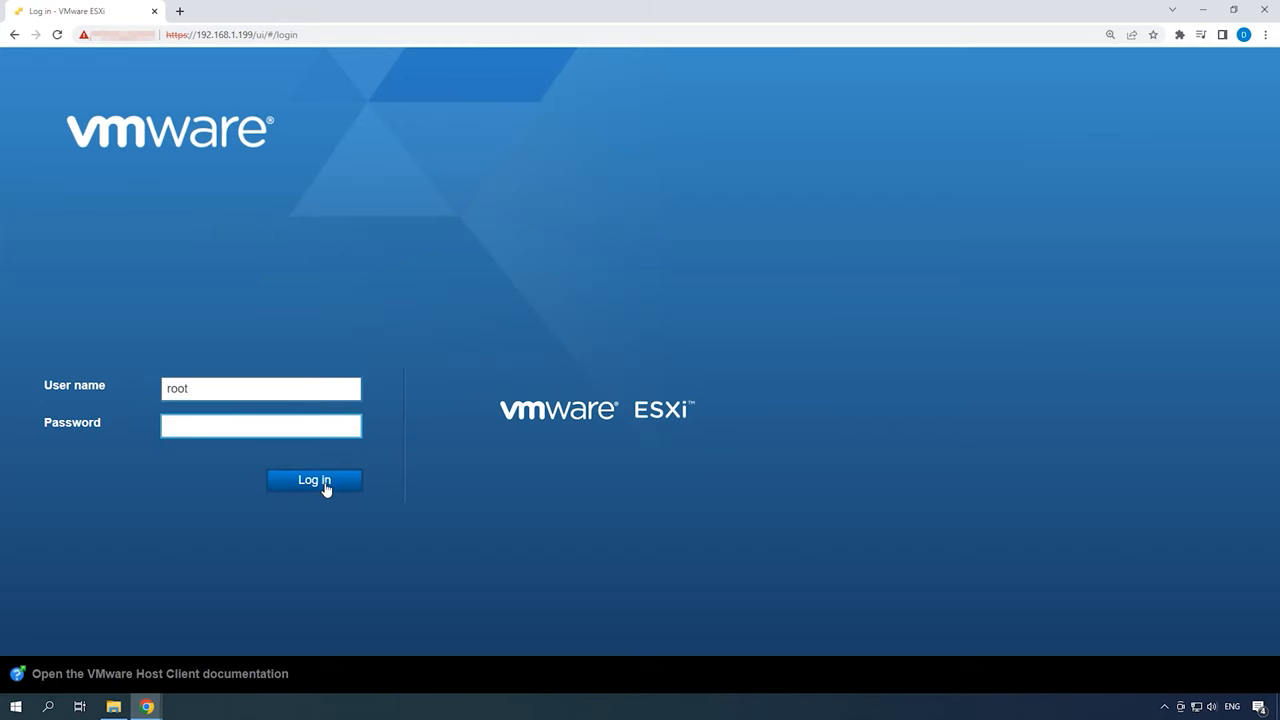
left_click(314, 480)
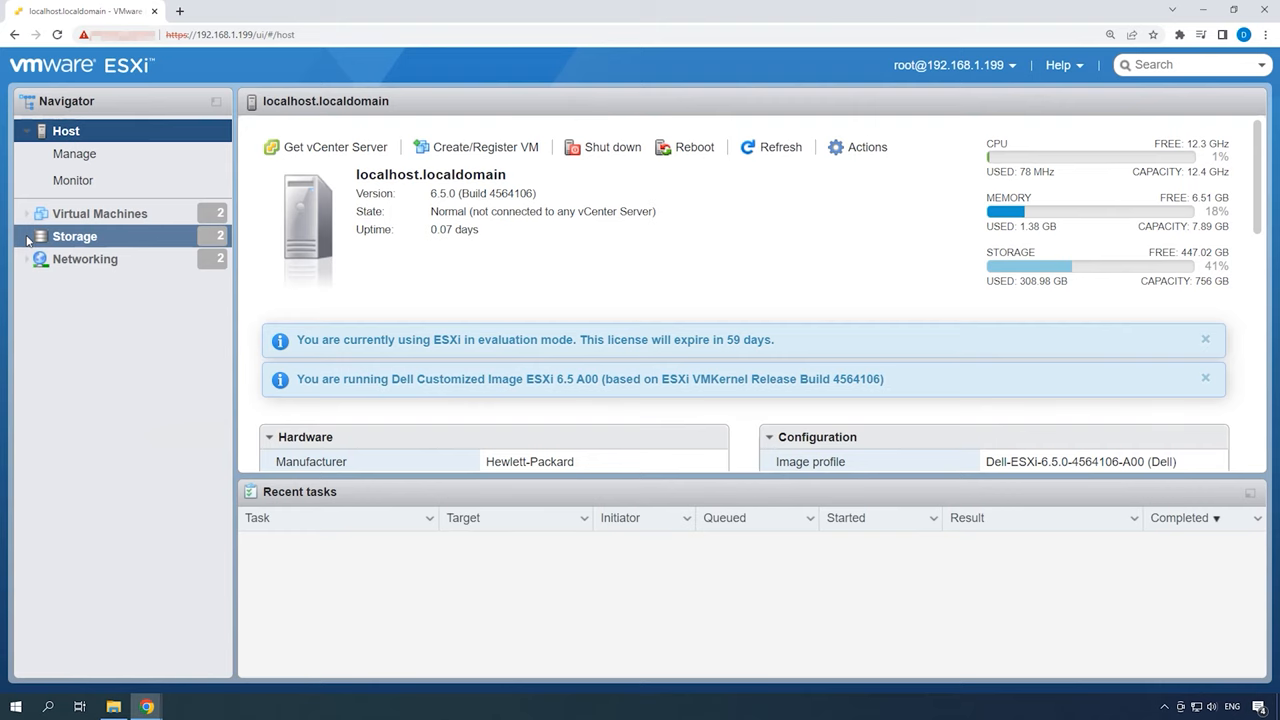
Step: Create a new VM named Linux1 with guest OS Linux / Ubuntu Linux (64-bit) and continue to storage
left_click(100, 212)
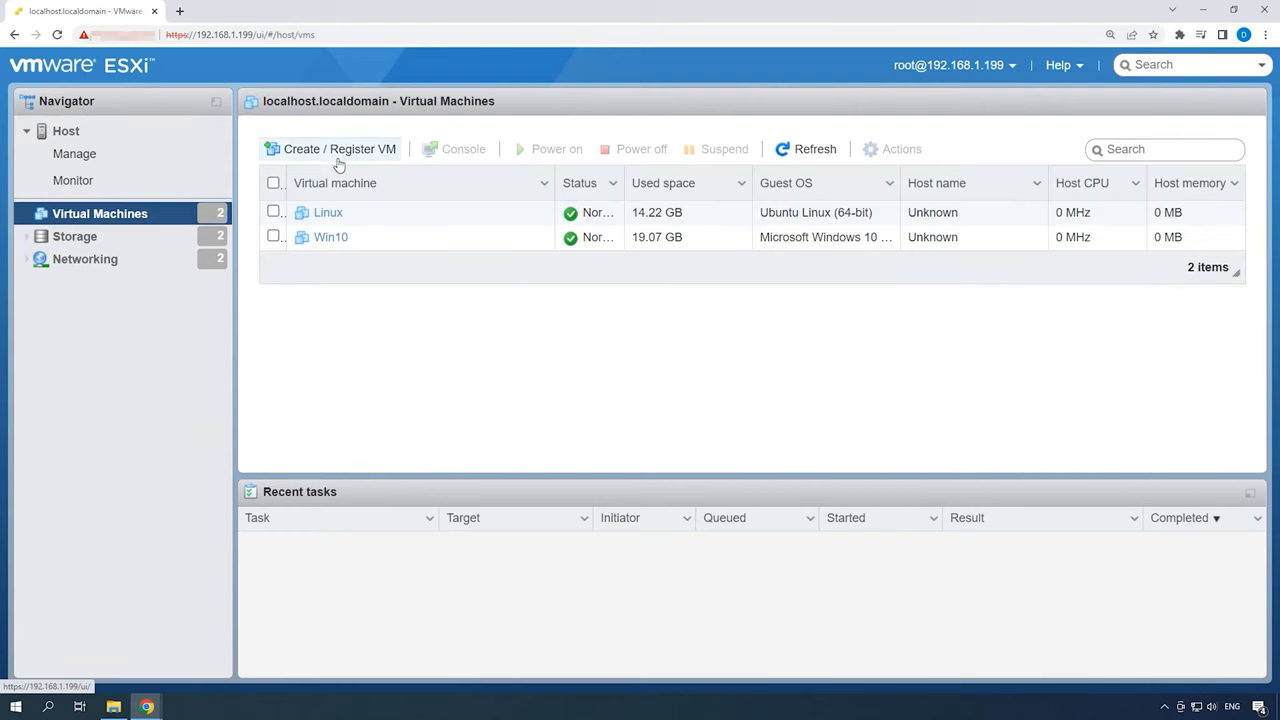
left_click(338, 148)
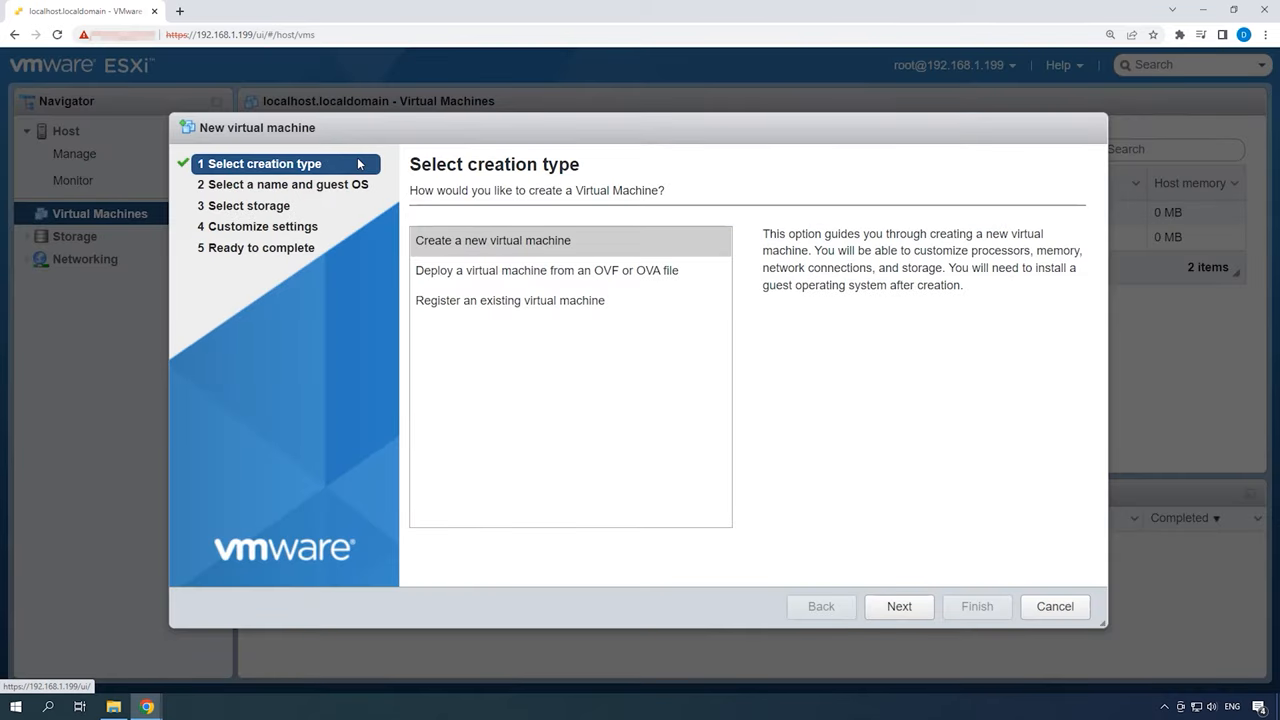
mouse_move(884, 452)
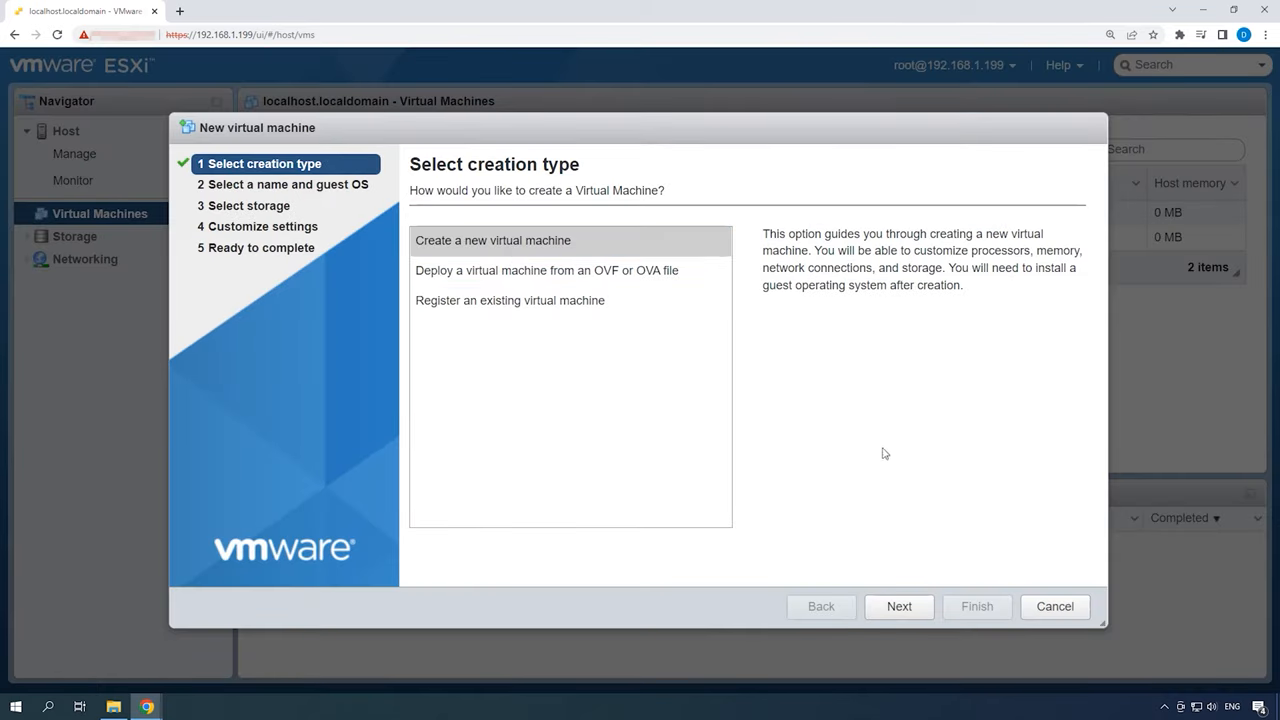
left_click(898, 606)
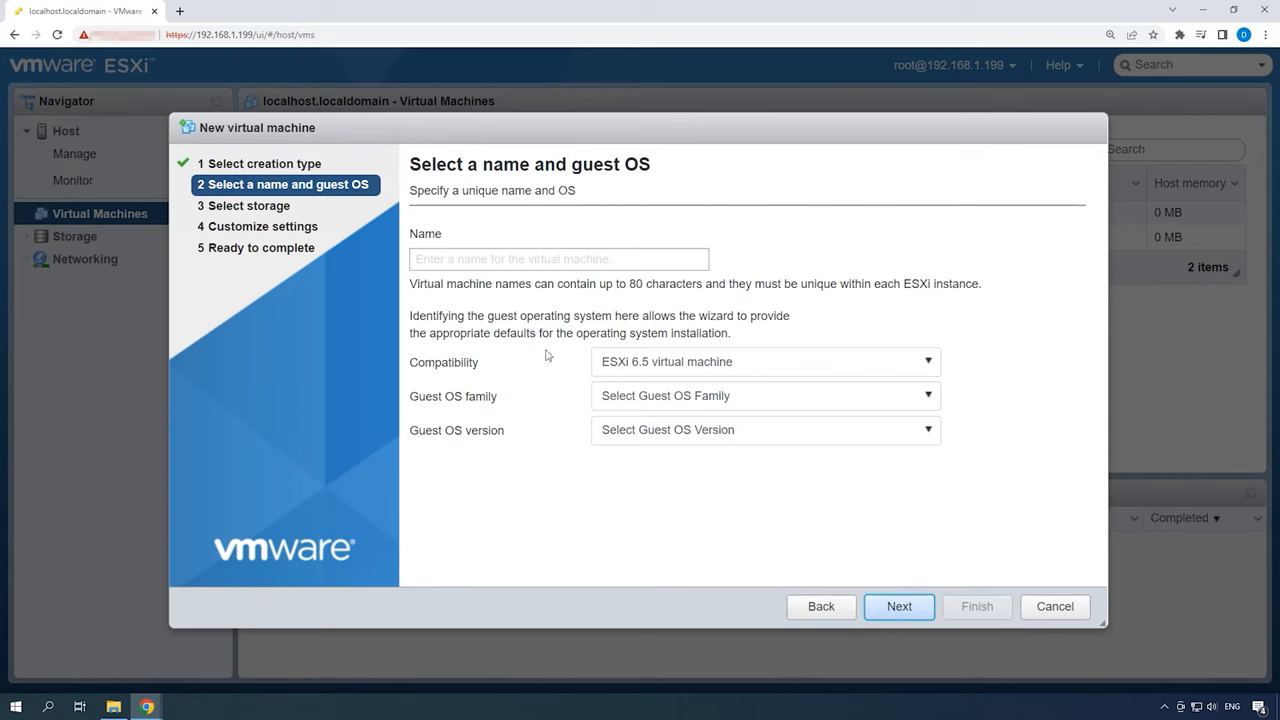
type("Linux1")
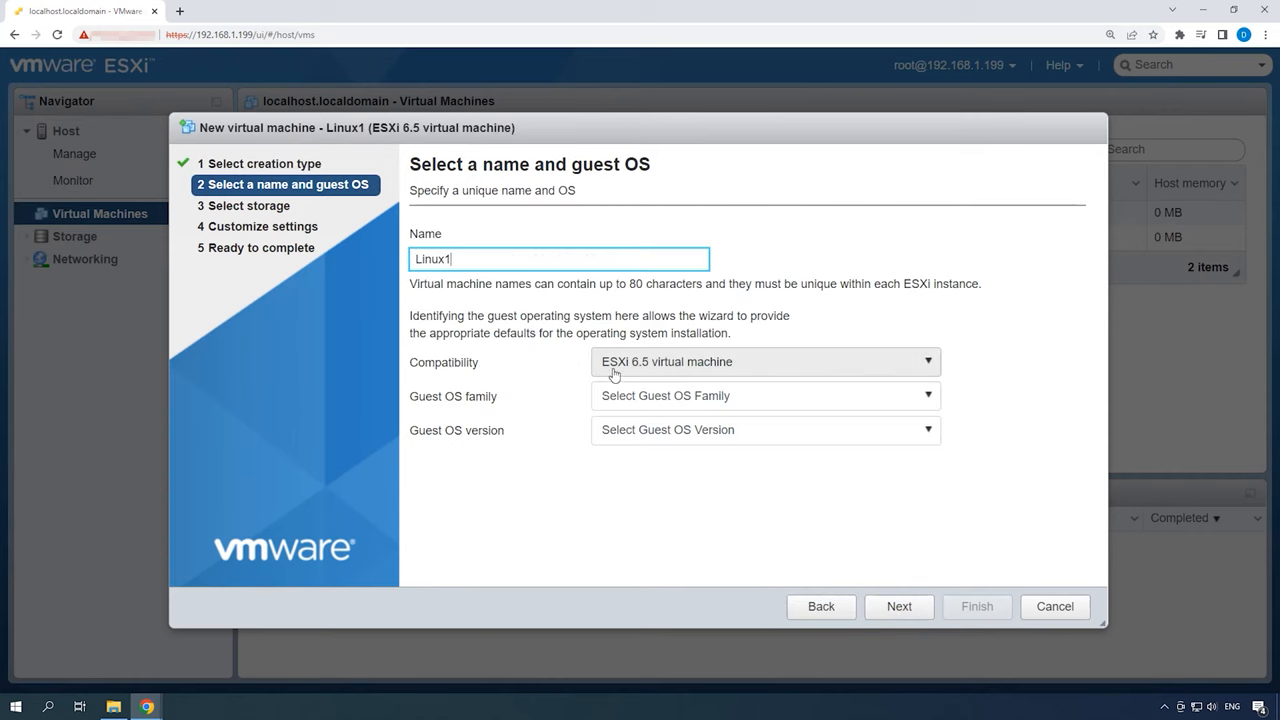
left_click(764, 396)
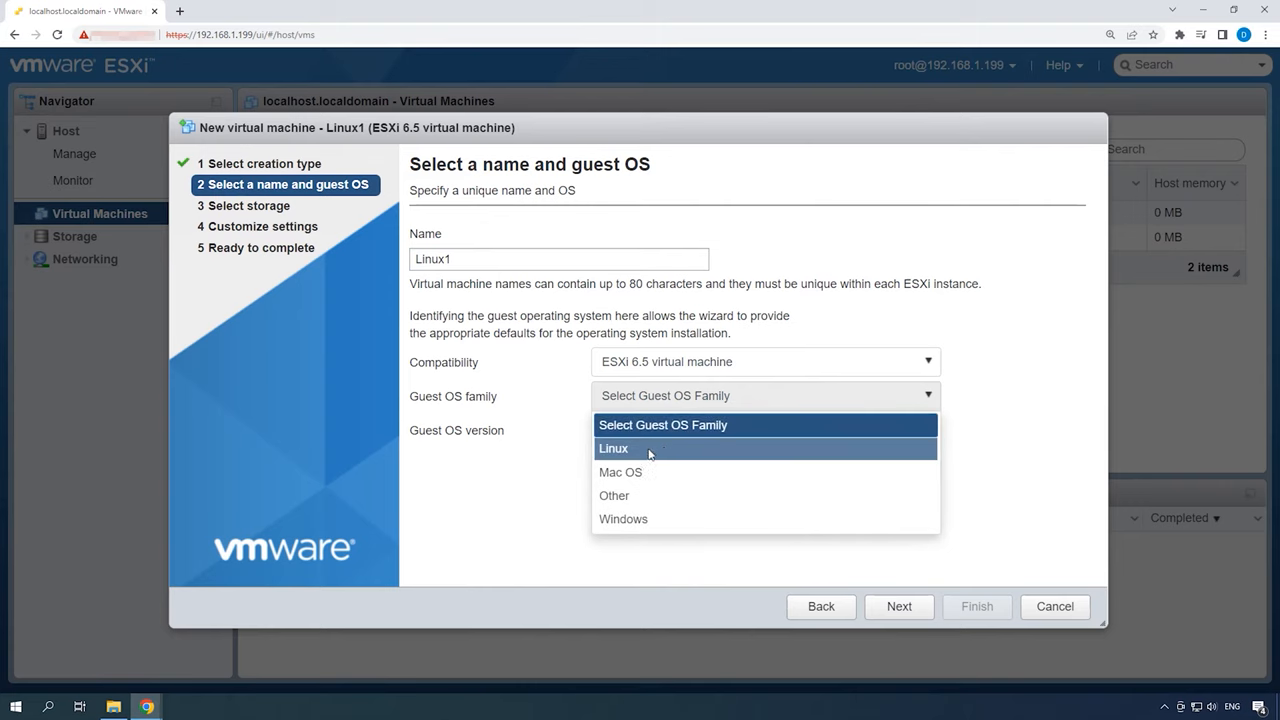
left_click(612, 448)
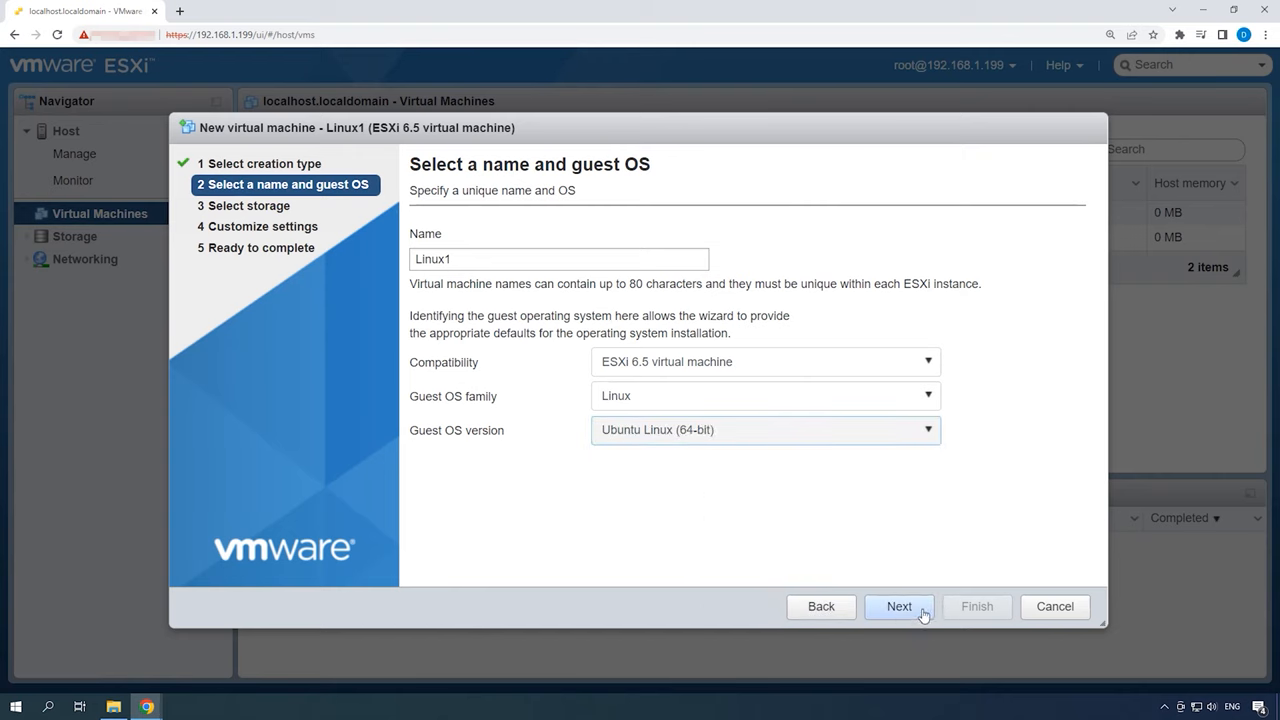
left_click(898, 606)
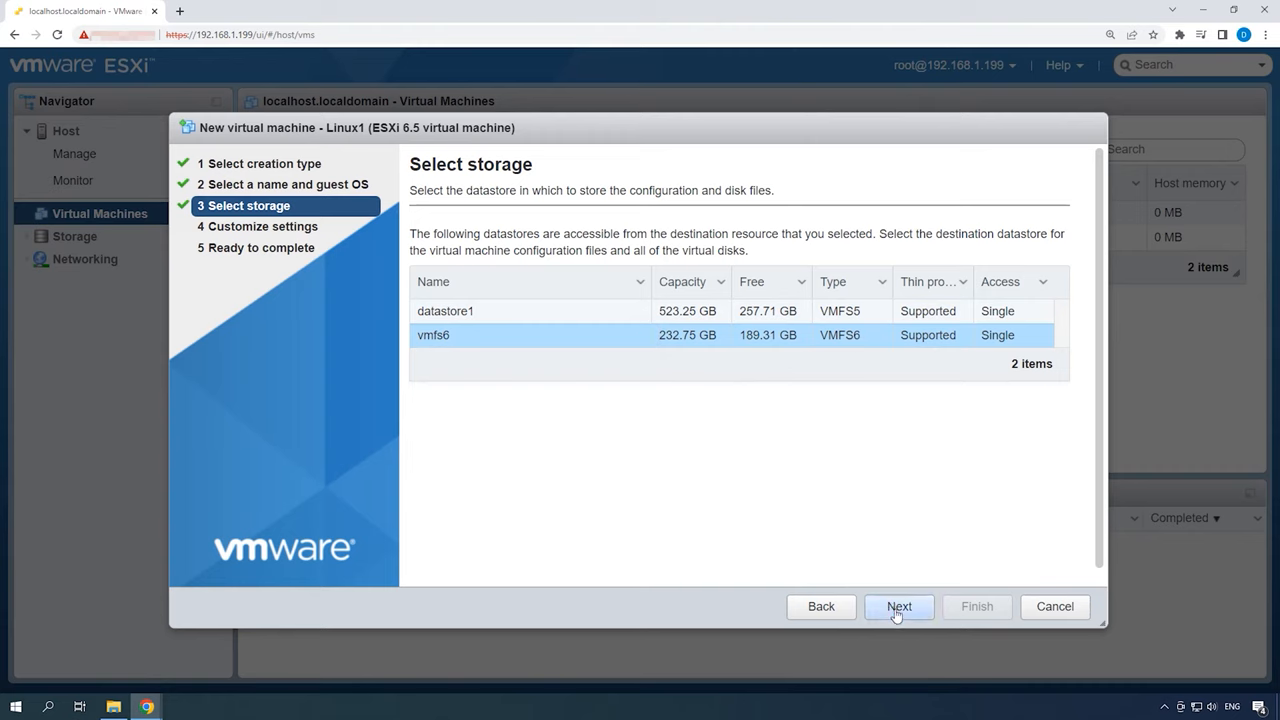
Step: Keep vmfs6 storage and set 2 CPUs, 4096 MB memory and a 20 GB hard disk
left_click(898, 606)
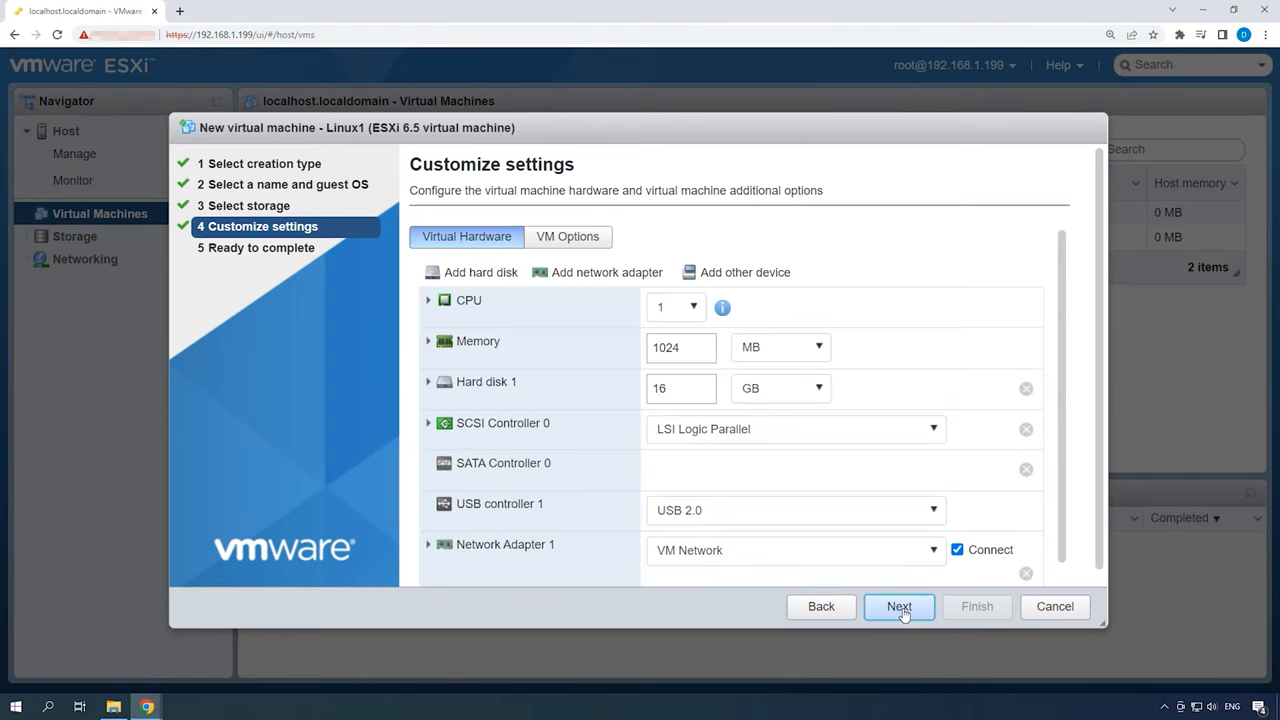
left_click(692, 306)
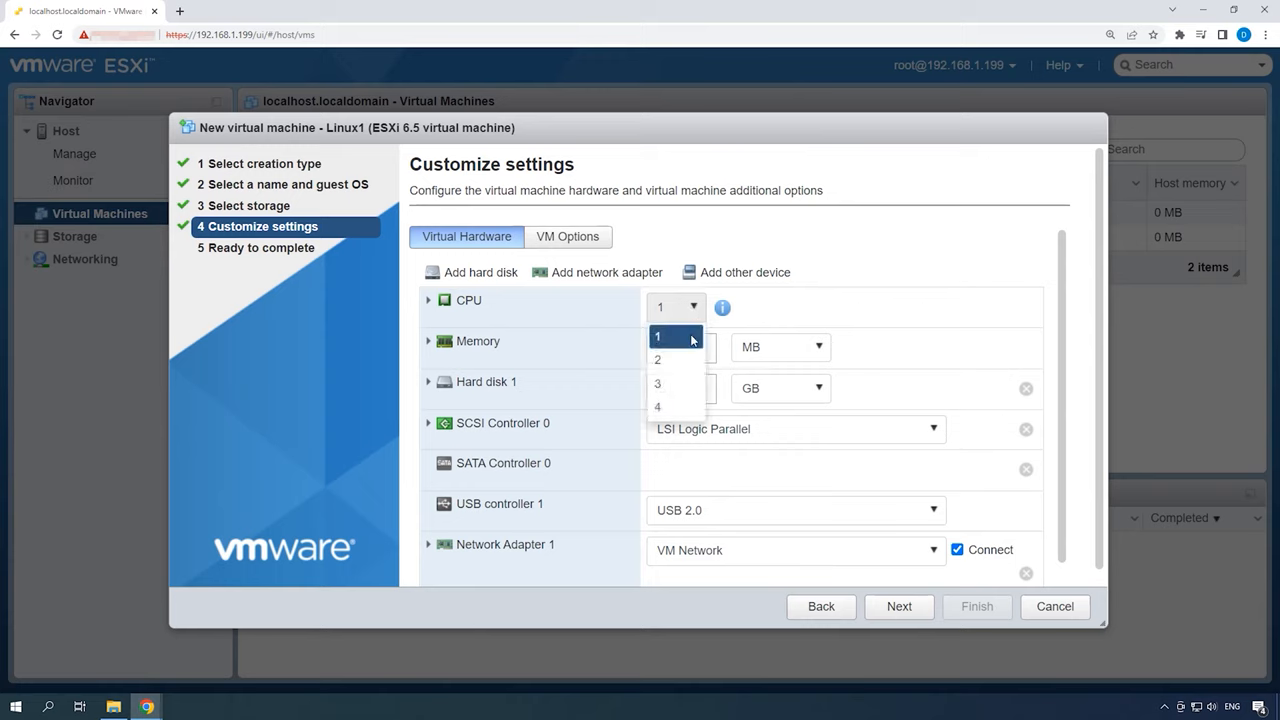
left_click(656, 358)
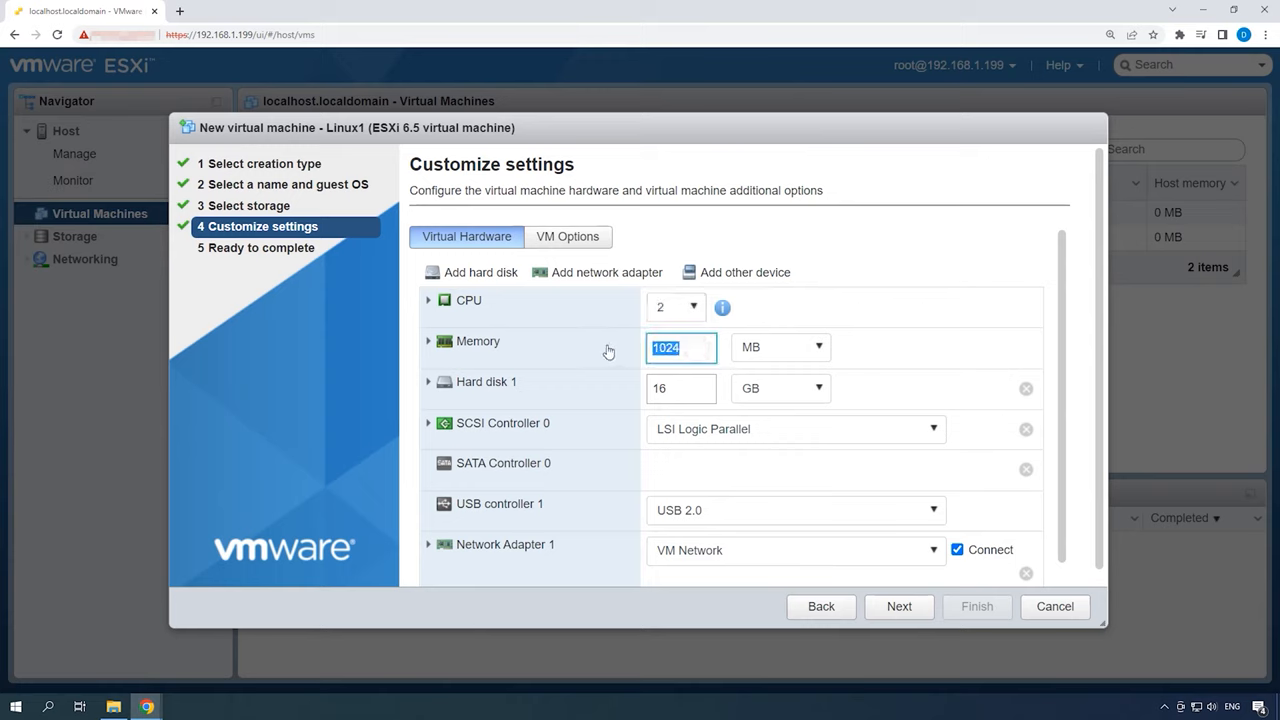
type("4096")
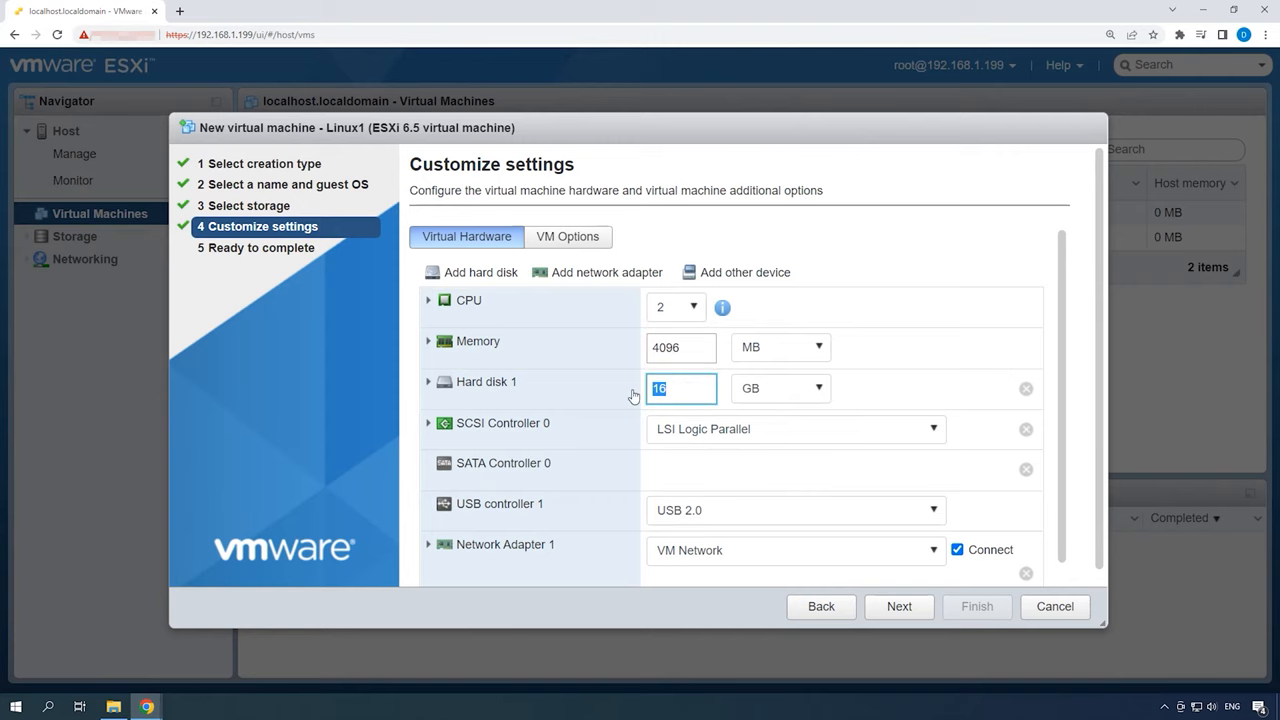
type("20")
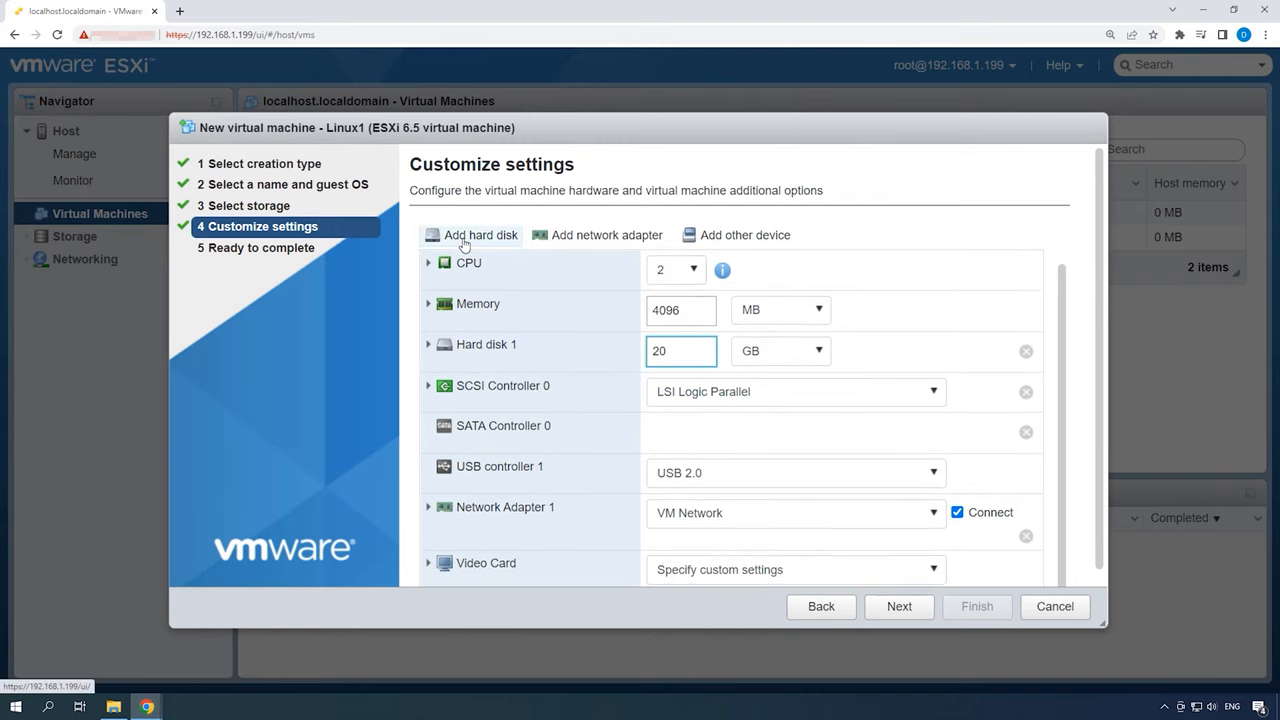
Step: Add a new CD/DVD drive to Linux1
left_click(744, 236)
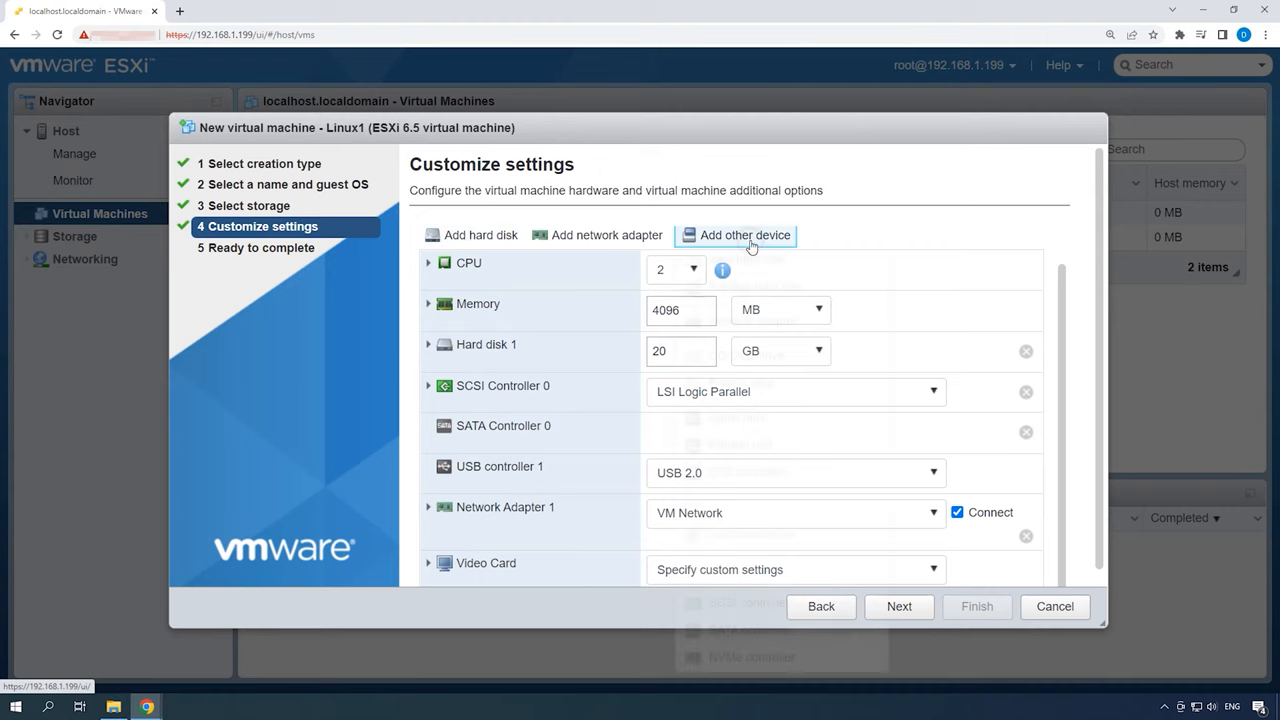
left_click(744, 236)
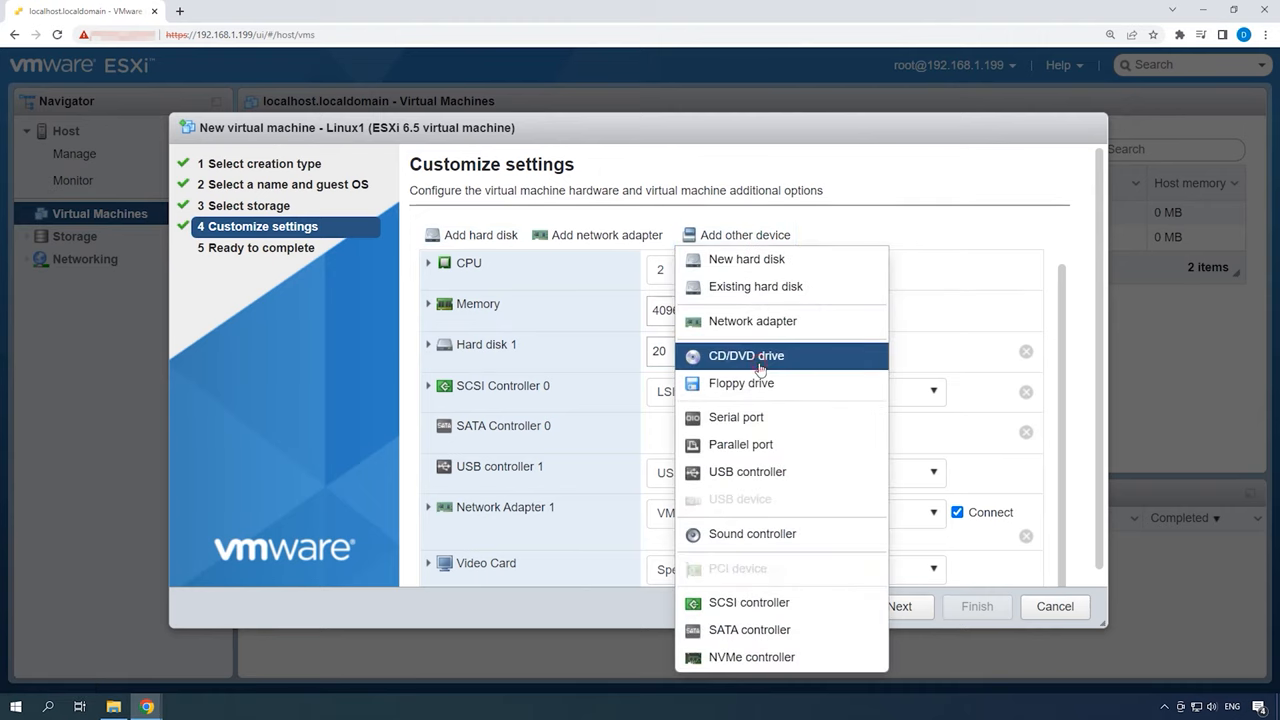
left_click(746, 356)
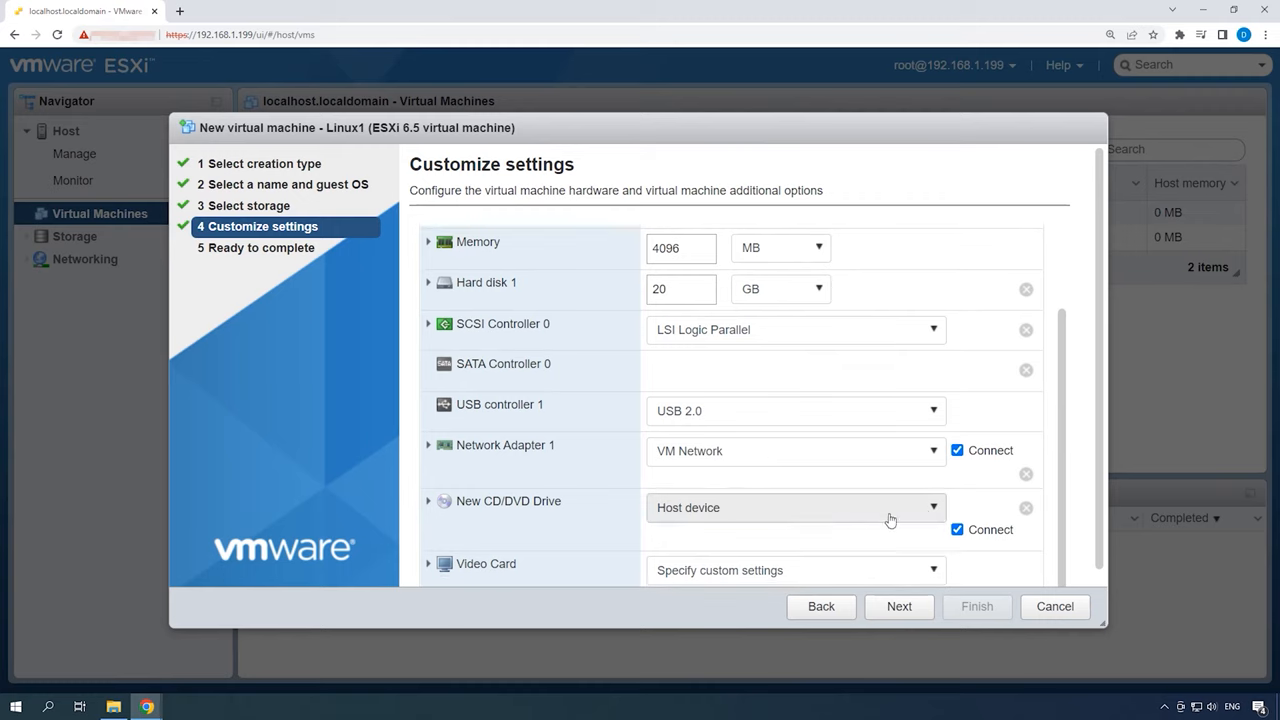
left_click(796, 508)
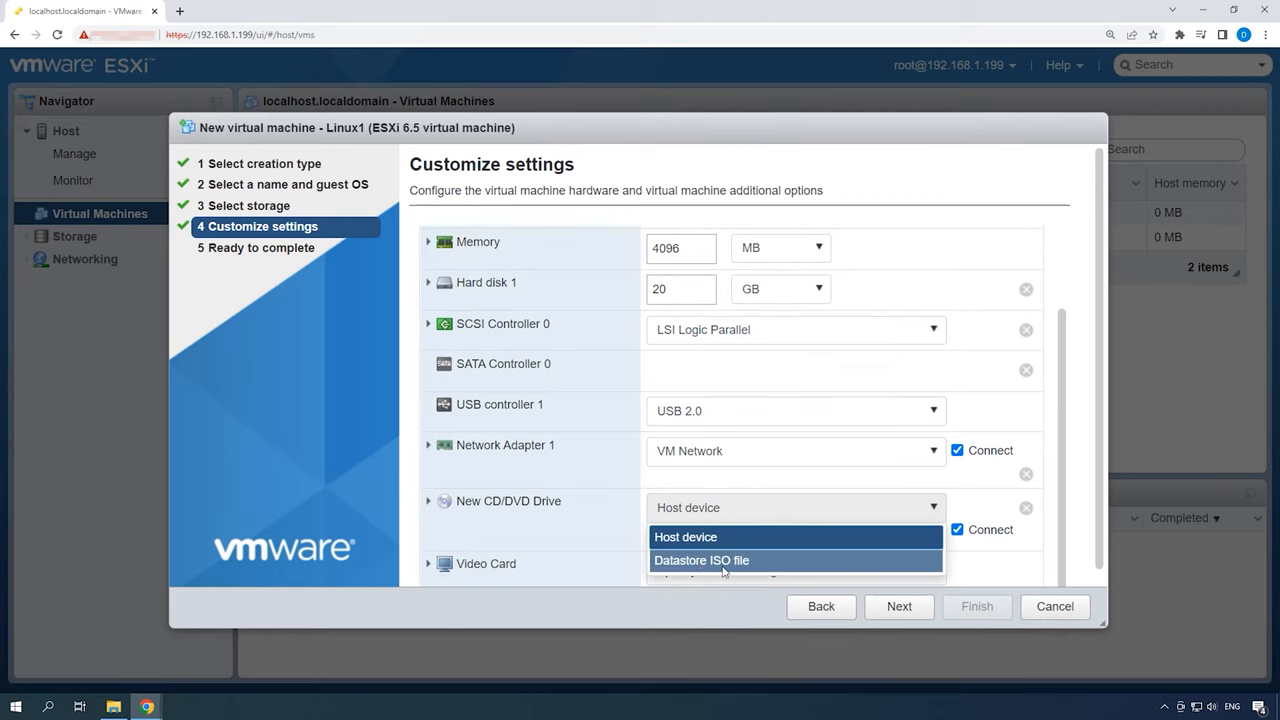
Step: Choose ubuntu-20.04.1-desktop-amd64.iso from the vmfs6 datastore as the CD/DVD source
left_click(700, 560)
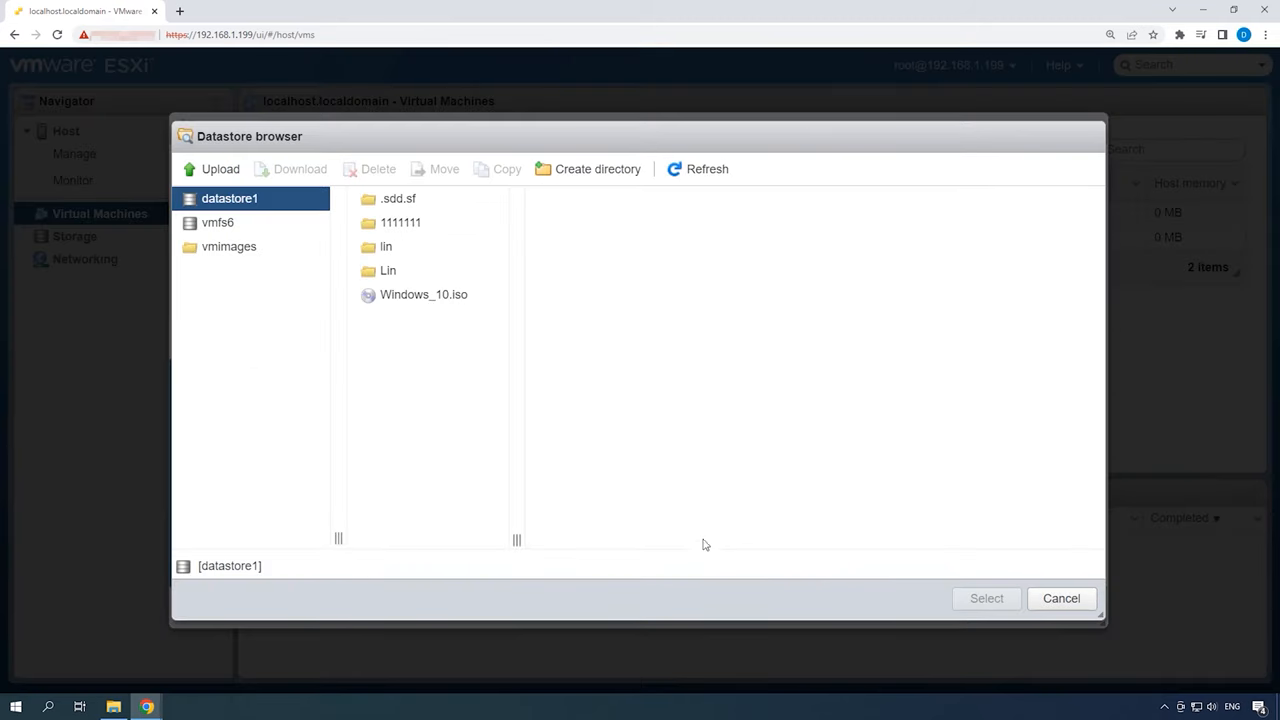
left_click(424, 294)
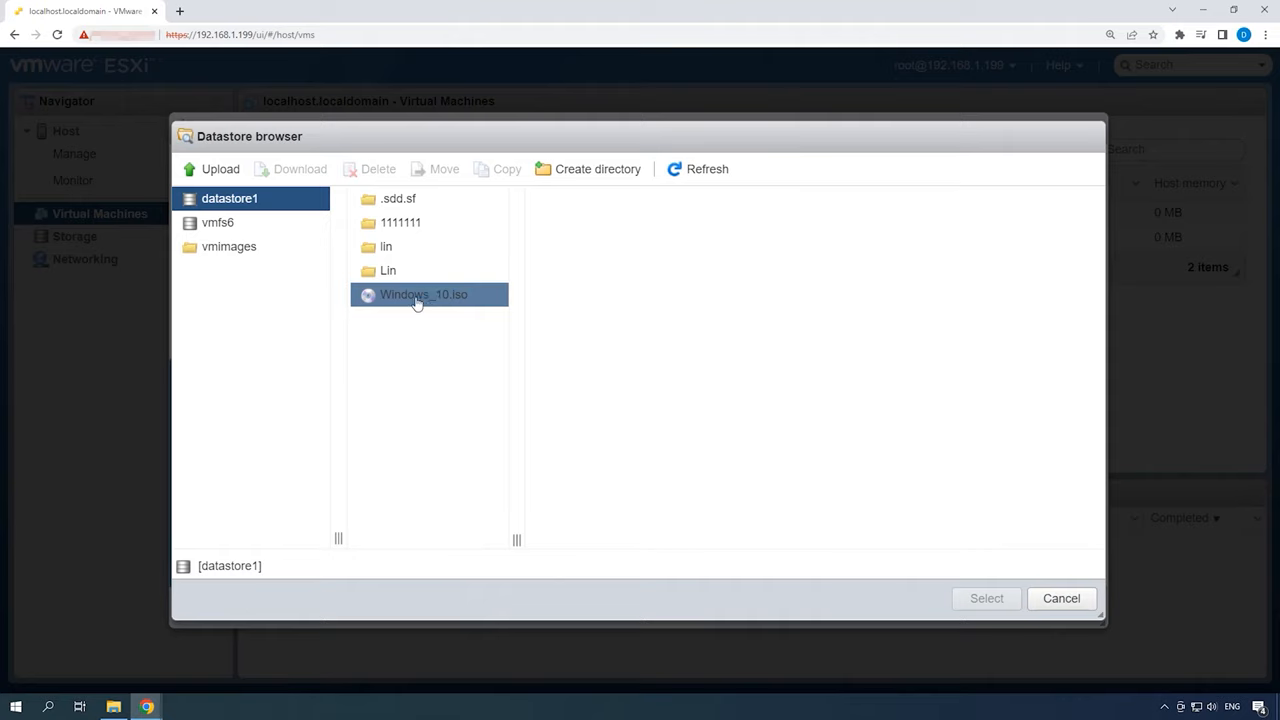
left_click(216, 222)
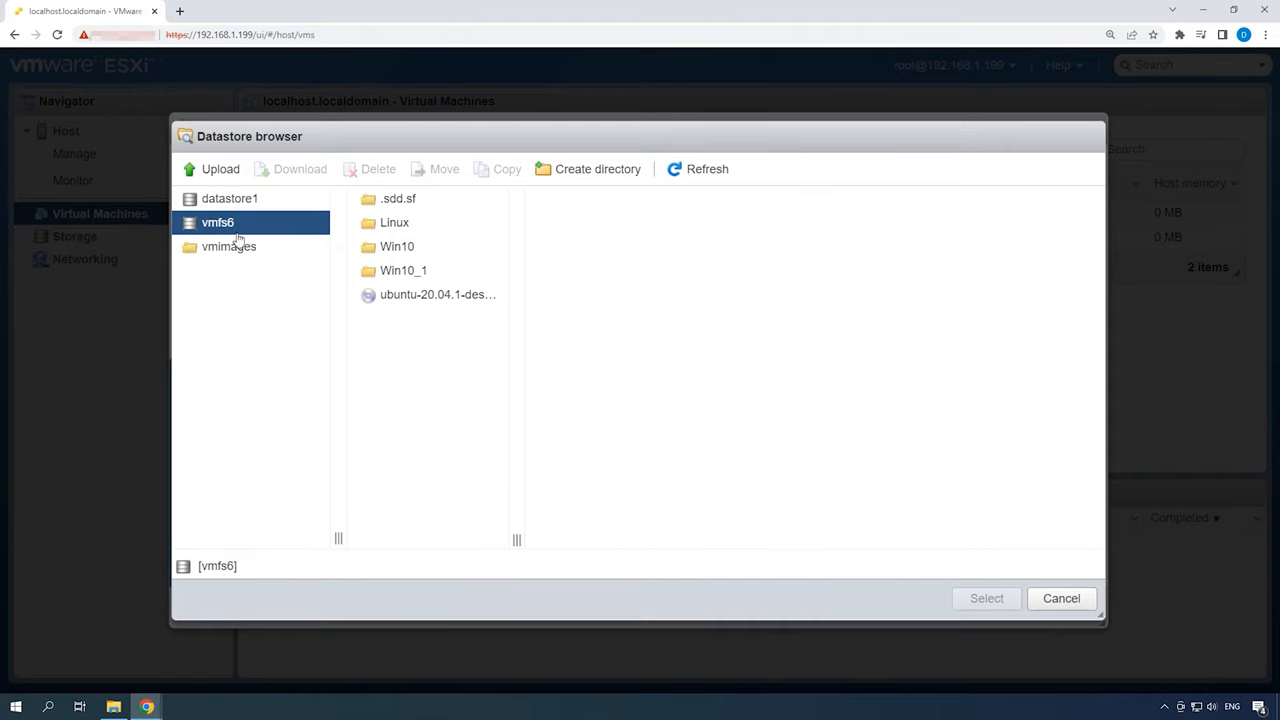
mouse_move(266, 234)
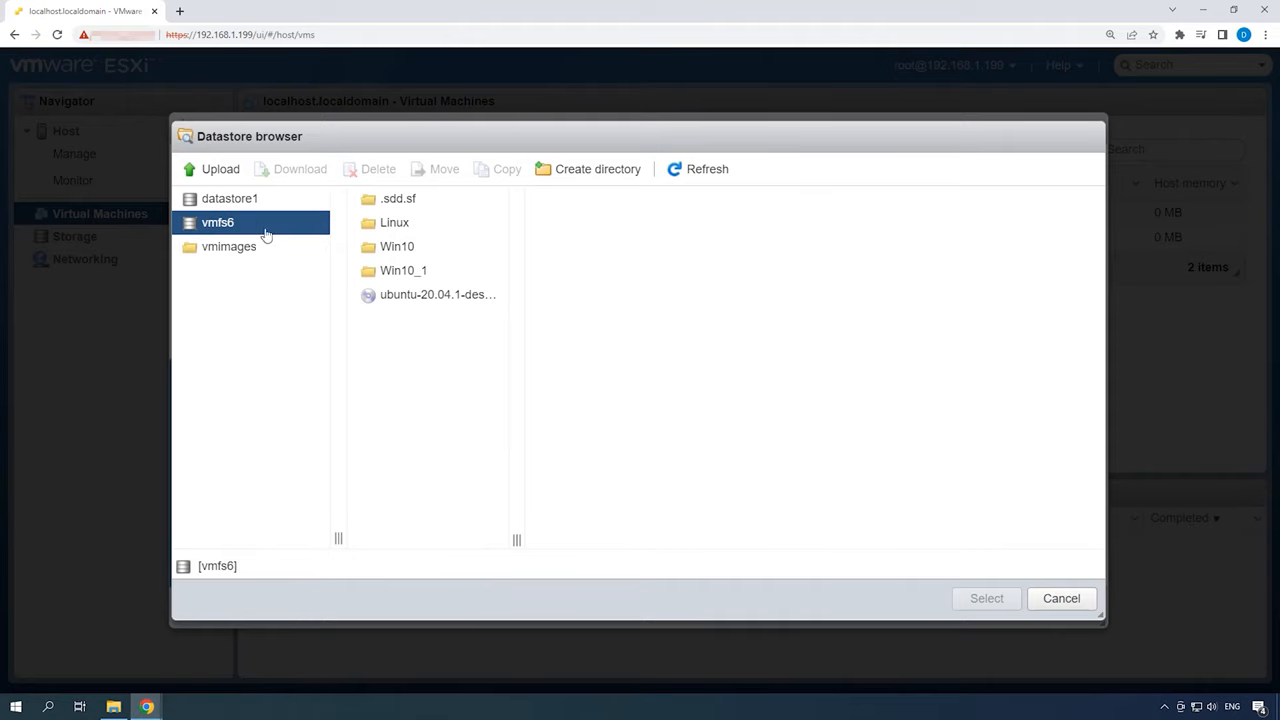
left_click(230, 198)
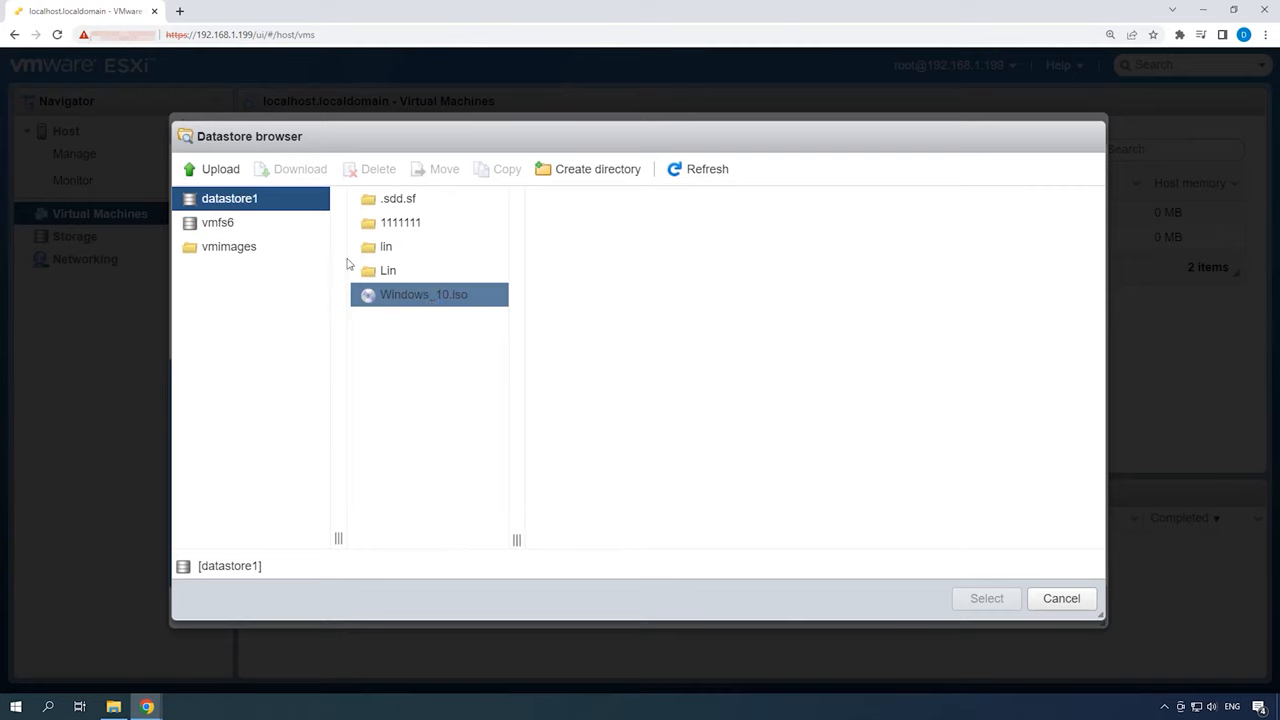
left_click(212, 168)
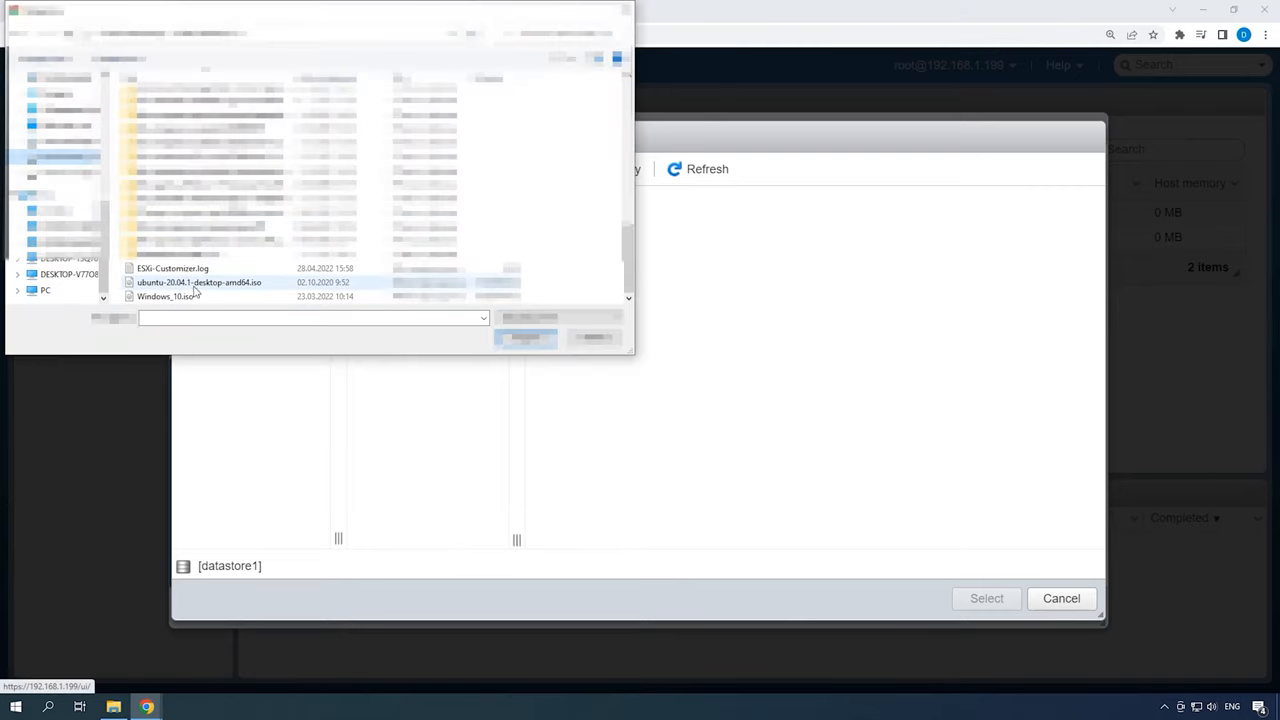
left_click(200, 282)
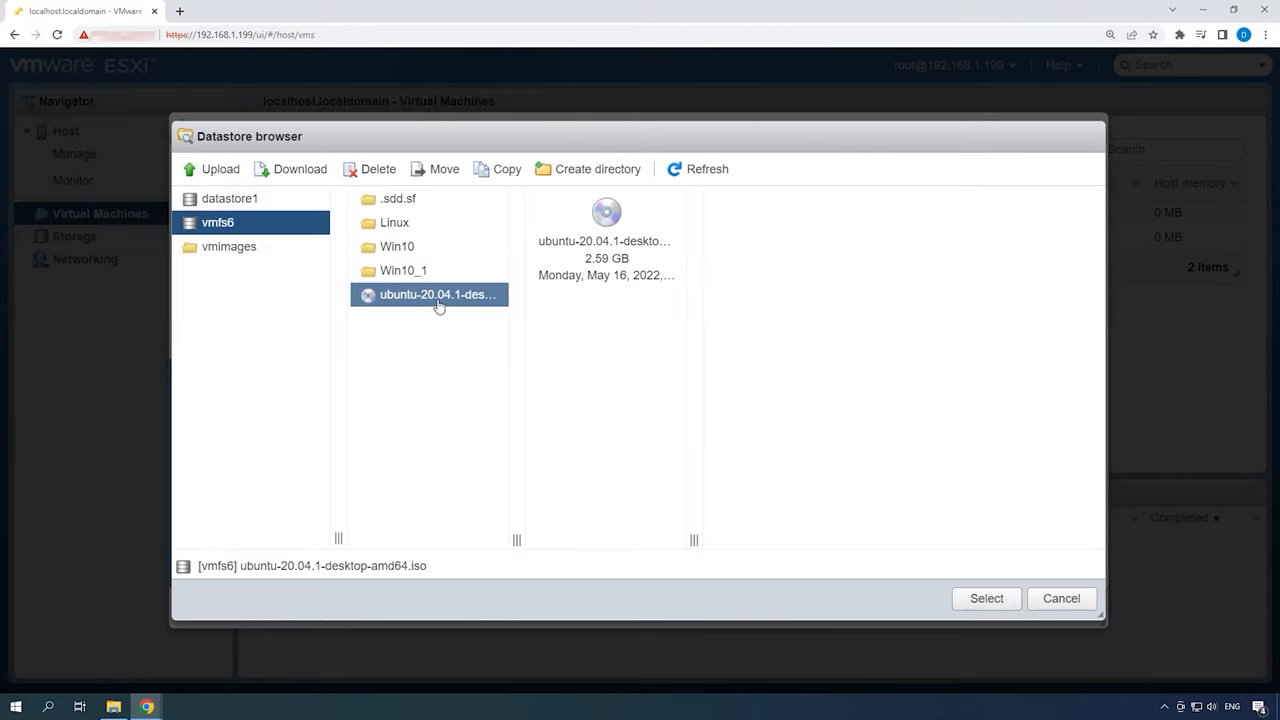
left_click(984, 598)
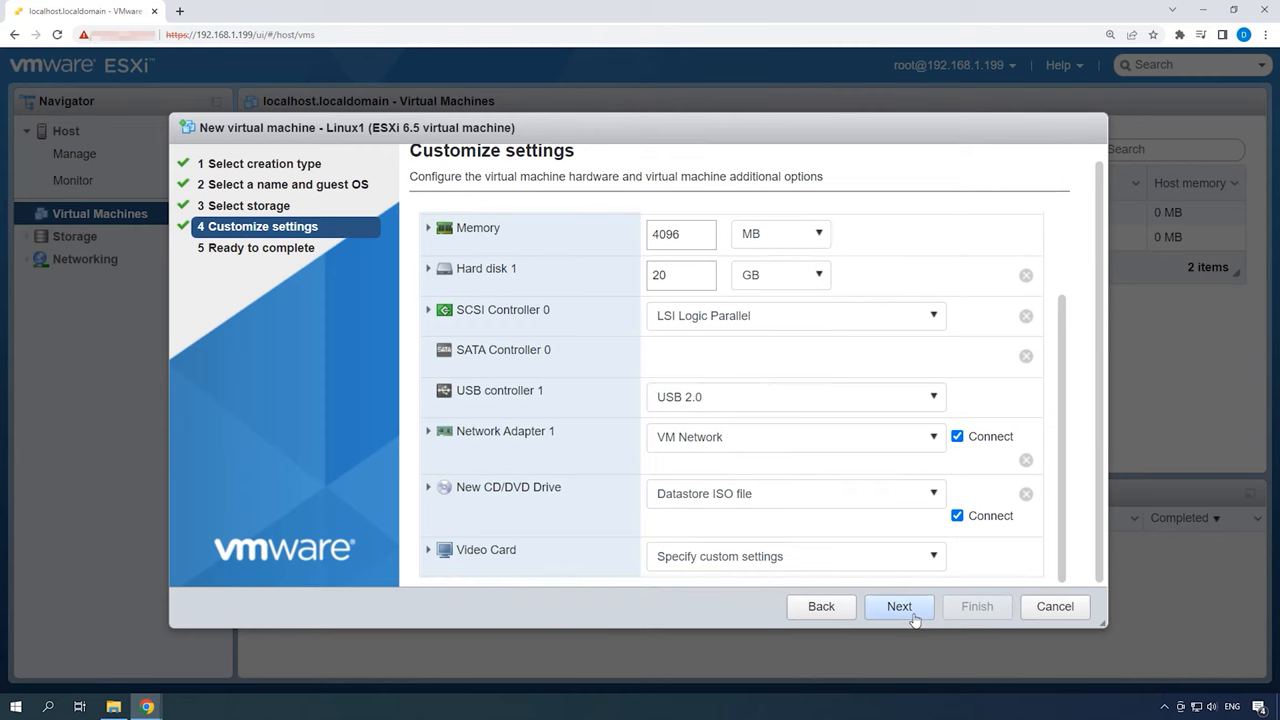
Step: Finish creating Linux1 and power on the new virtual machine
left_click(898, 606)
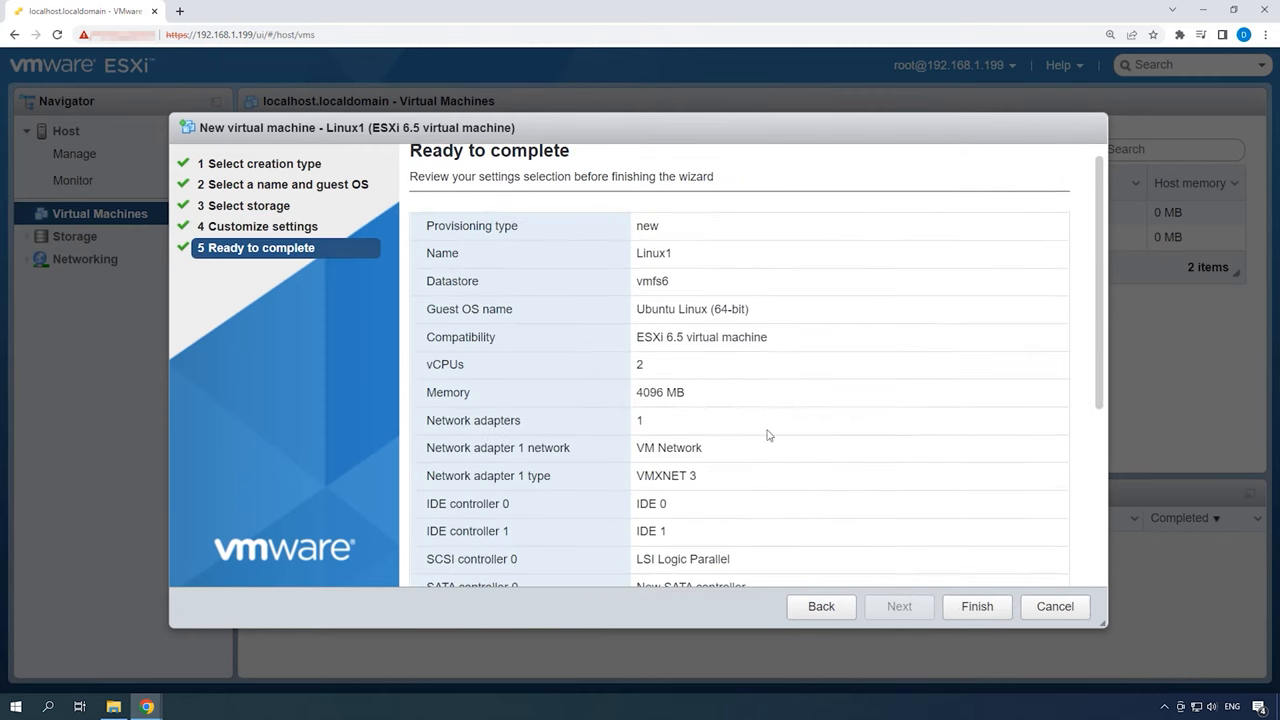
left_click(976, 606)
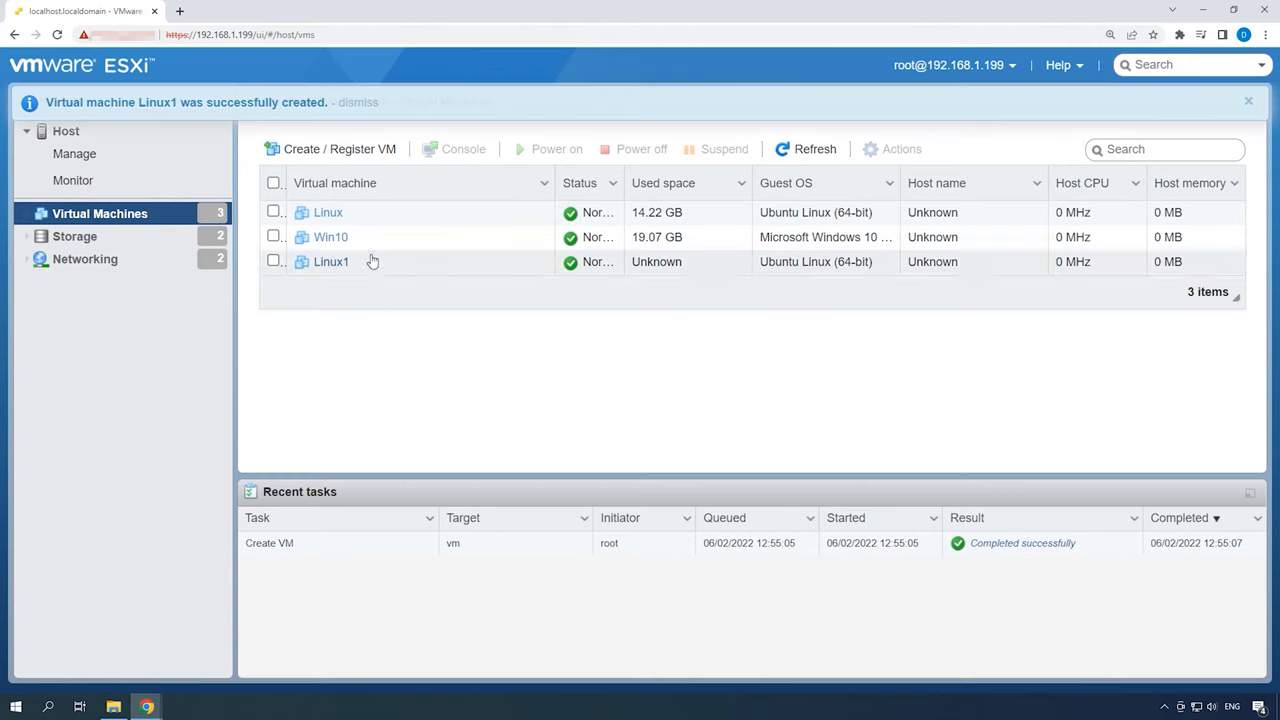
left_click(332, 260)
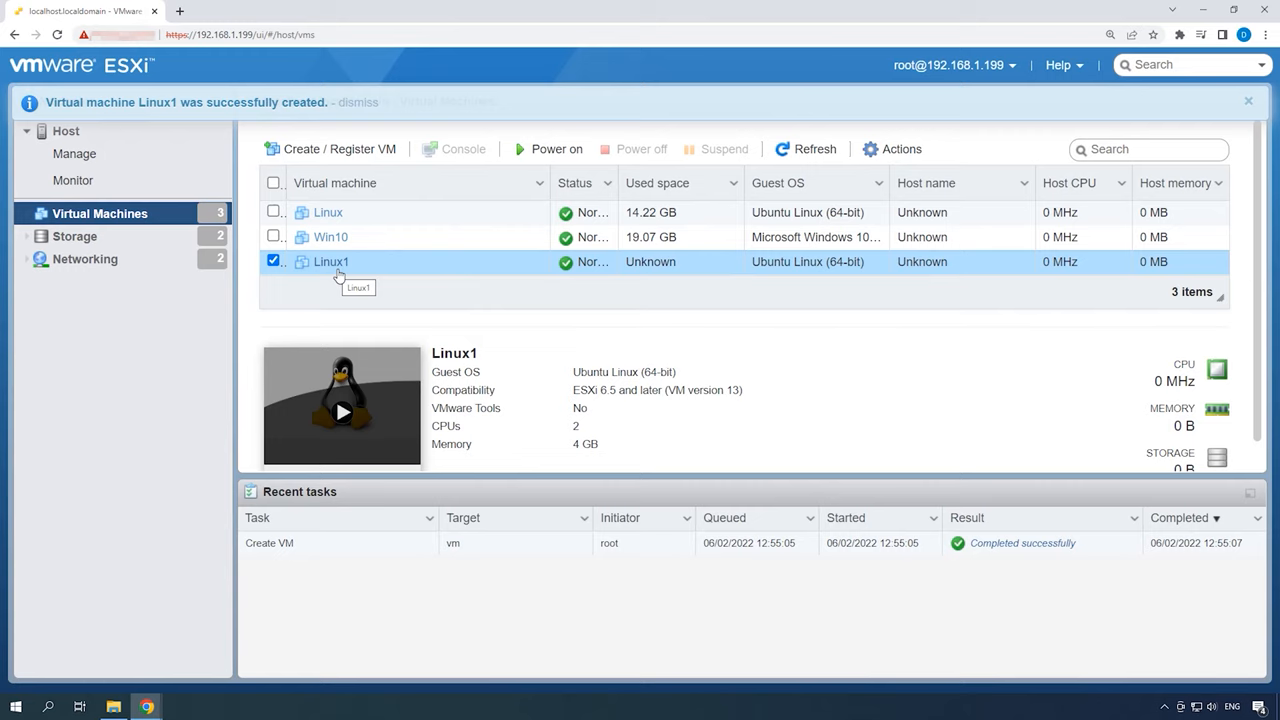
left_click(548, 148)
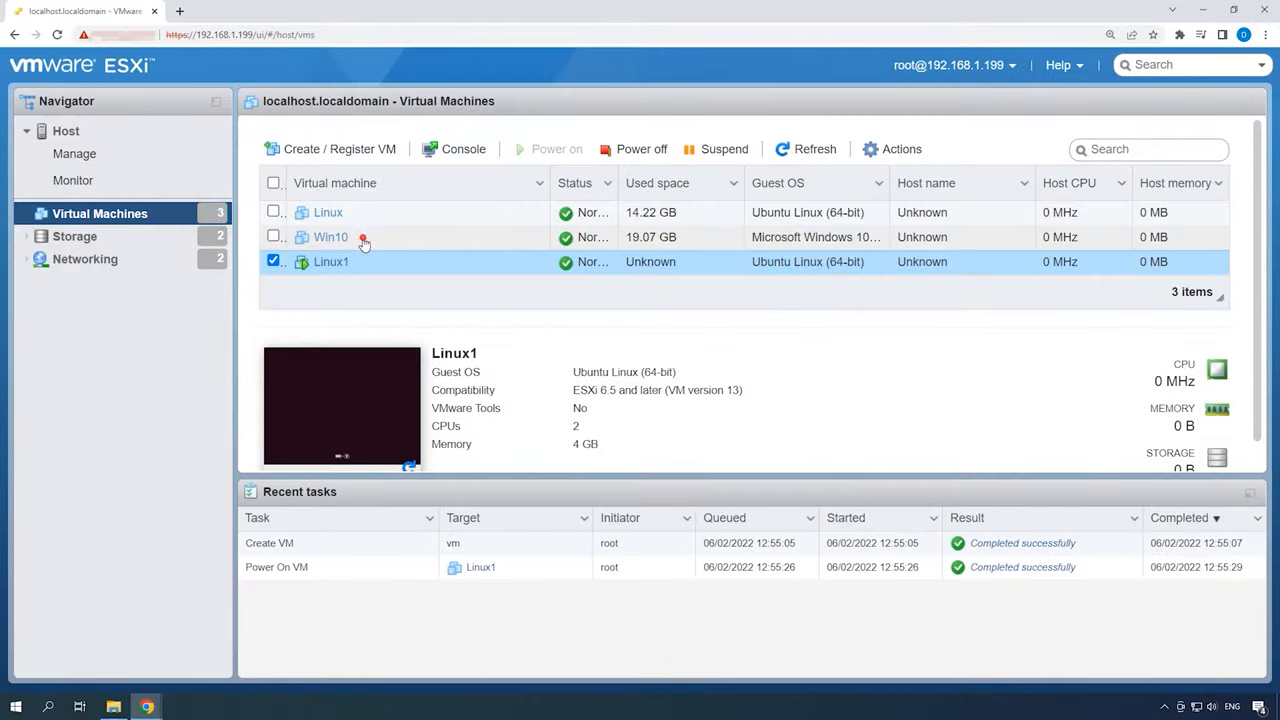
Step: Take a snapshot of the Win10 virtual machine named 12
left_click(330, 236)
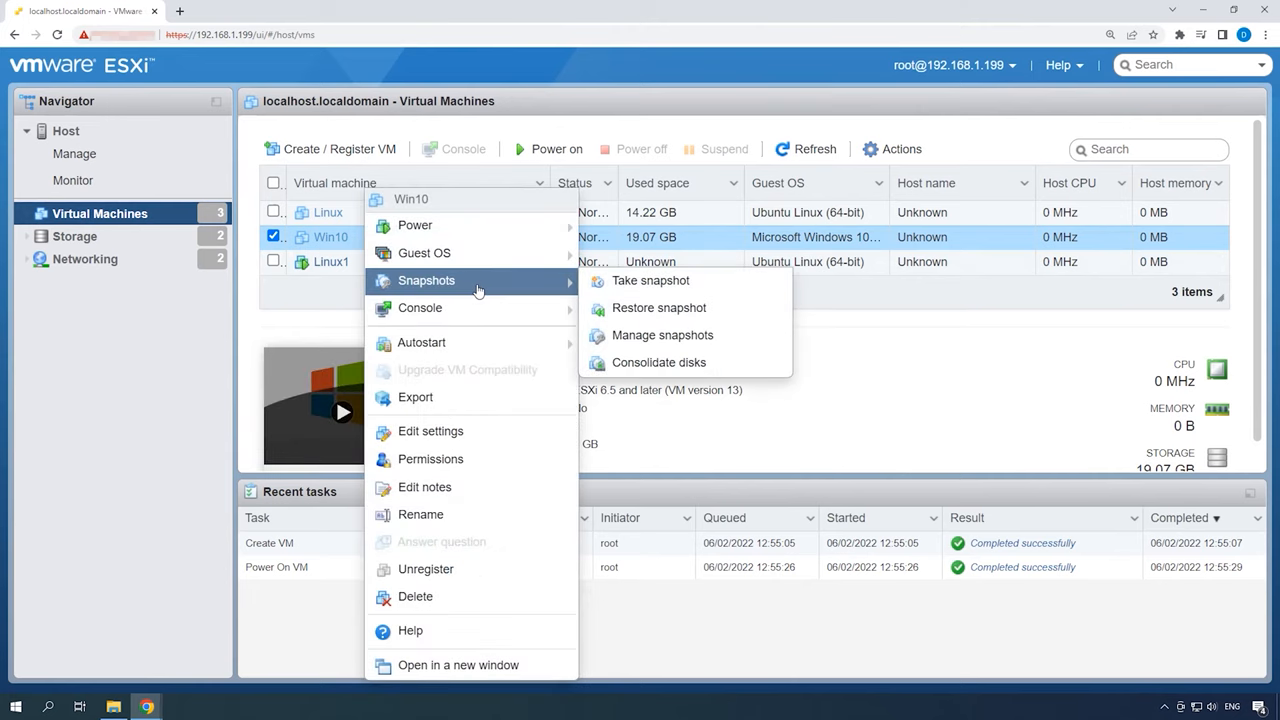
mouse_move(650, 280)
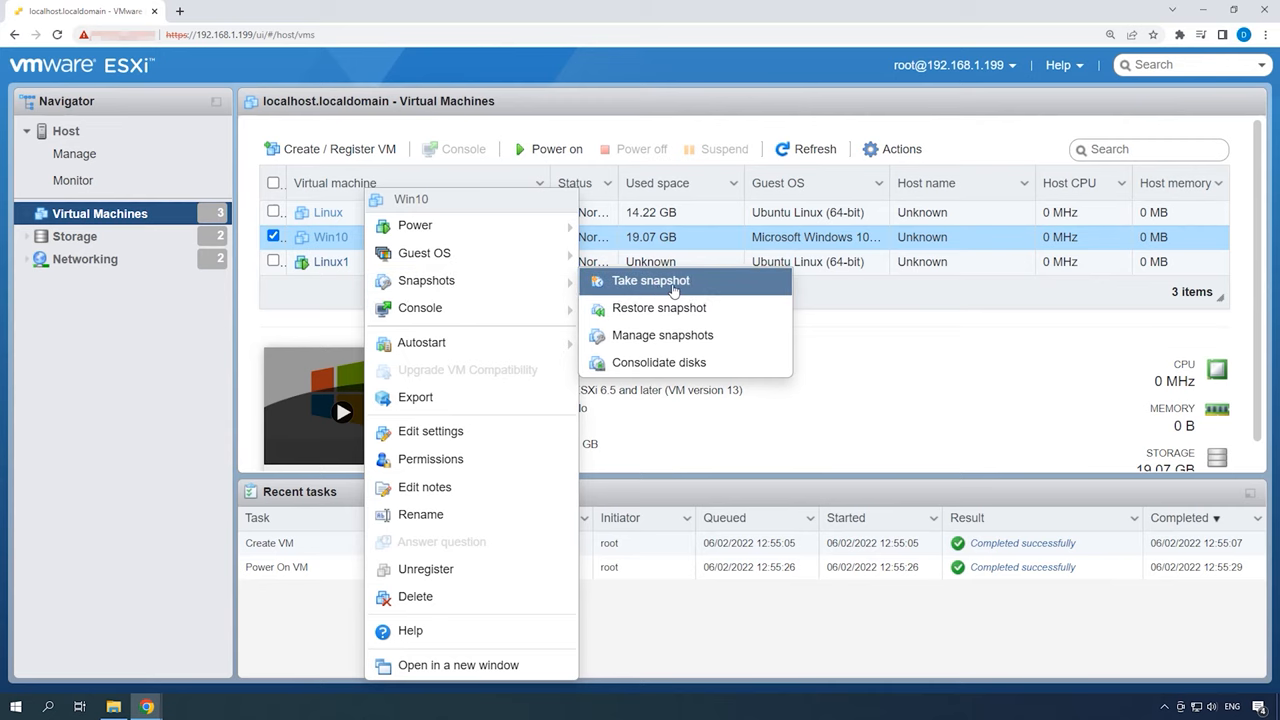
left_click(650, 280)
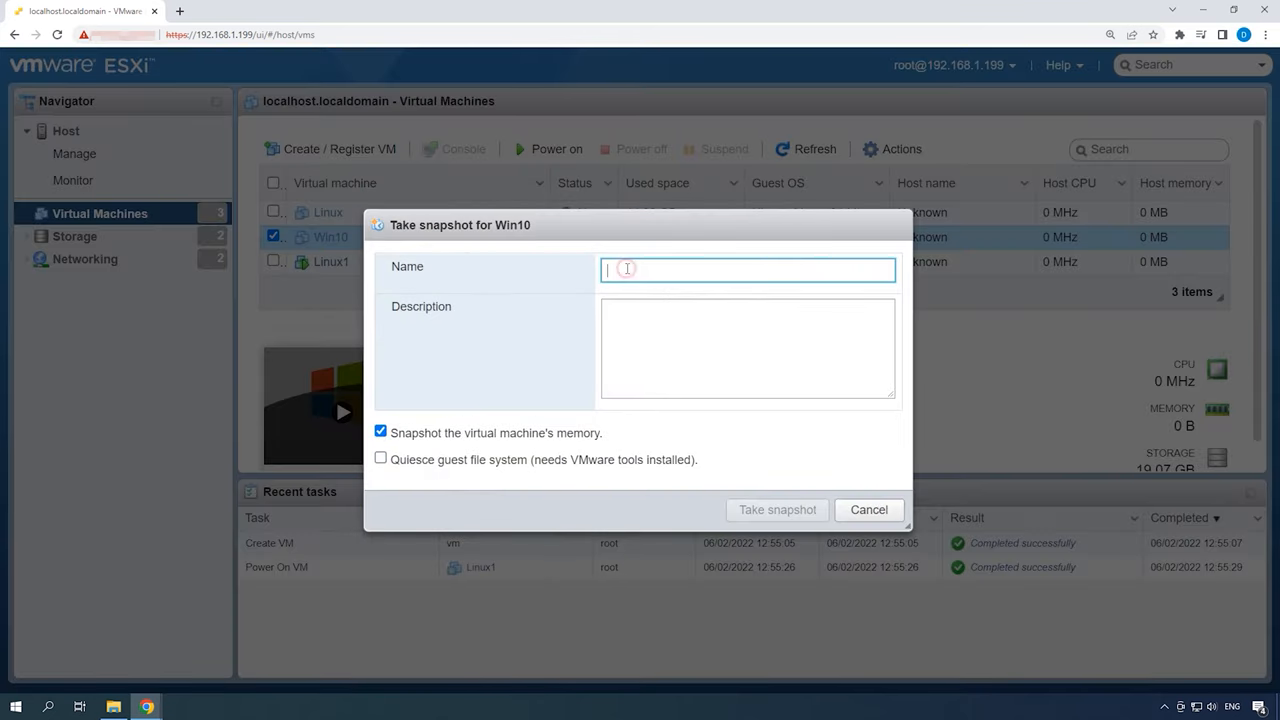
type("12")
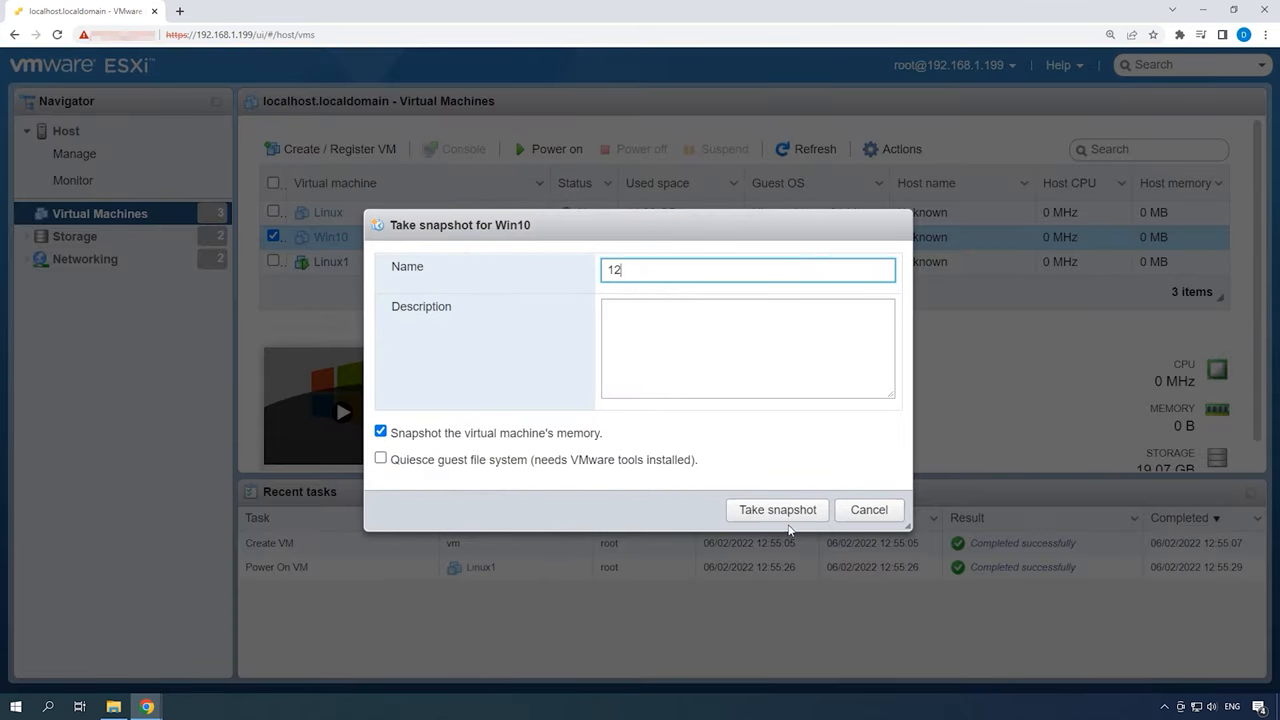
left_click(776, 510)
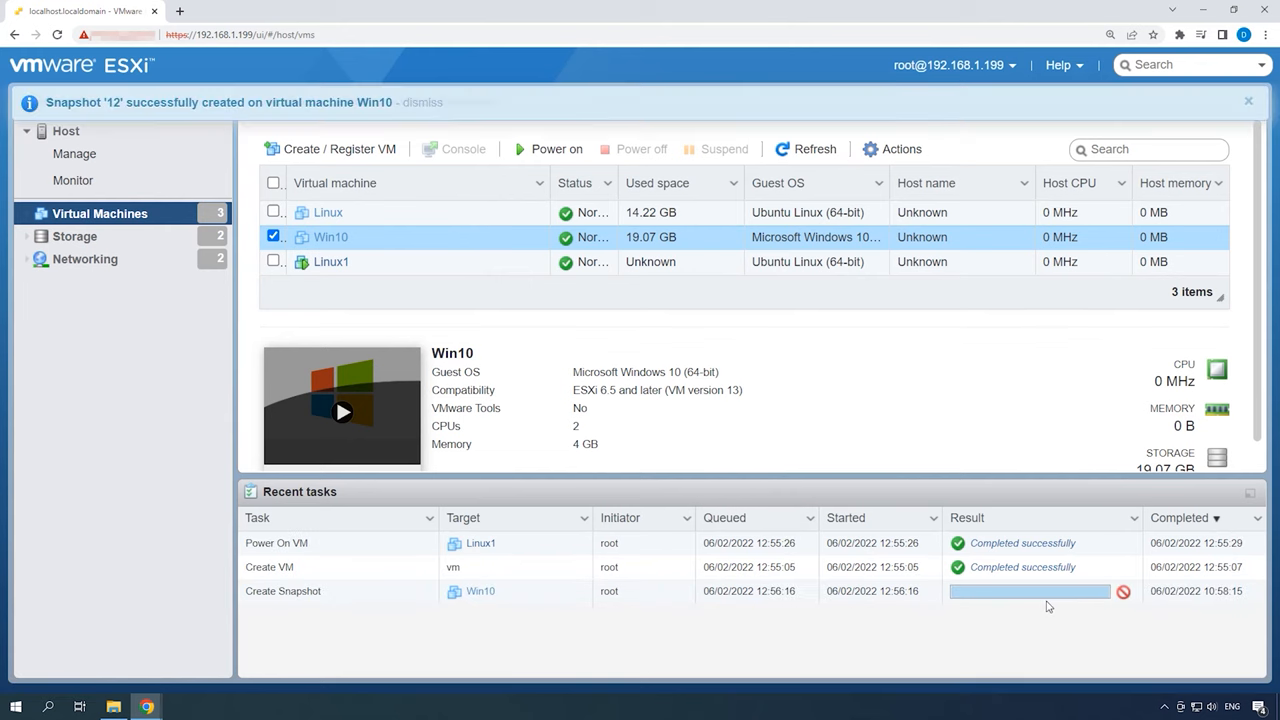
left_click(1248, 100)
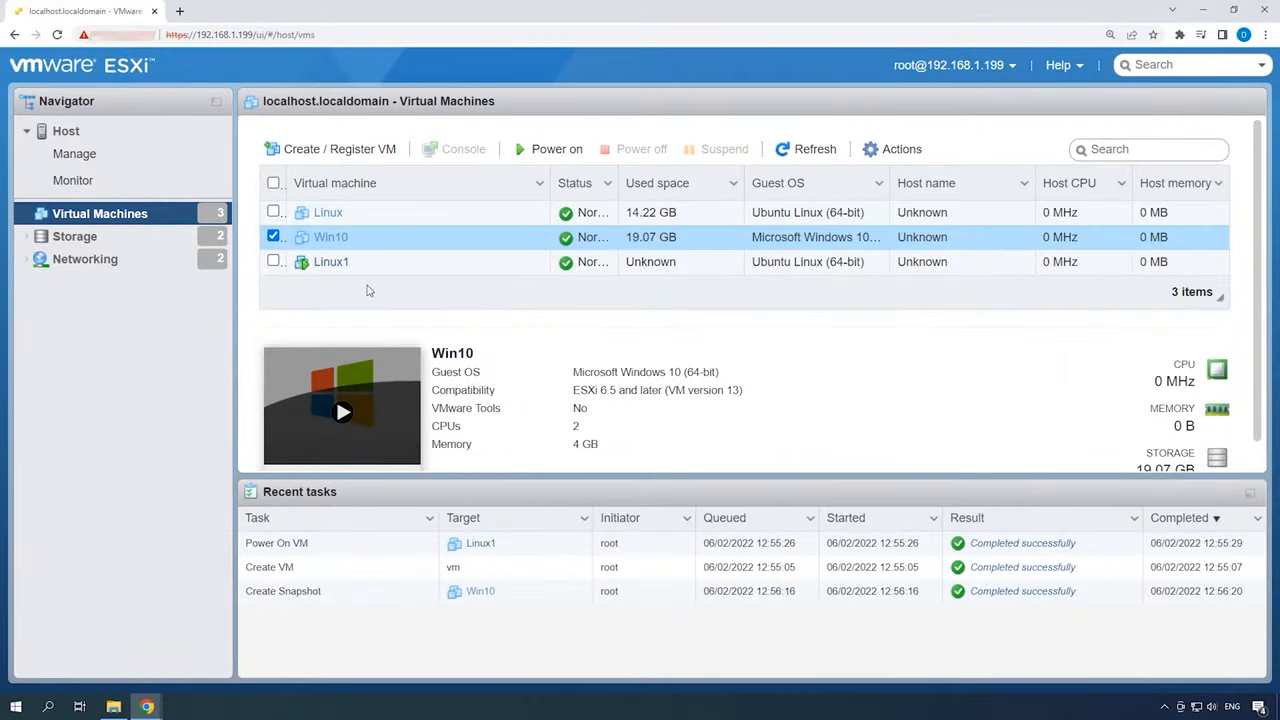
Step: Restore Win10 to its latest snapshot and confirm the revert
right_click(332, 236)
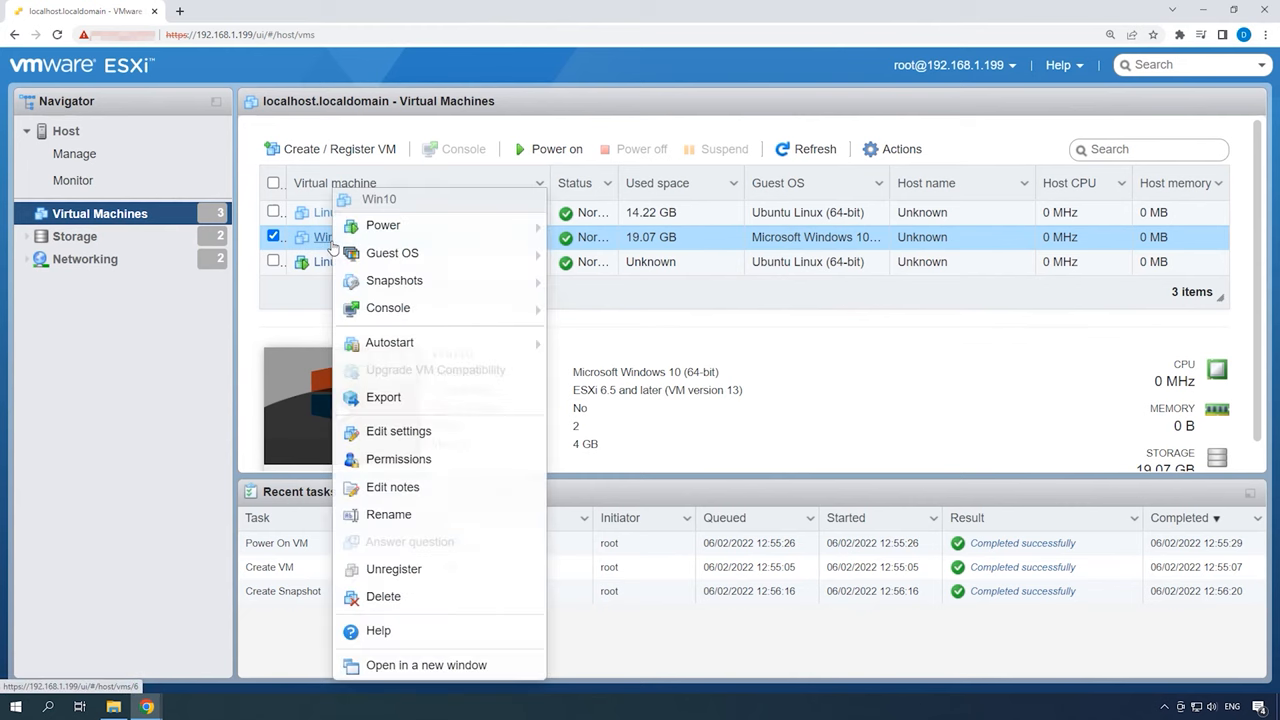
mouse_move(394, 280)
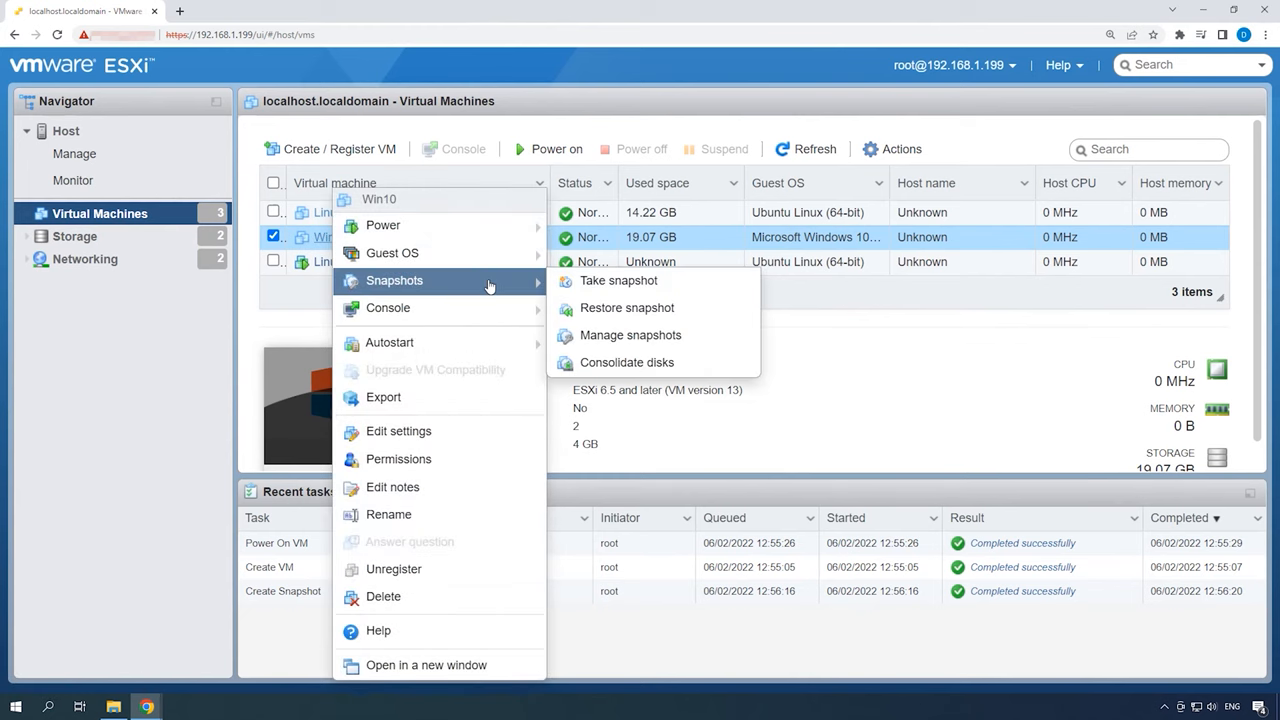
mouse_move(628, 308)
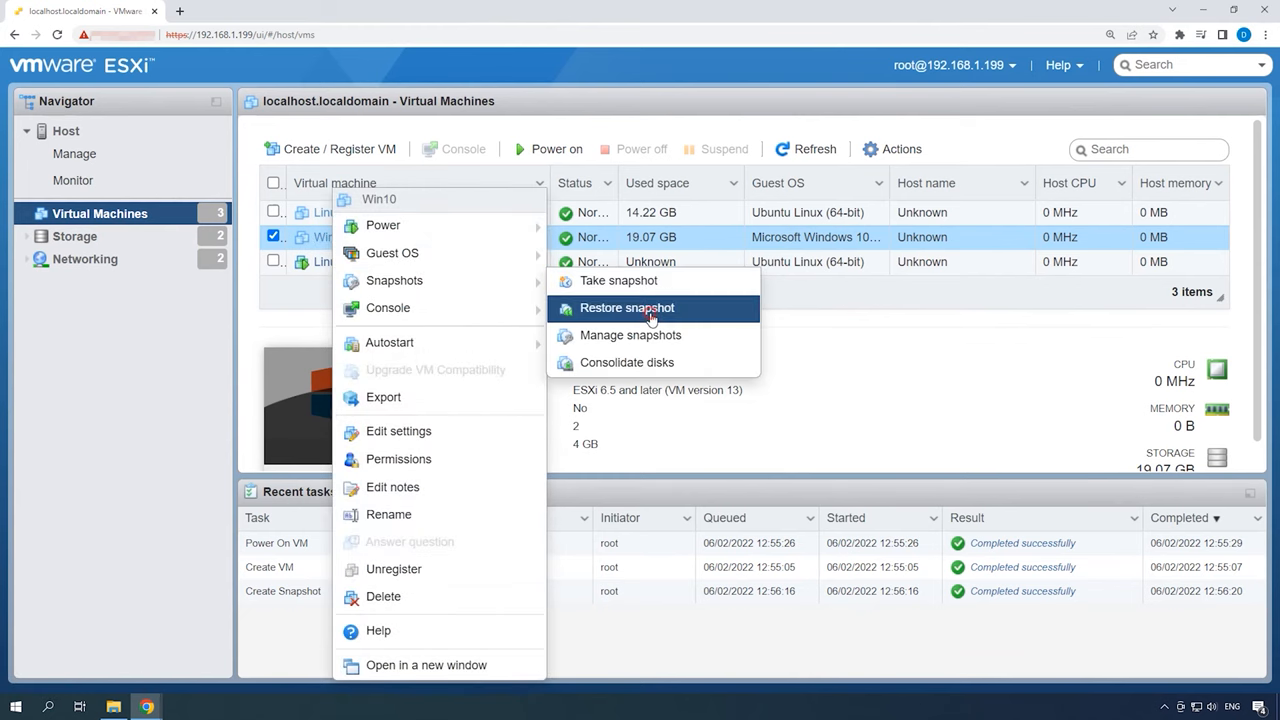
left_click(626, 308)
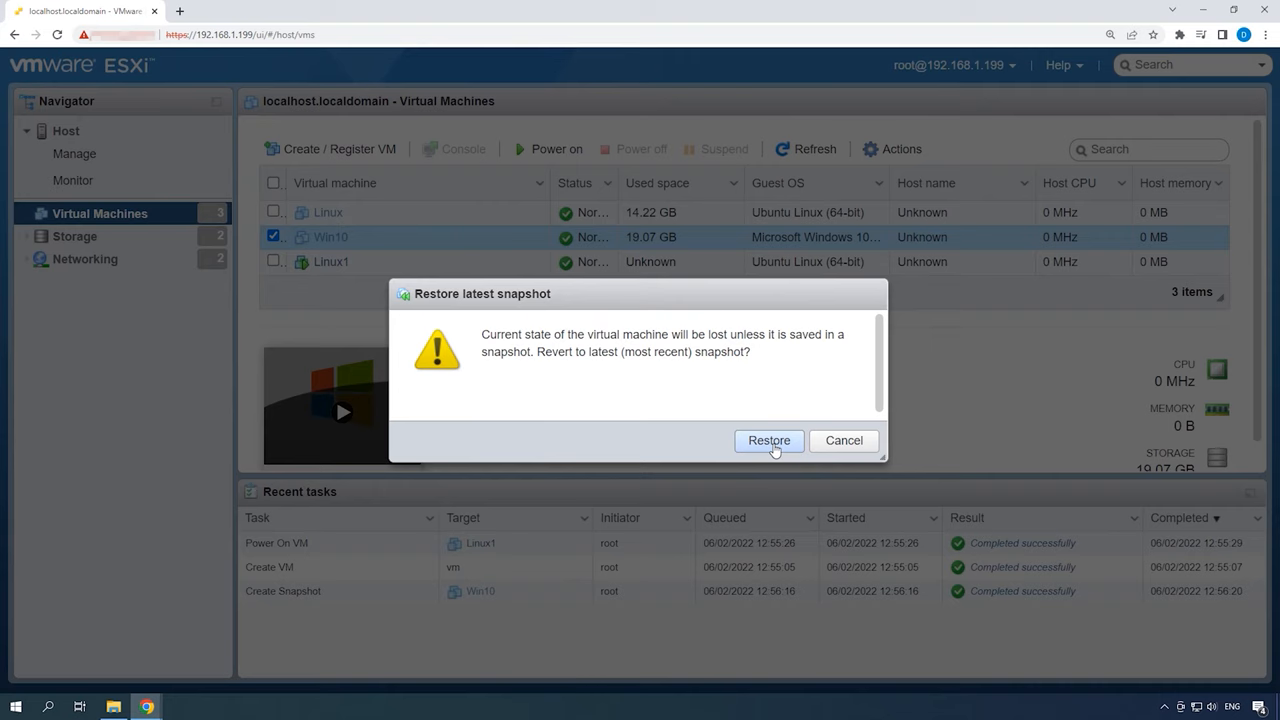
left_click(768, 440)
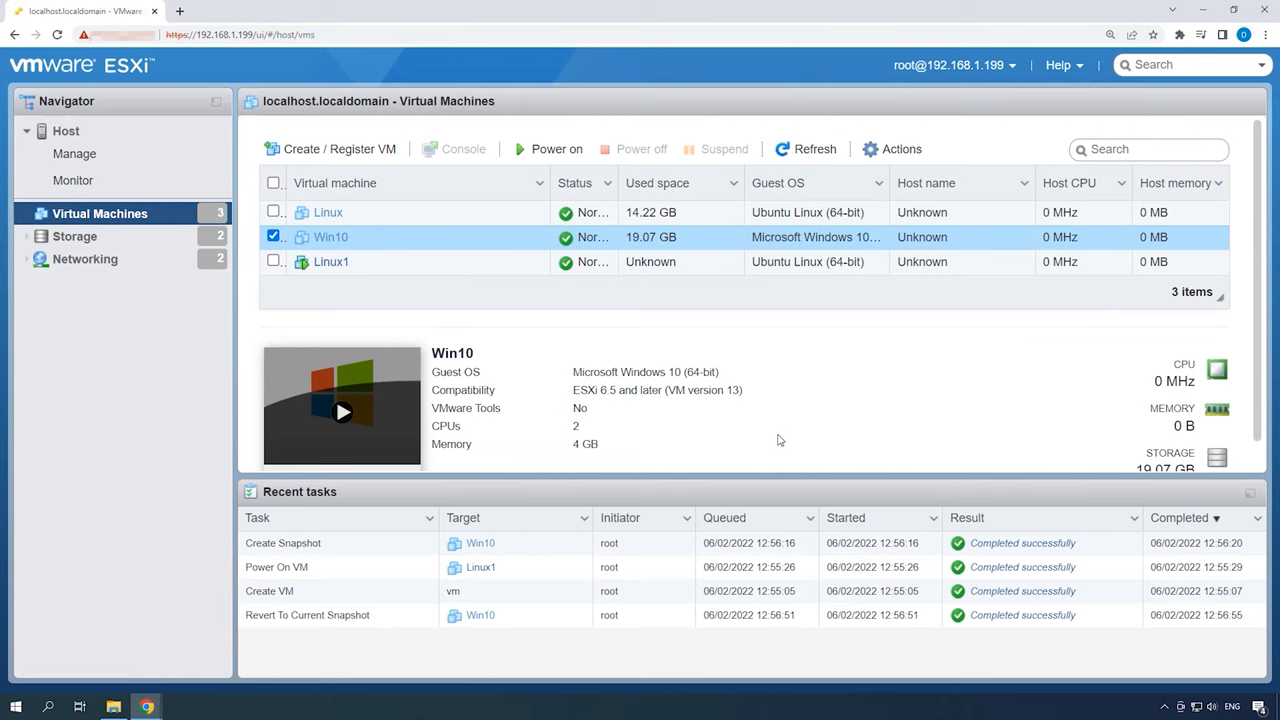
Step: Delete snapshot 12 from Win10's Manage snapshots list and confirm removal
right_click(332, 236)
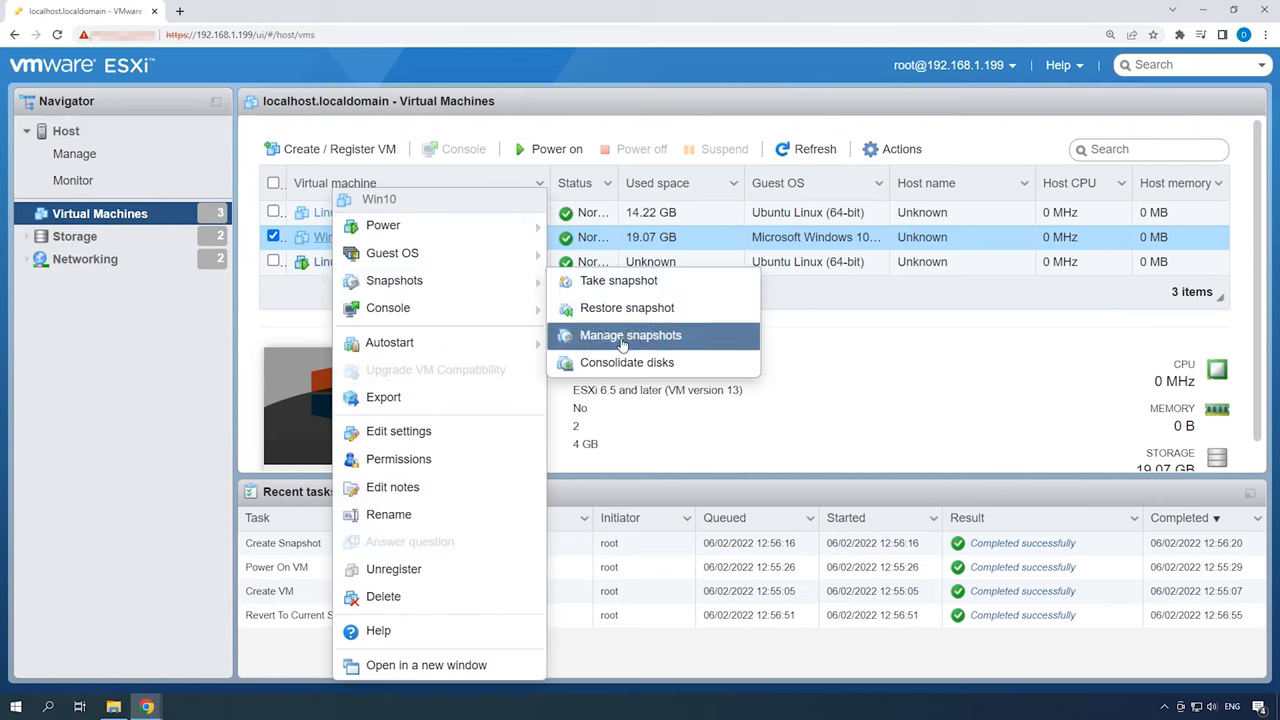
left_click(630, 336)
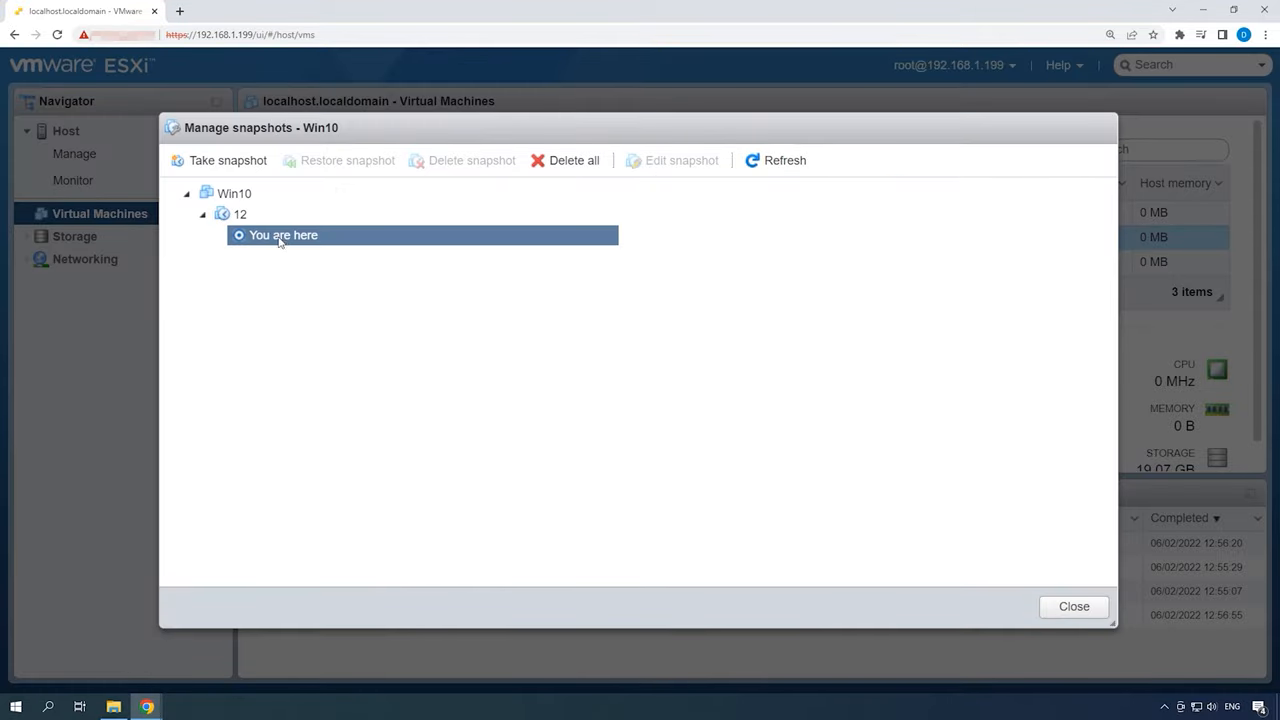
left_click(240, 214)
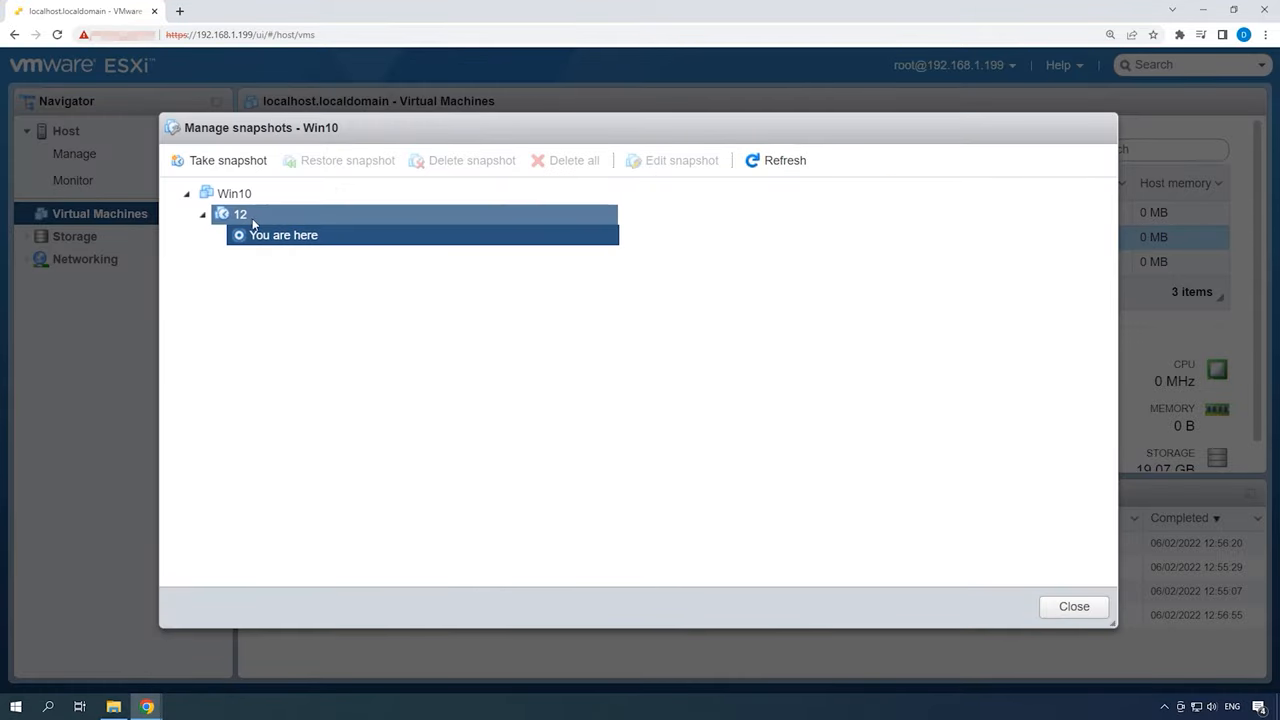
left_click(240, 214)
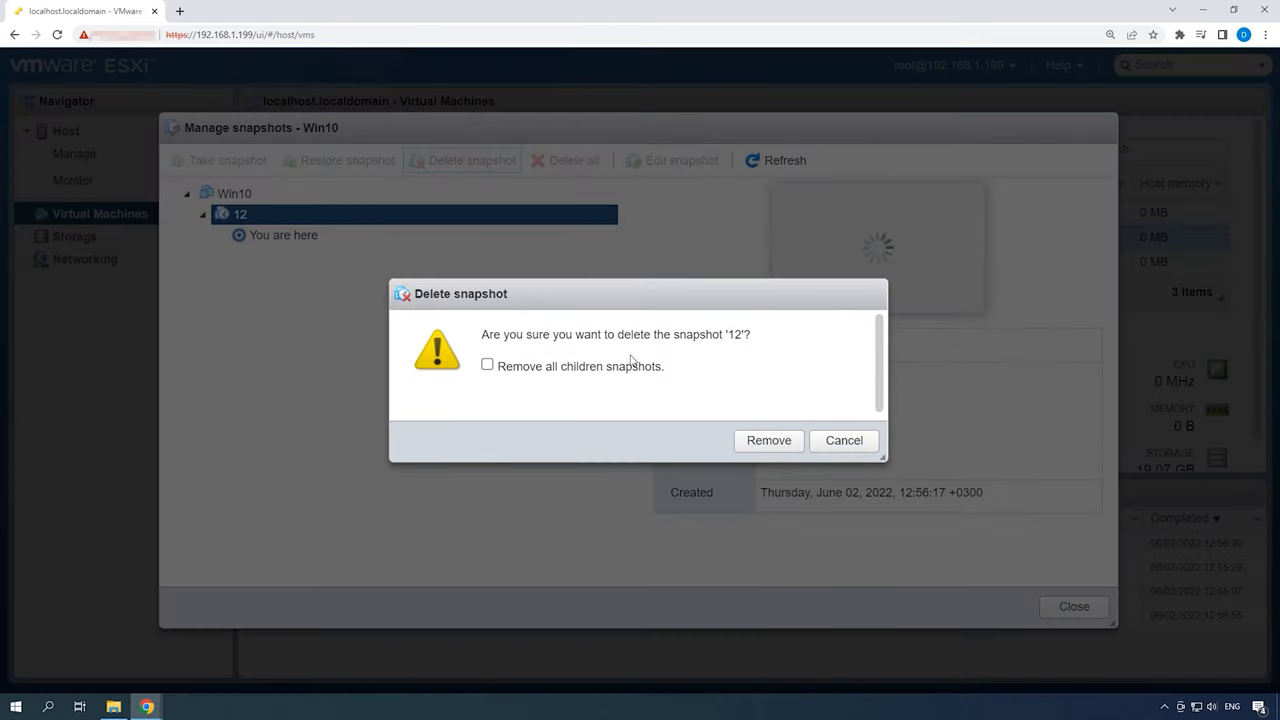
mouse_move(742, 402)
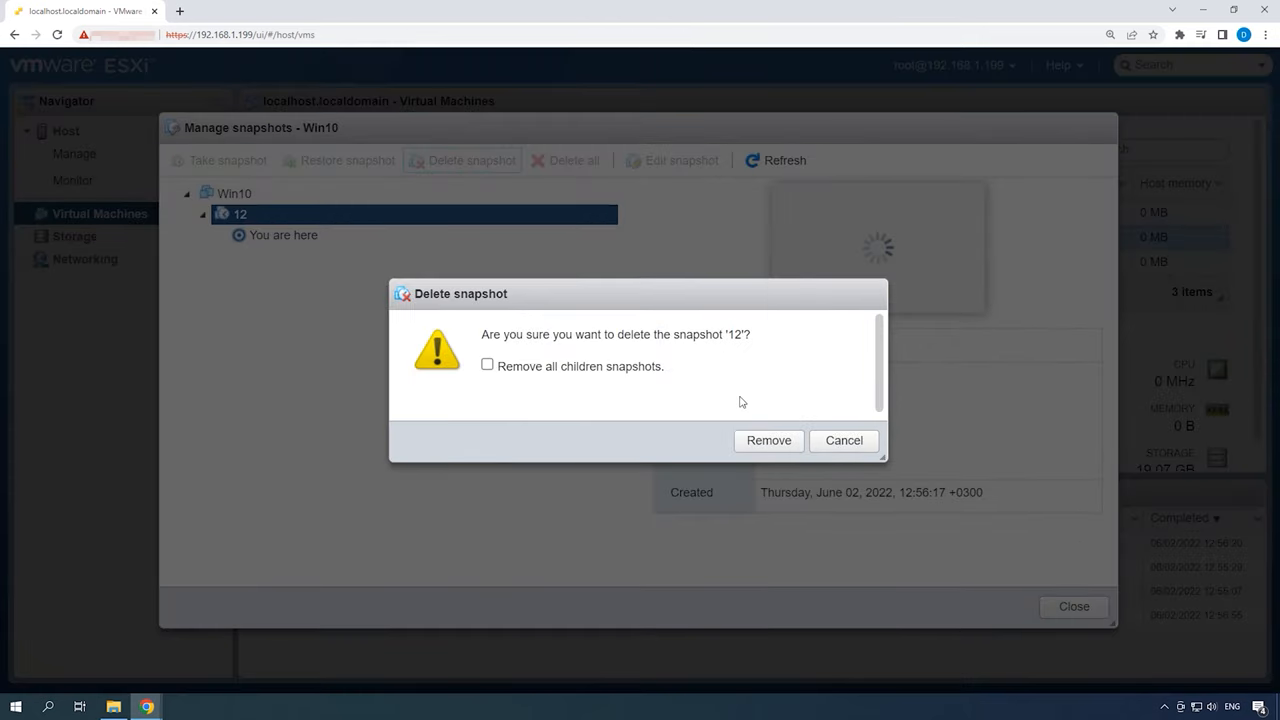
left_click(768, 440)
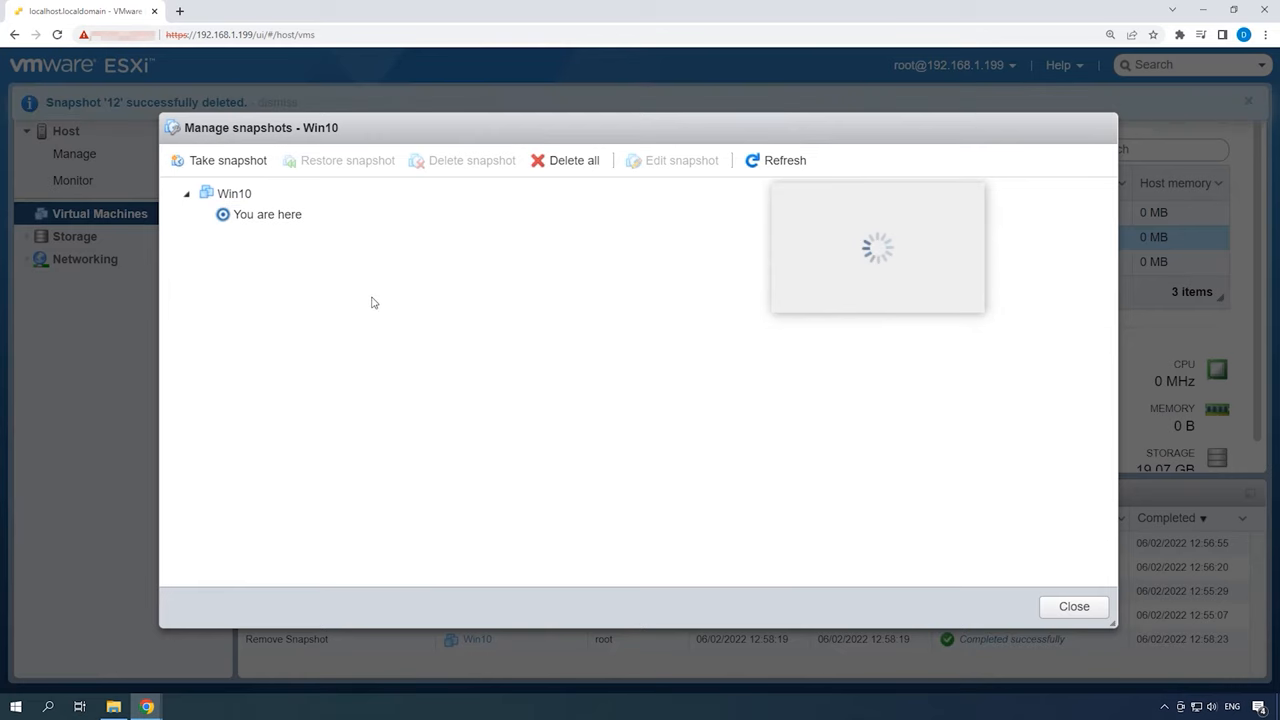
left_click(268, 214)
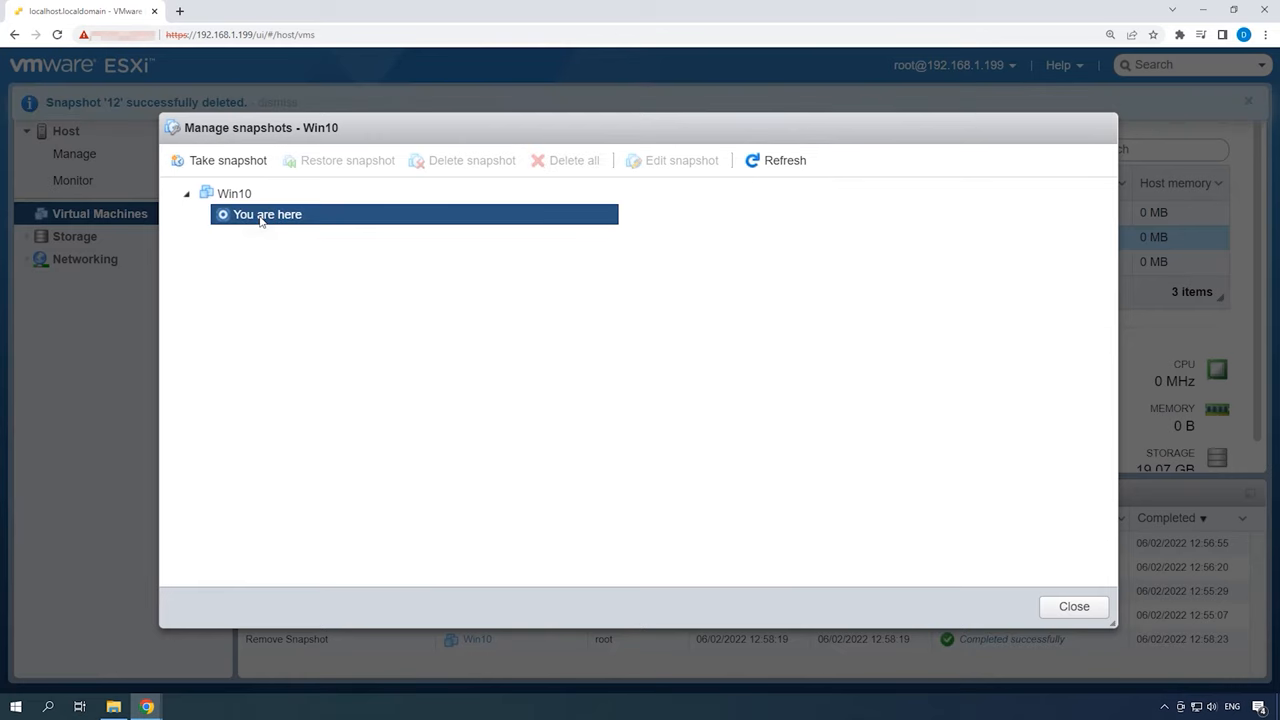
left_click(234, 192)
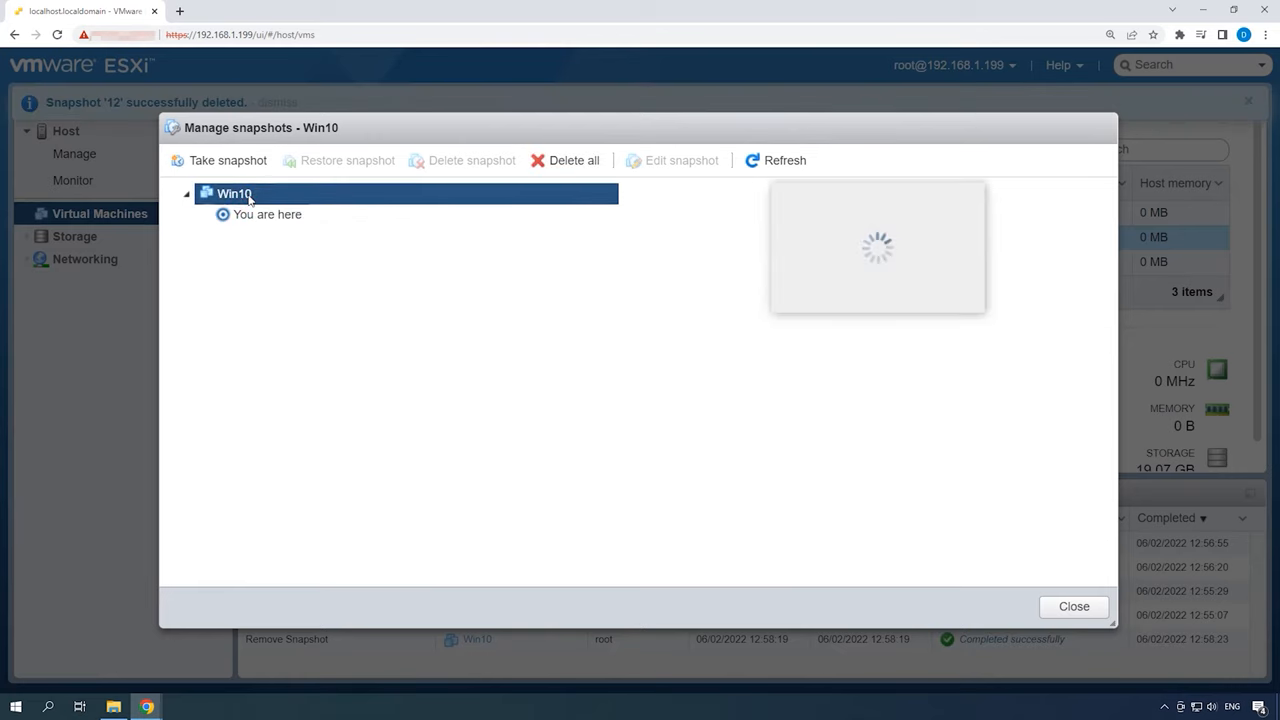
left_click(268, 214)
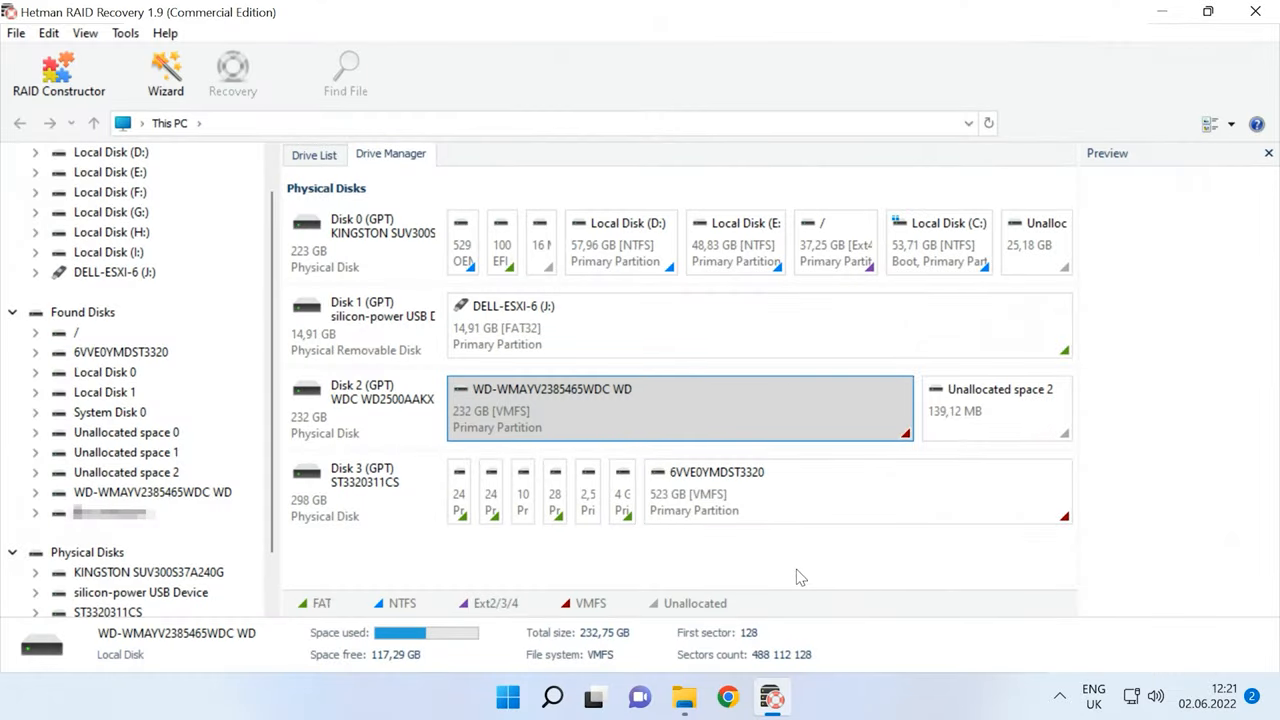
mouse_move(800, 572)
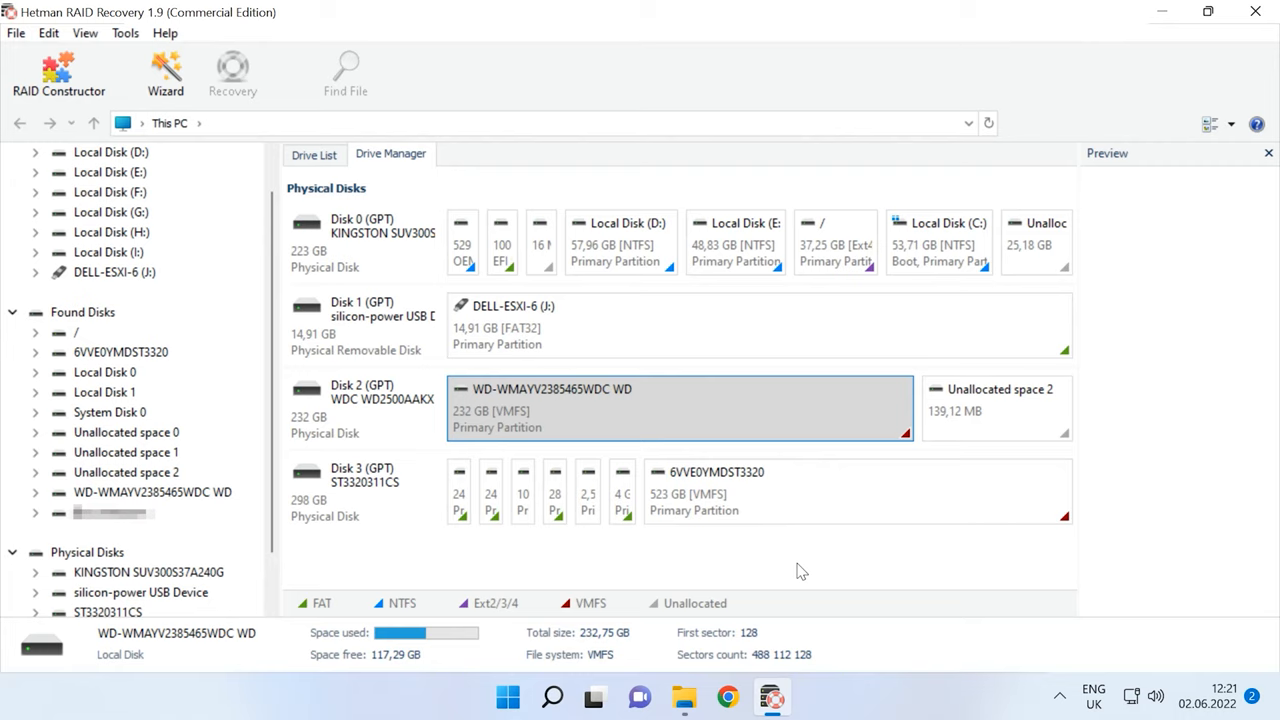
mouse_move(780, 500)
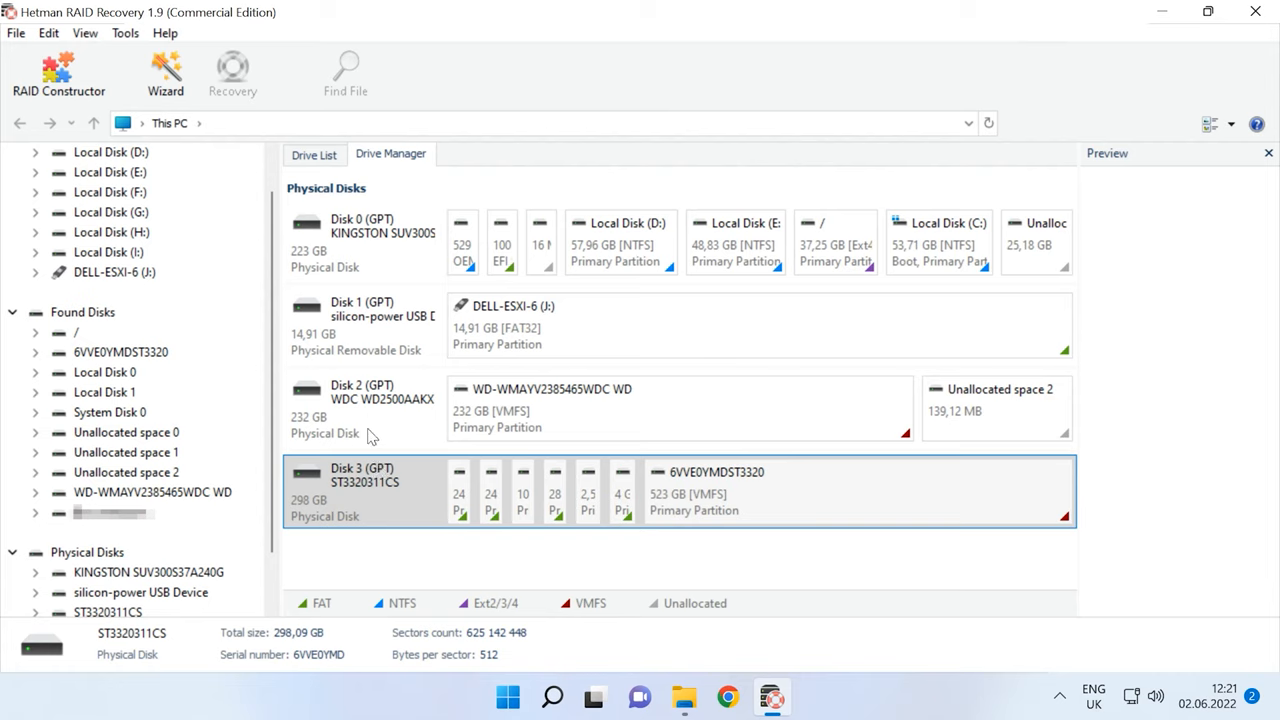
left_click(400, 408)
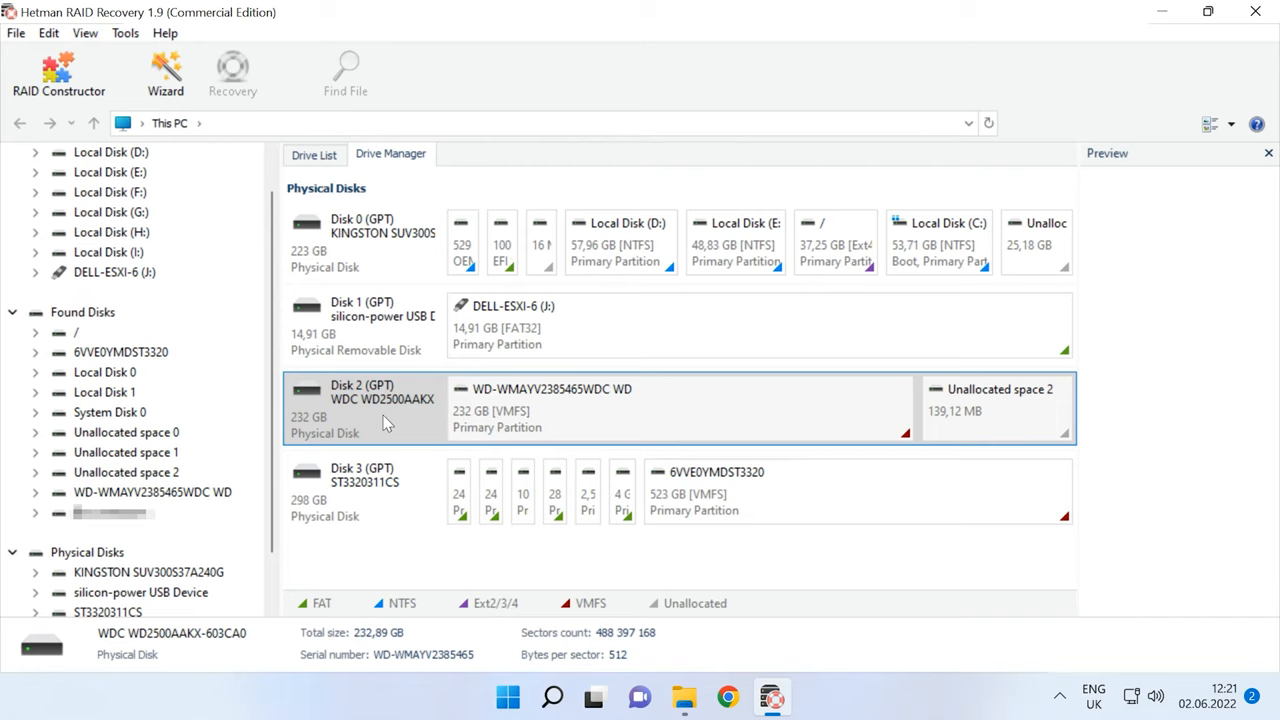
mouse_move(688, 418)
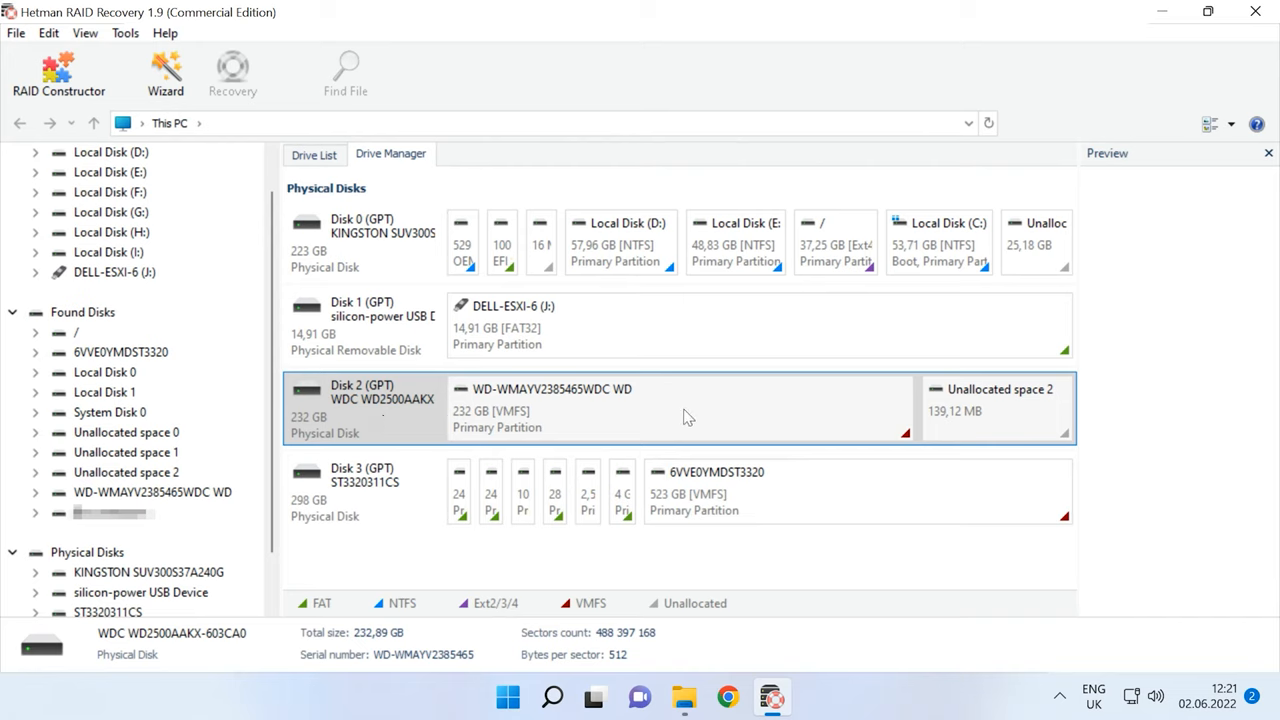
Step: Run a fast scan on the 232 GB WD VMFS partition and view the found files
double_click(688, 414)
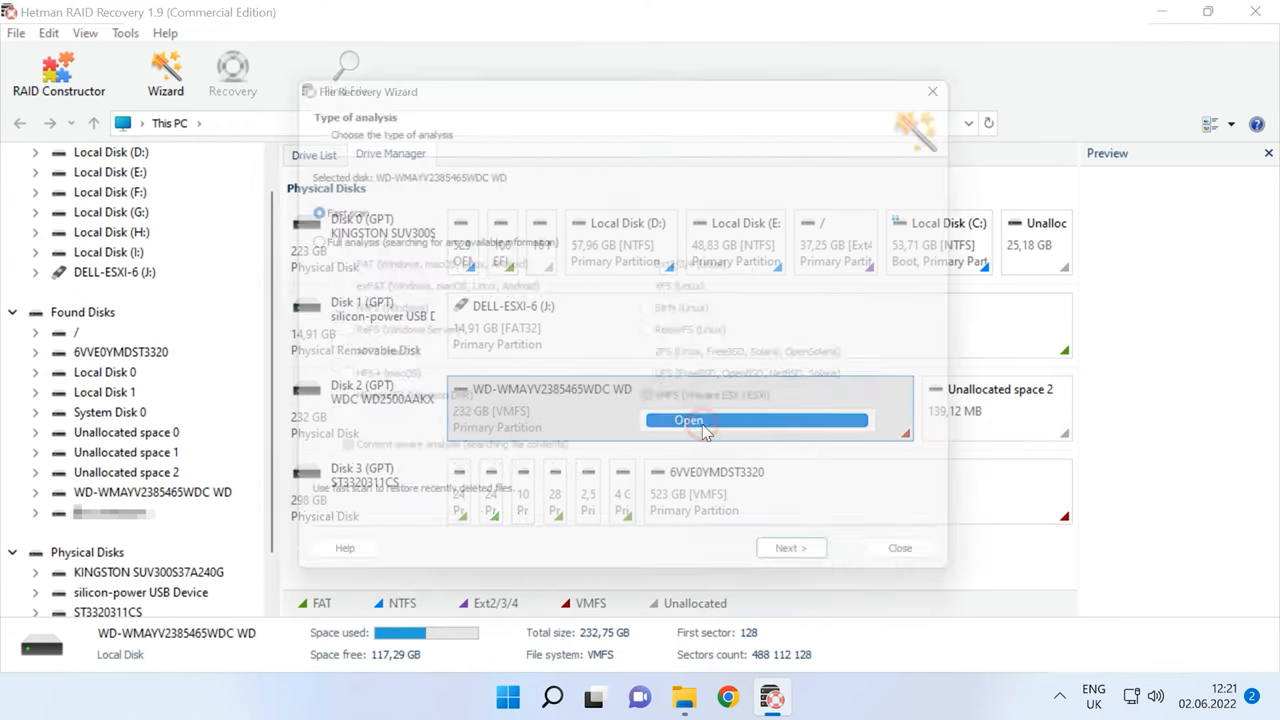
left_click(688, 420)
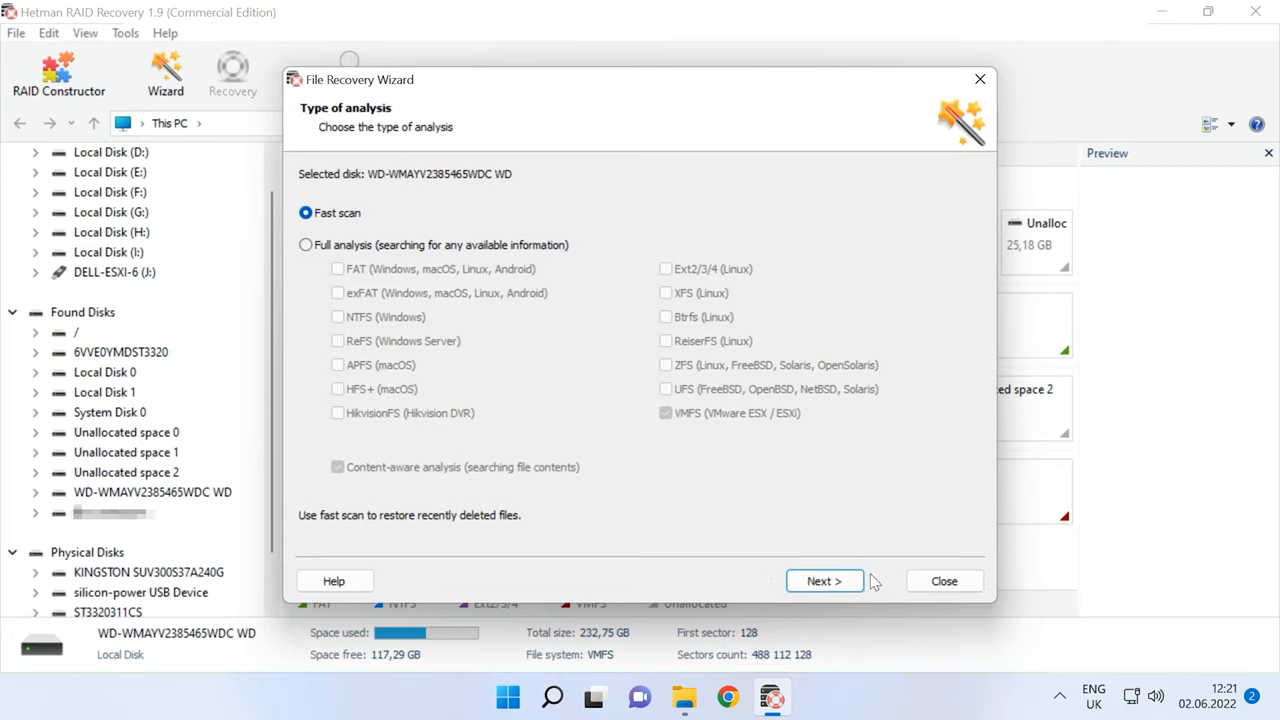
left_click(824, 580)
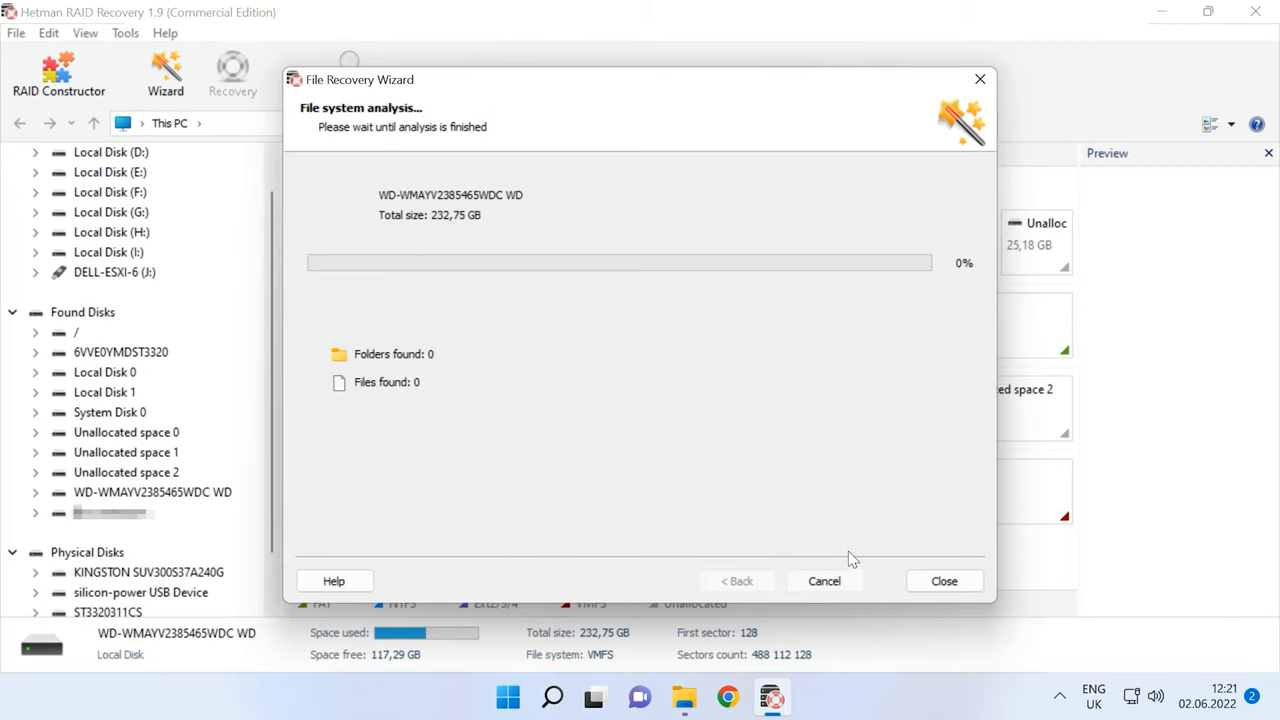
mouse_move(824, 580)
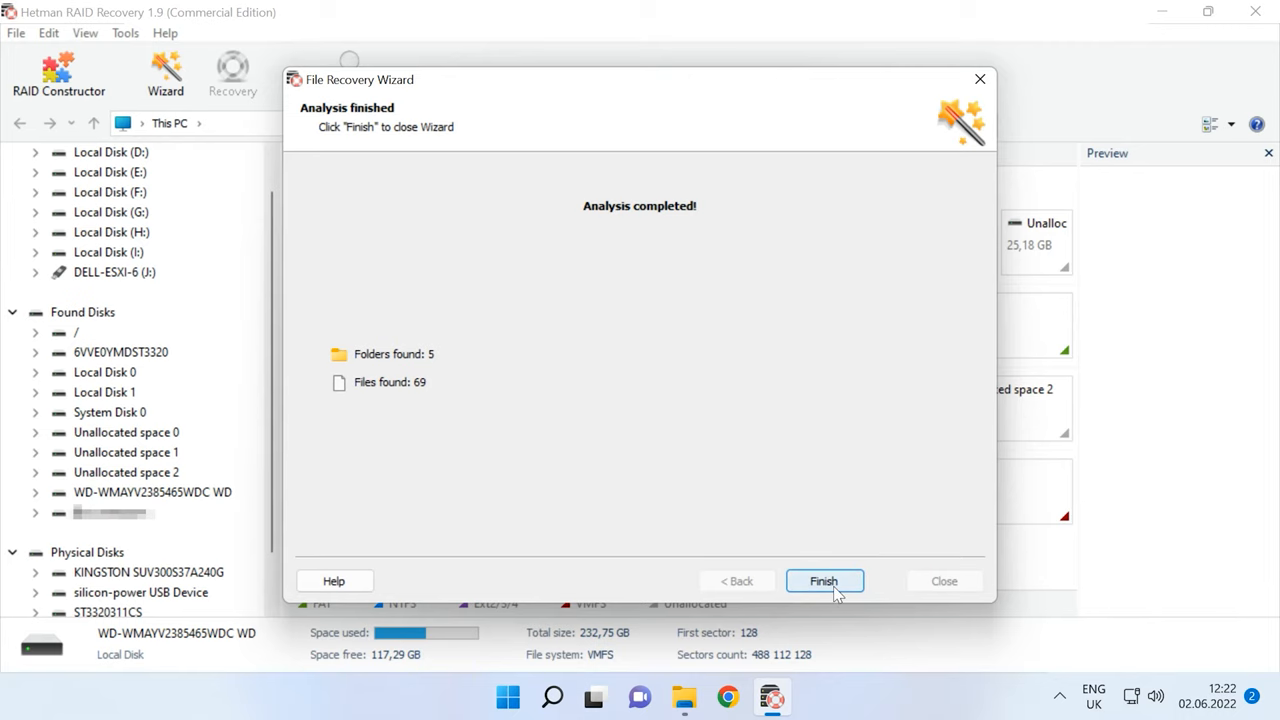
left_click(824, 580)
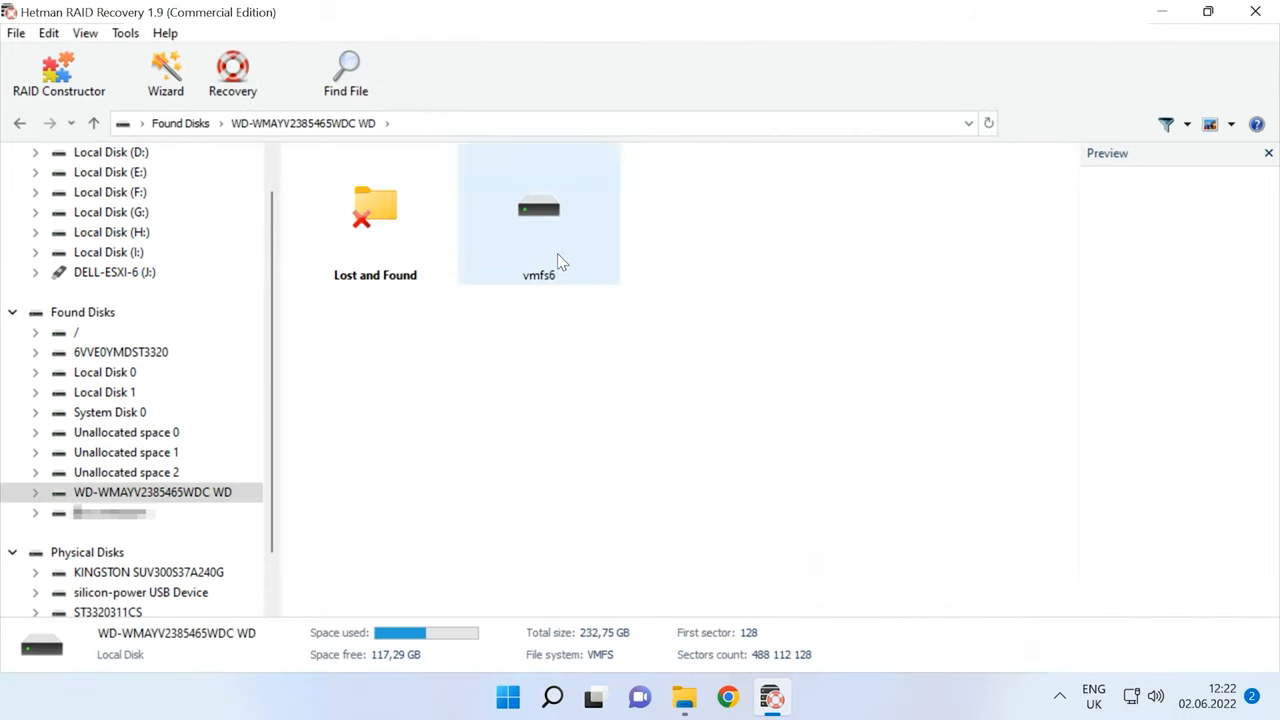
Step: Browse the vmfs6 volume and enter the Linux virtual machine folder
double_click(538, 210)
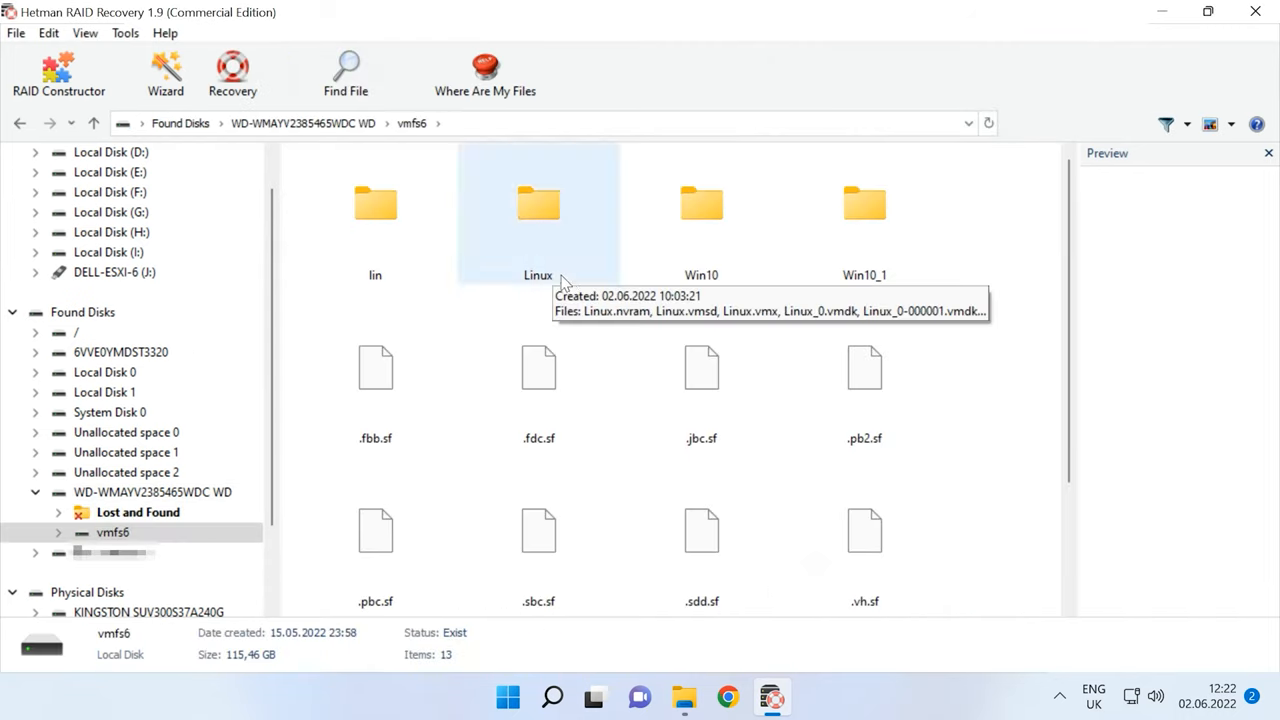
left_click(538, 210)
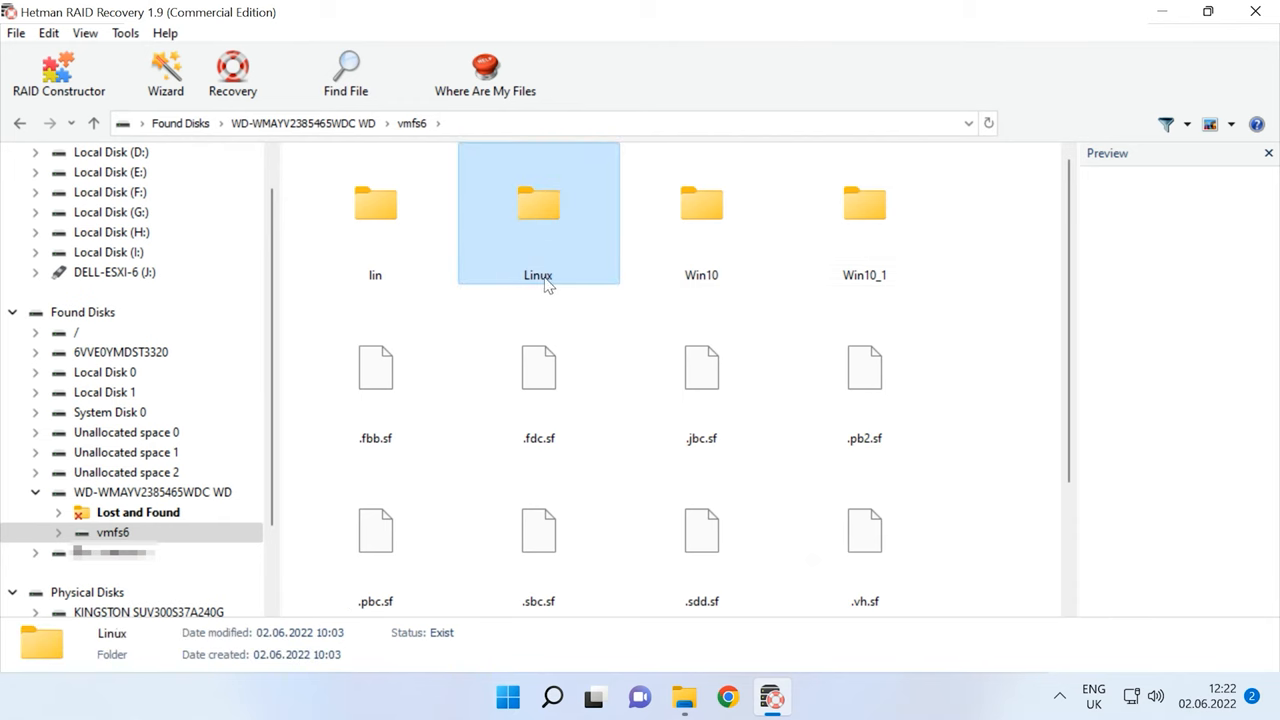
double_click(538, 210)
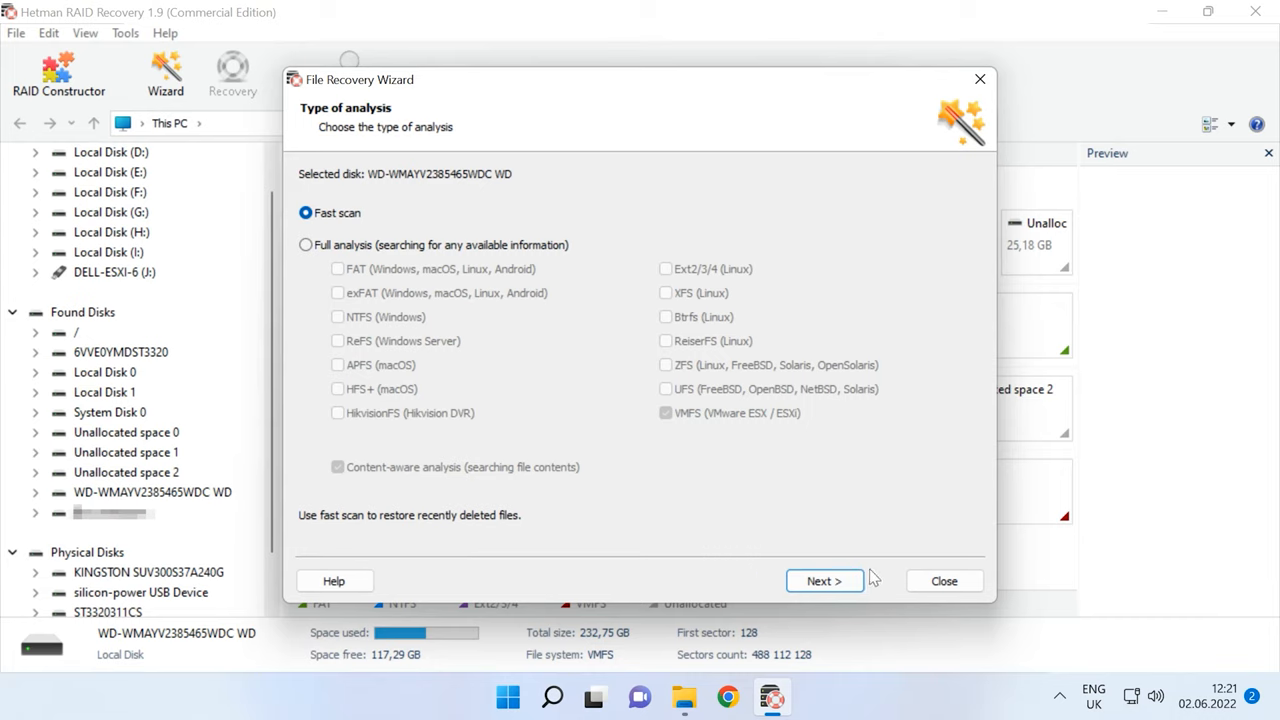
Step: Finish the fast scan and browse into the Linux VM folder inside the vmfs6 volume
left_click(824, 580)
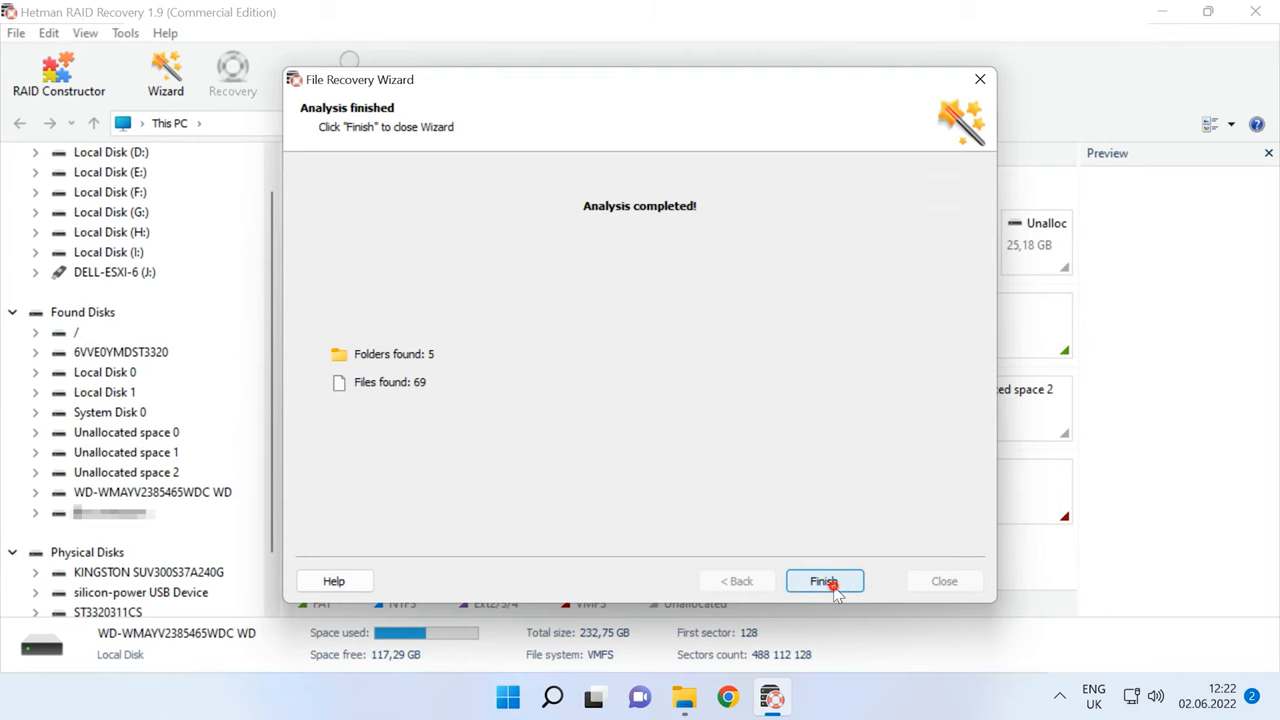
left_click(824, 580)
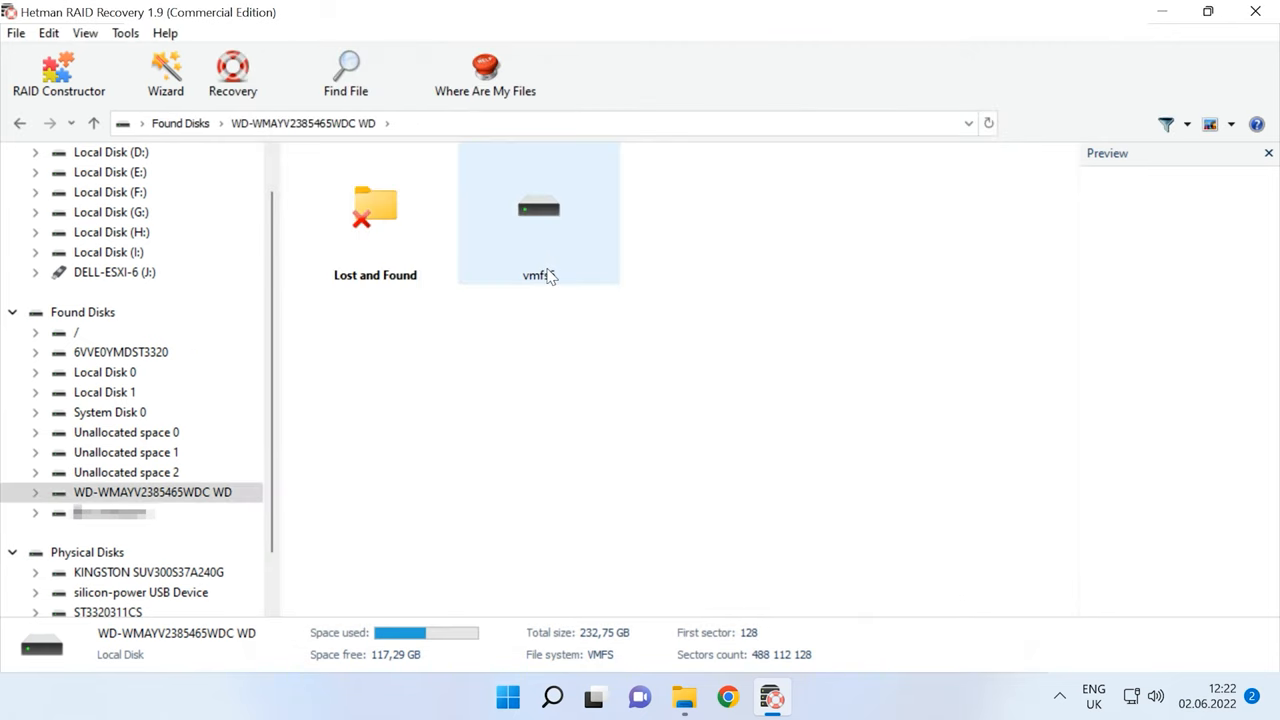
double_click(538, 210)
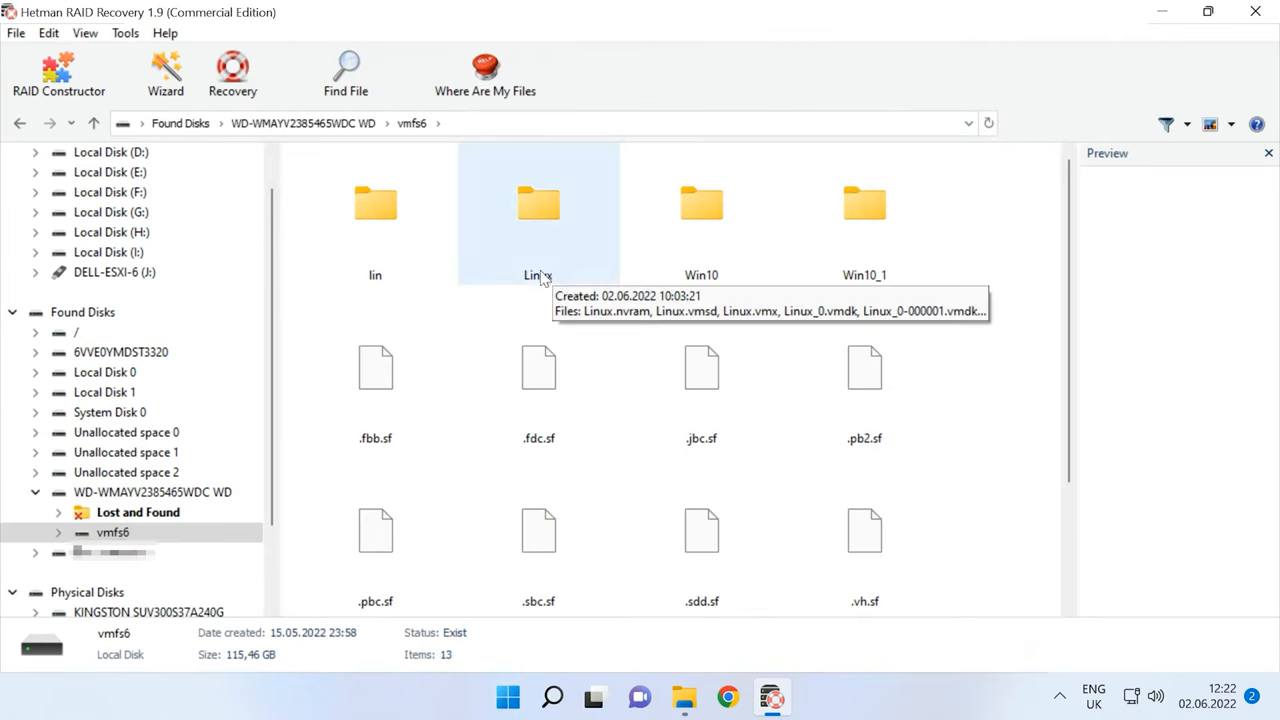
left_click(538, 212)
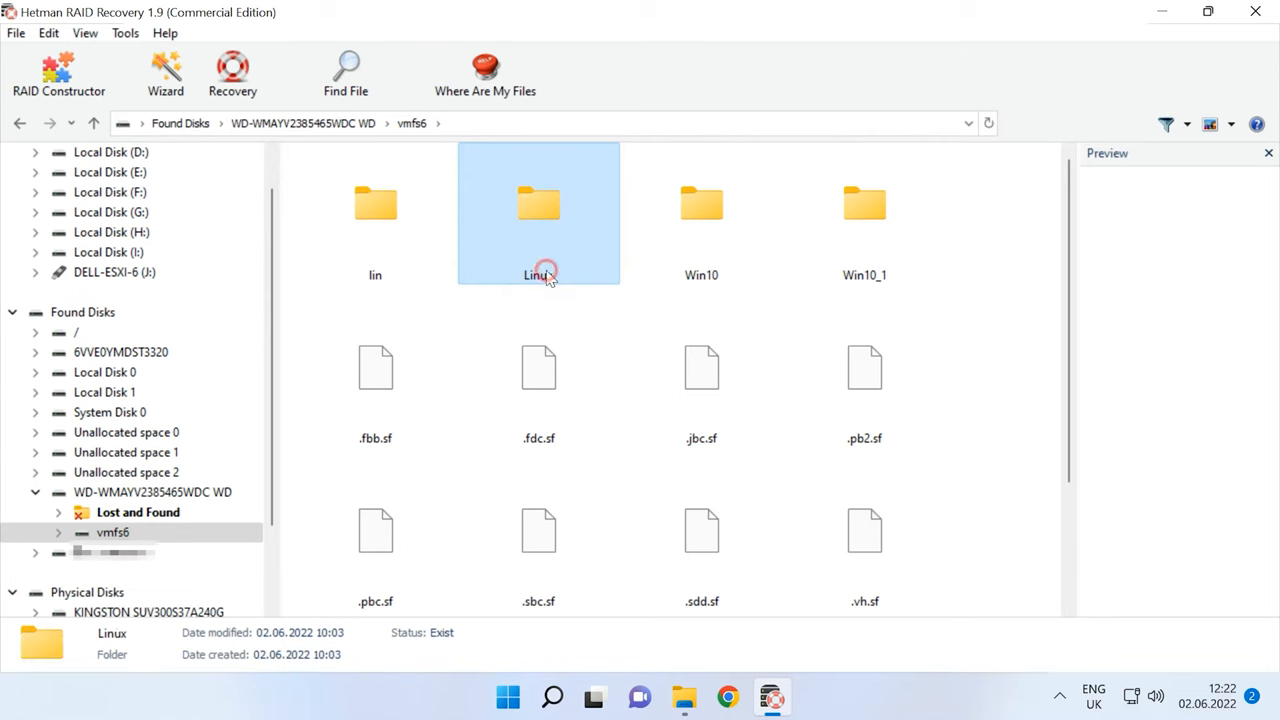
double_click(538, 210)
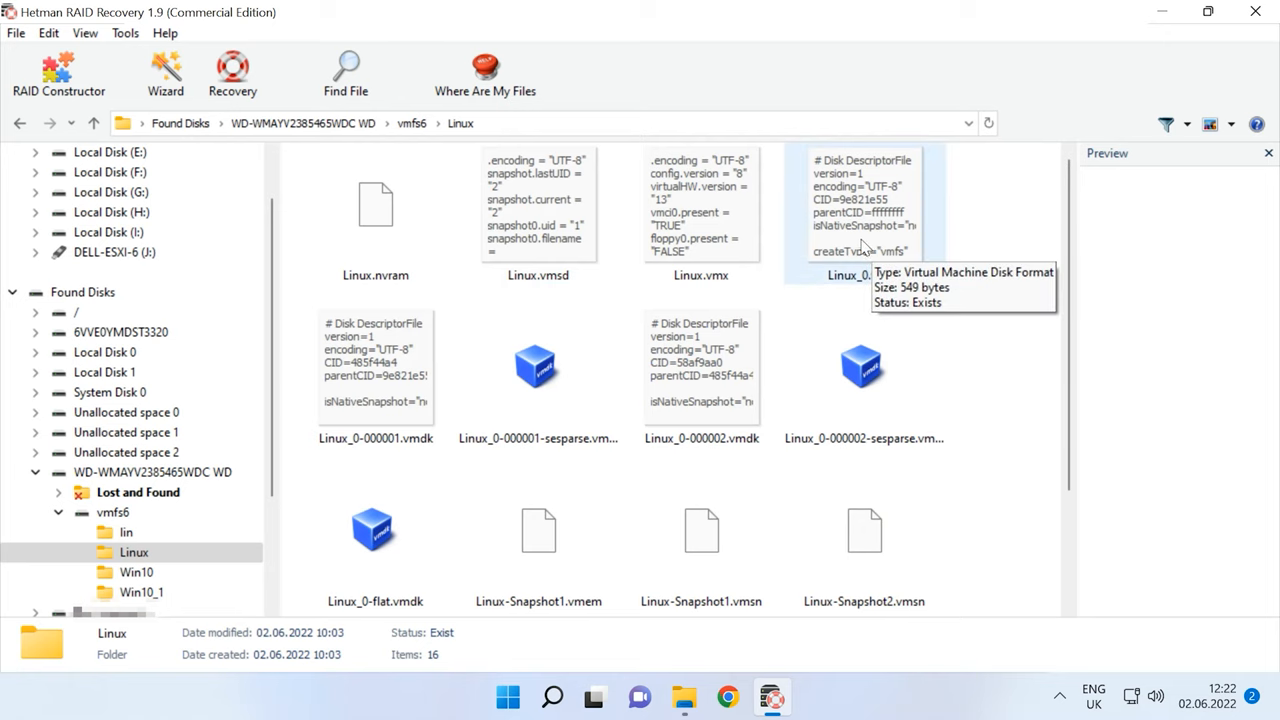
Step: Preview Linux_0-flat.vmdk, the sesparse snapshot and Linux.vmx, then bring up the Linux folder's actions
left_click(376, 530)
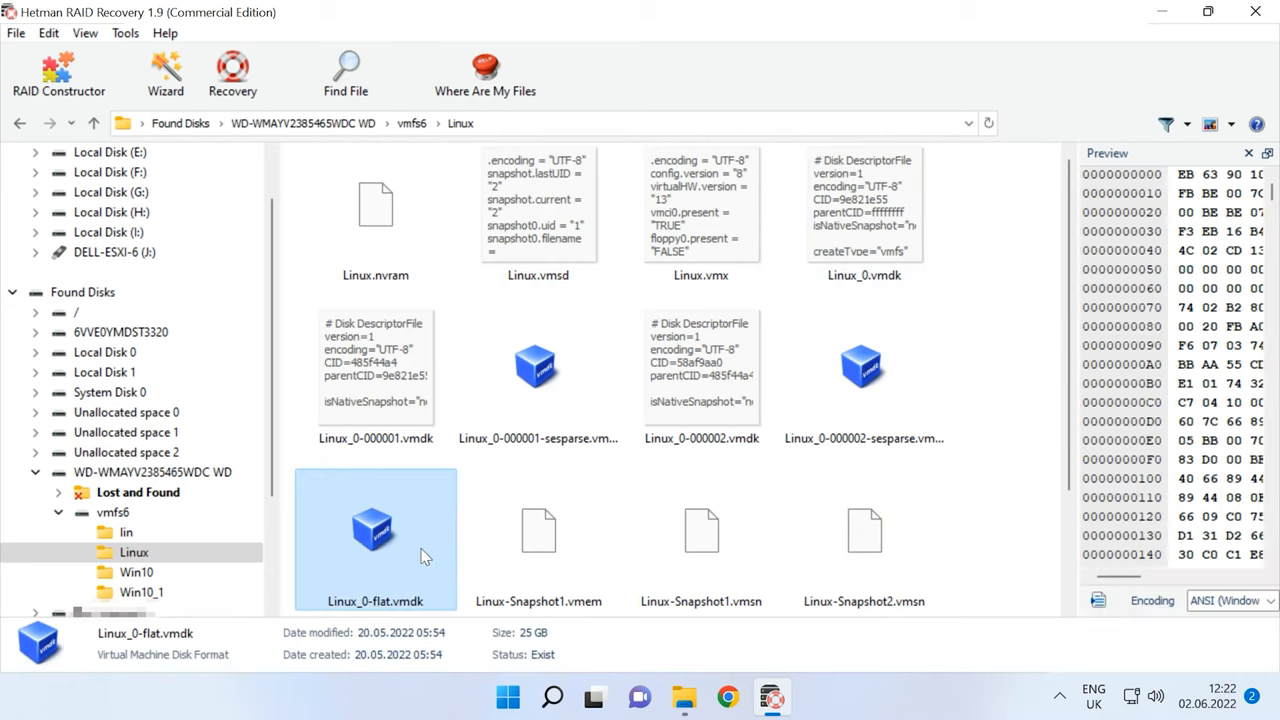
mouse_move(398, 582)
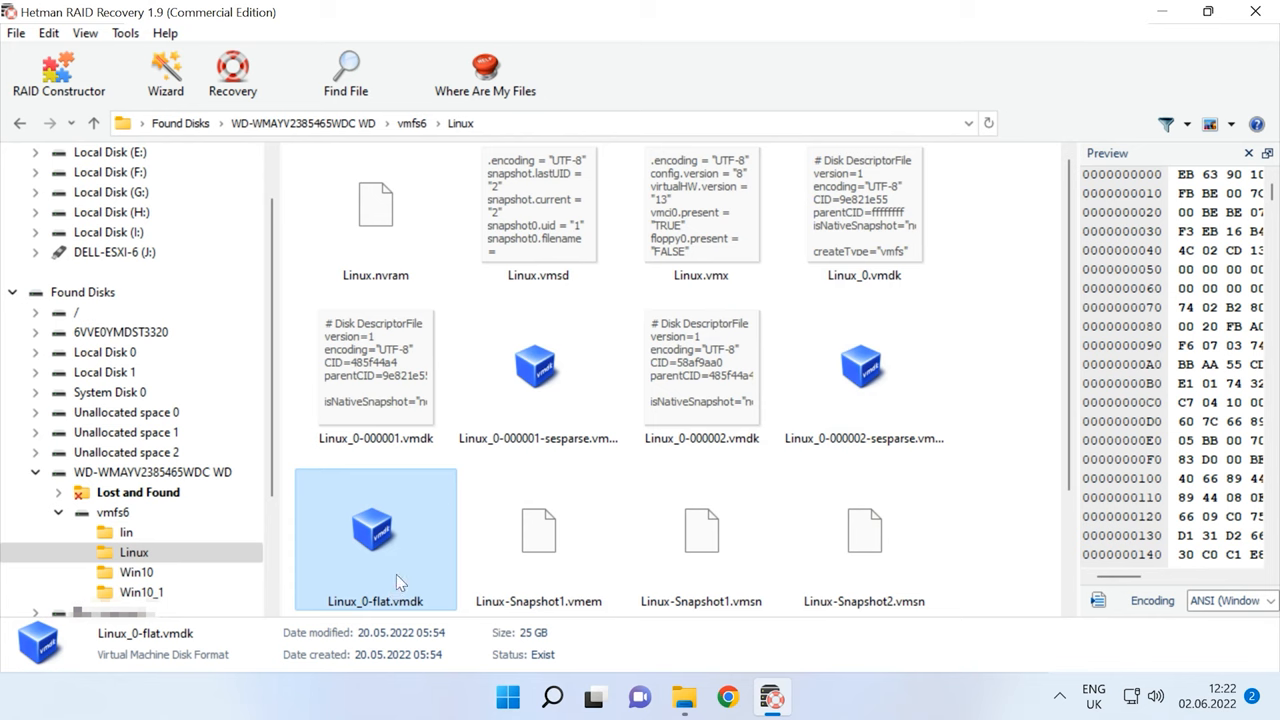
left_click(538, 364)
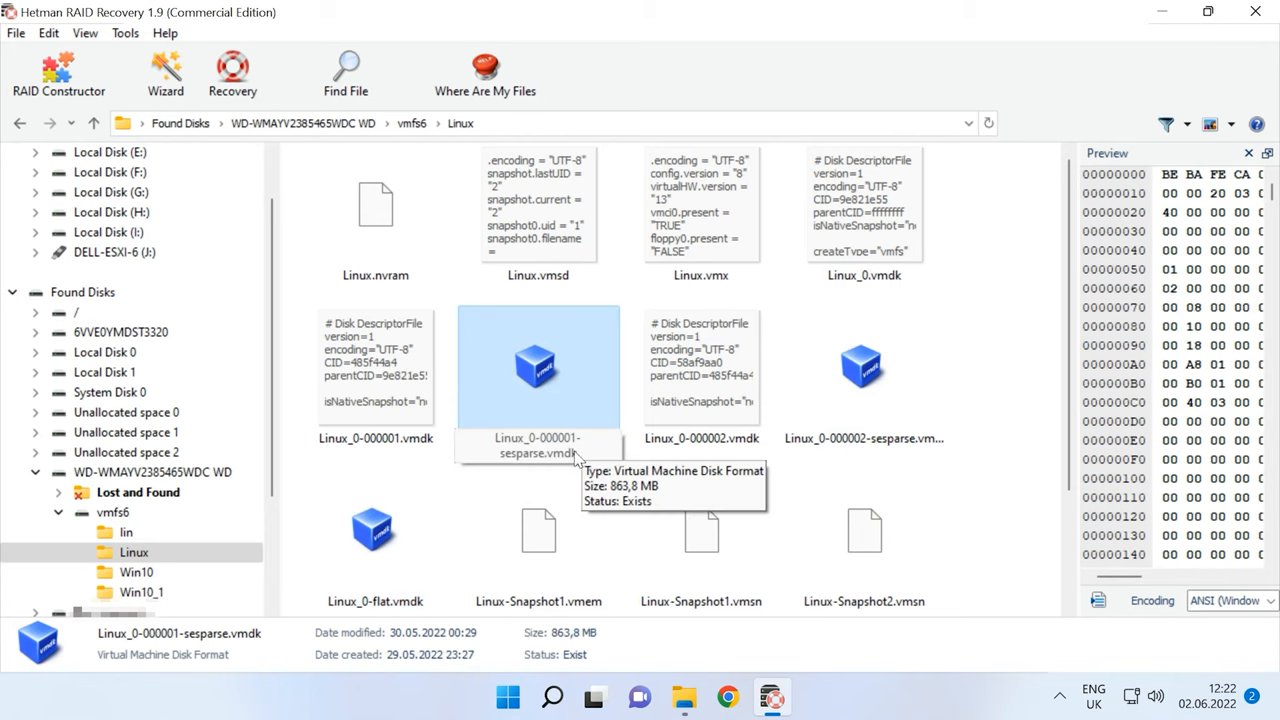
mouse_move(544, 470)
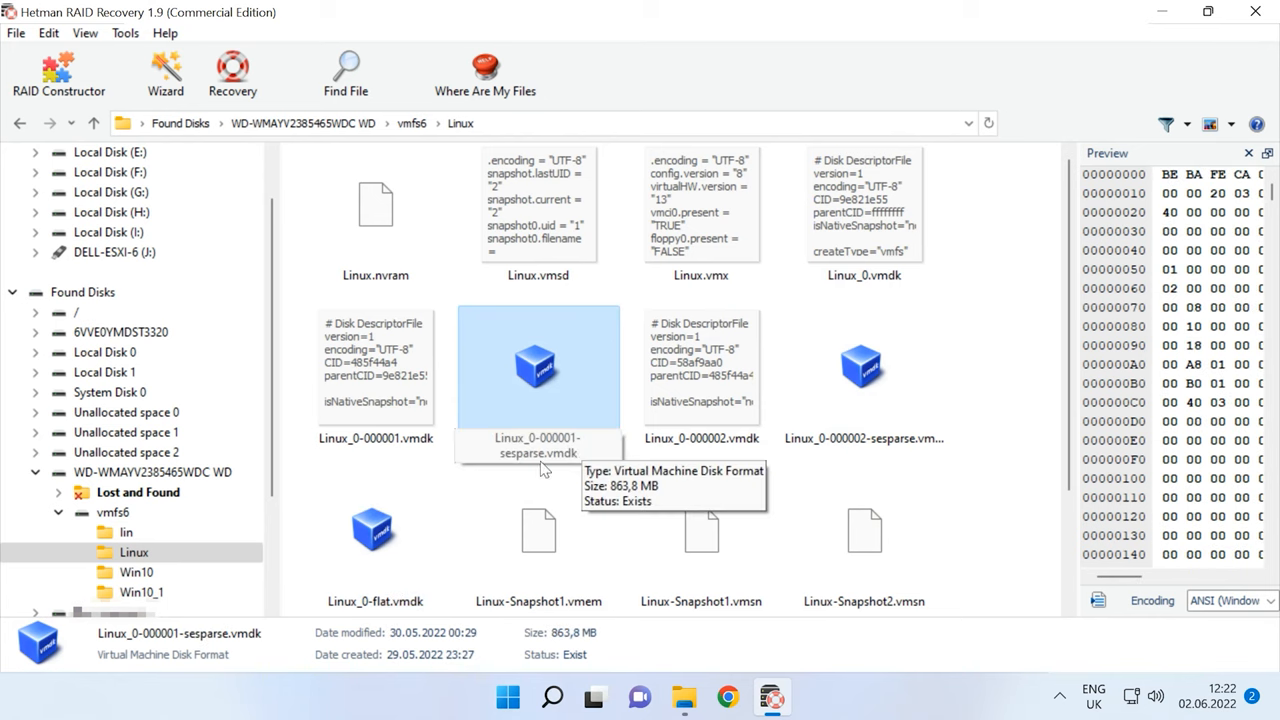
left_click(700, 206)
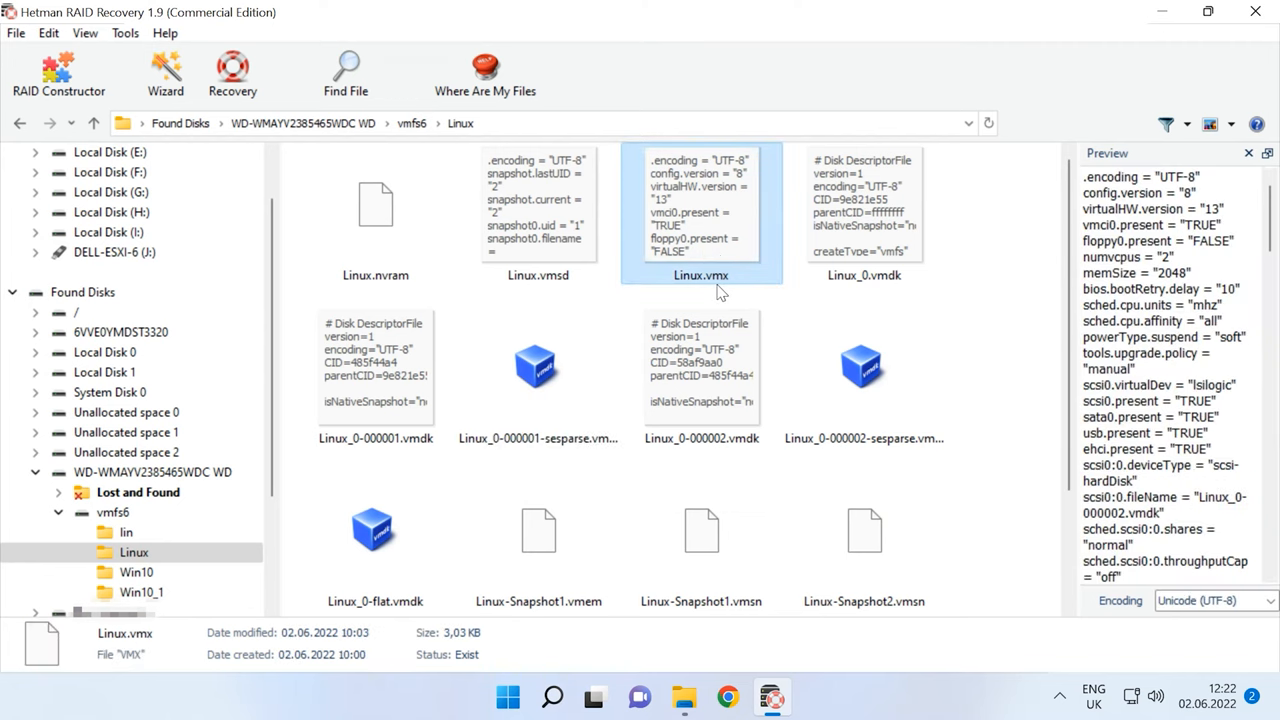
mouse_move(94, 124)
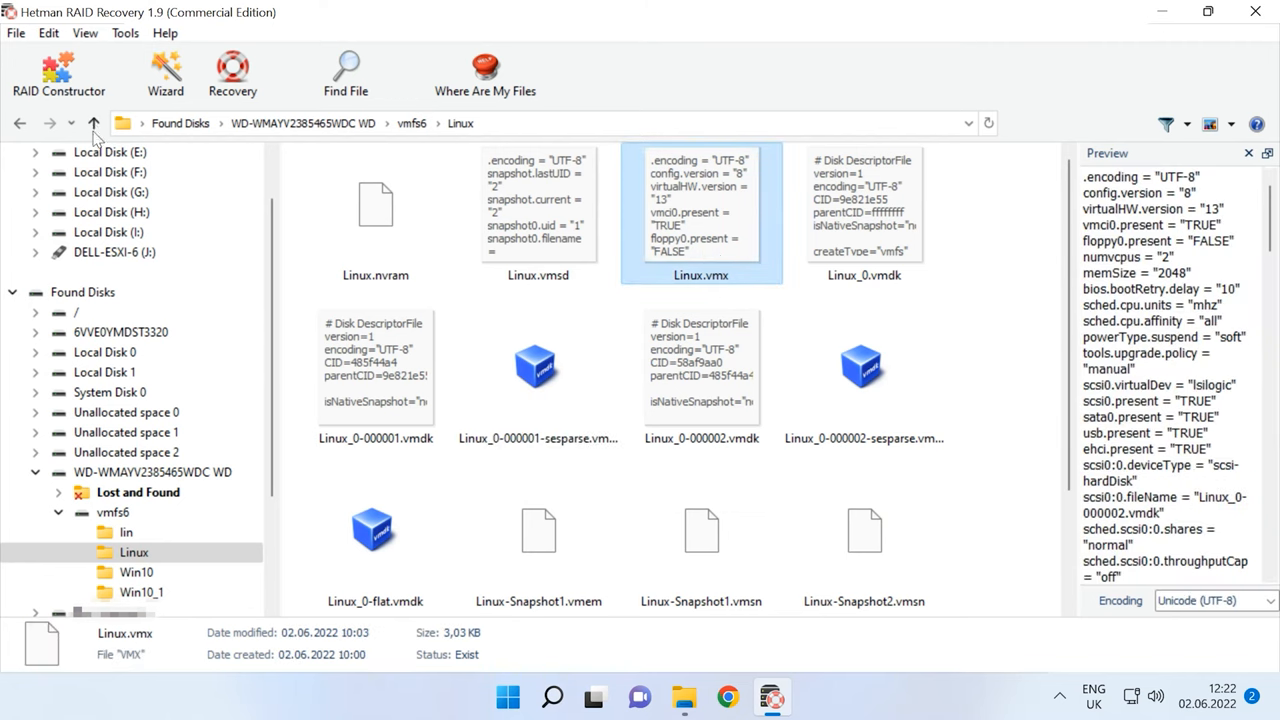
right_click(538, 204)
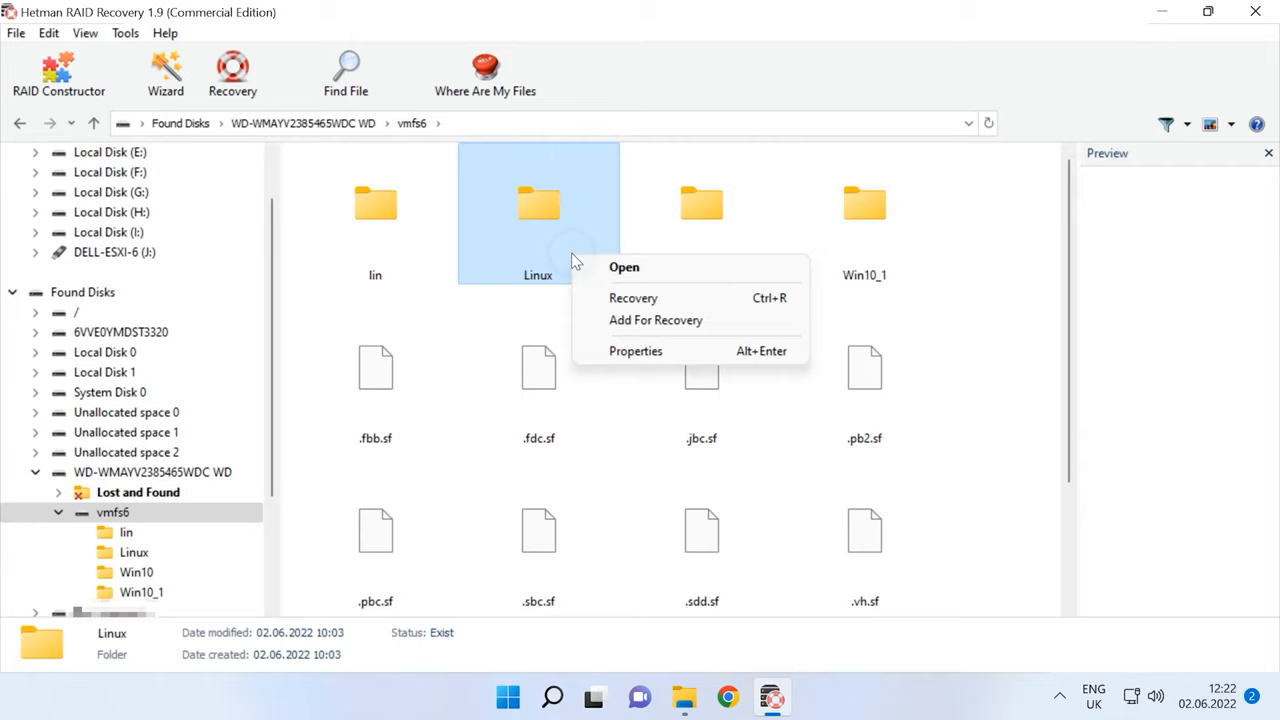
mouse_move(560, 260)
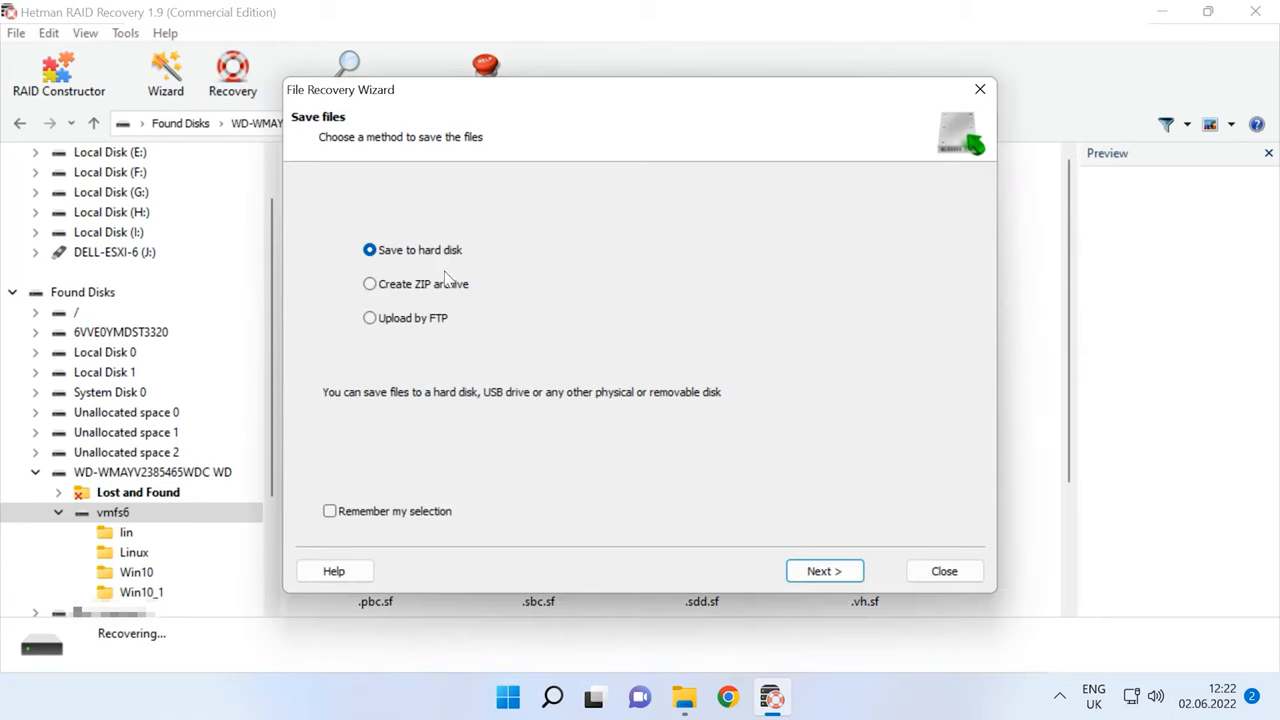
Step: Recover the Linux folder to the local hard-disk path via the Save to hard disk method
left_click(824, 570)
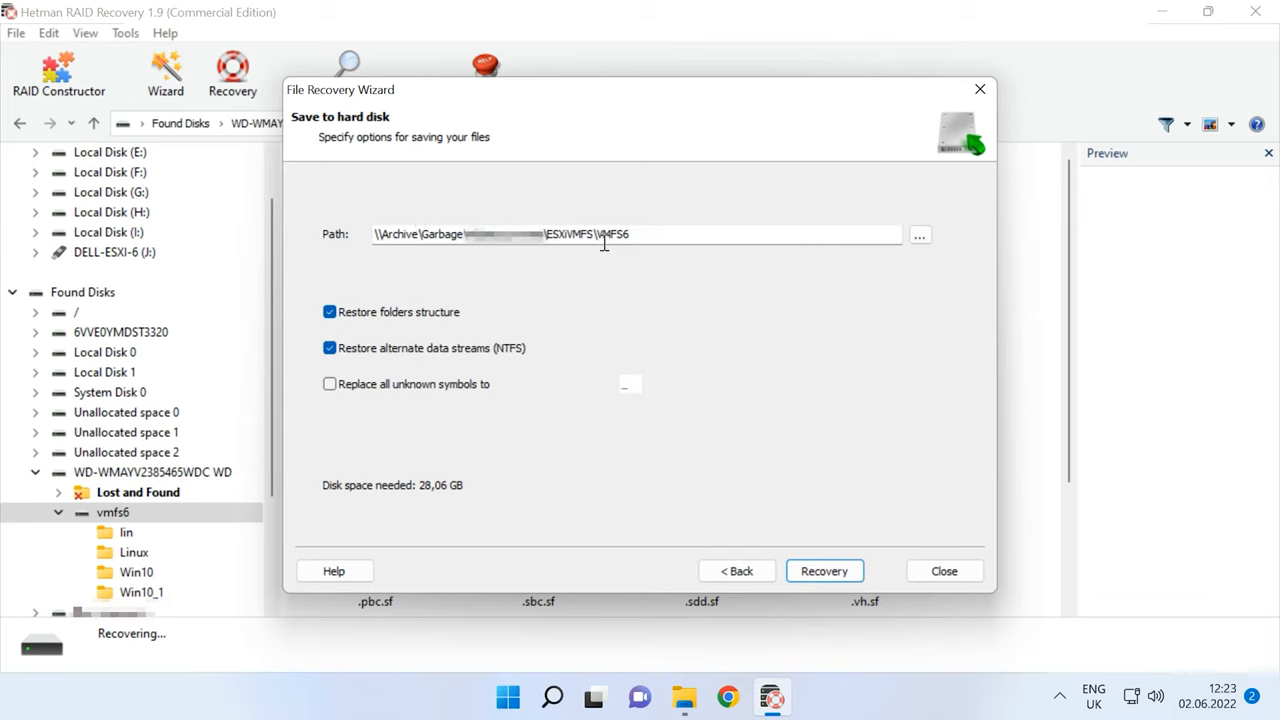
mouse_move(644, 234)
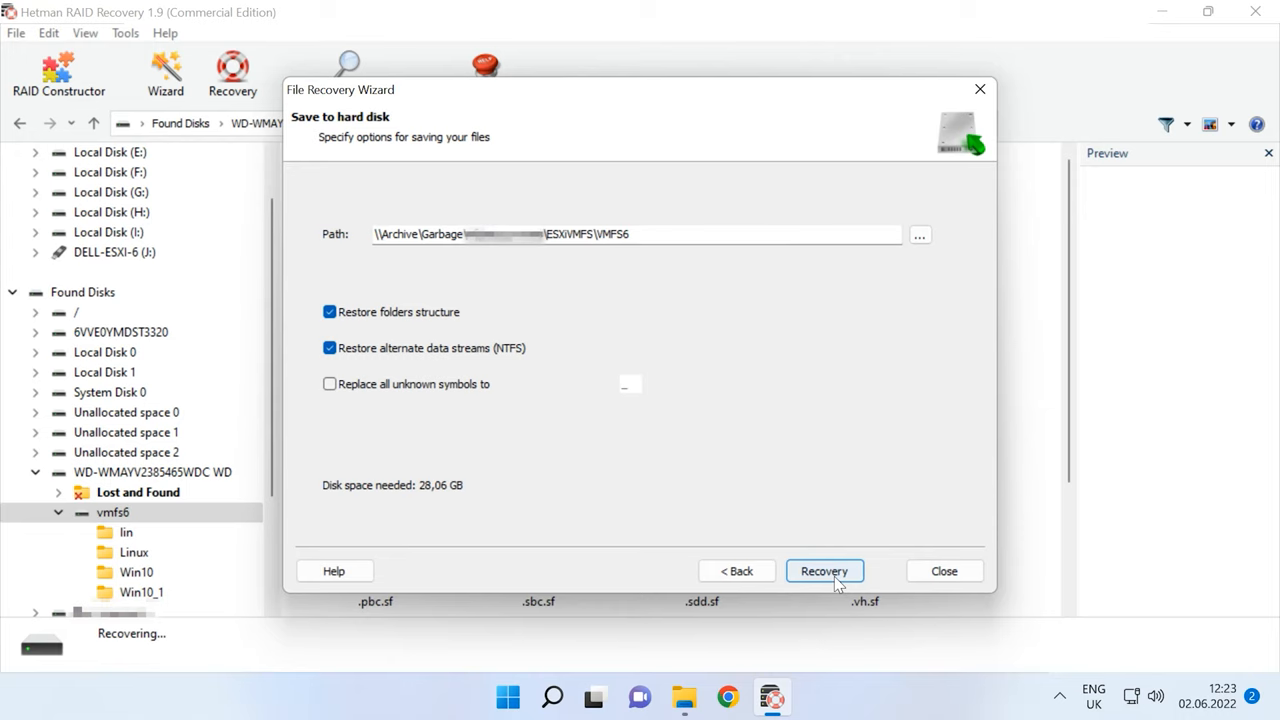
left_click(824, 570)
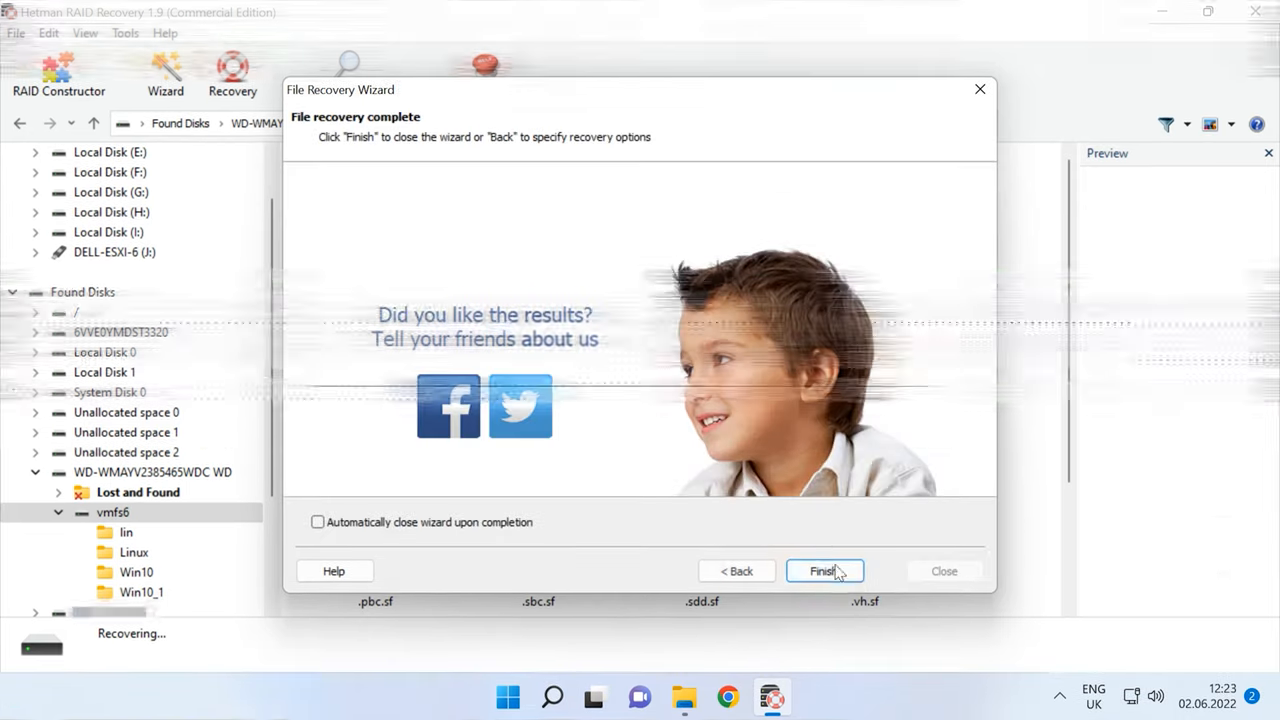
left_click(824, 572)
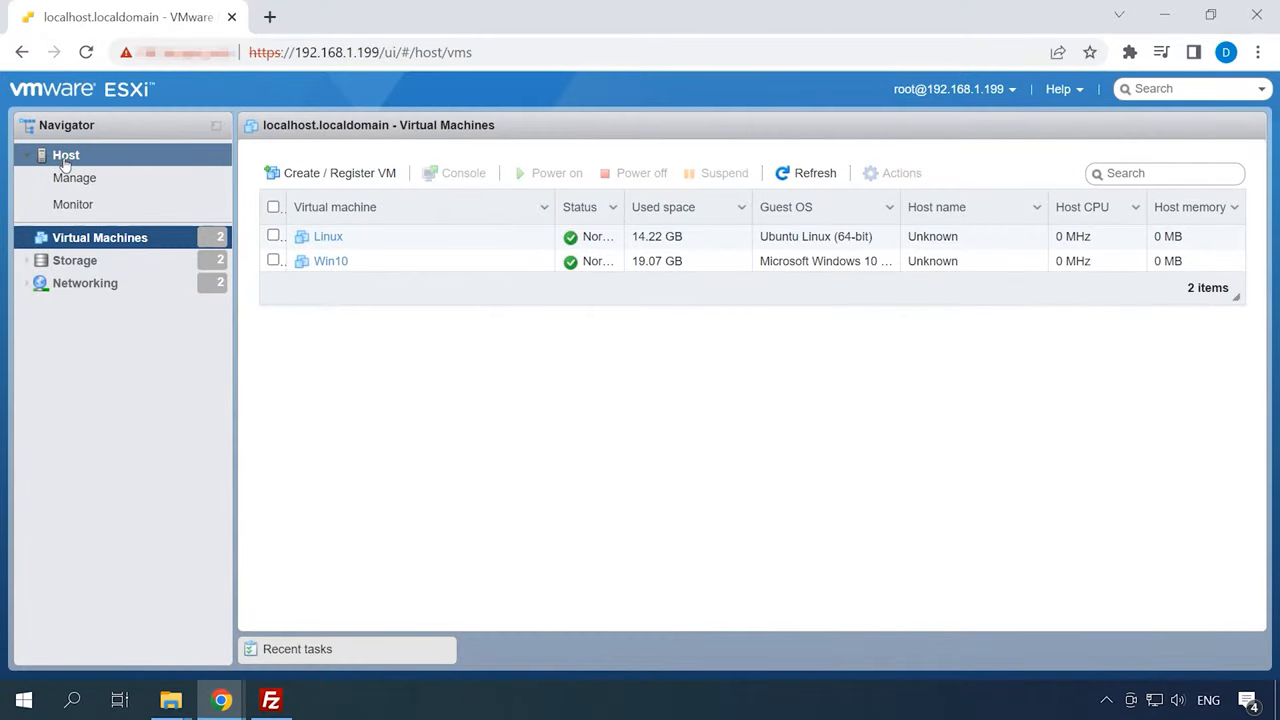
Step: Enable Secure Shell (SSH) on the ESXi host from the host Actions > Services menu
left_click(64, 154)
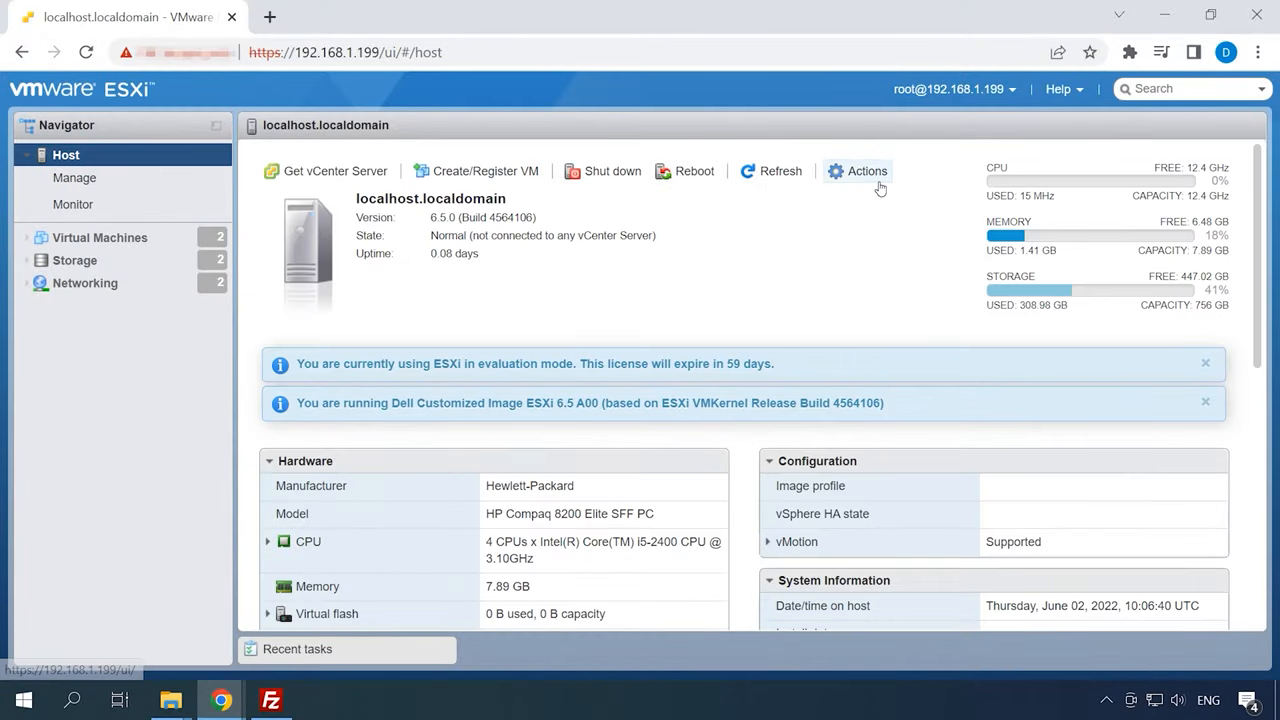
left_click(856, 170)
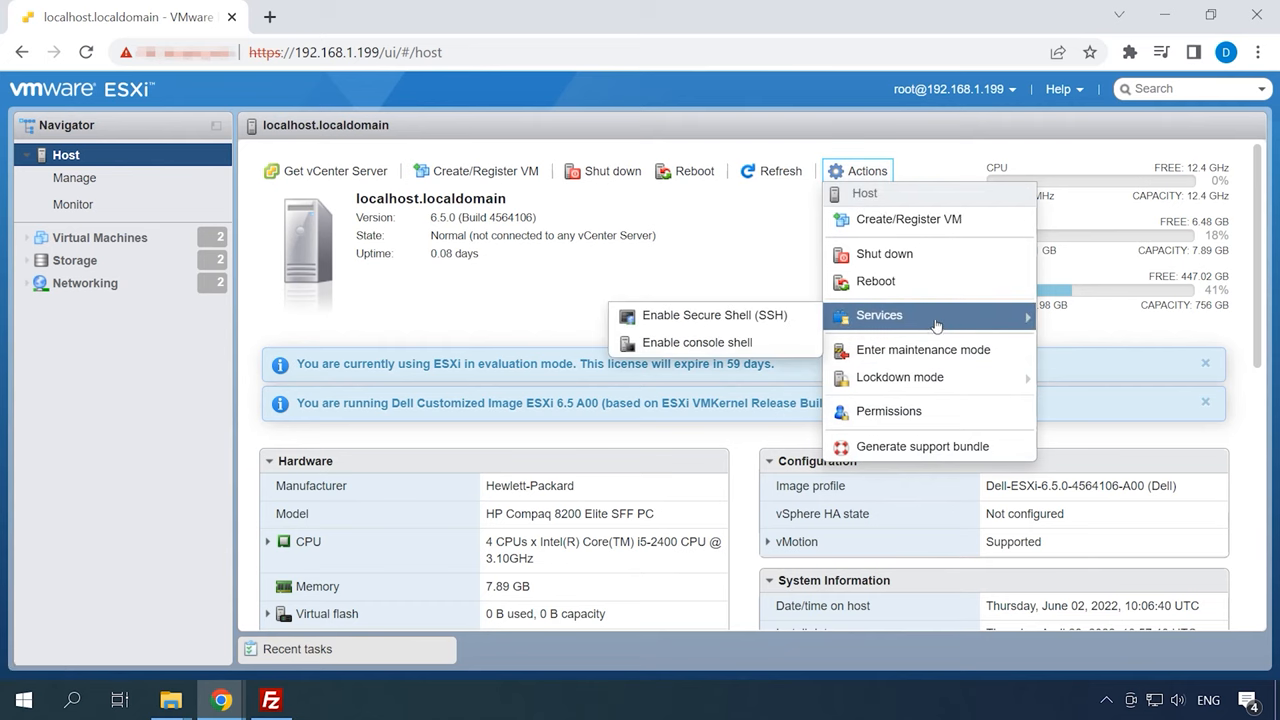
mouse_move(710, 316)
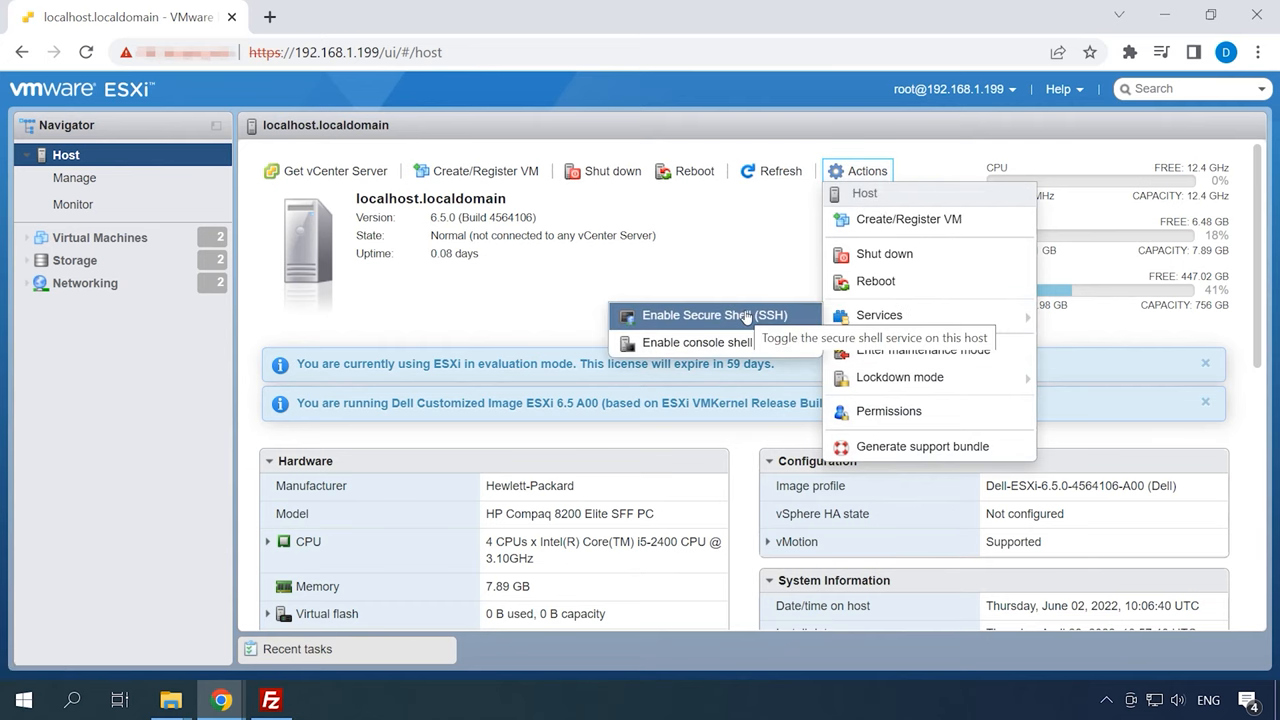
left_click(712, 316)
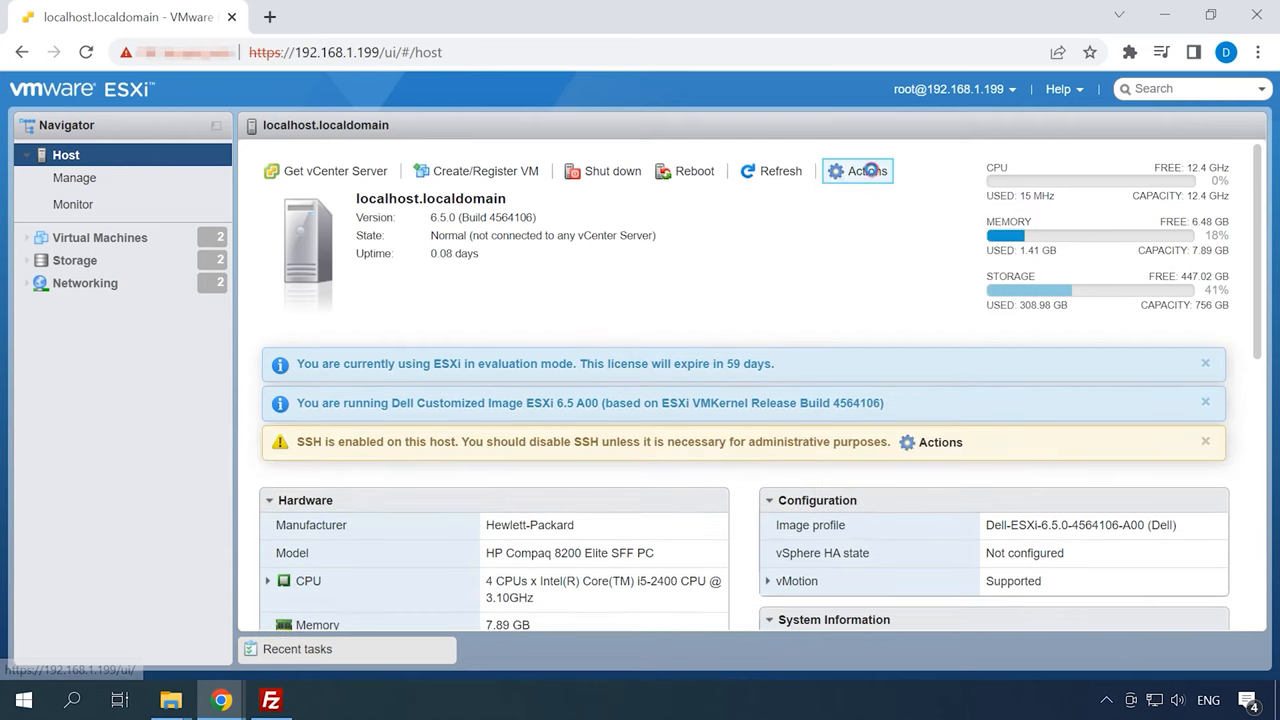
left_click(856, 170)
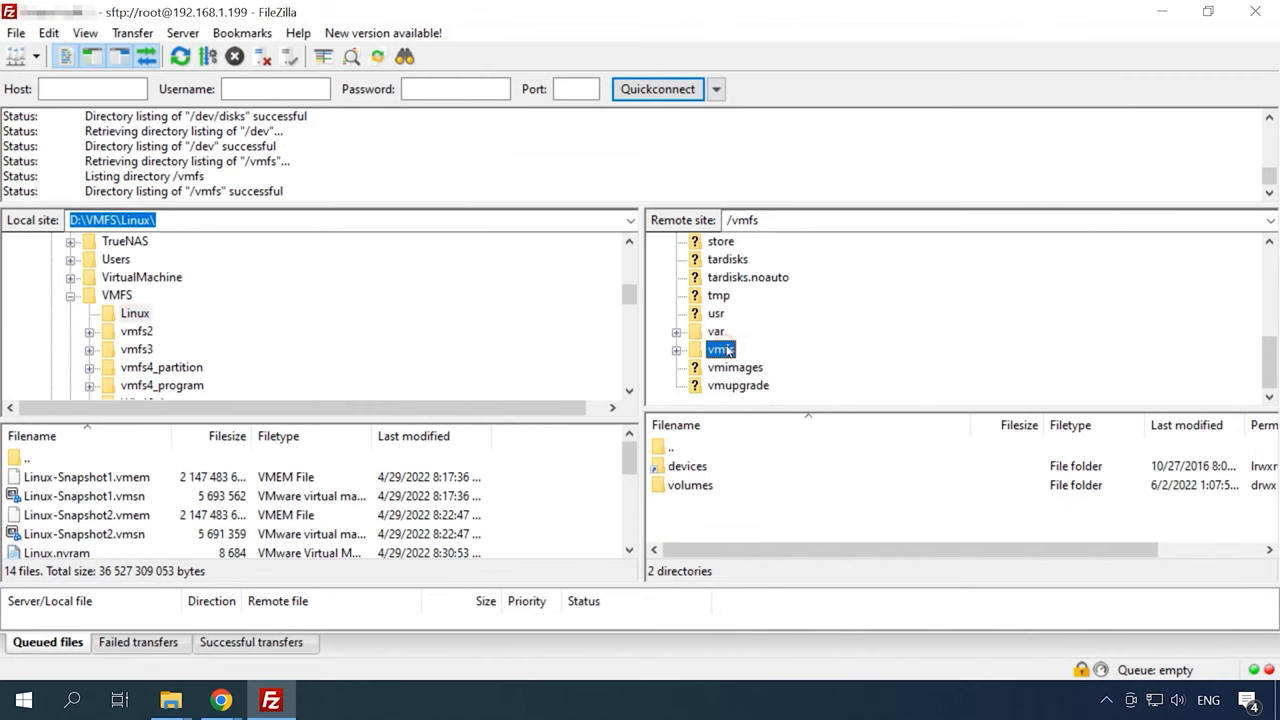
Step: Browse the remote pane to /vmfs/volumes/vmfs6 showing the Linux and Win10 folders, with local Linux folder selected
left_click(690, 486)
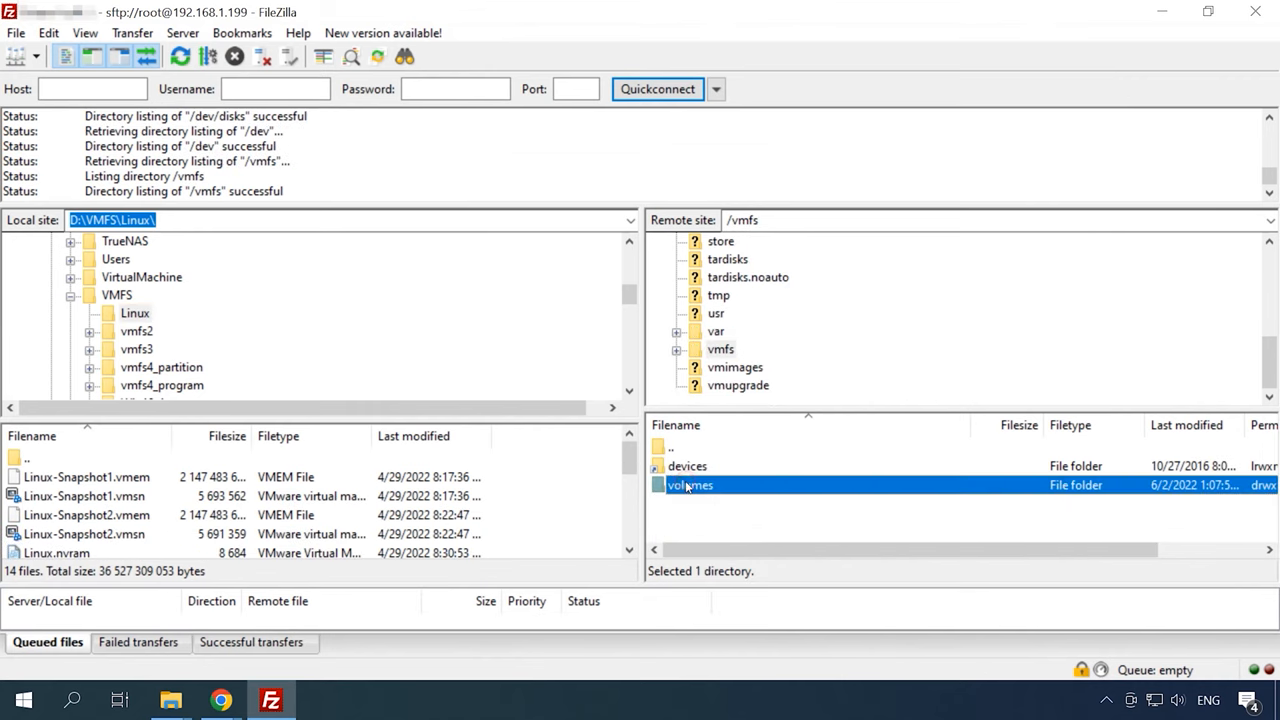
double_click(690, 484)
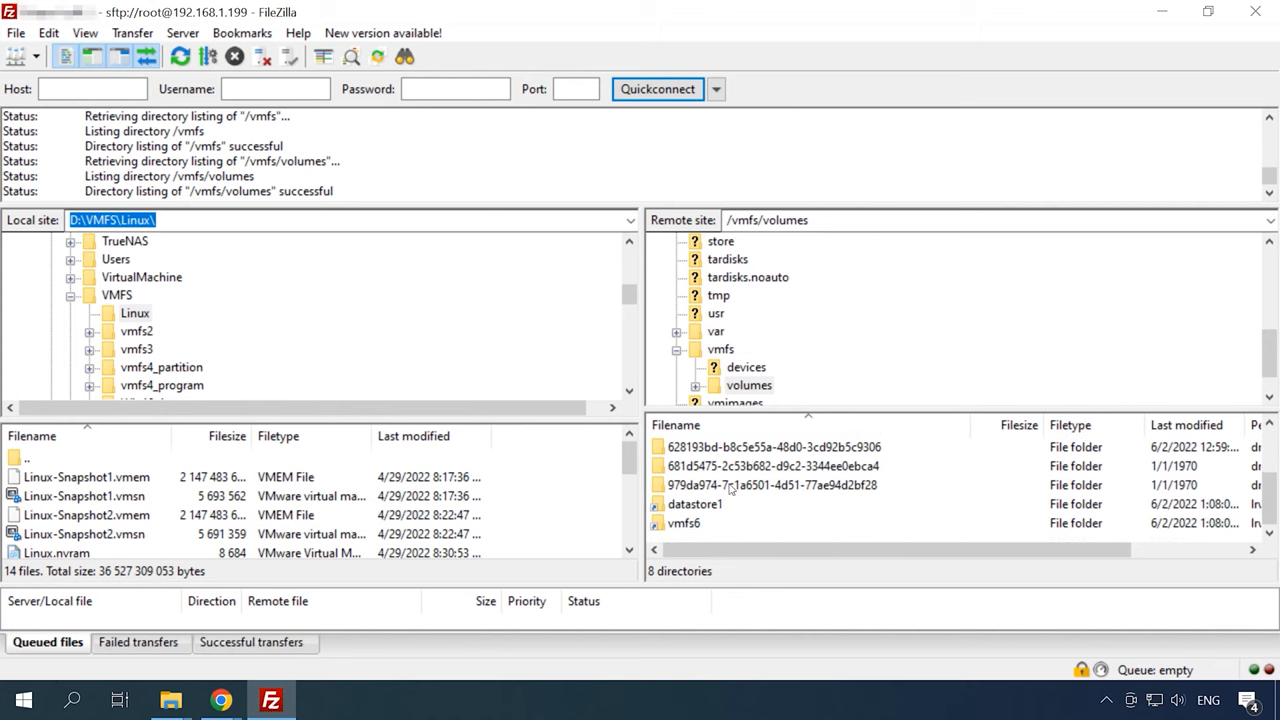
double_click(776, 448)
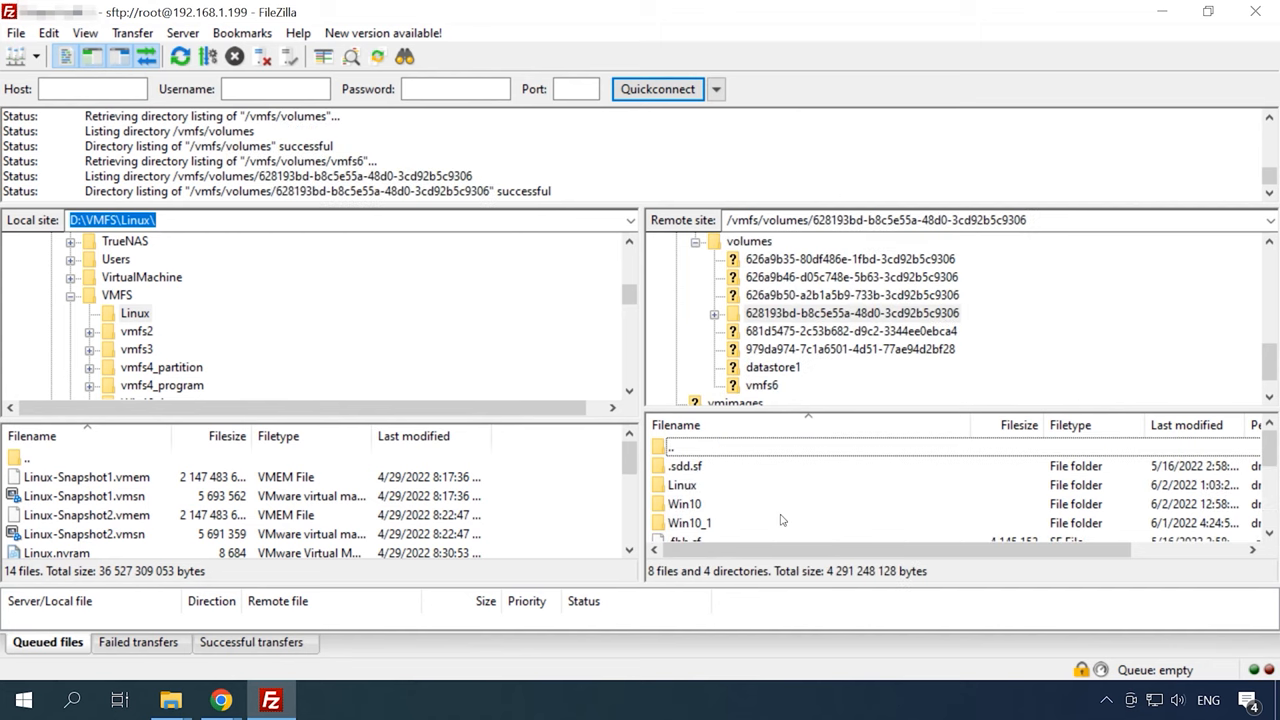
mouse_move(740, 442)
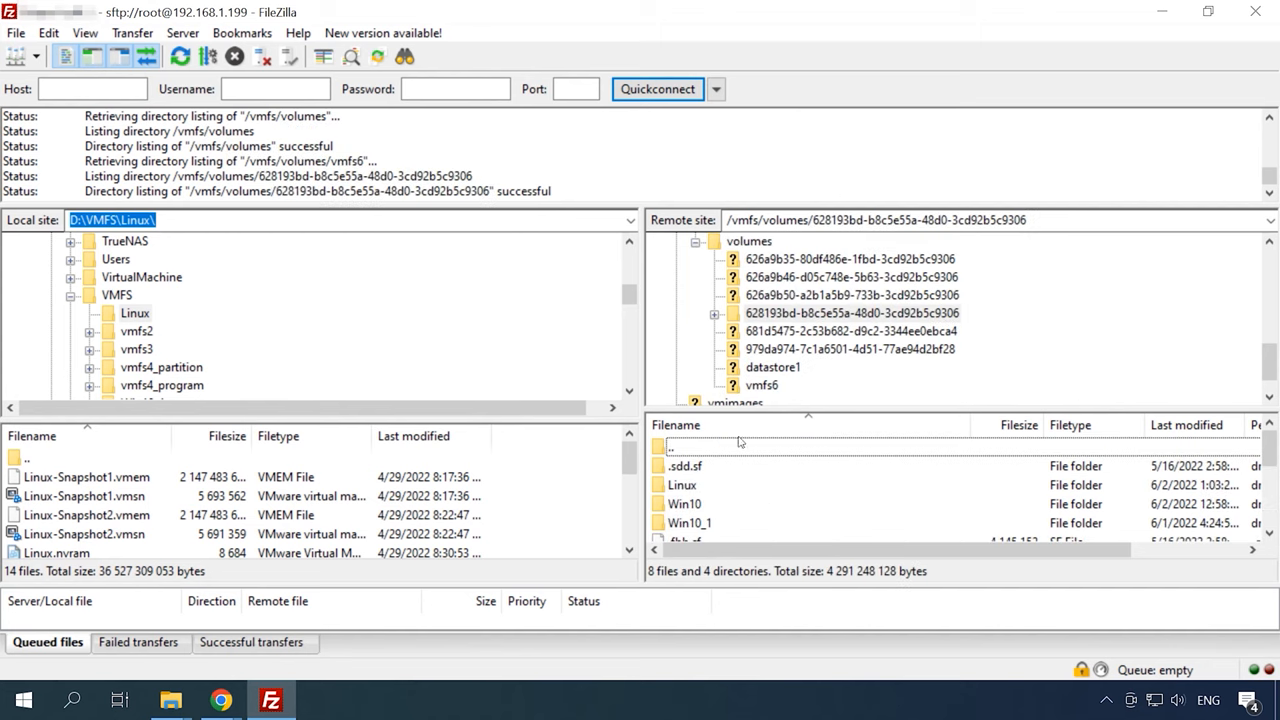
left_click(876, 218)
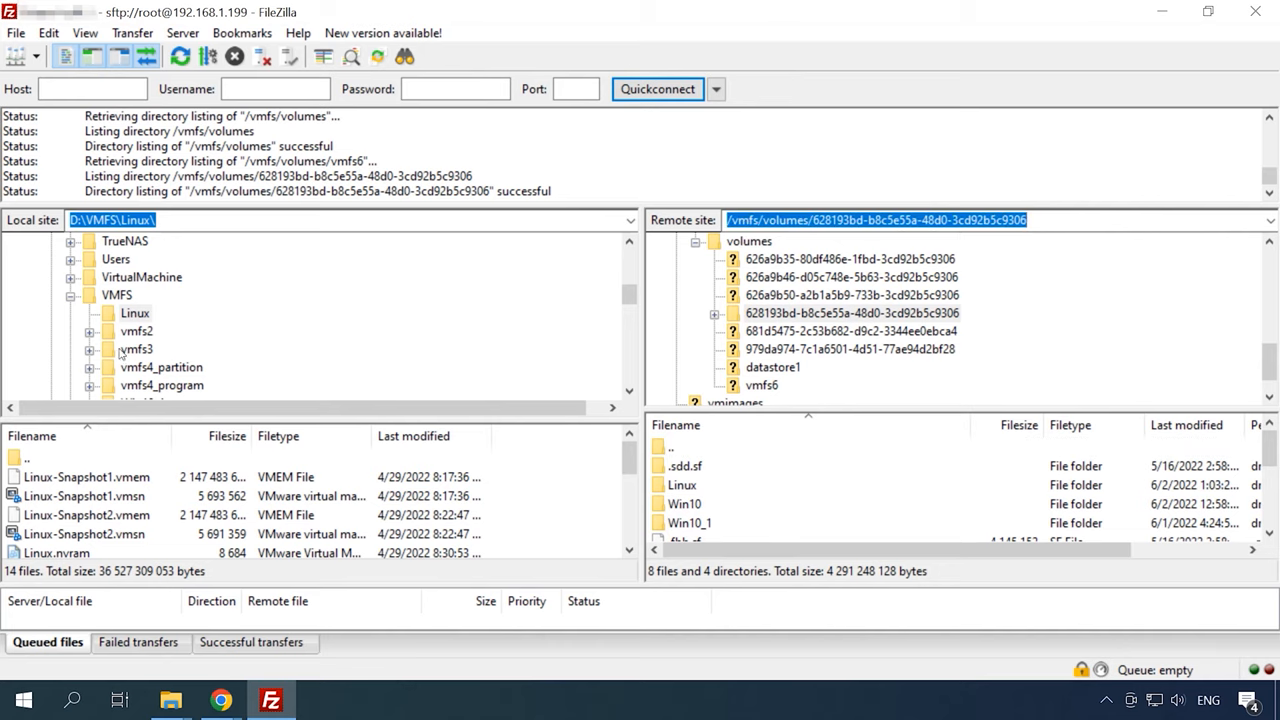
left_click(134, 312)
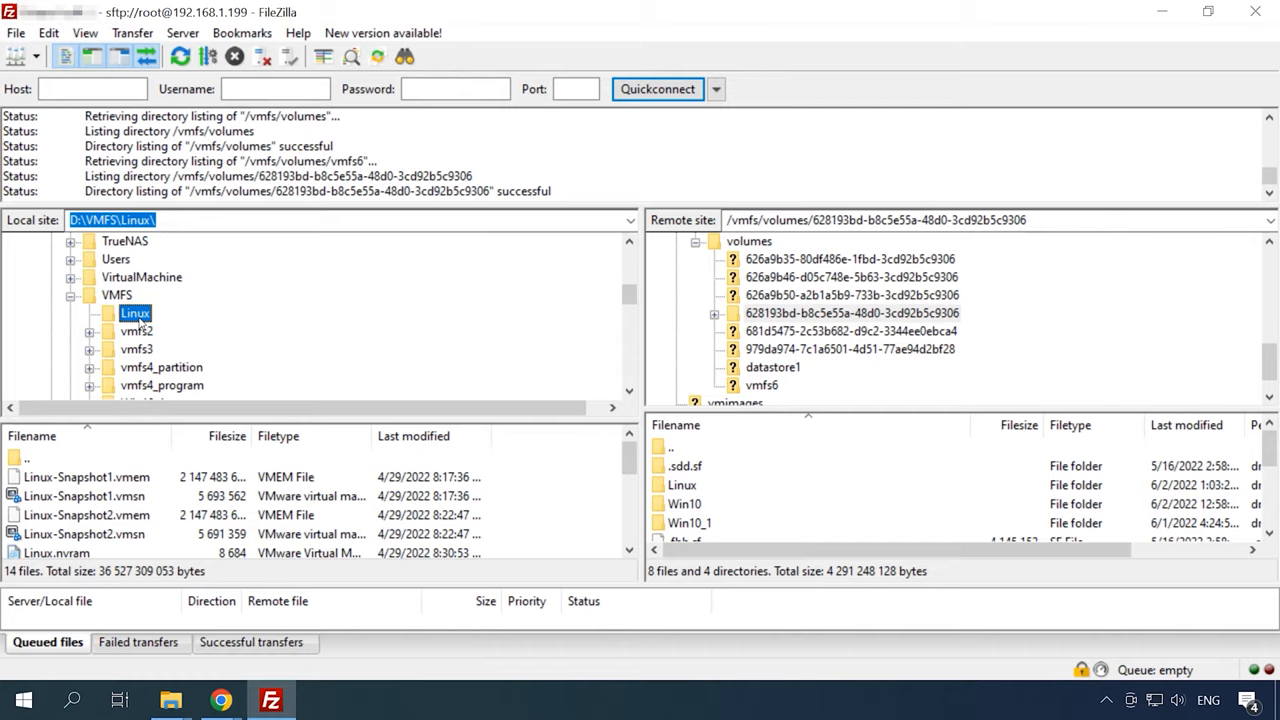
left_click(220, 700)
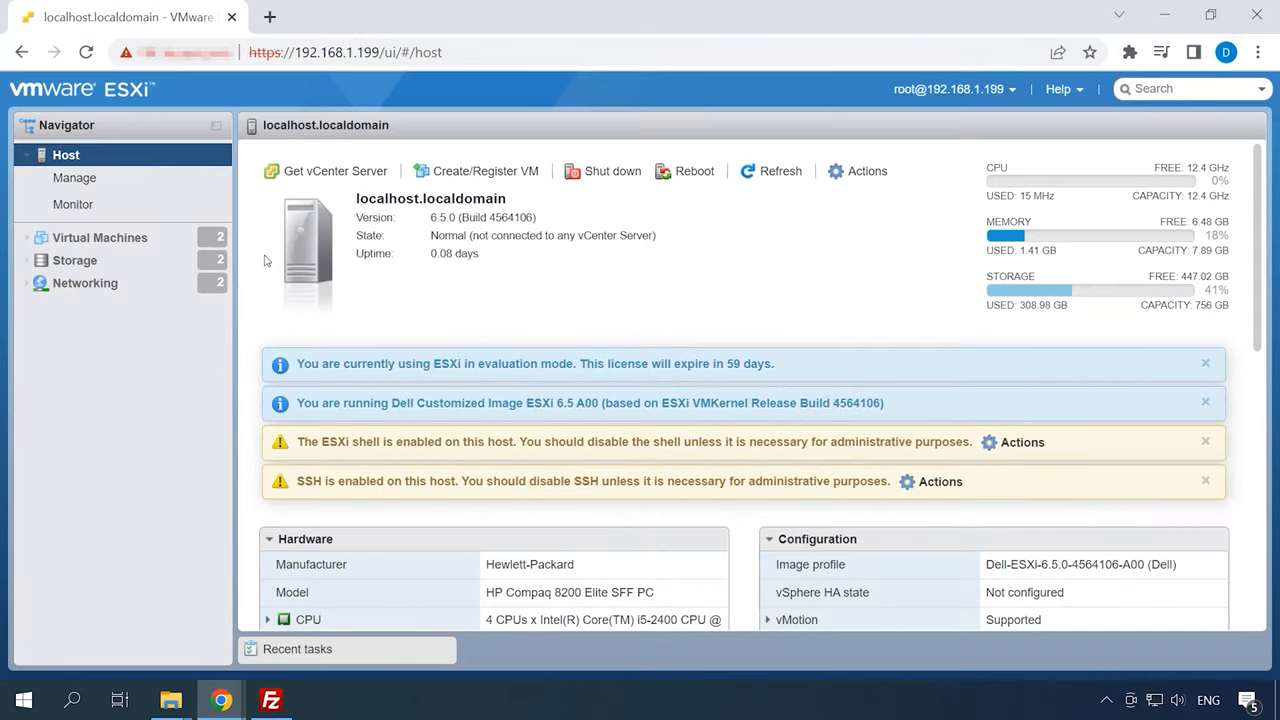
Step: Start the Create / Register VM wizard in Register an existing virtual machine mode
left_click(100, 236)
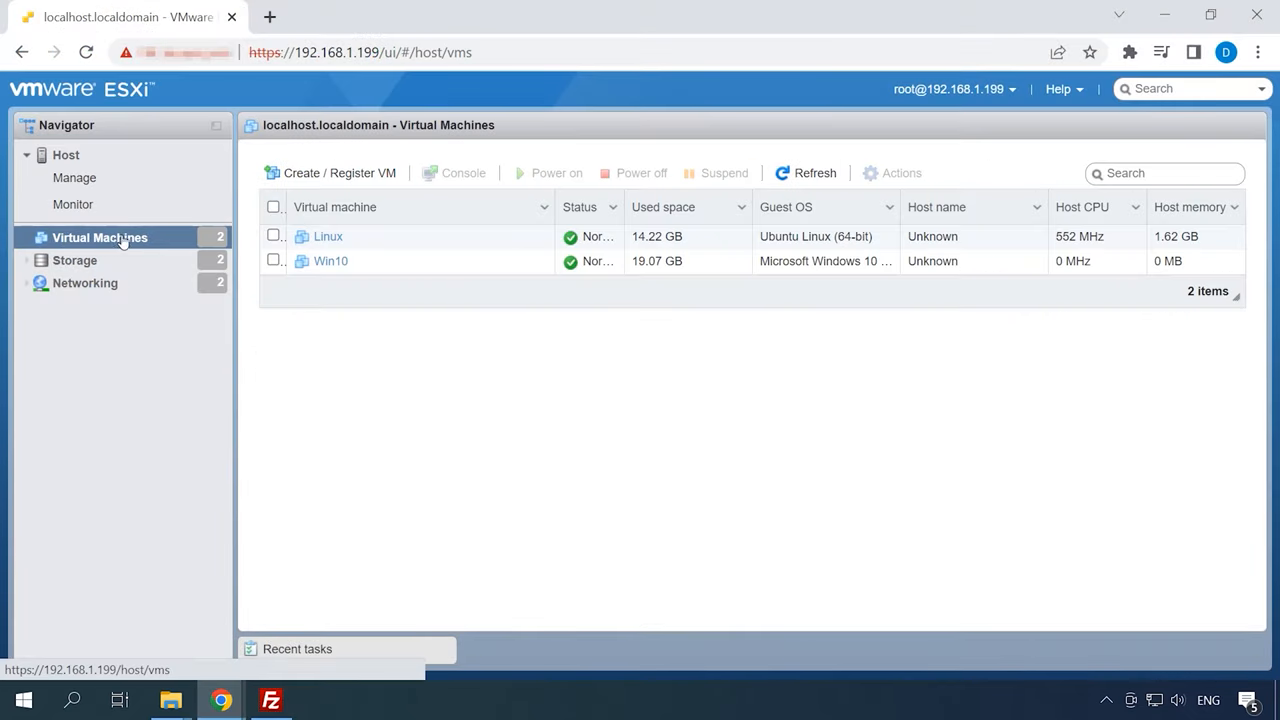
left_click(340, 172)
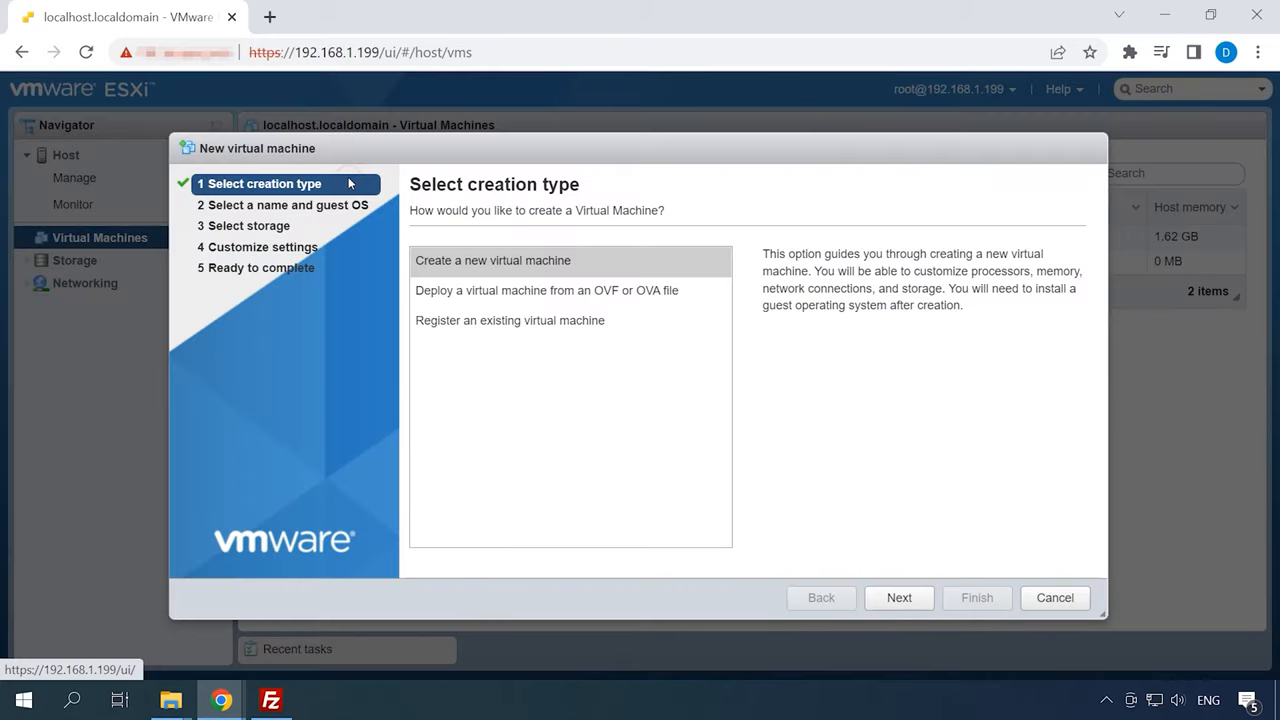
left_click(508, 320)
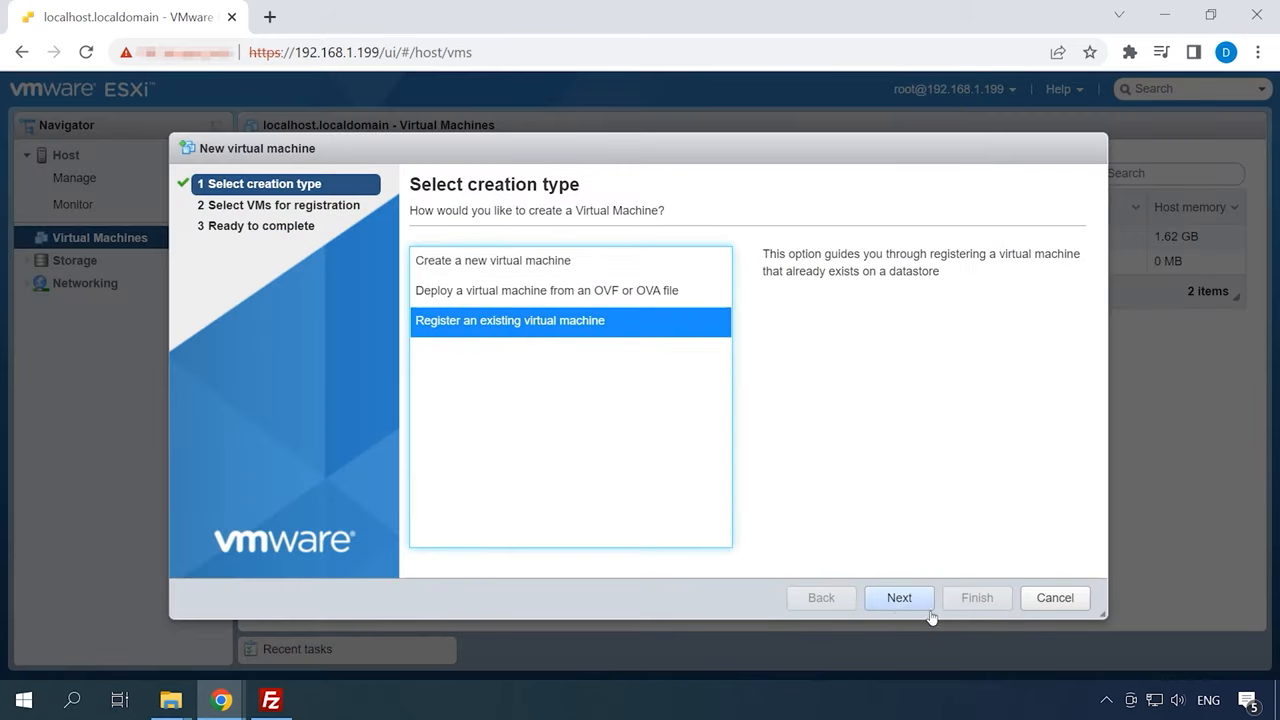
left_click(898, 596)
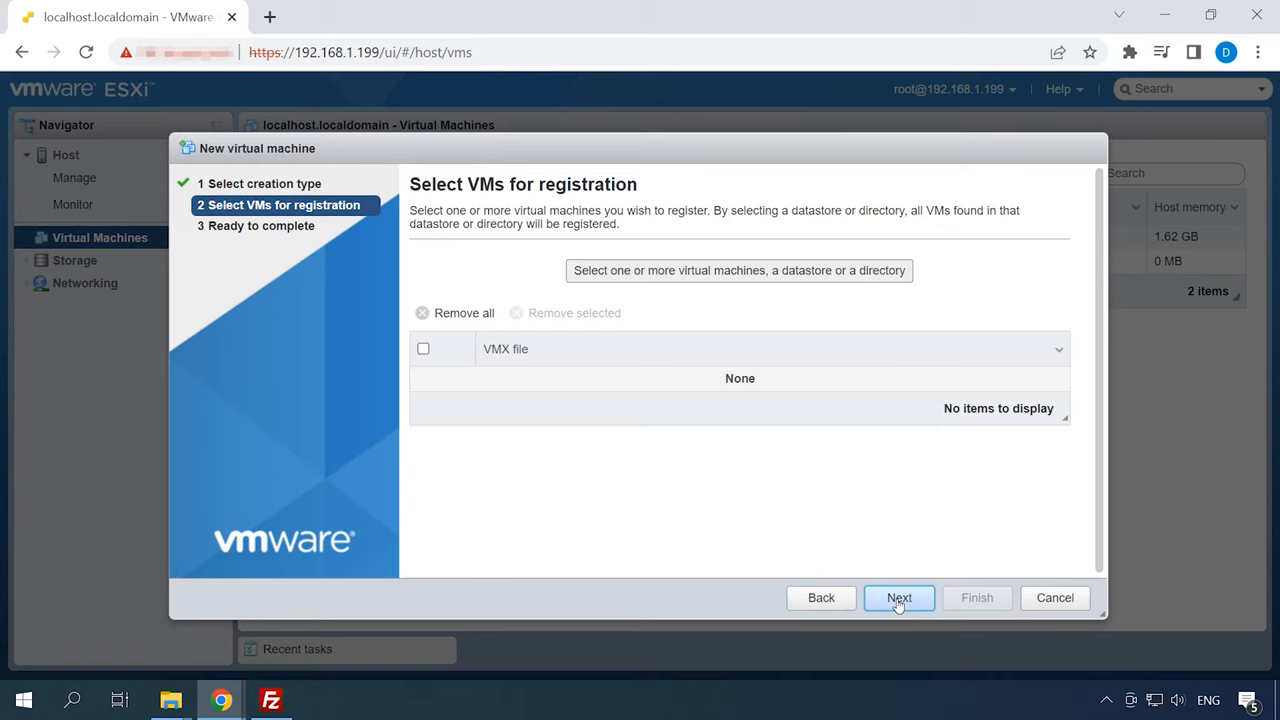
mouse_move(896, 600)
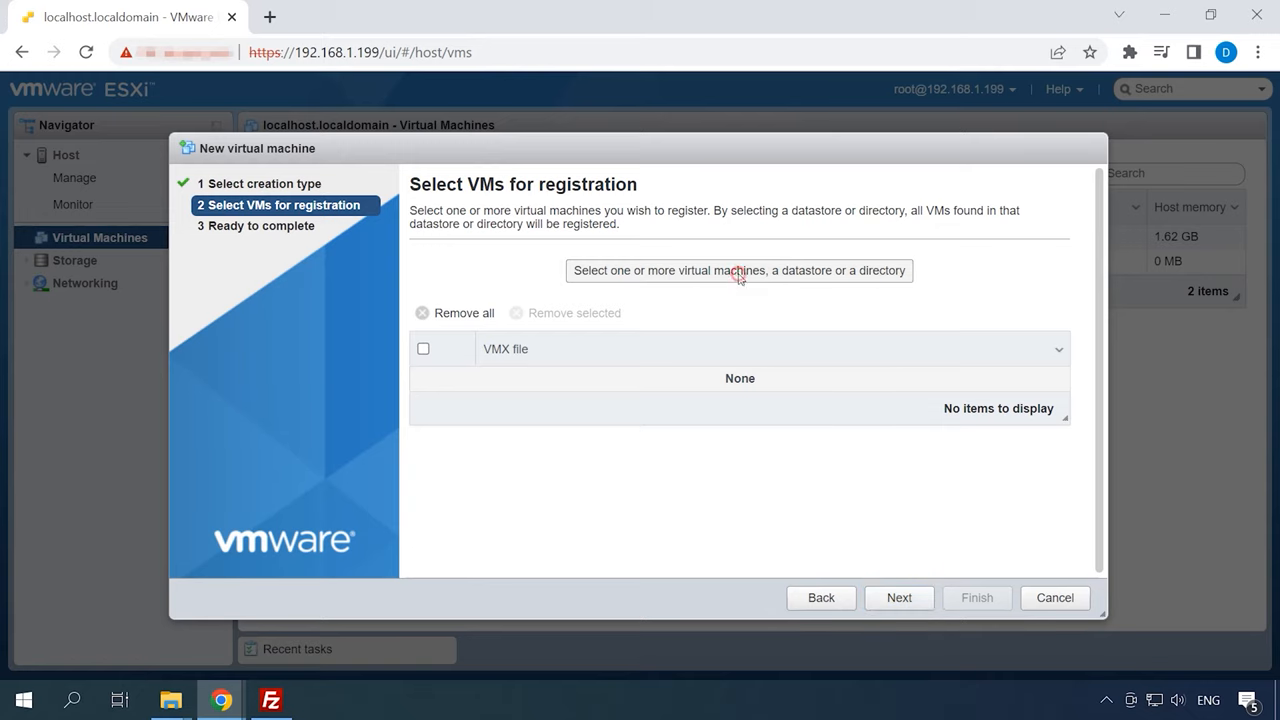
Step: Register the Linux VM from the Lin folder on datastore1 and finish the wizard
left_click(740, 270)
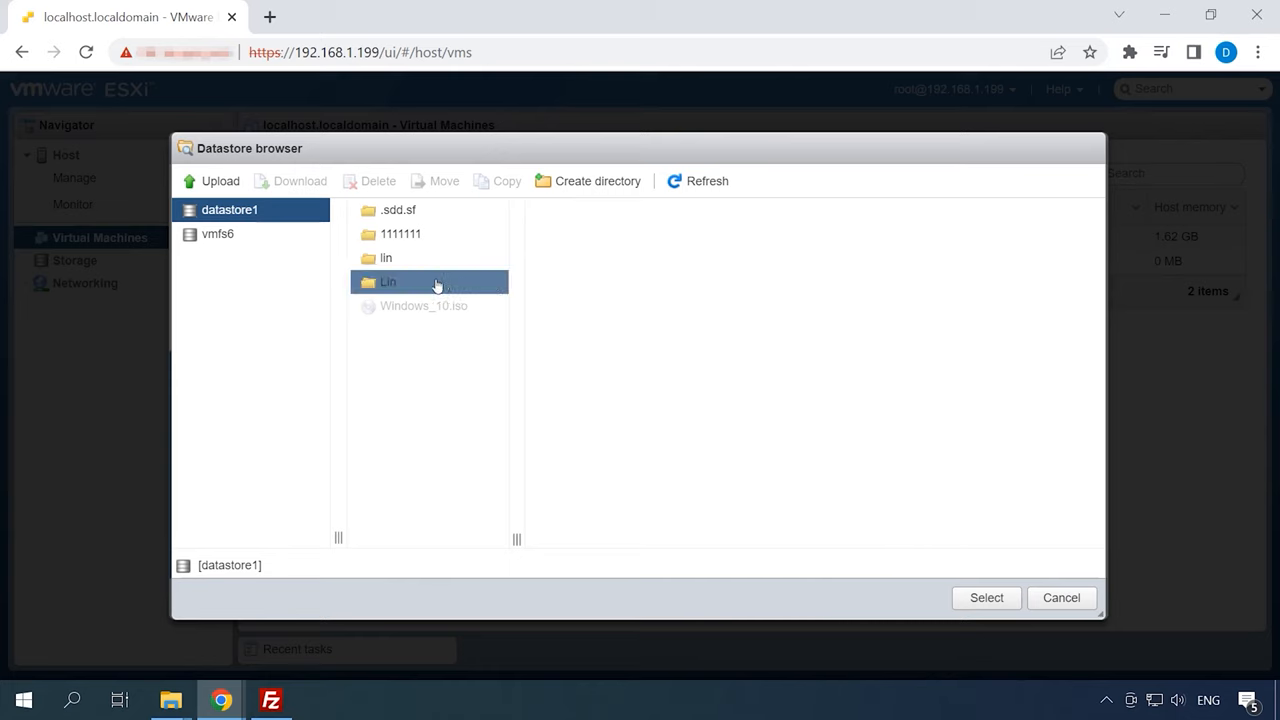
left_click(388, 280)
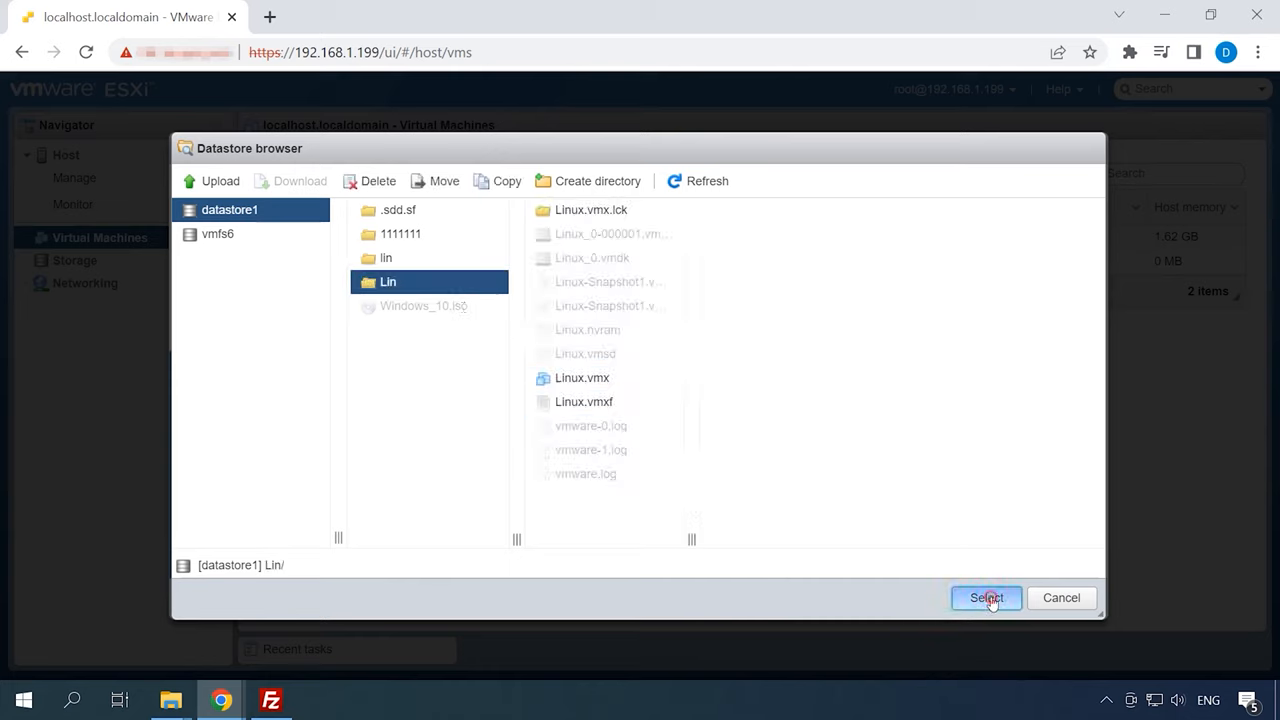
left_click(984, 596)
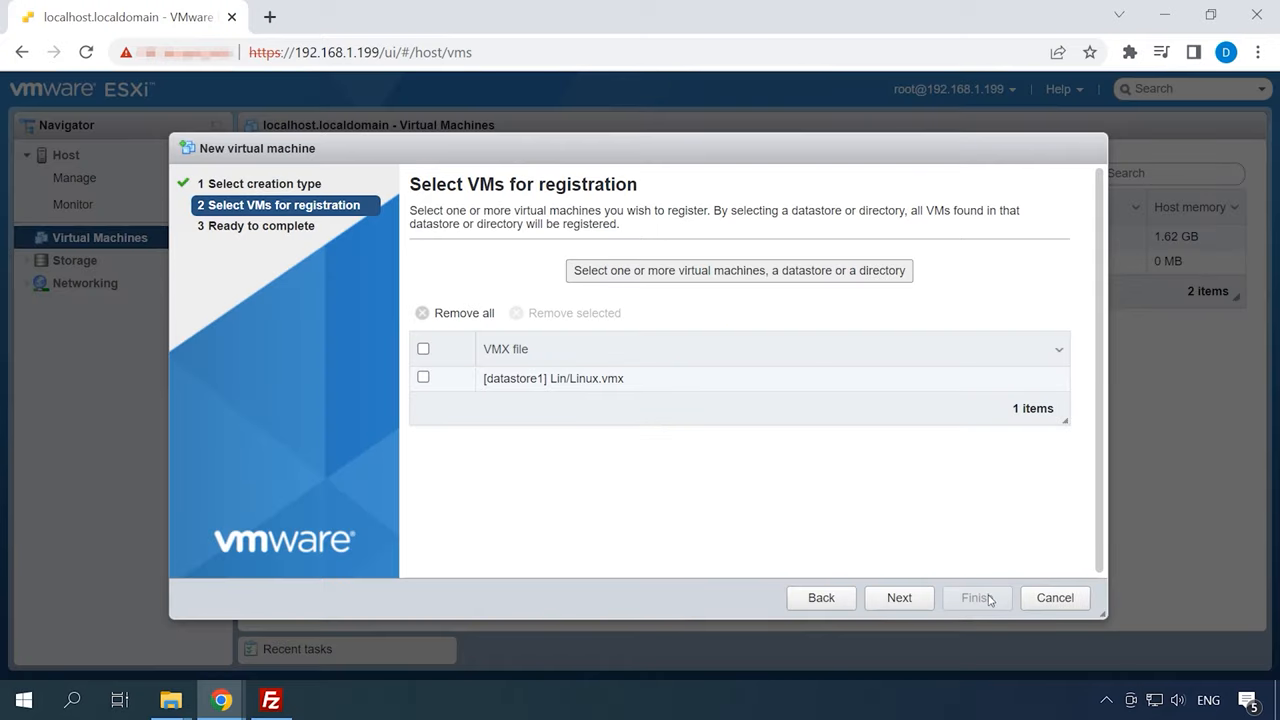
left_click(898, 596)
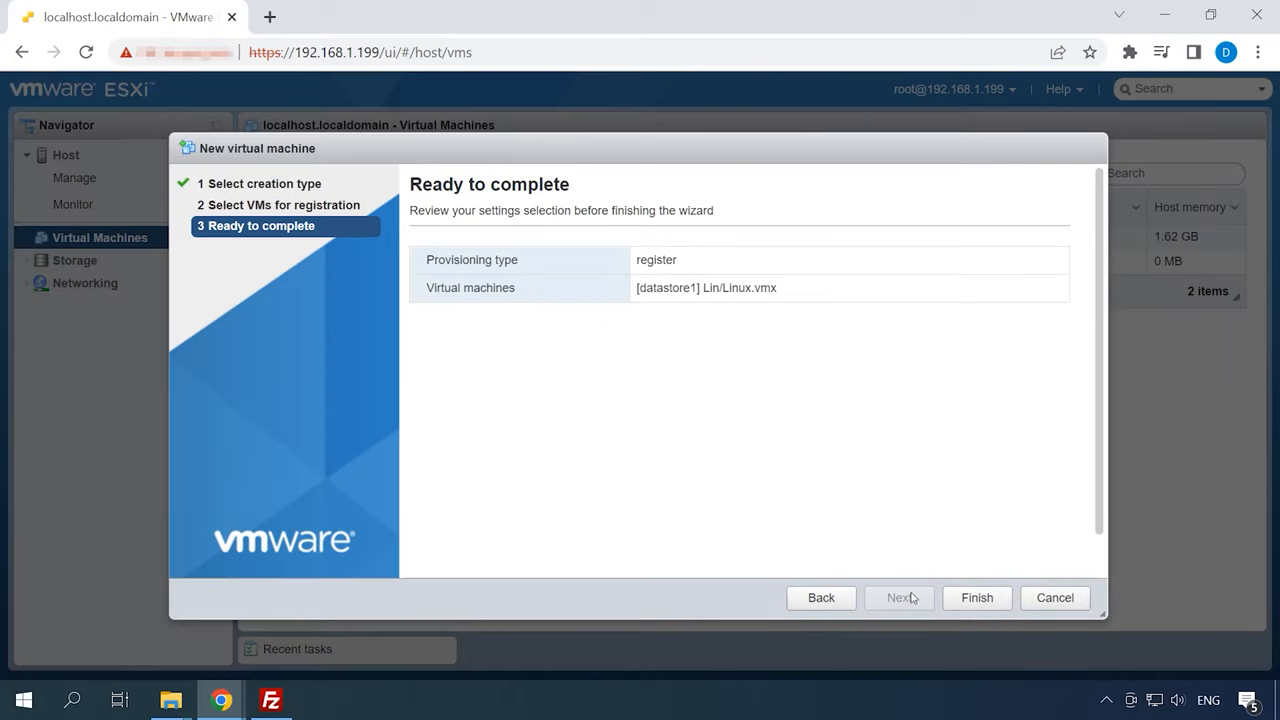
left_click(976, 596)
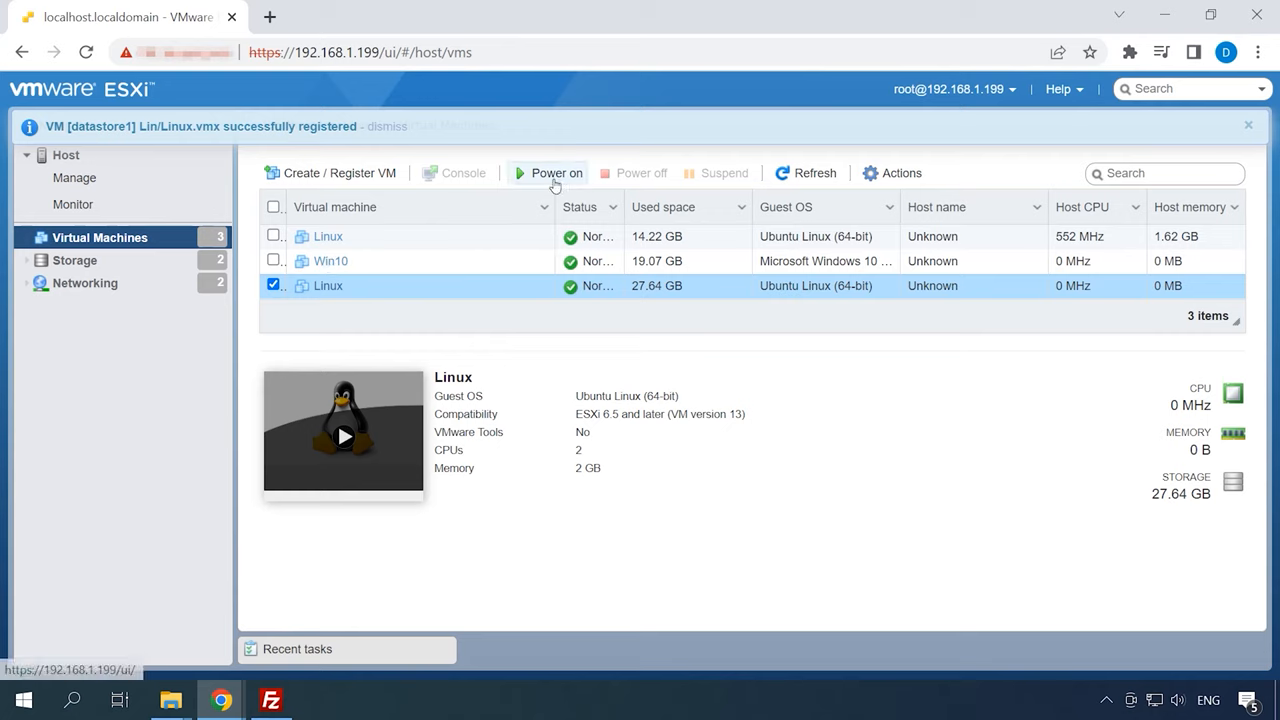
Step: Attempt to power on the registered Linux VM, which fails opening Linux.vmx
left_click(556, 172)
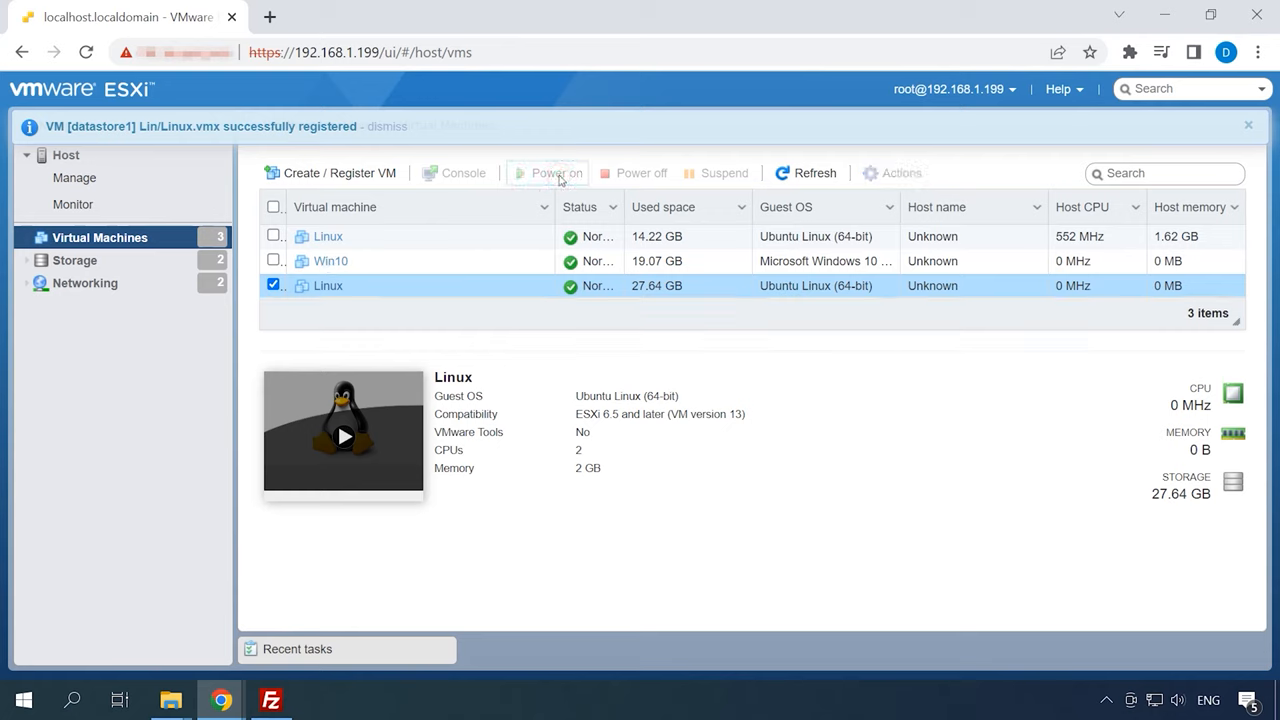
left_click(548, 172)
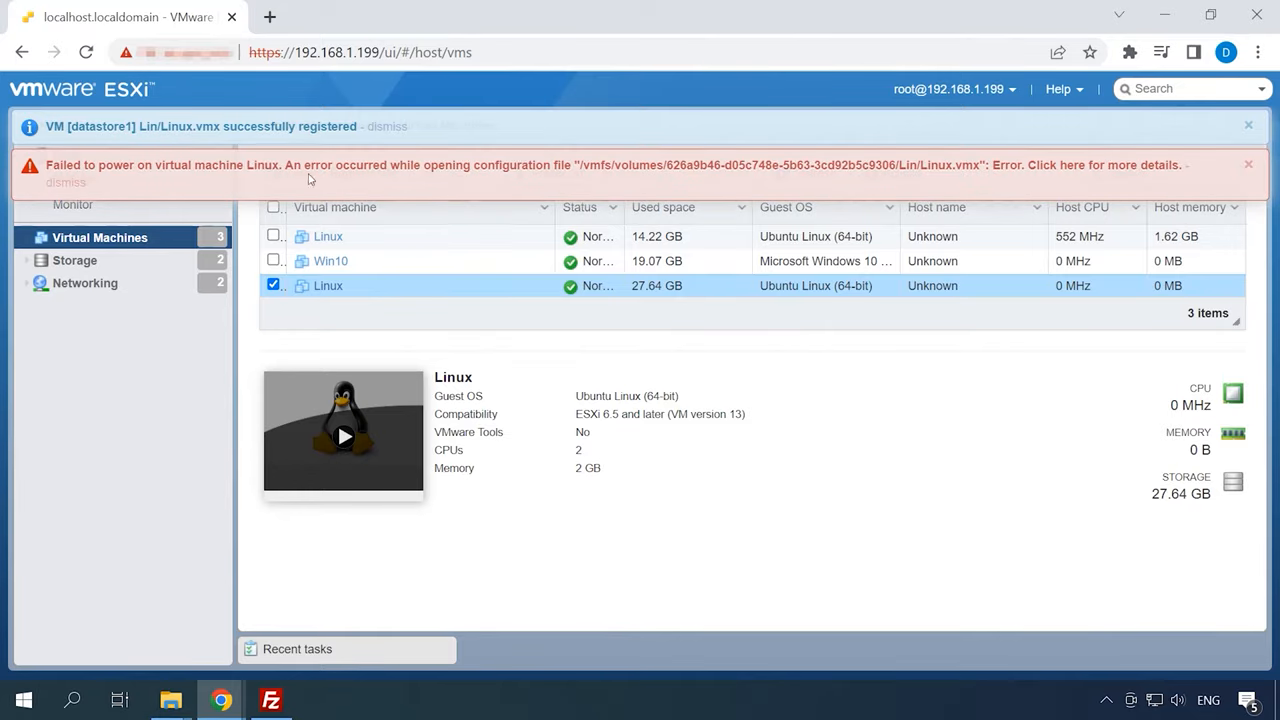
mouse_move(424, 188)
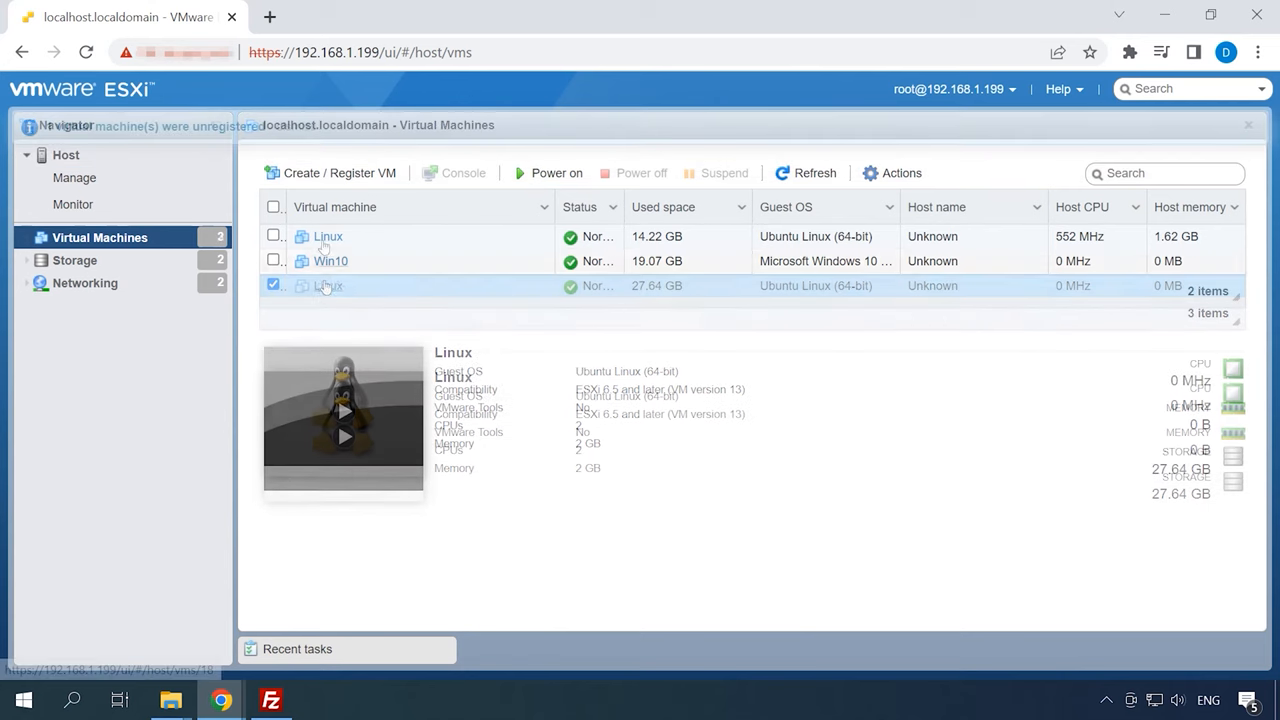
Step: Create a new Ubuntu VM named lin and remove its default 16 GB hard disk
left_click(340, 172)
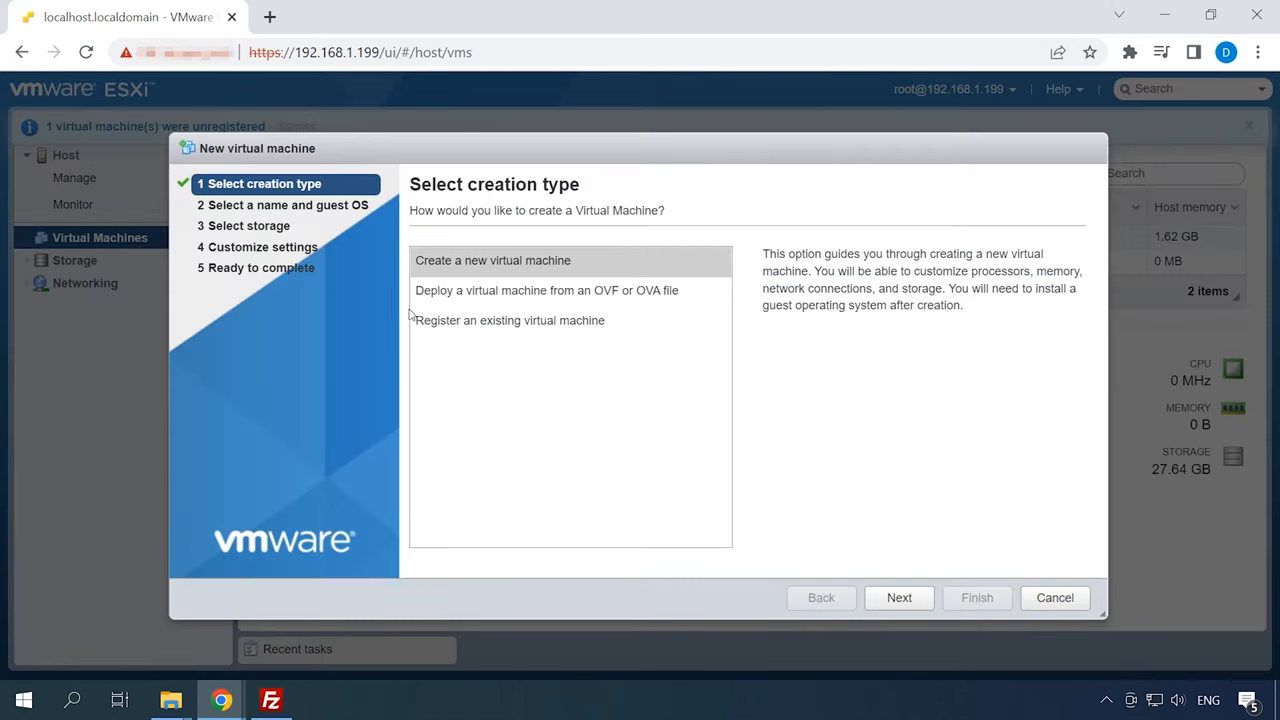
left_click(898, 596)
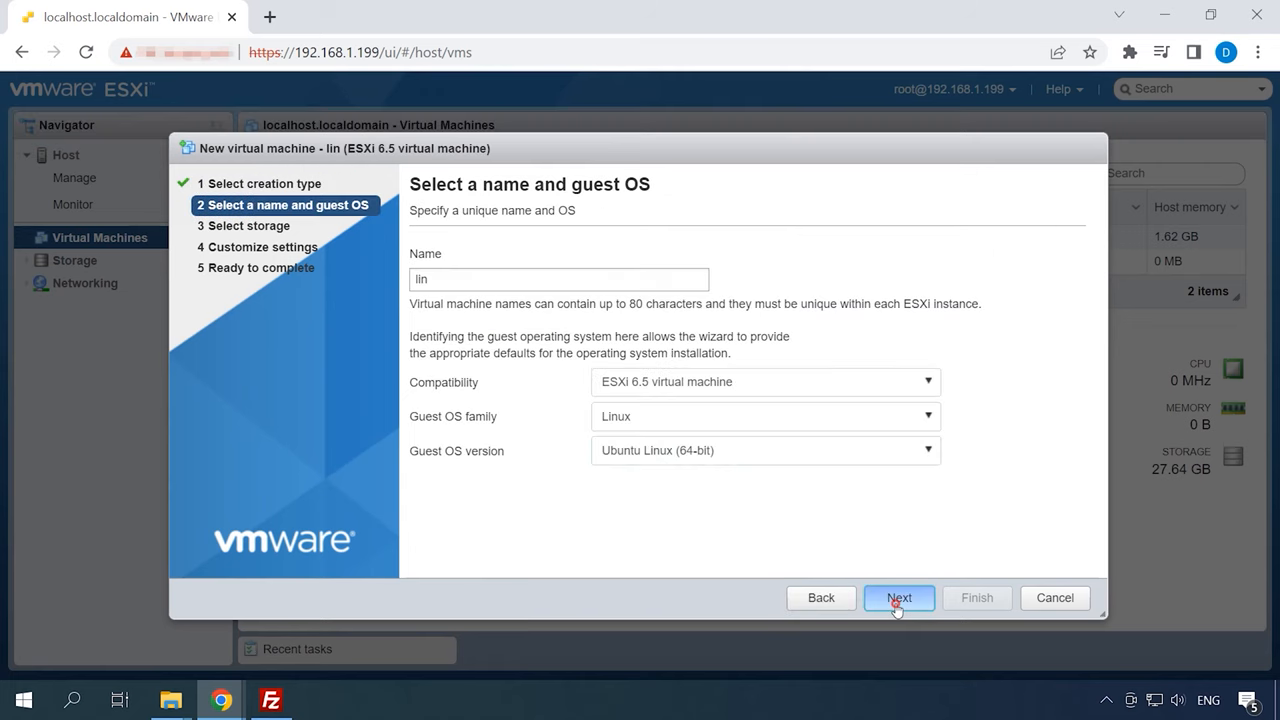
left_click(898, 596)
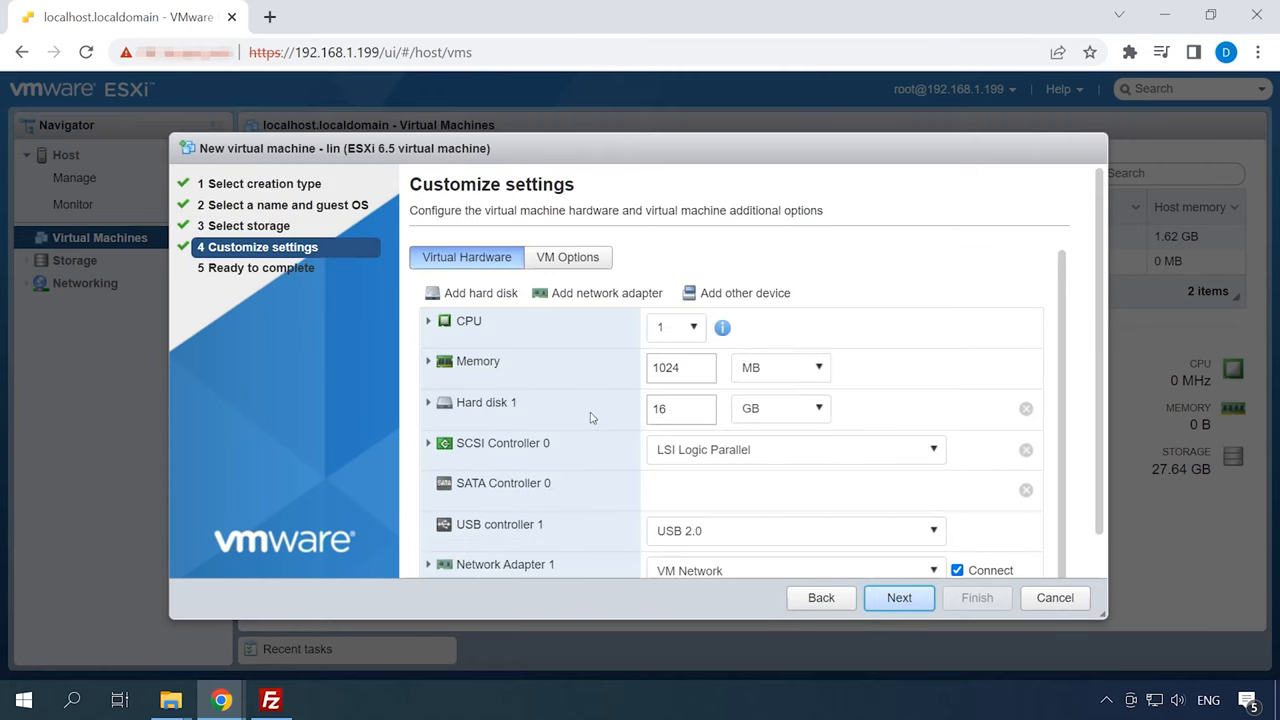
mouse_move(1026, 408)
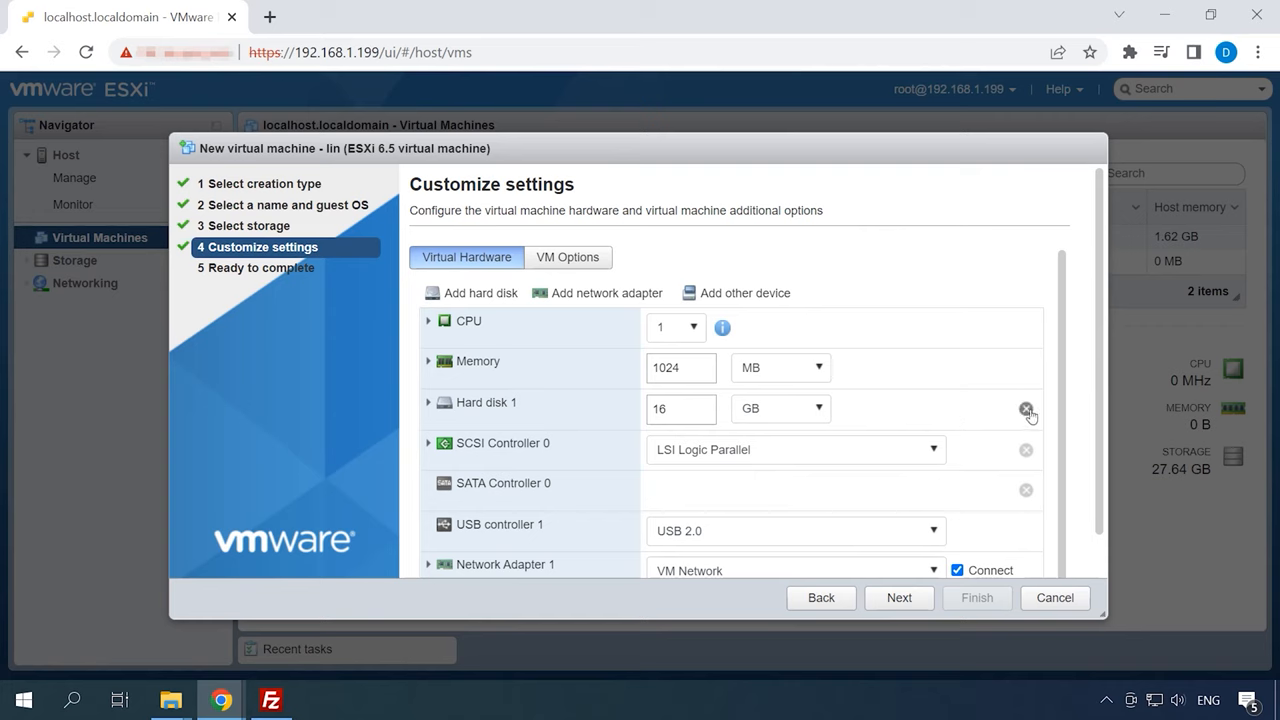
left_click(1026, 408)
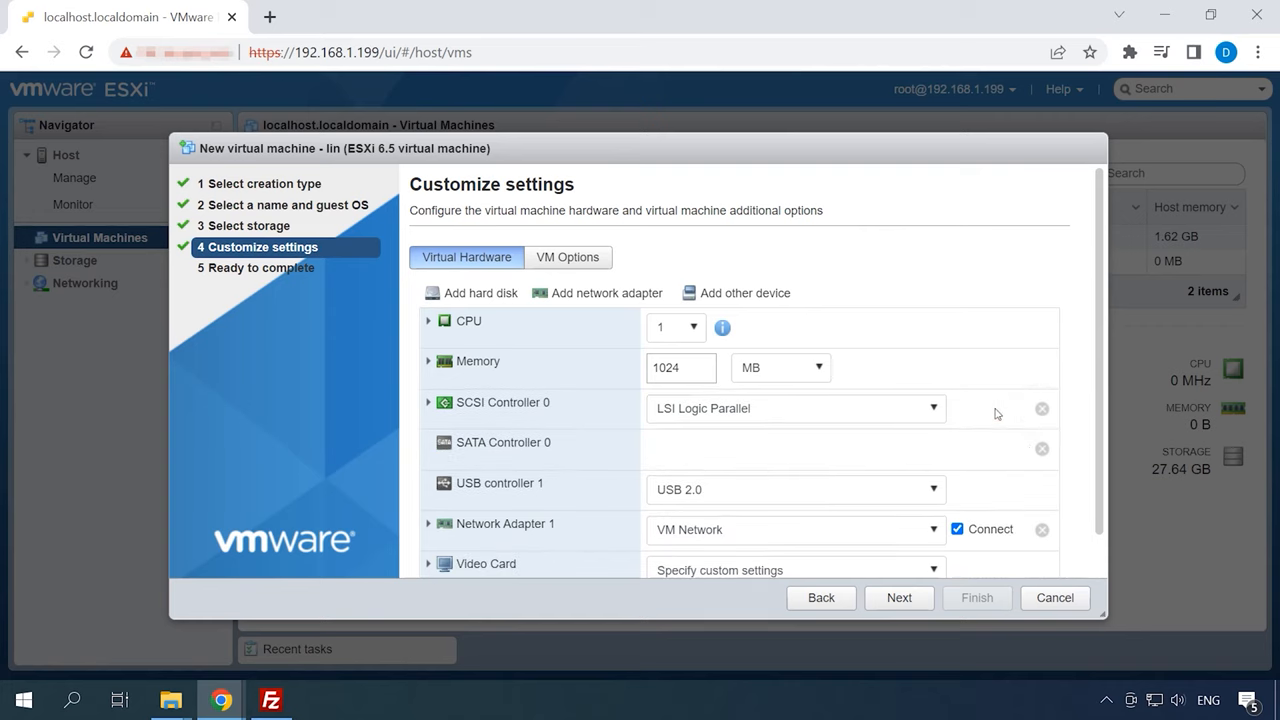
mouse_move(480, 292)
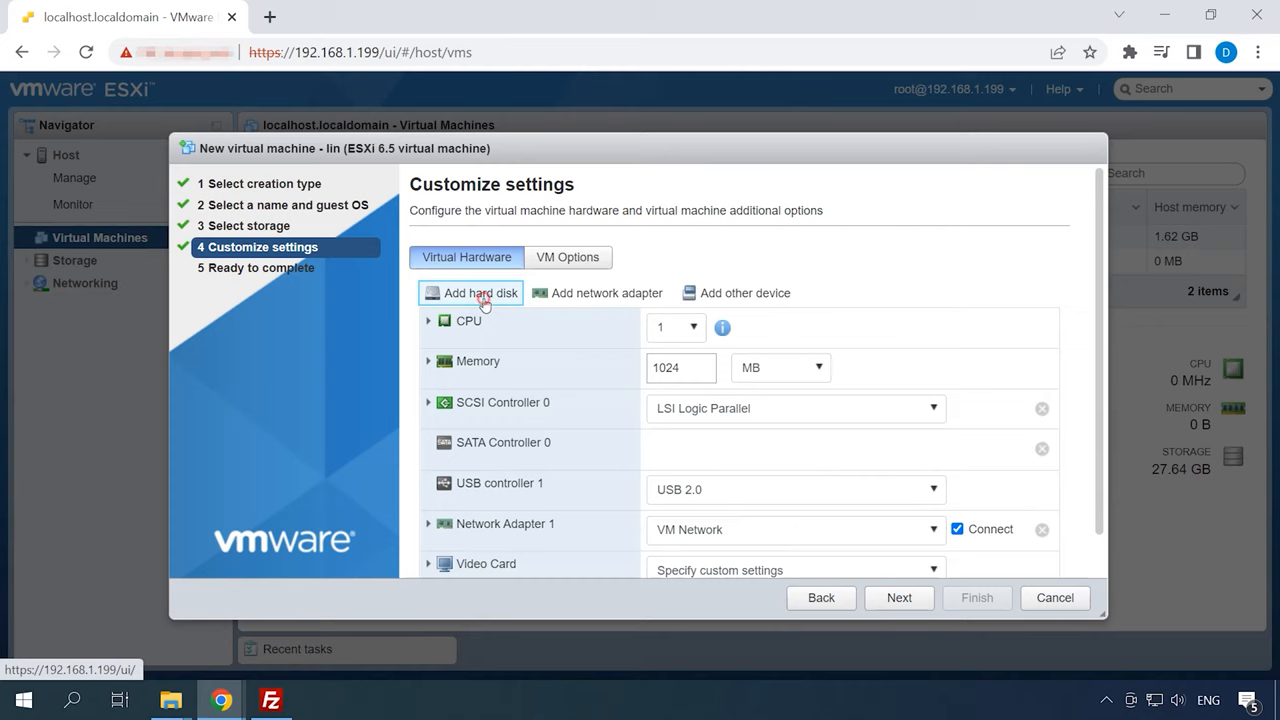
left_click(478, 292)
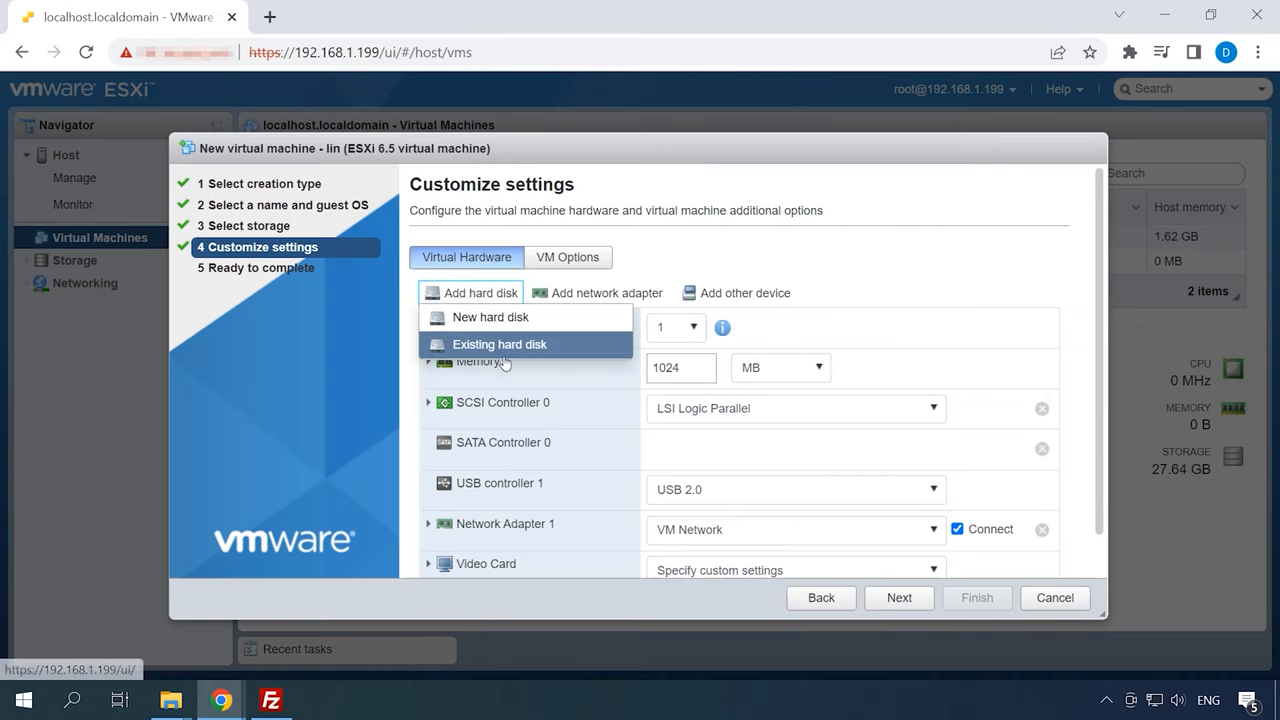
Step: Attach the existing Linux_0.vmdk from datastore1's Lin folder as the VM's hard disk
left_click(500, 344)
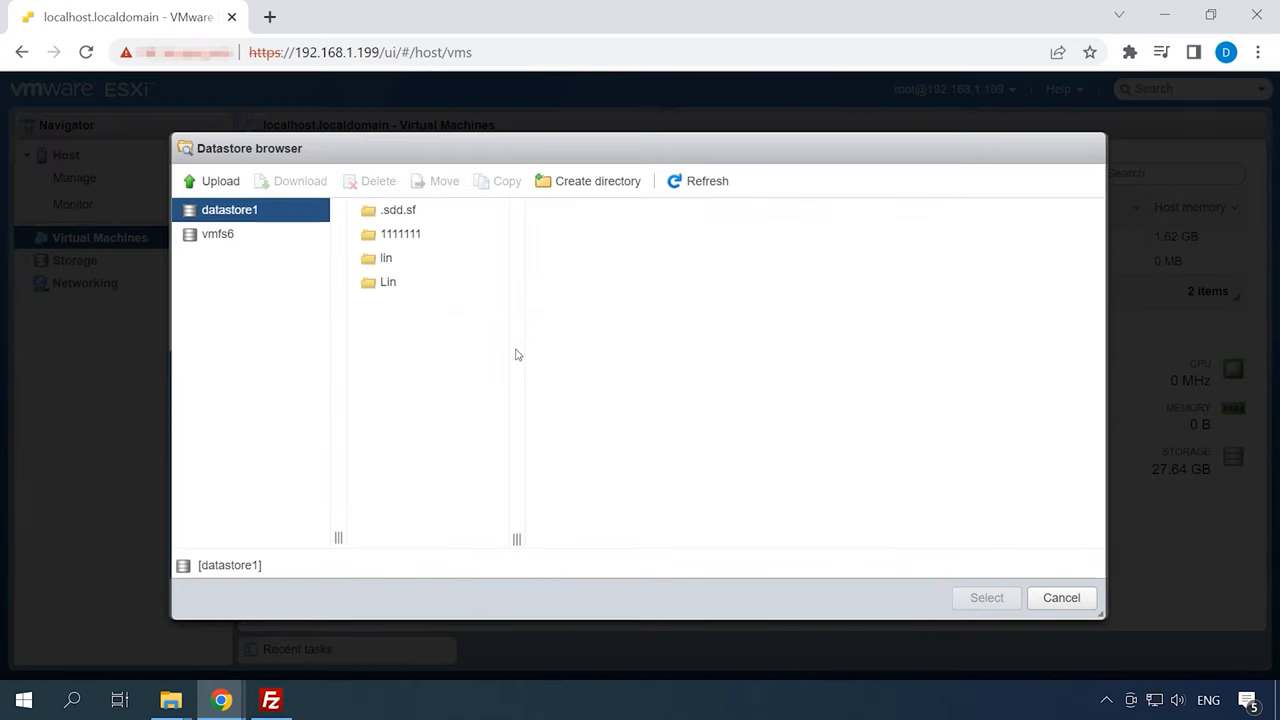
mouse_move(492, 340)
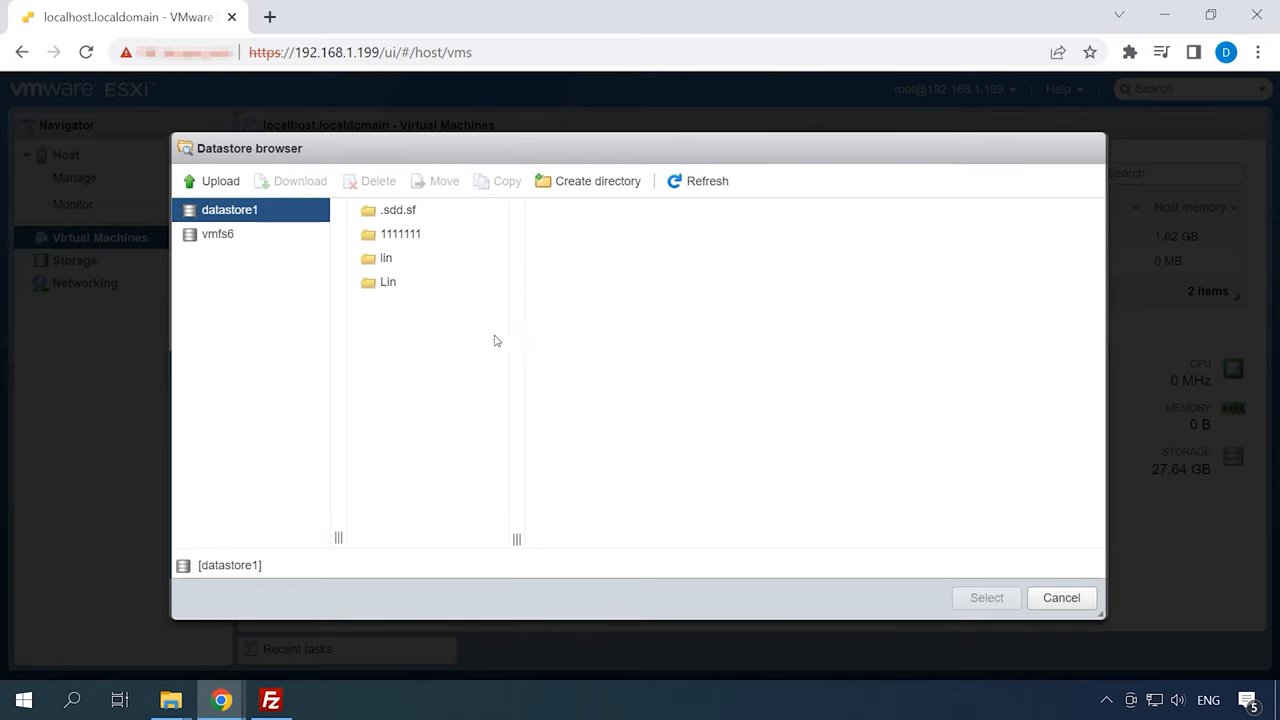
left_click(388, 280)
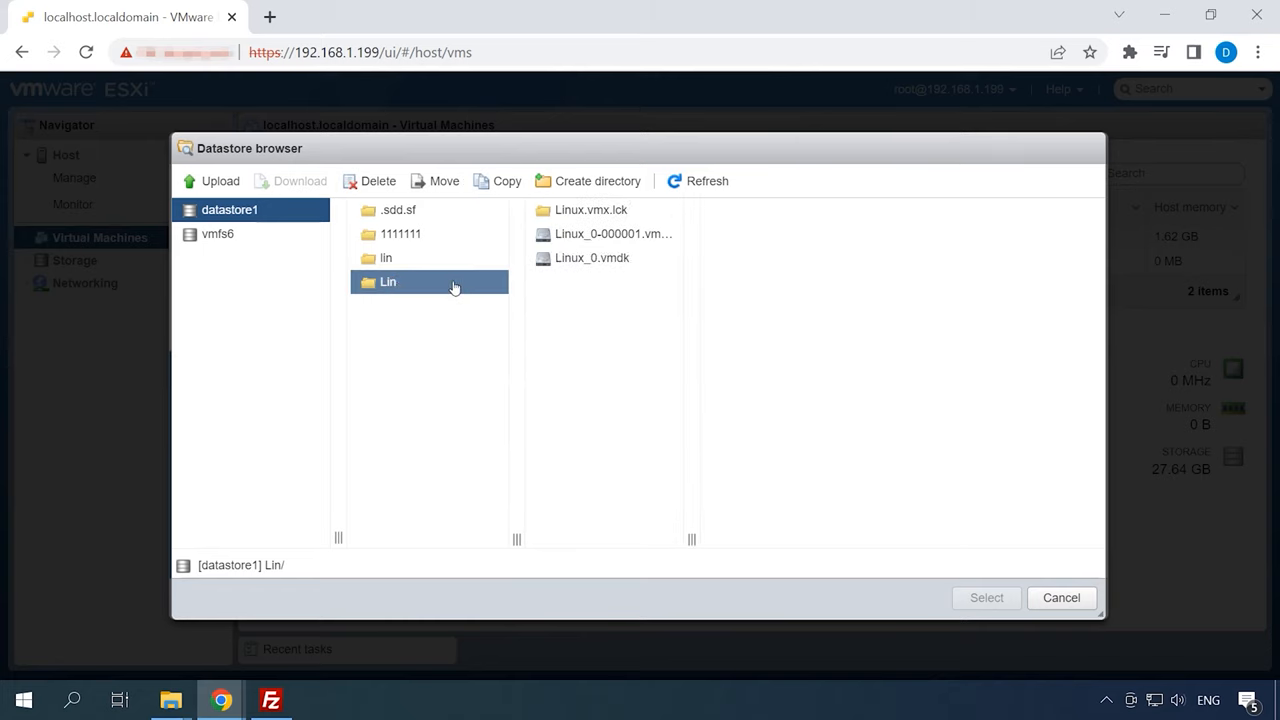
left_click(592, 258)
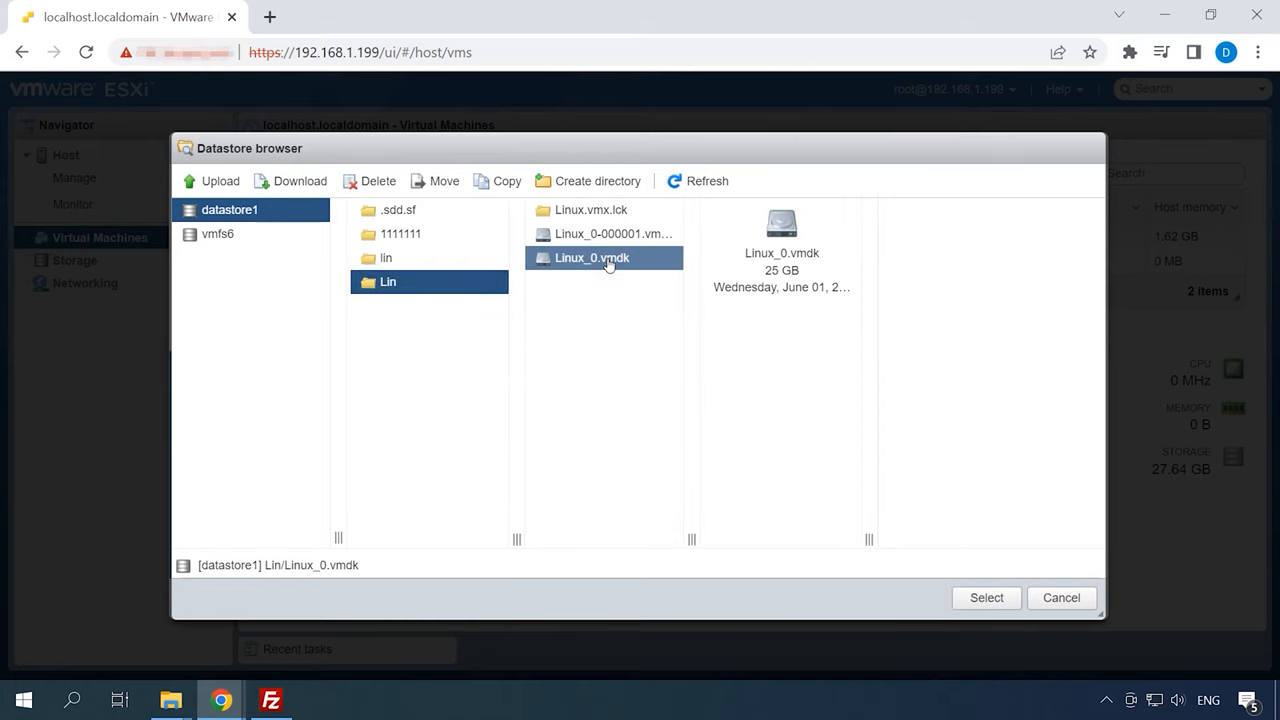
left_click(986, 596)
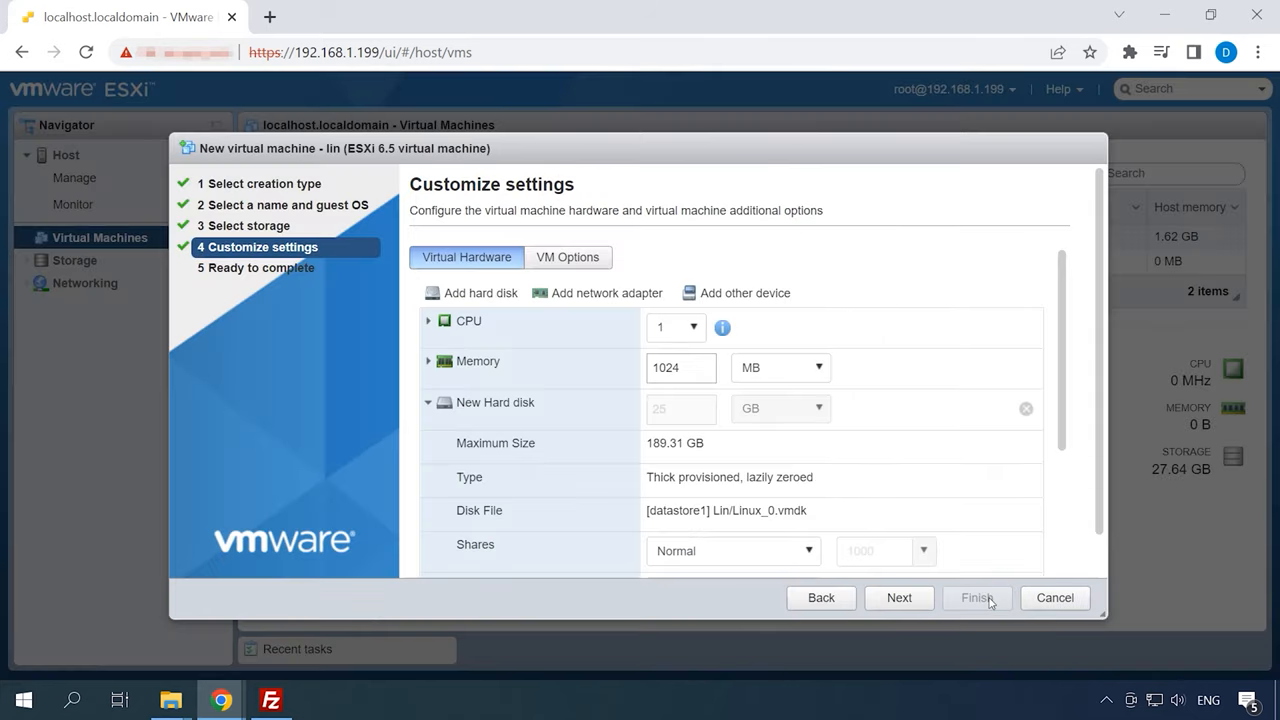
Step: Finish creating the lin VM and select it in the virtual machine list
left_click(896, 596)
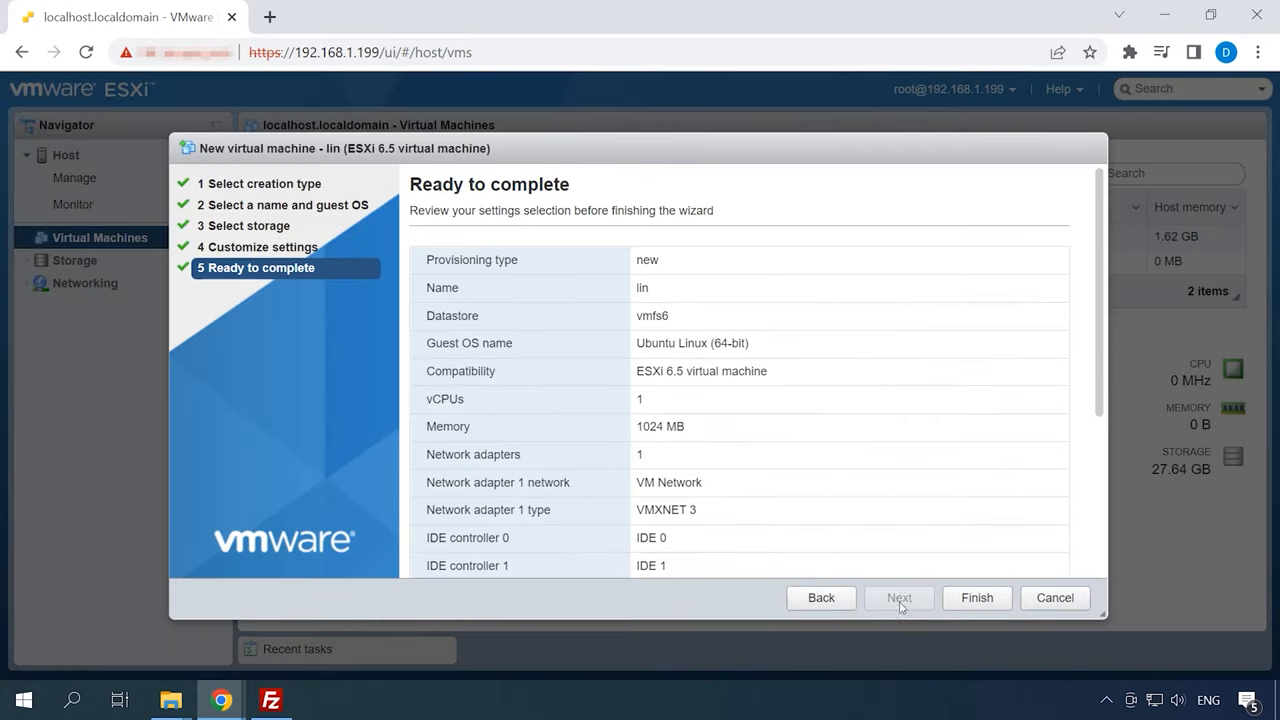
left_click(976, 596)
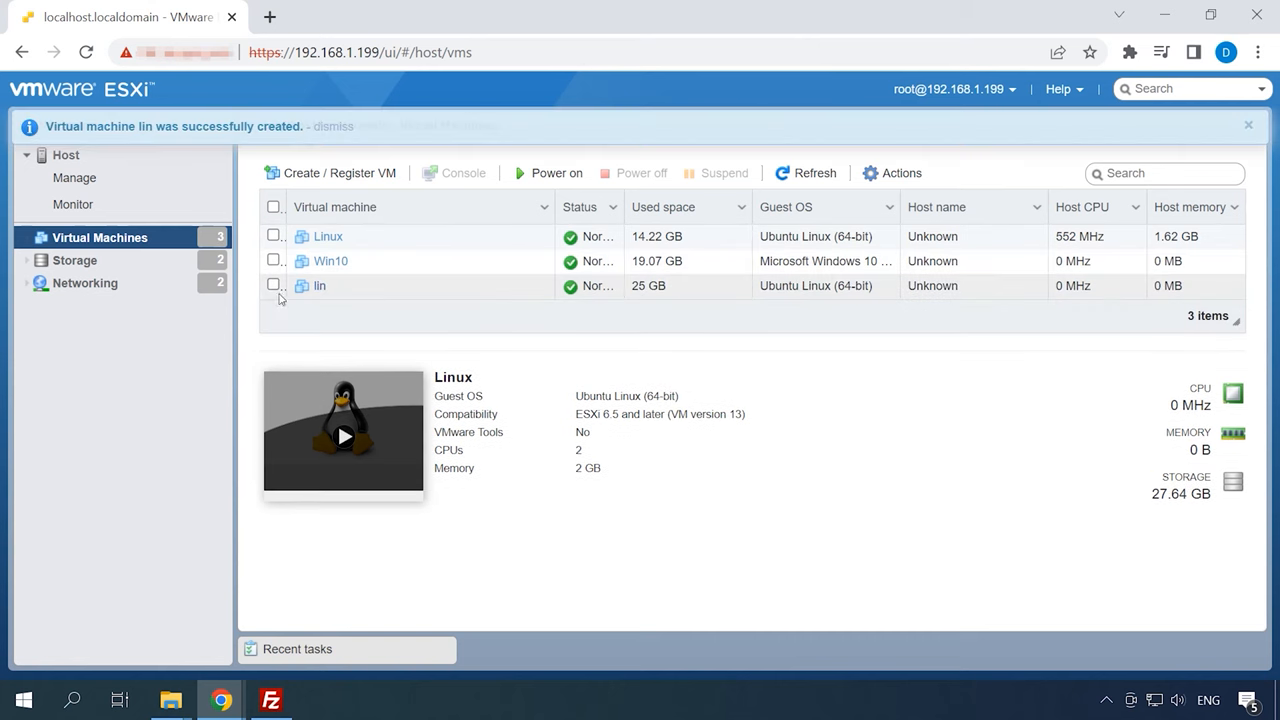
left_click(276, 284)
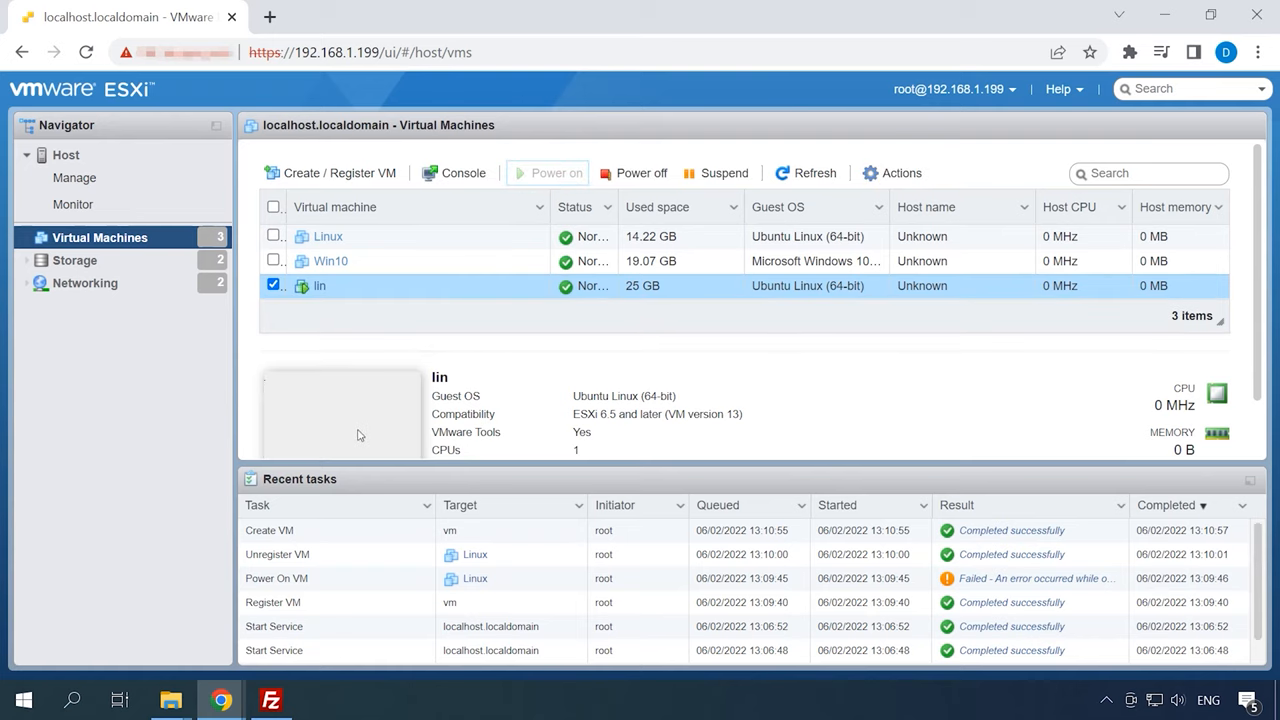
left_click(456, 172)
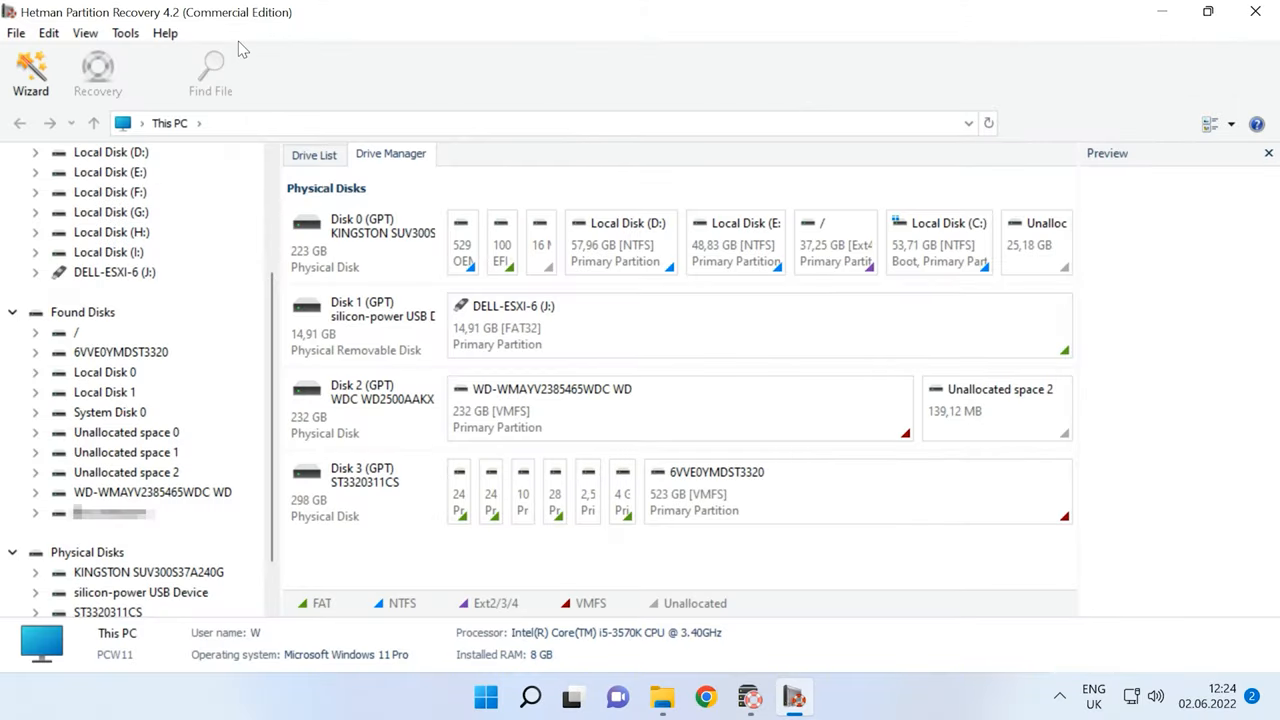
Step: Start Mount Disk with VMware Workstation/vSphere (*.vmdk) type and the Linux folder as VM location
left_click(124, 32)
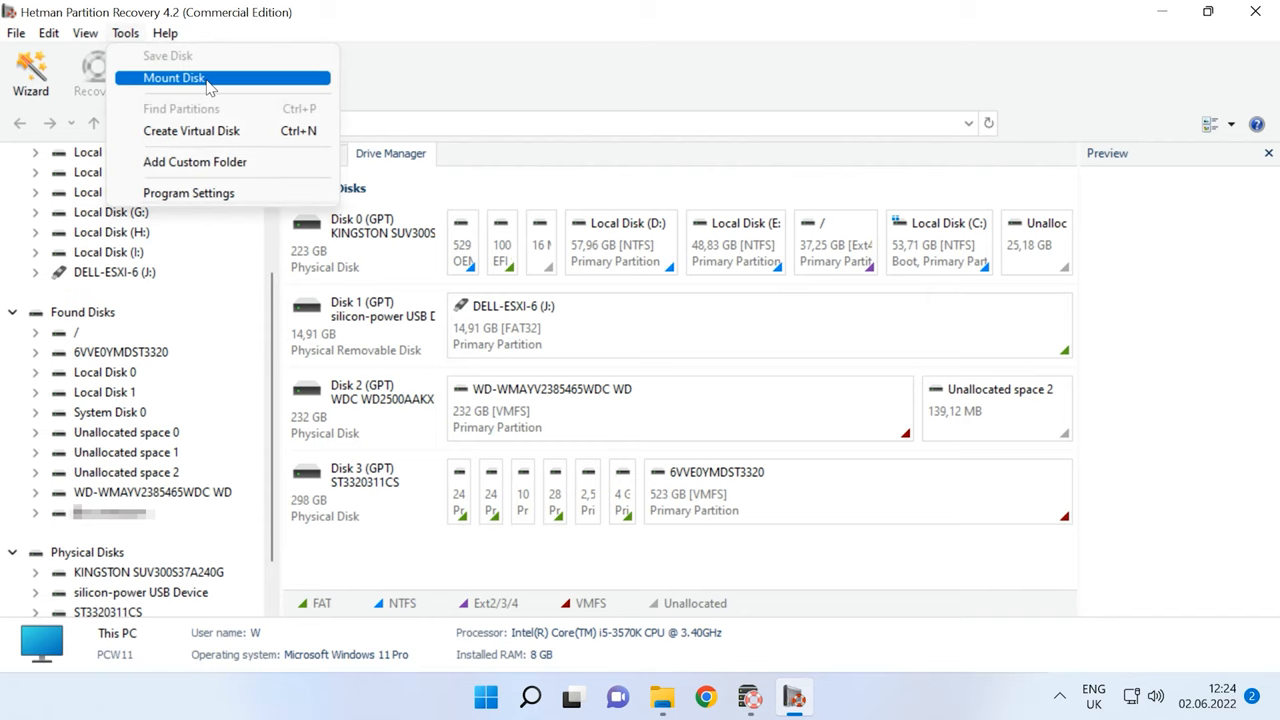
left_click(174, 78)
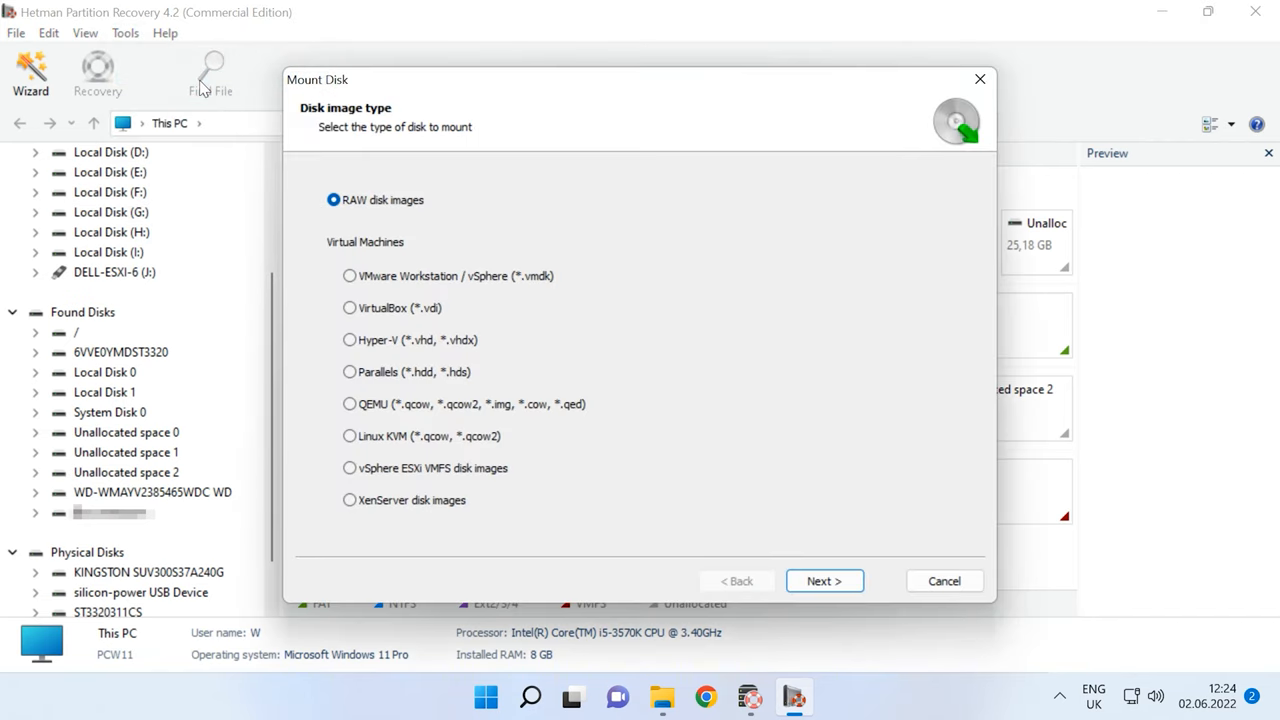
mouse_move(392, 218)
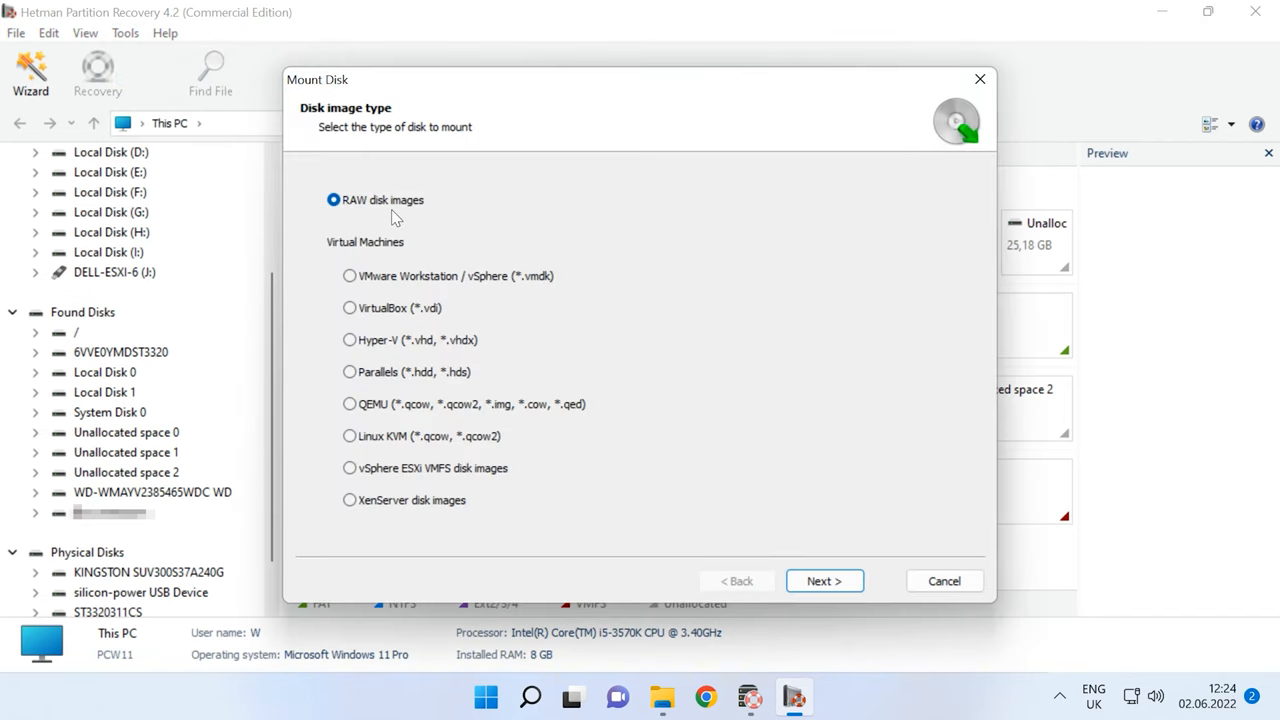
mouse_move(384, 452)
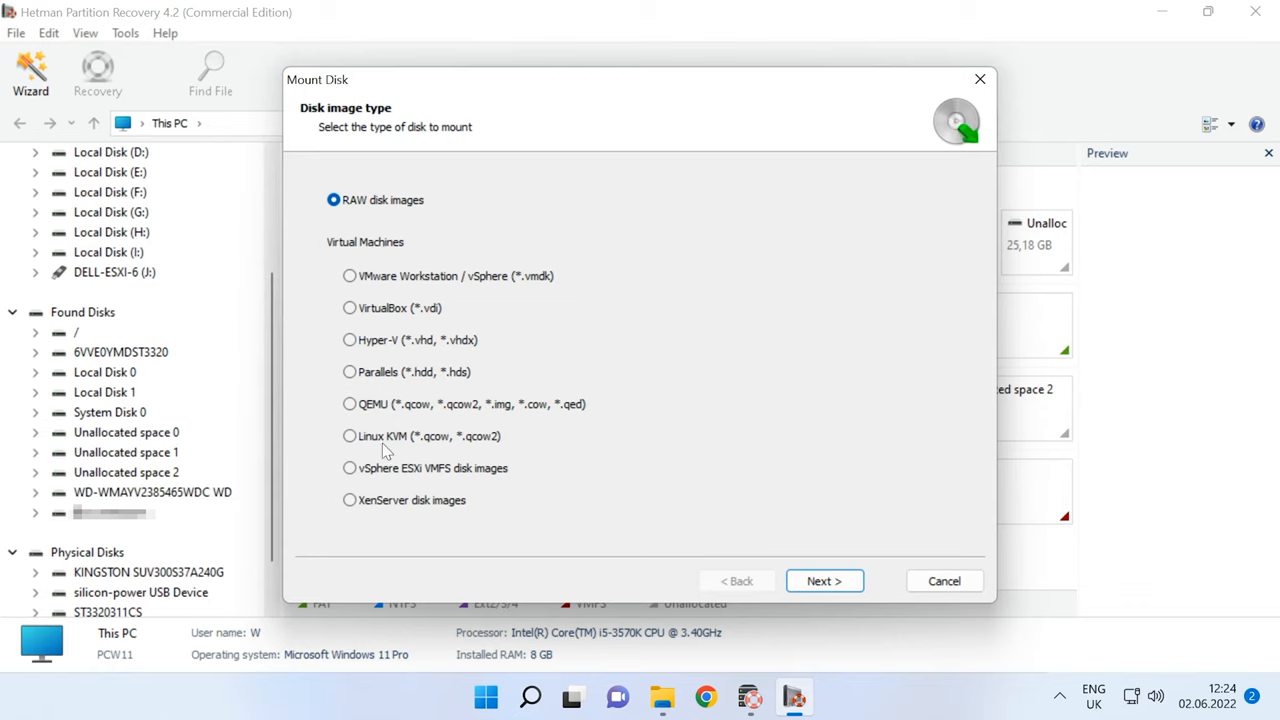
mouse_move(388, 576)
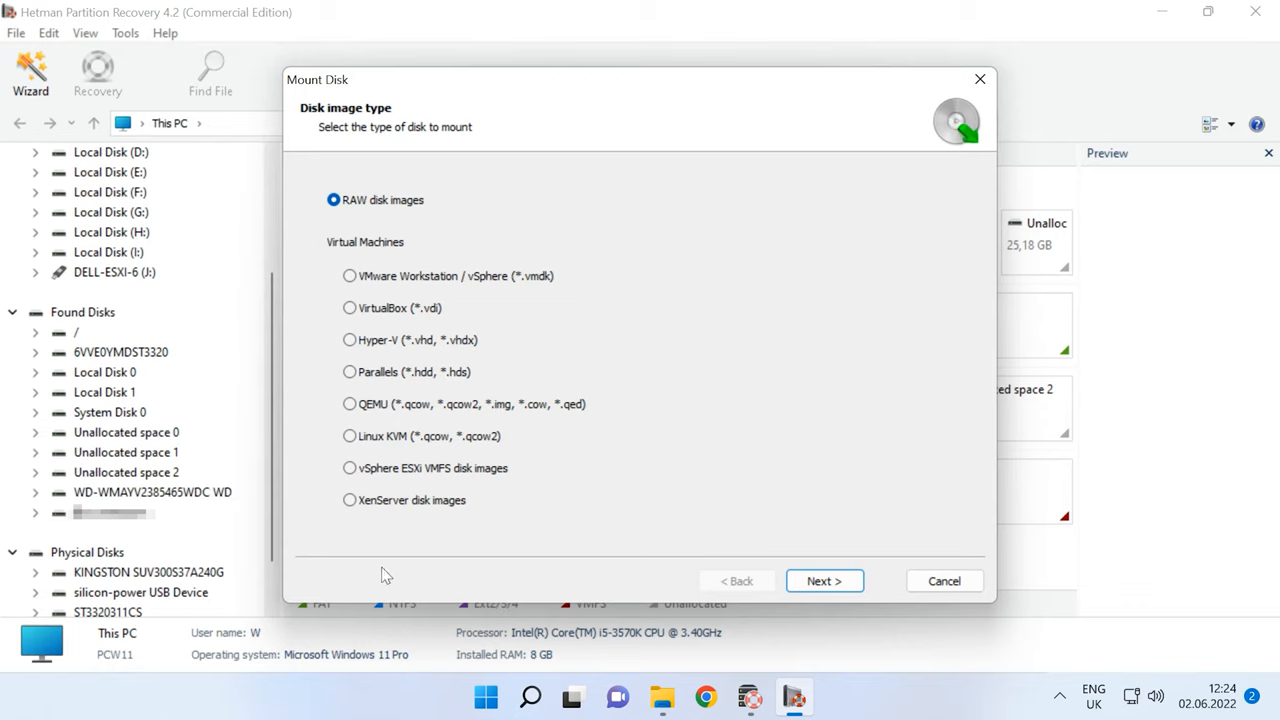
left_click(350, 276)
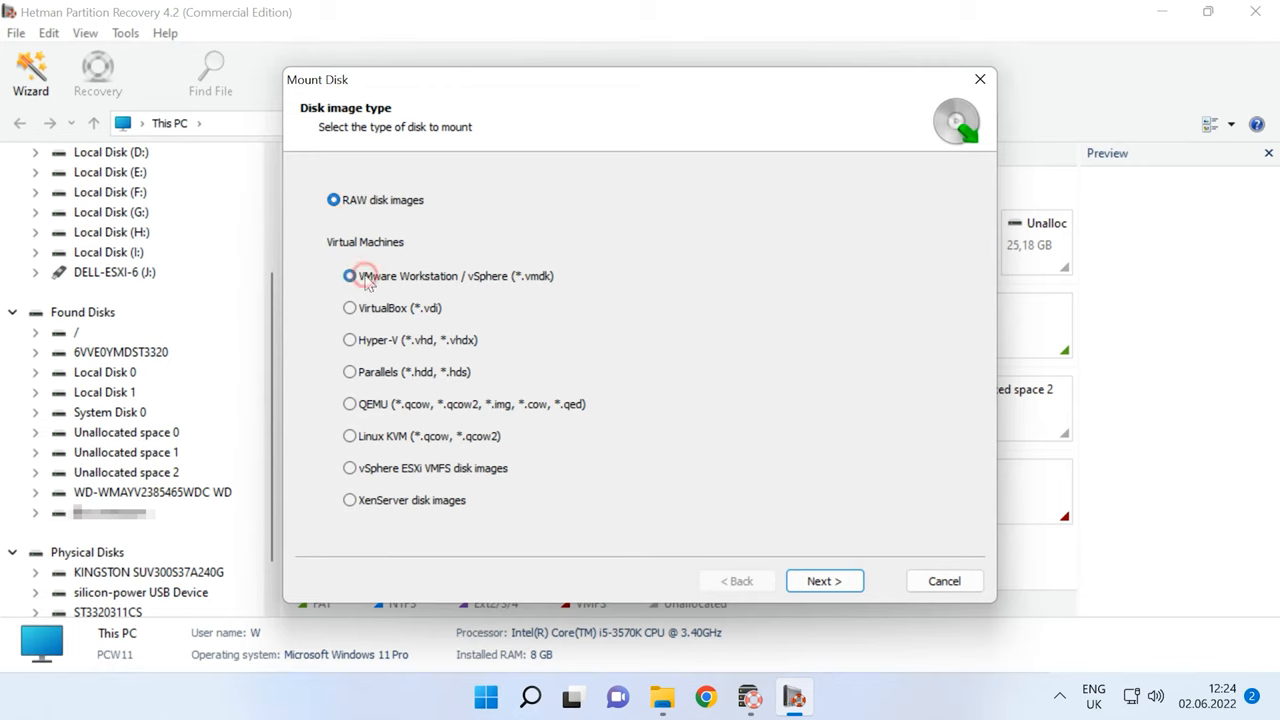
left_click(348, 276)
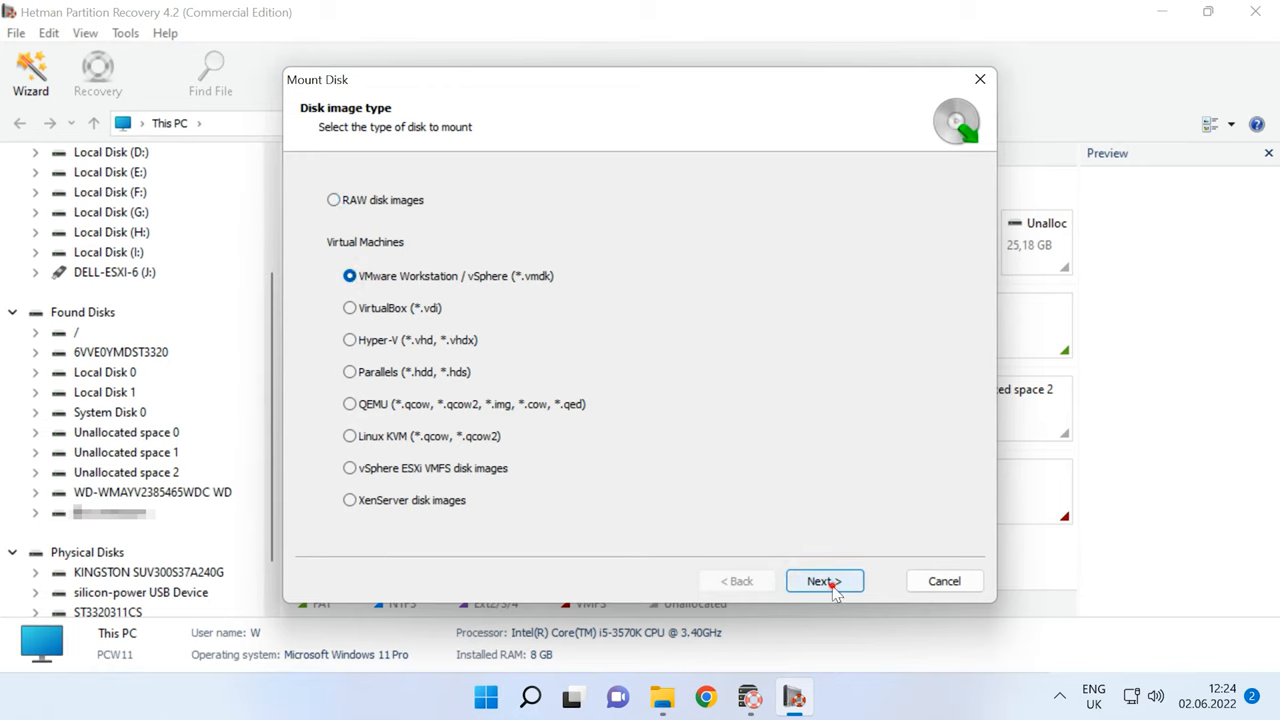
left_click(824, 580)
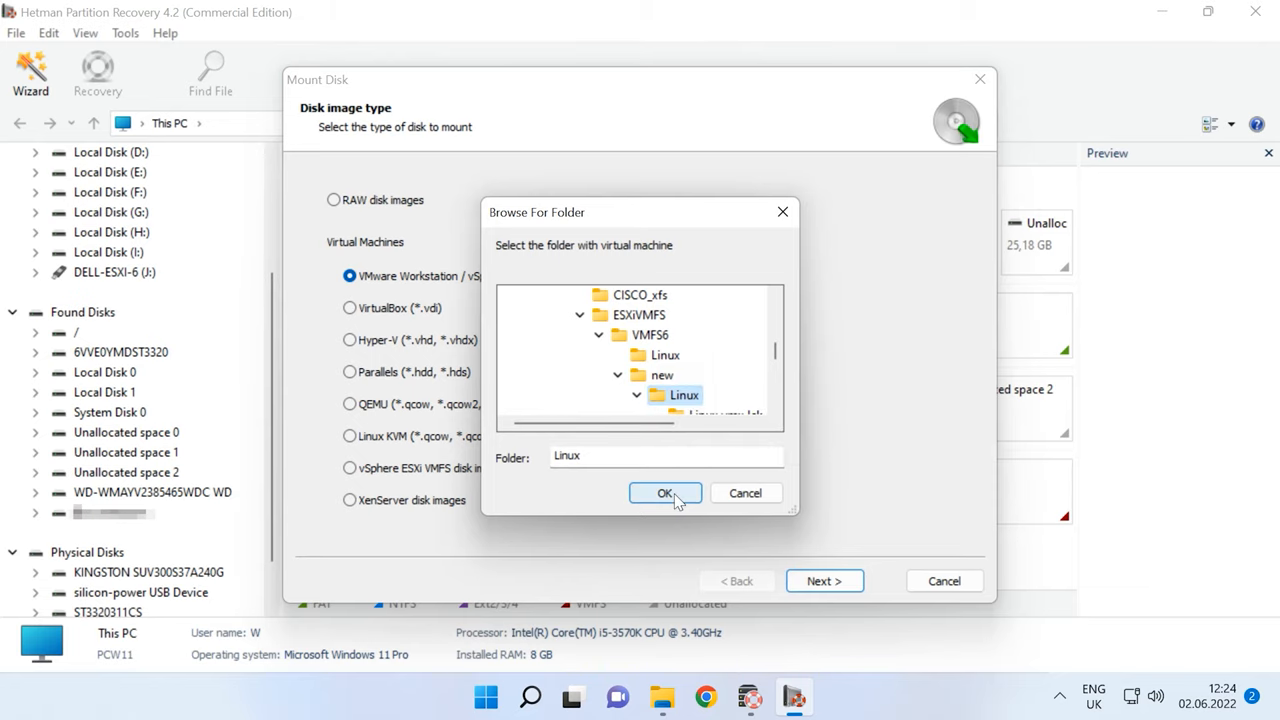
left_click(664, 492)
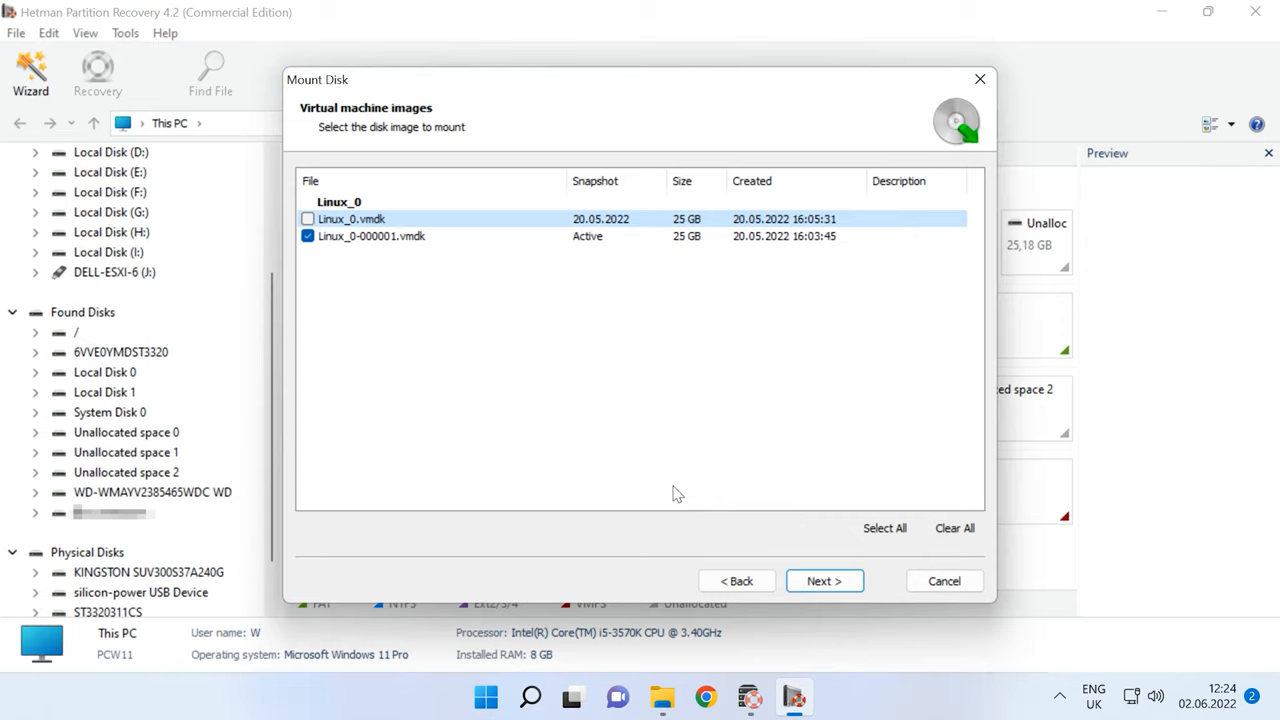
Step: Tick both Linux_0 vmdk files and mount them so the disk appears with its partitions
left_click(400, 236)
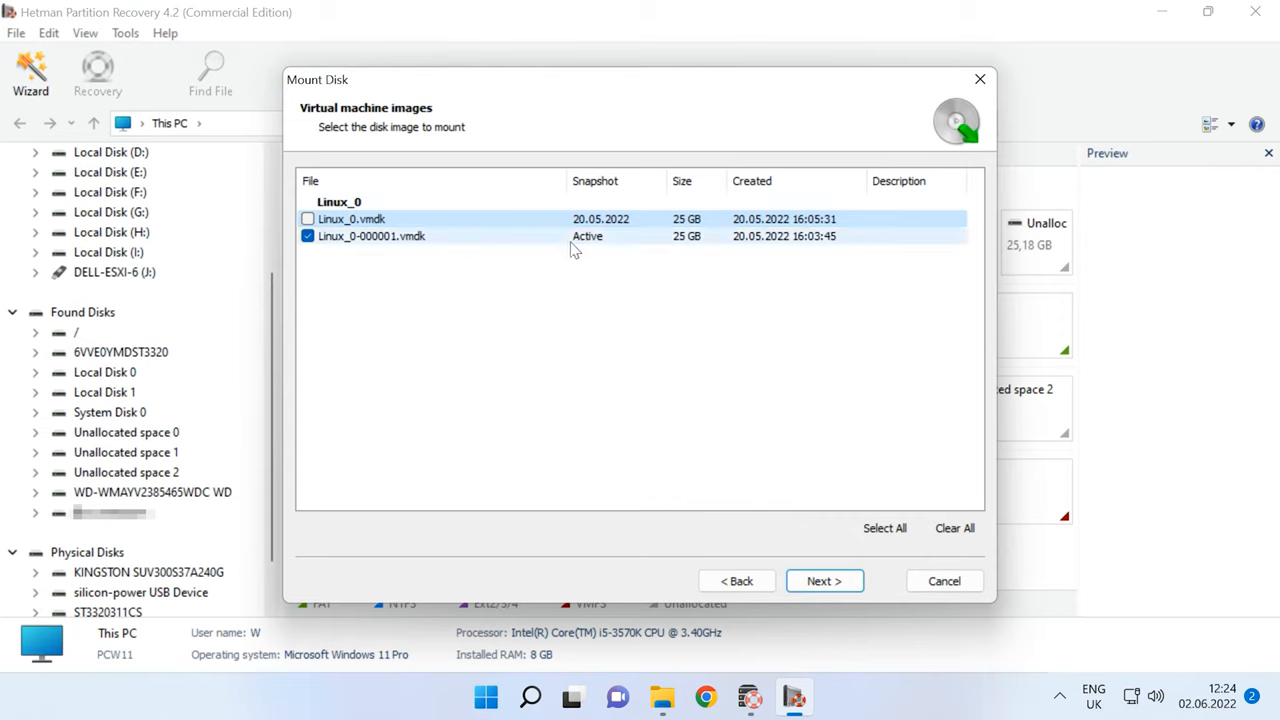
left_click(352, 218)
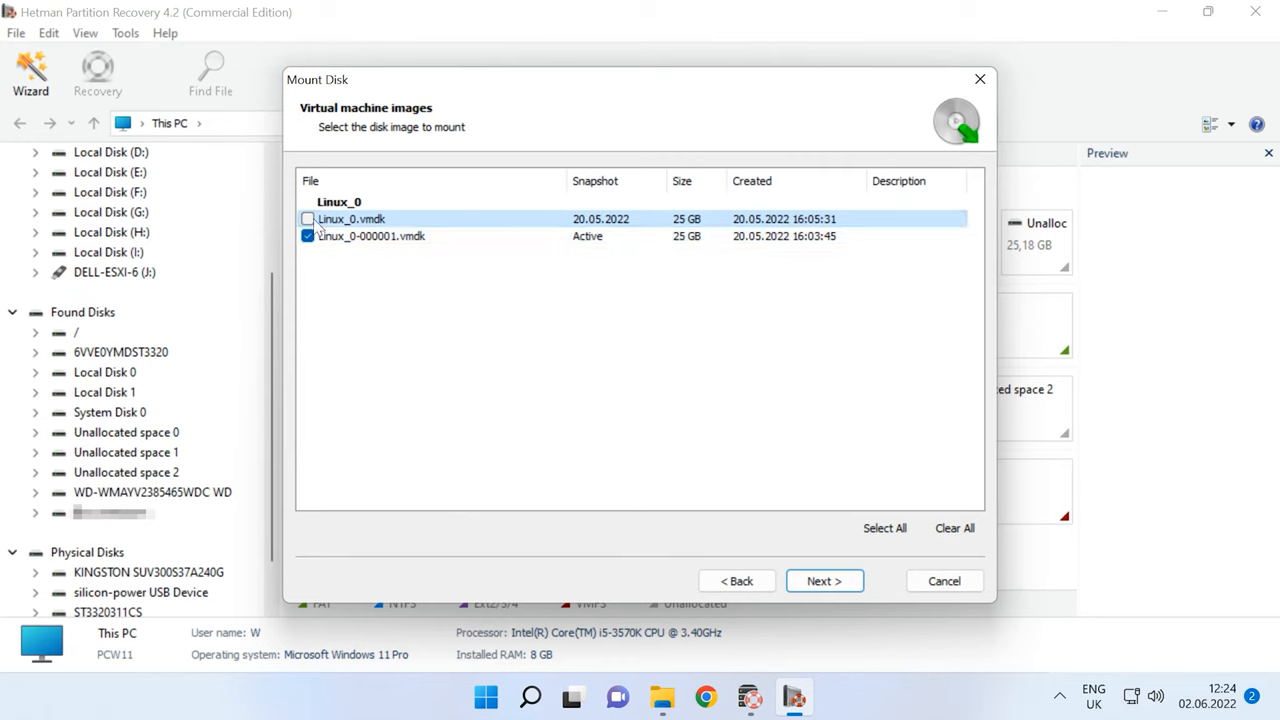
left_click(308, 218)
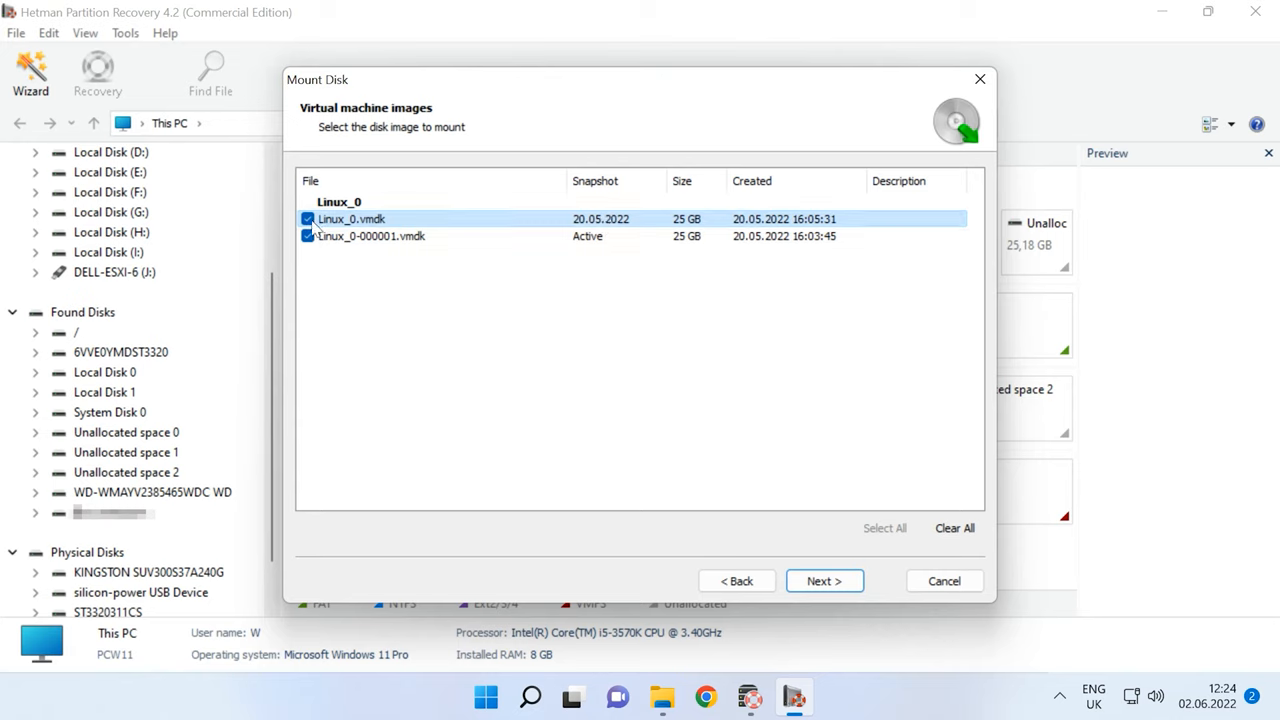
left_click(308, 218)
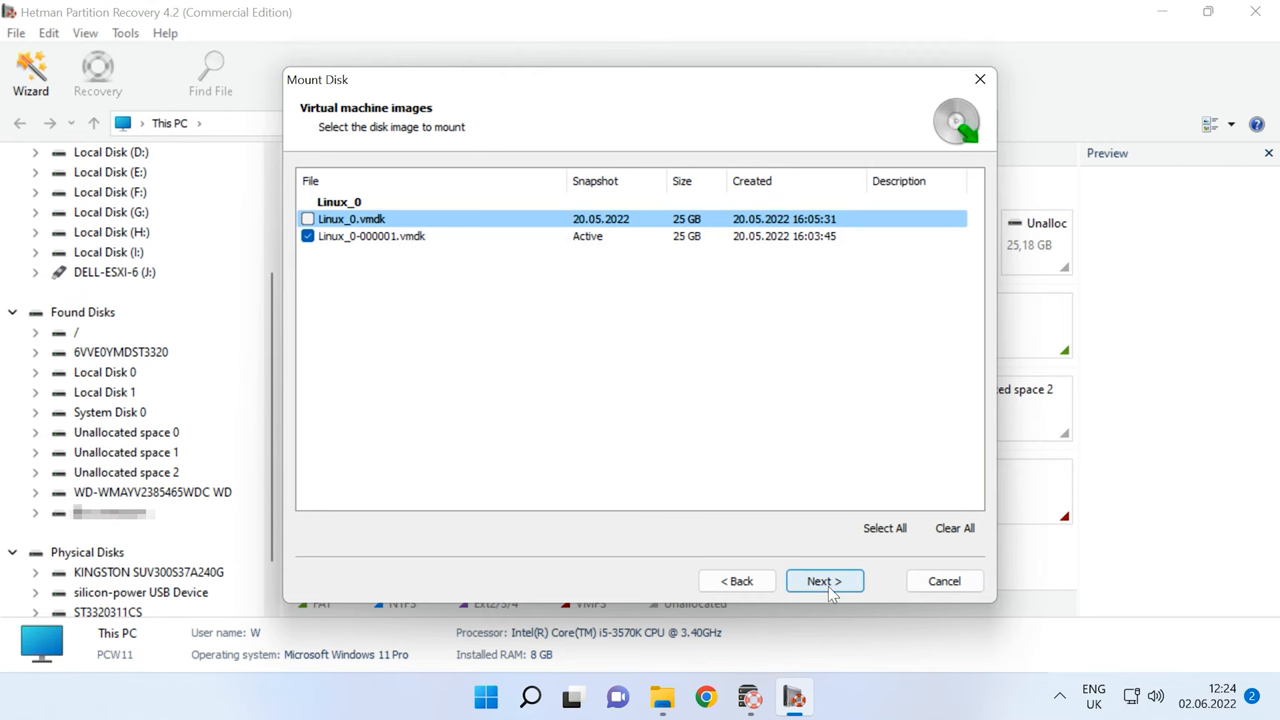
left_click(824, 580)
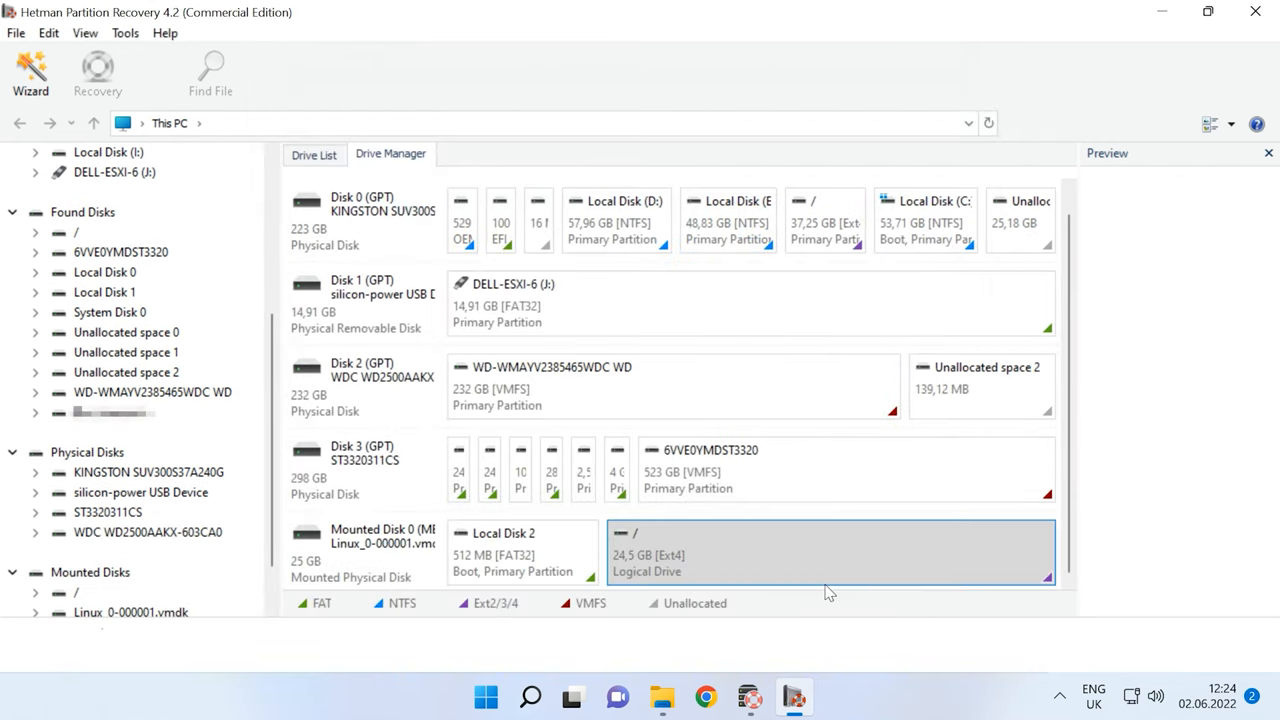
Step: Run a Full analysis on the mounted disk's / Ext4 partition and show its recovered folder tree
left_click(830, 556)
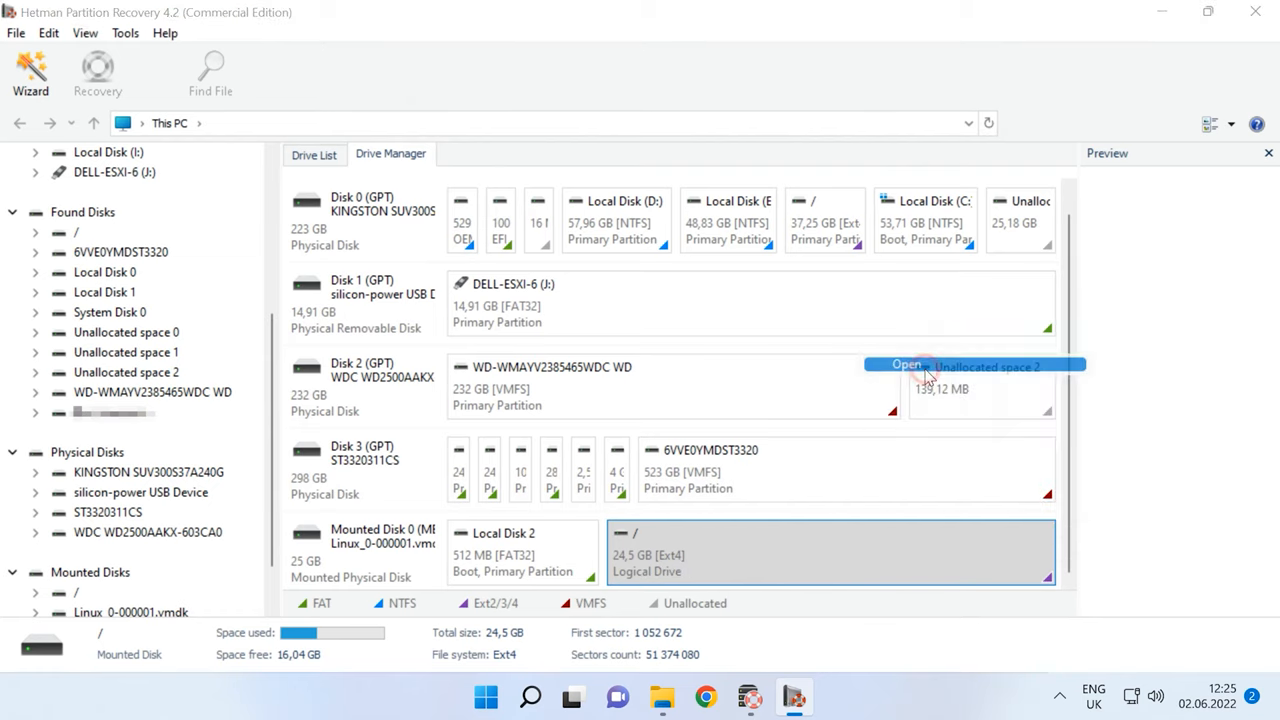
left_click(904, 364)
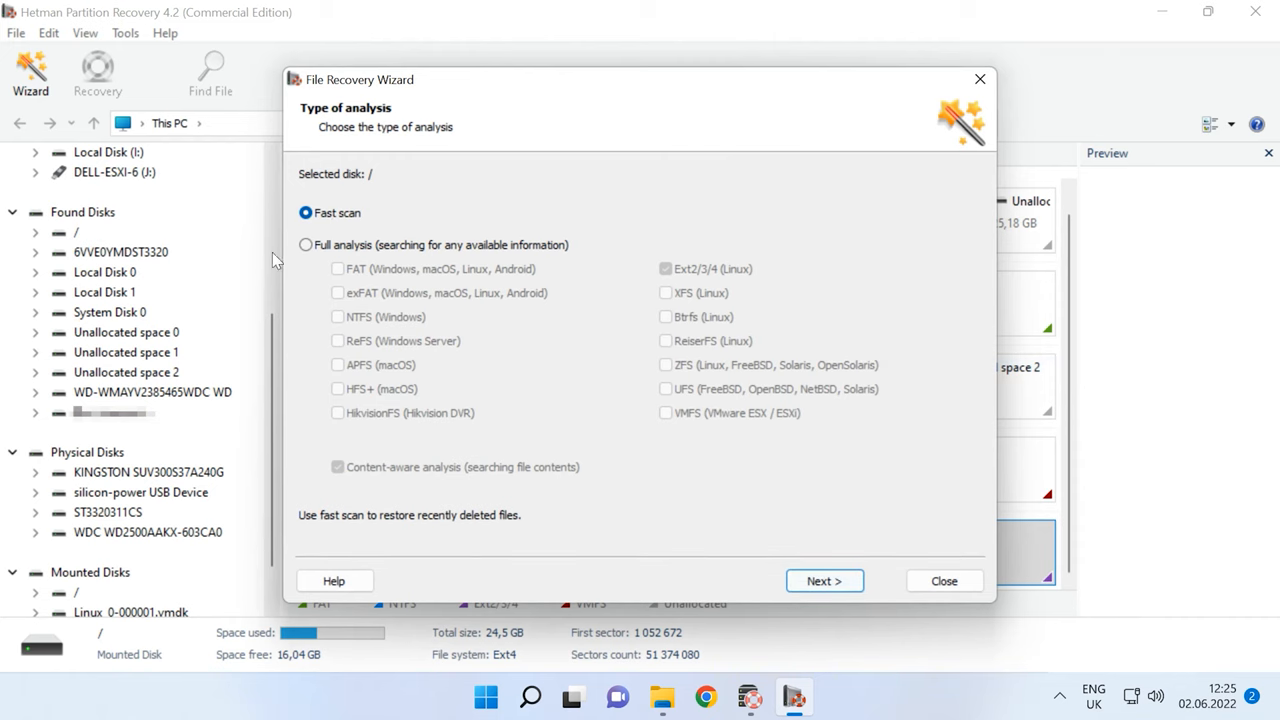
mouse_move(308, 244)
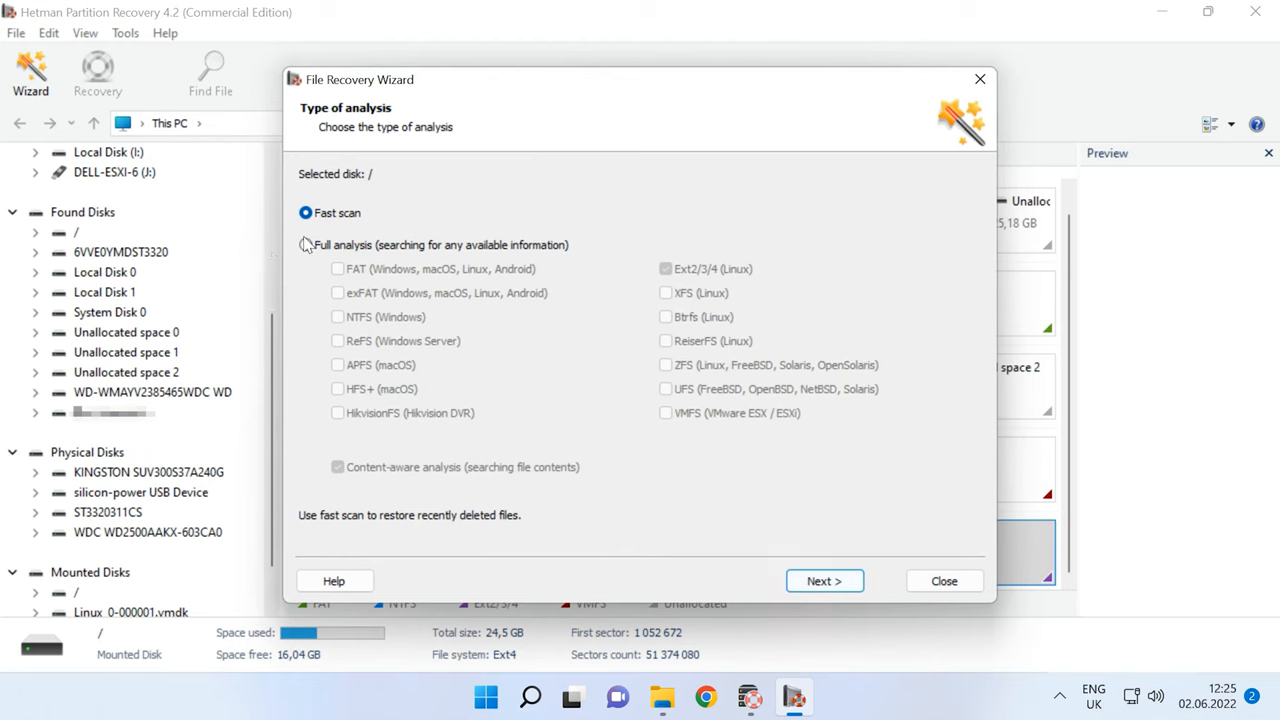
left_click(304, 244)
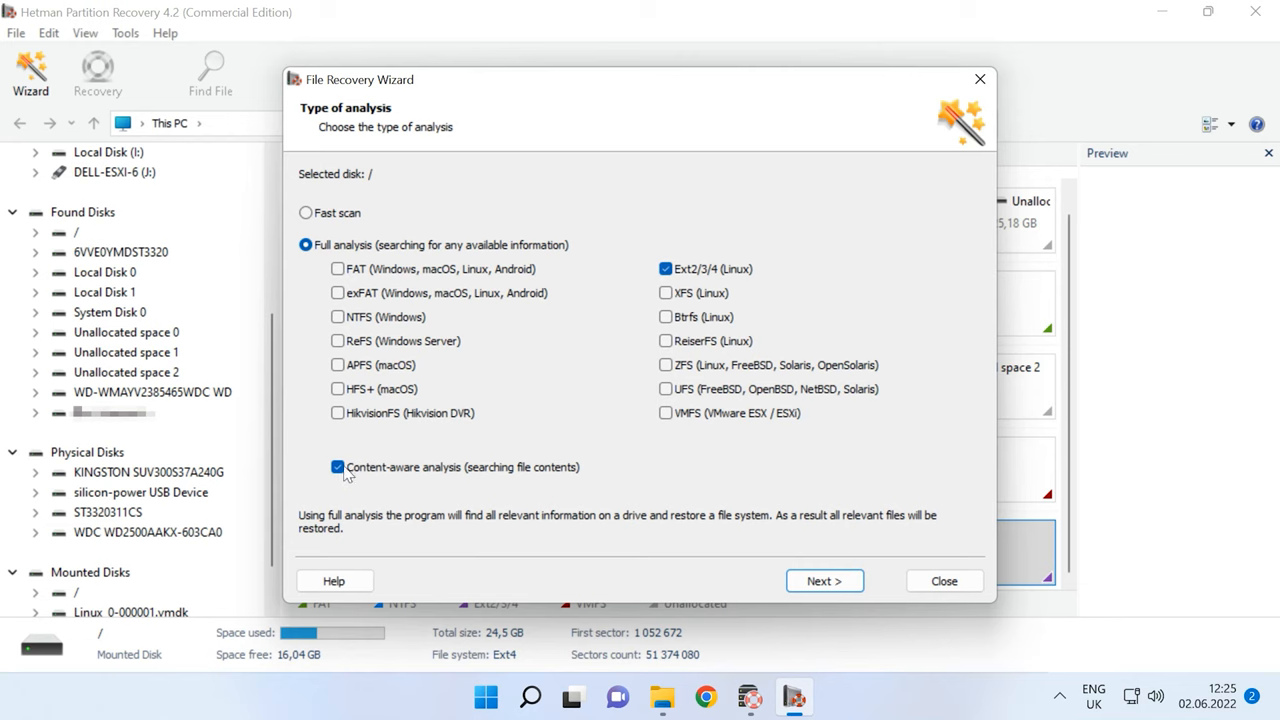
mouse_move(780, 548)
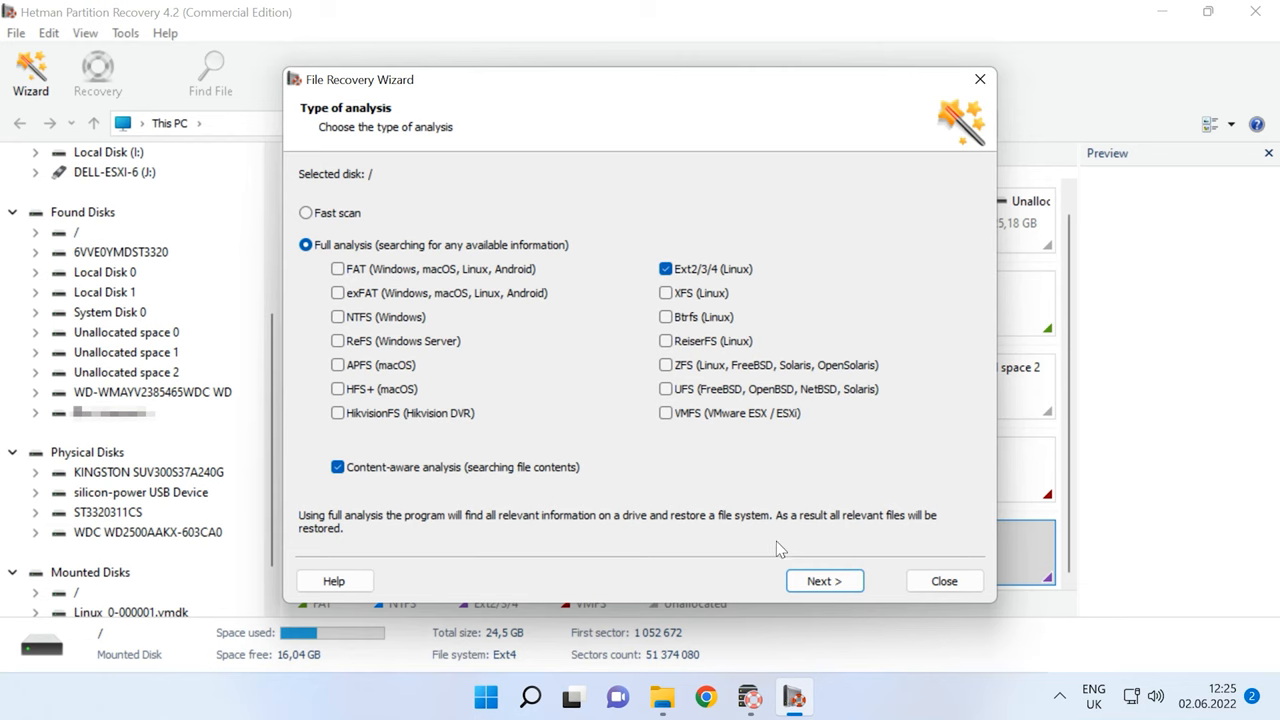
left_click(824, 580)
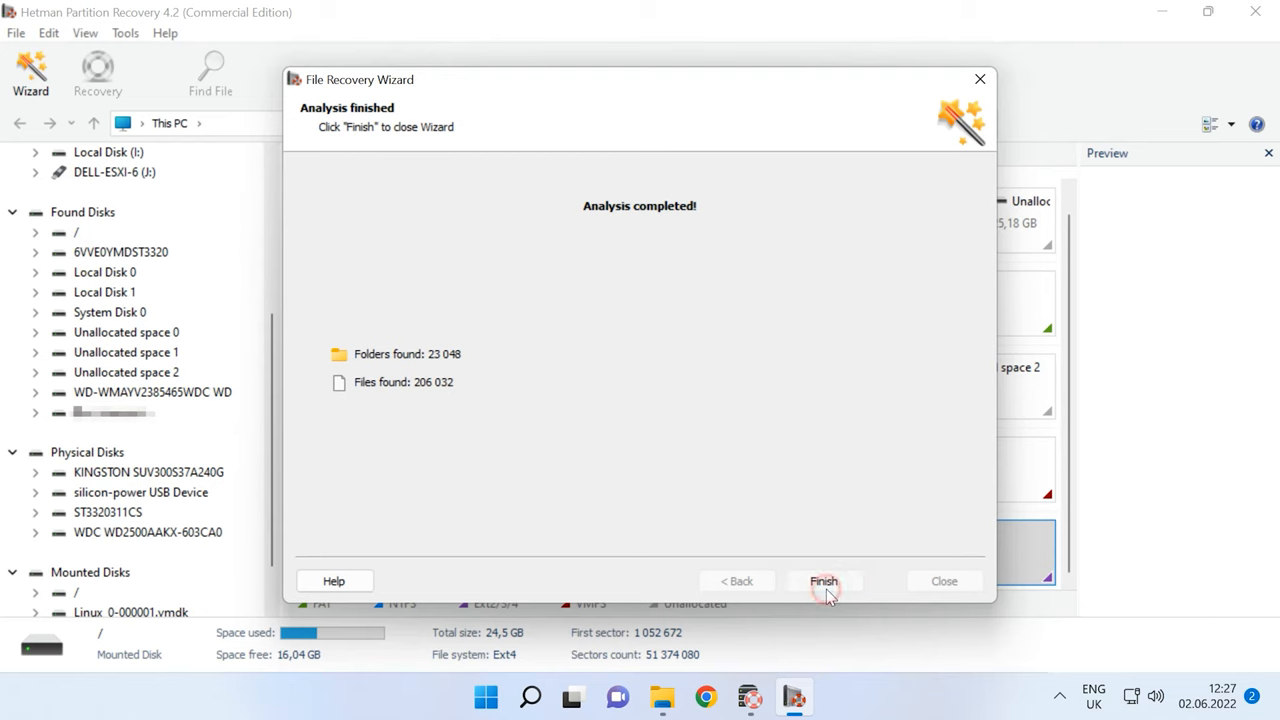
left_click(824, 580)
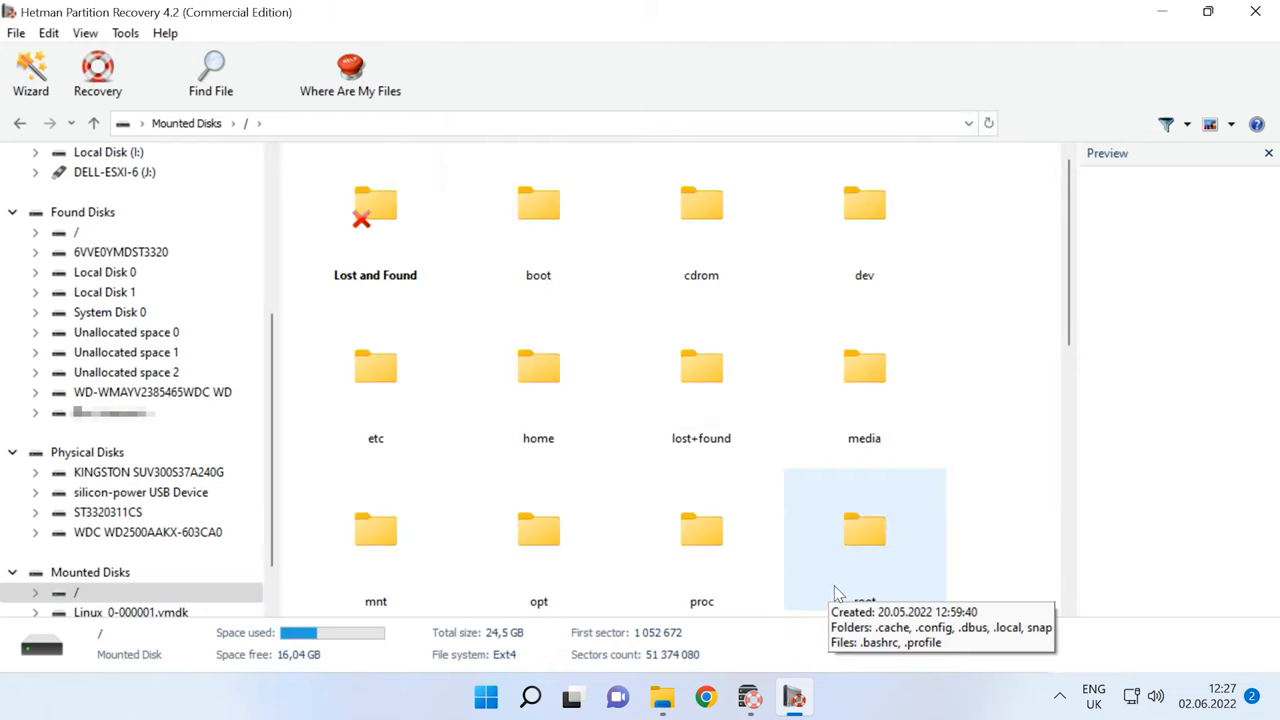
Step: Browse into home/lin/Documents/data/Car, choose photos 001.jpg-008.jpg and start their recovery
double_click(538, 368)
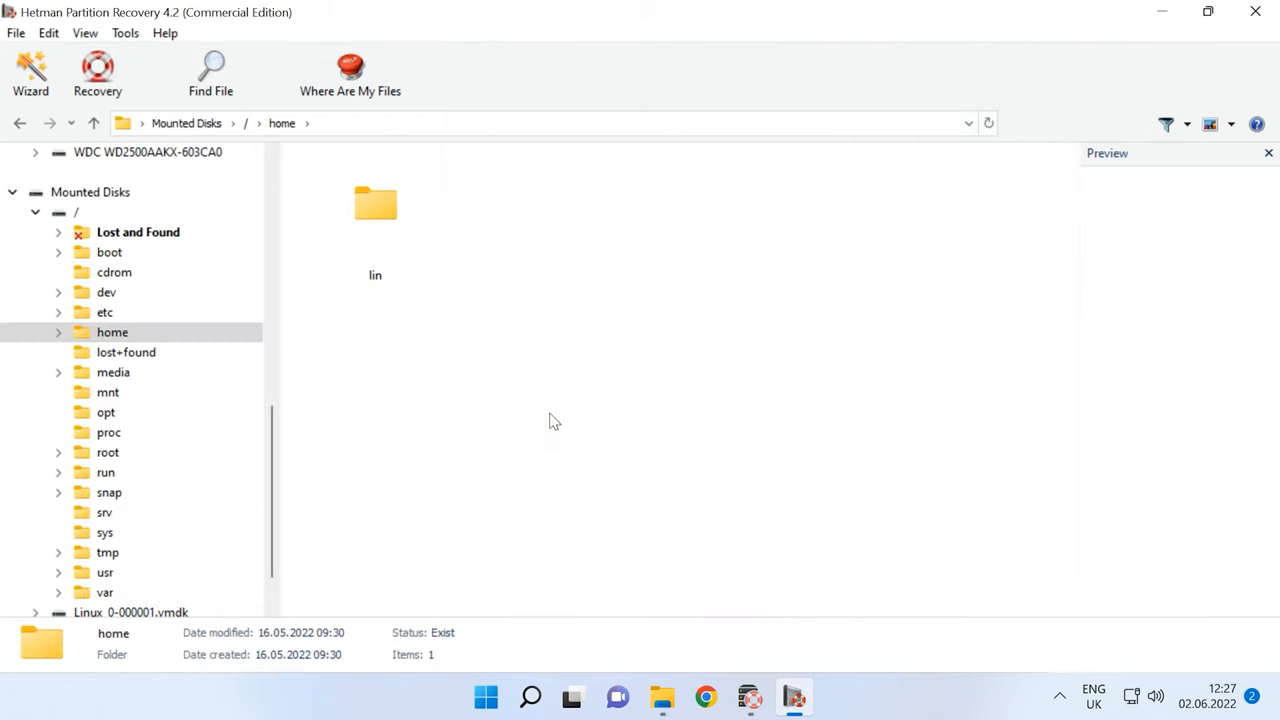
double_click(376, 204)
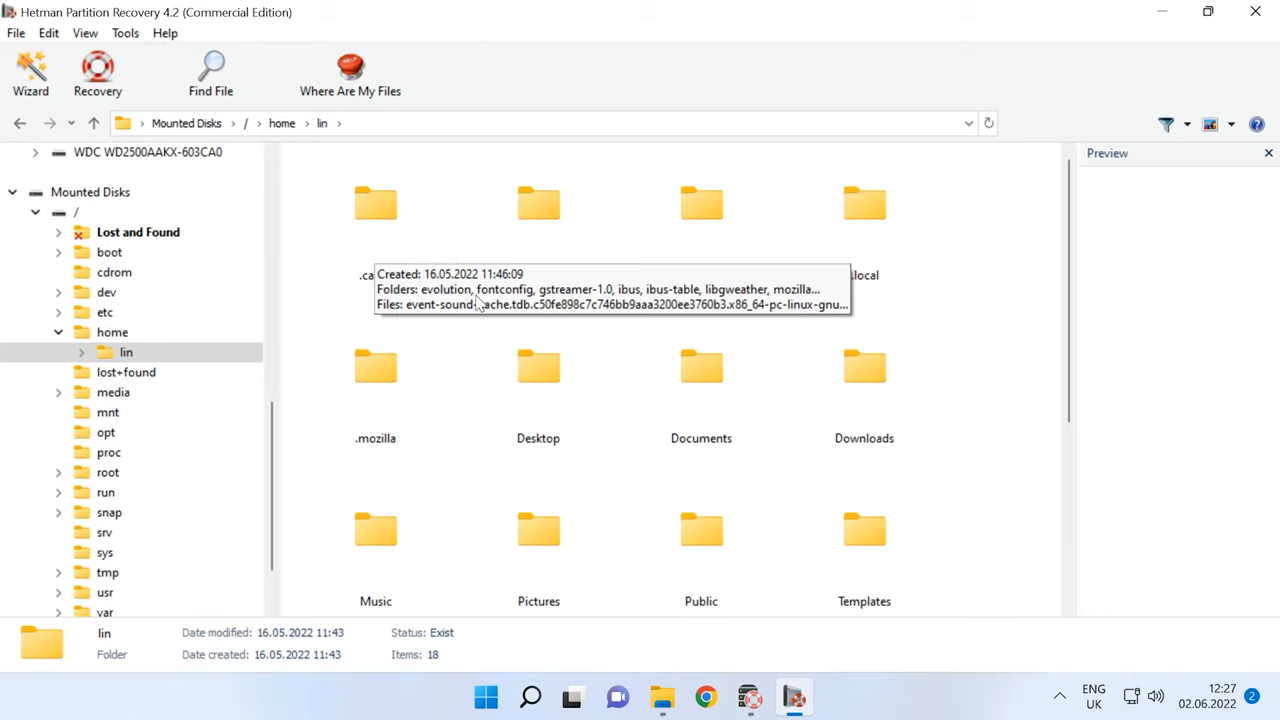
left_click(700, 376)
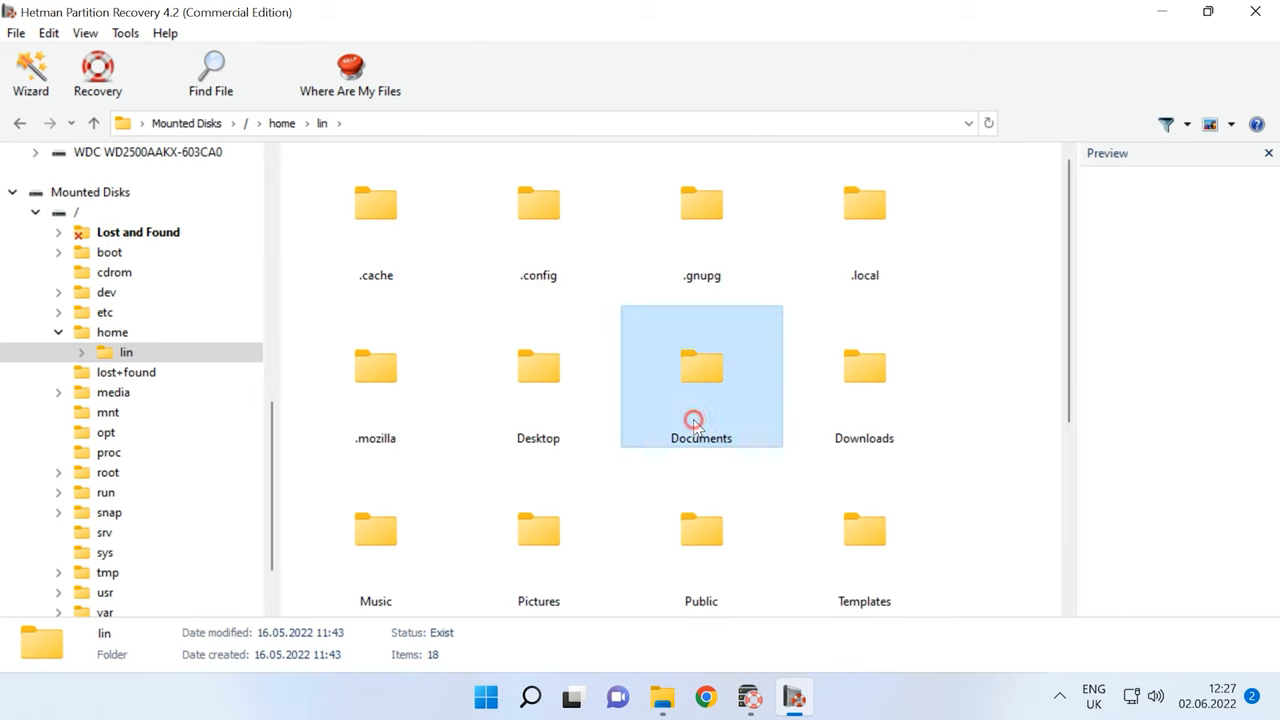
double_click(700, 368)
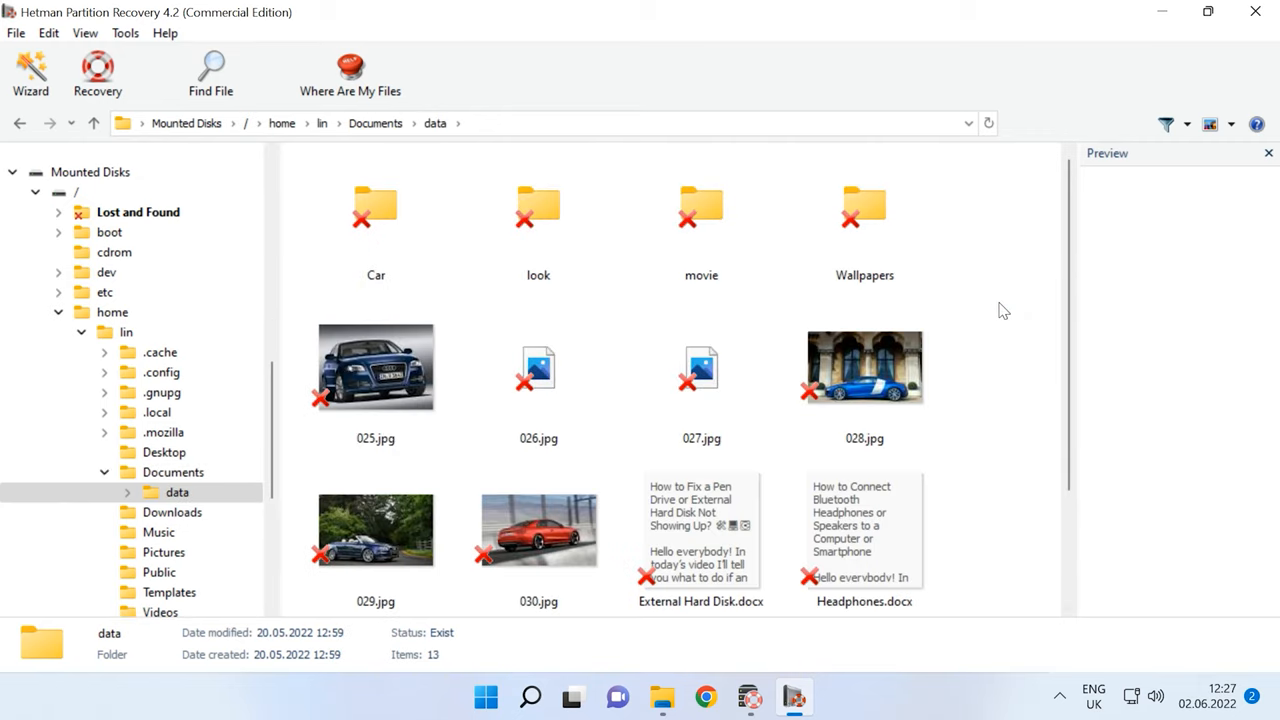
double_click(376, 204)
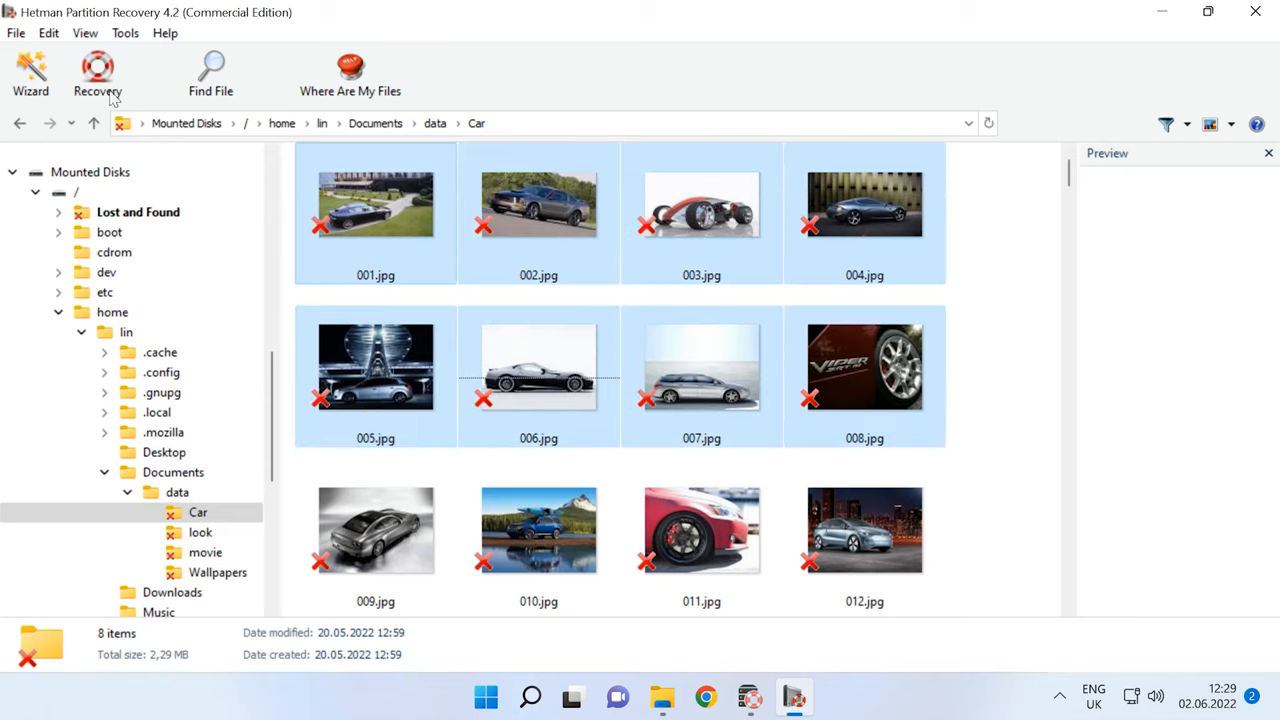
left_click(96, 72)
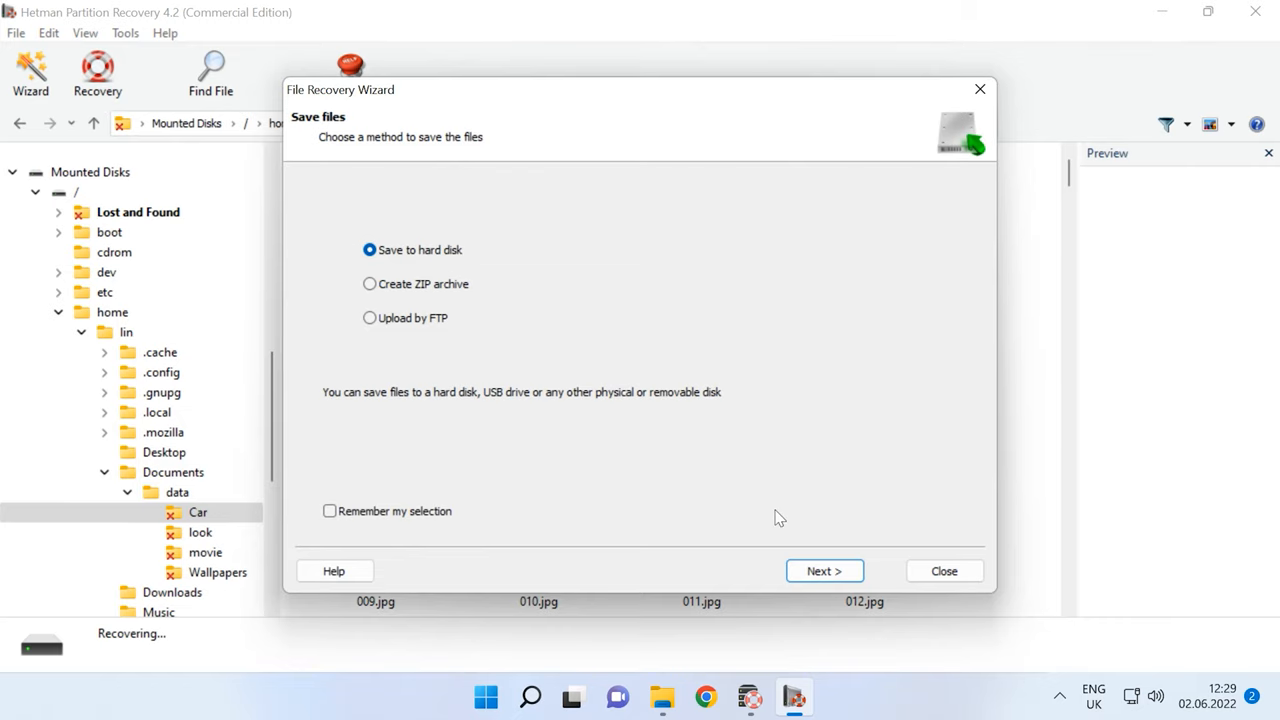
Step: Save the eight photos to hard disk at path C:\10 and finish the wizard
left_click(824, 570)
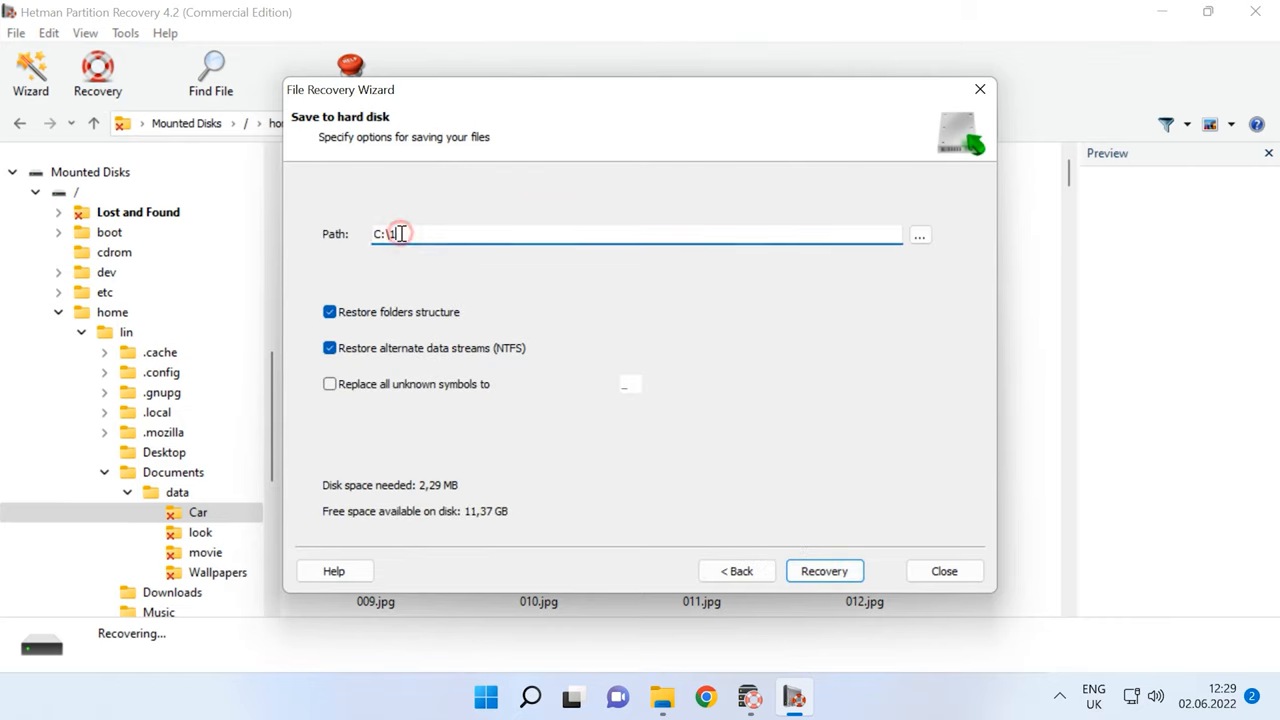
type("0")
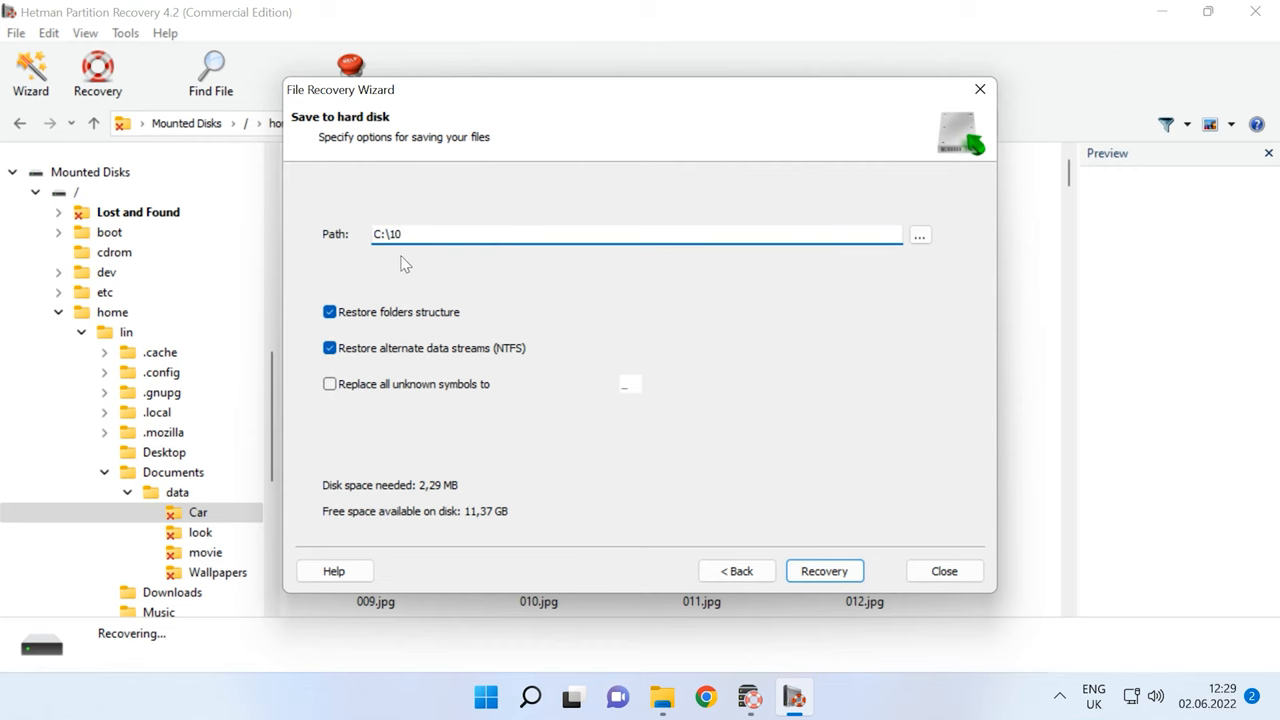
left_click(824, 570)
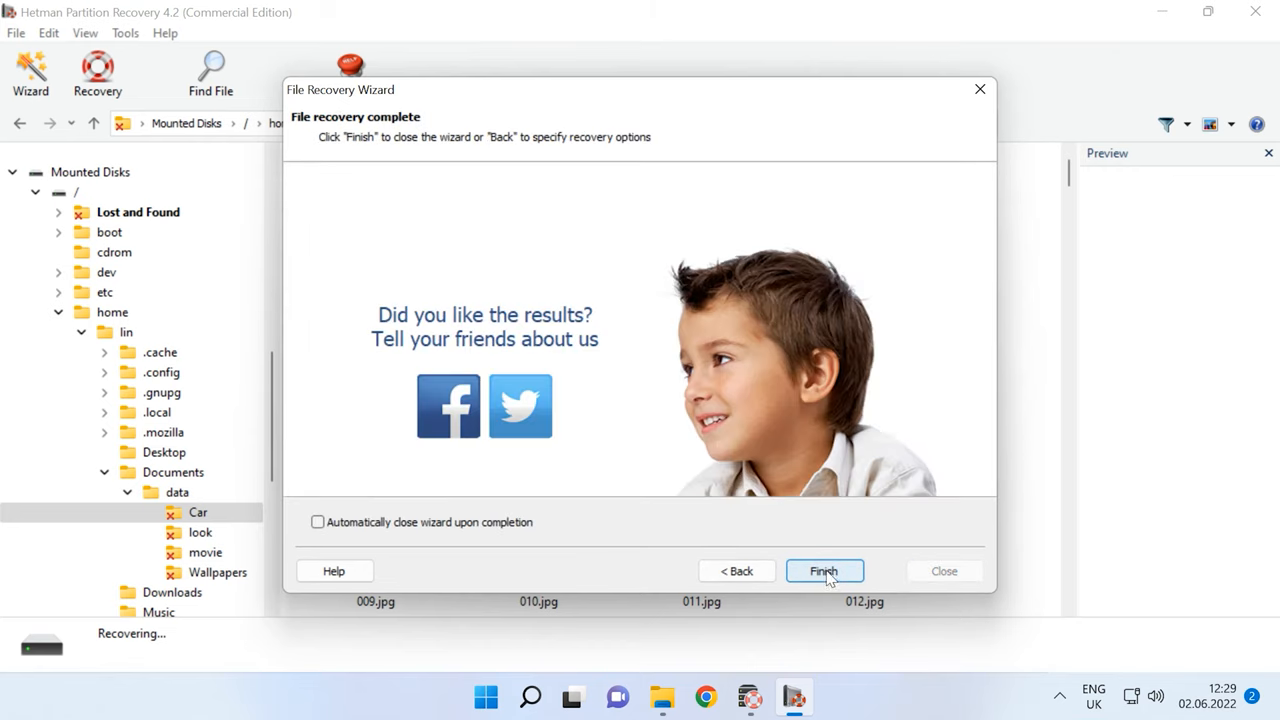
left_click(824, 570)
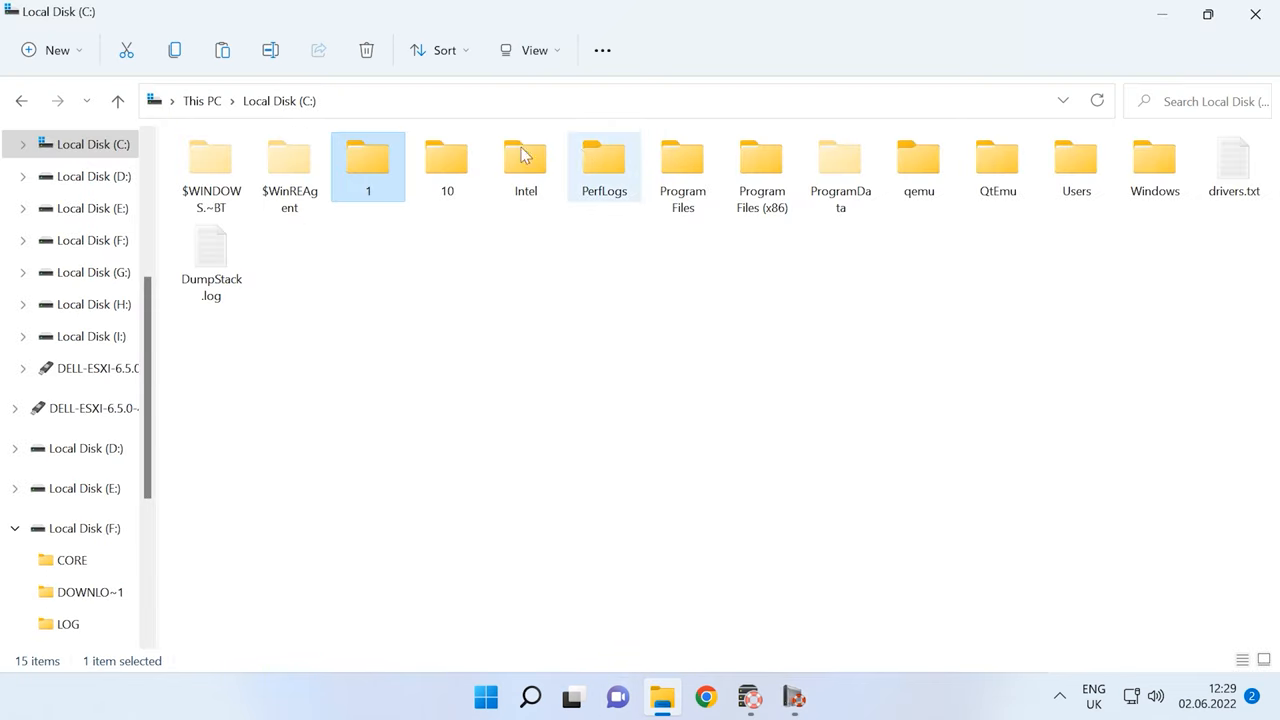
Step: View folder C:\10 with all recovered photos 001.jpg through 008.jpg selected
double_click(446, 156)
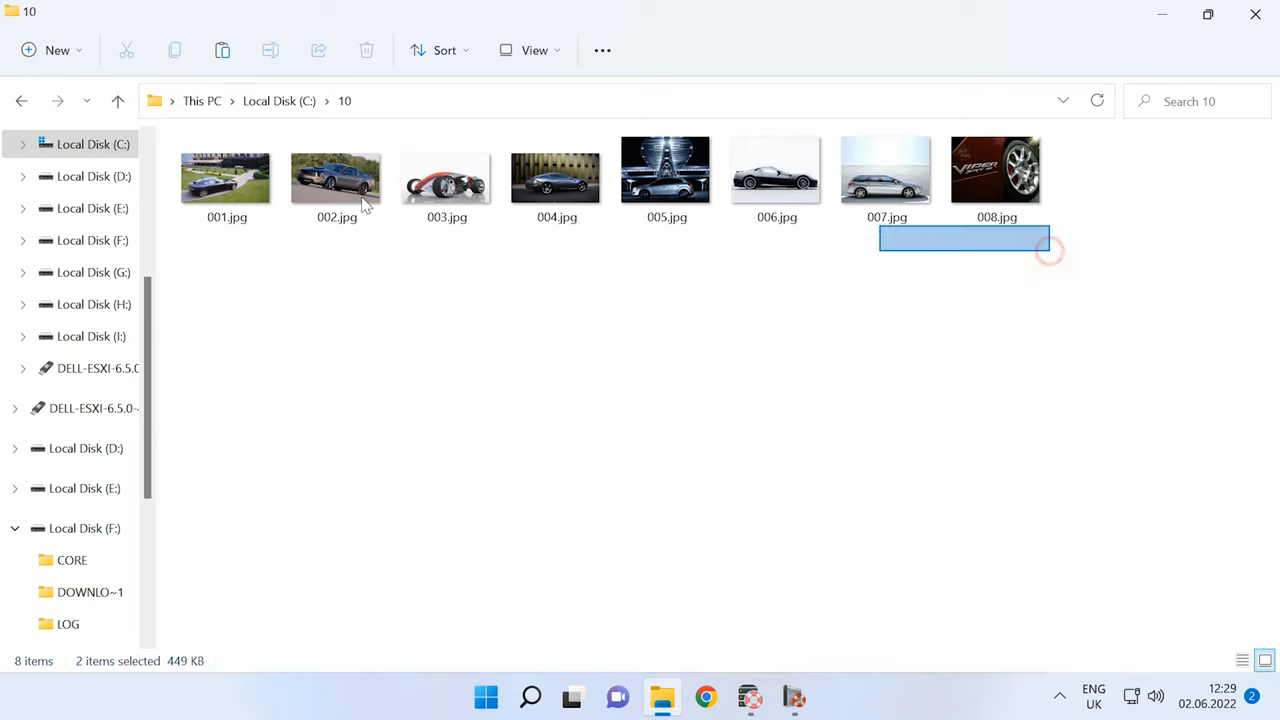
key("ctrl+a")
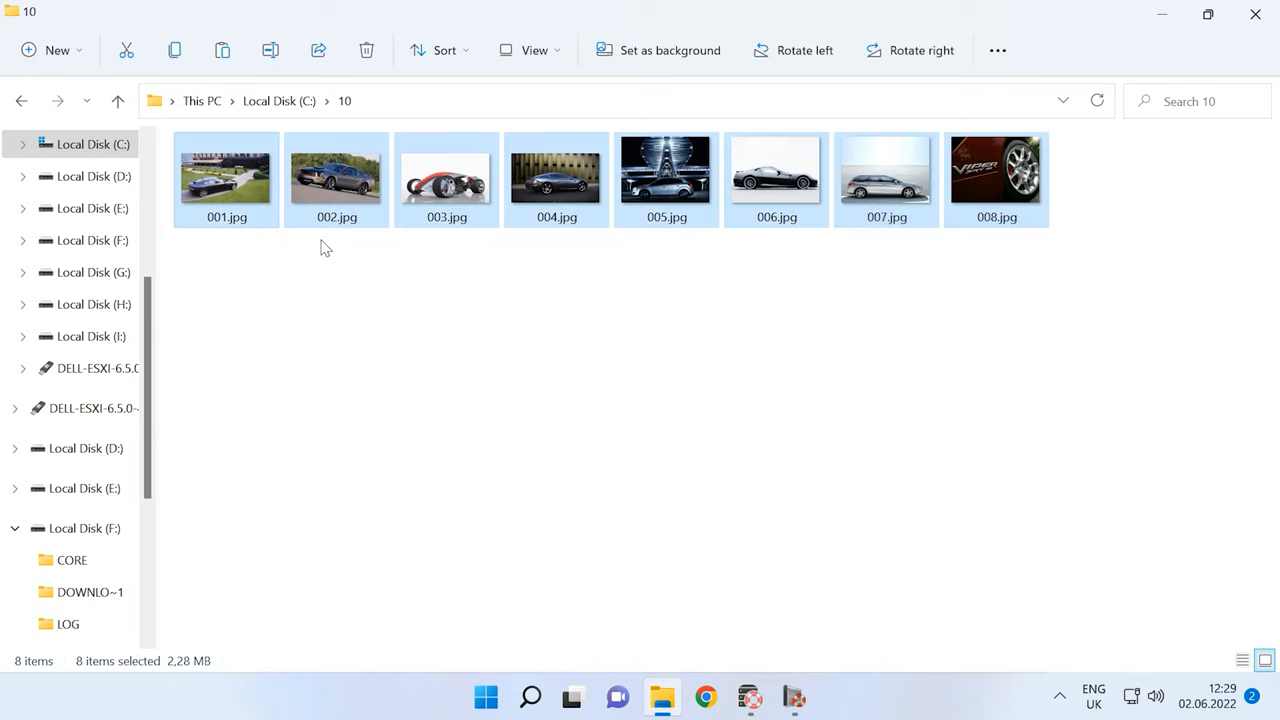